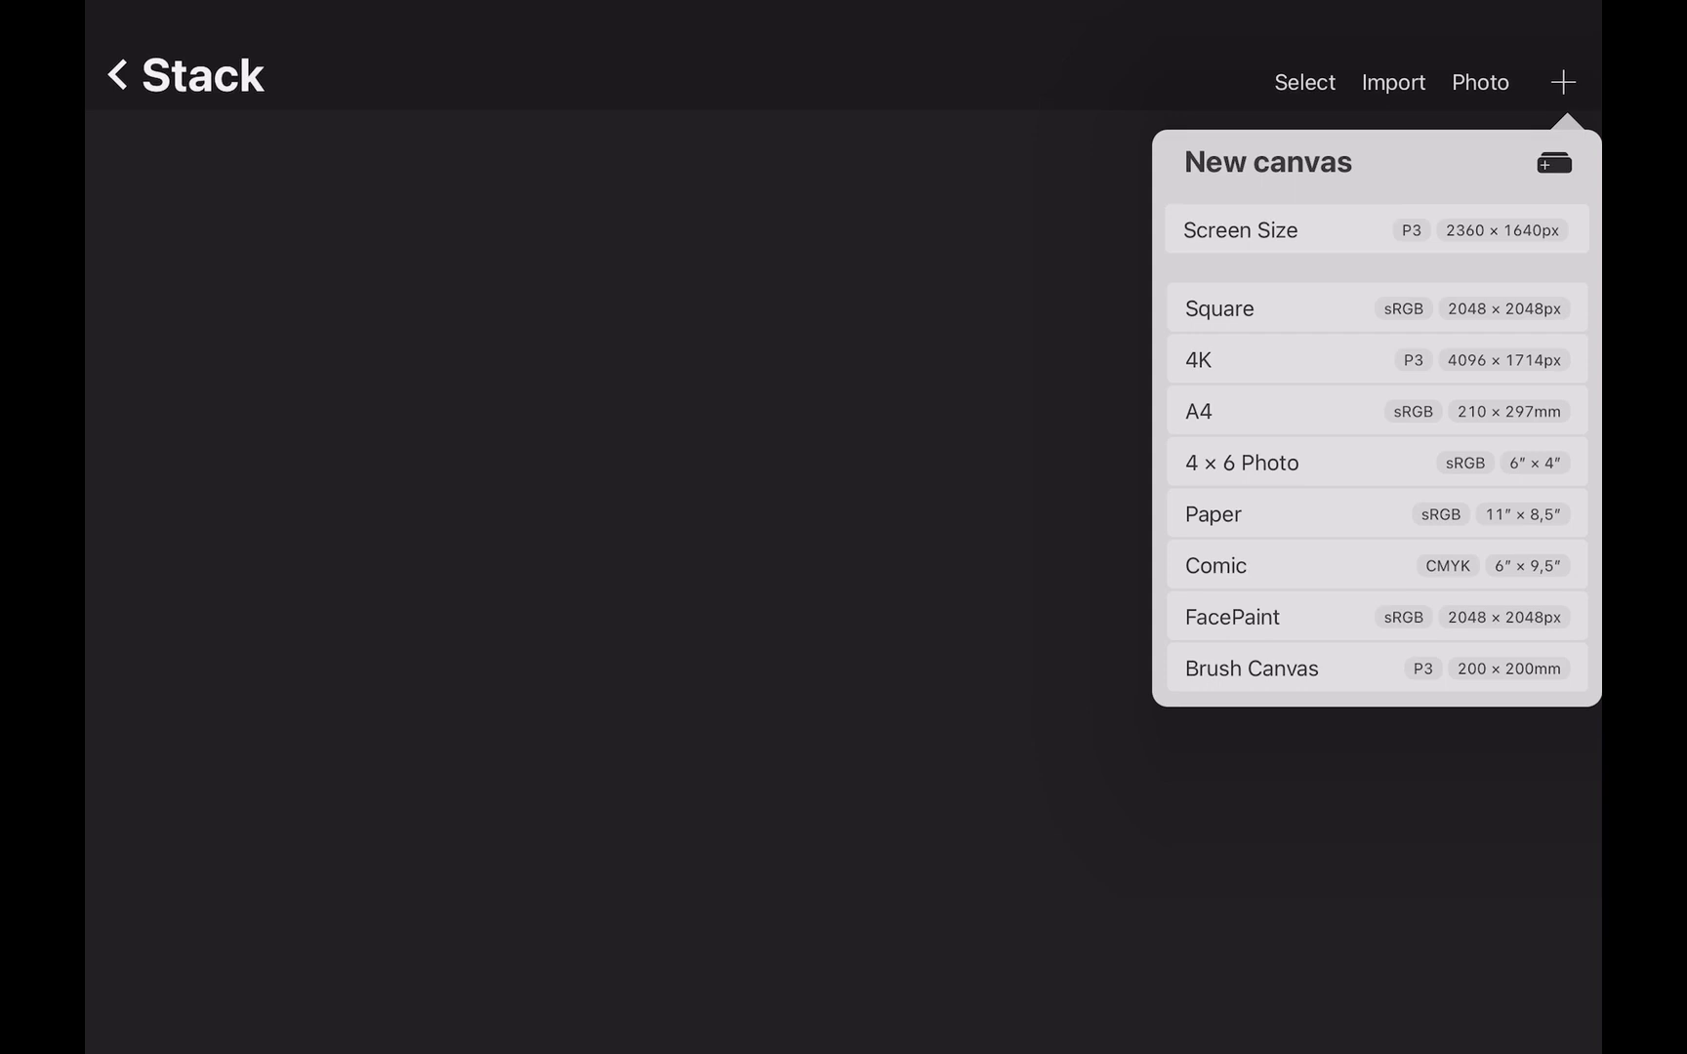
# Import the house drawing file into the Gallery and open it
pyautogui.click(1392, 82)
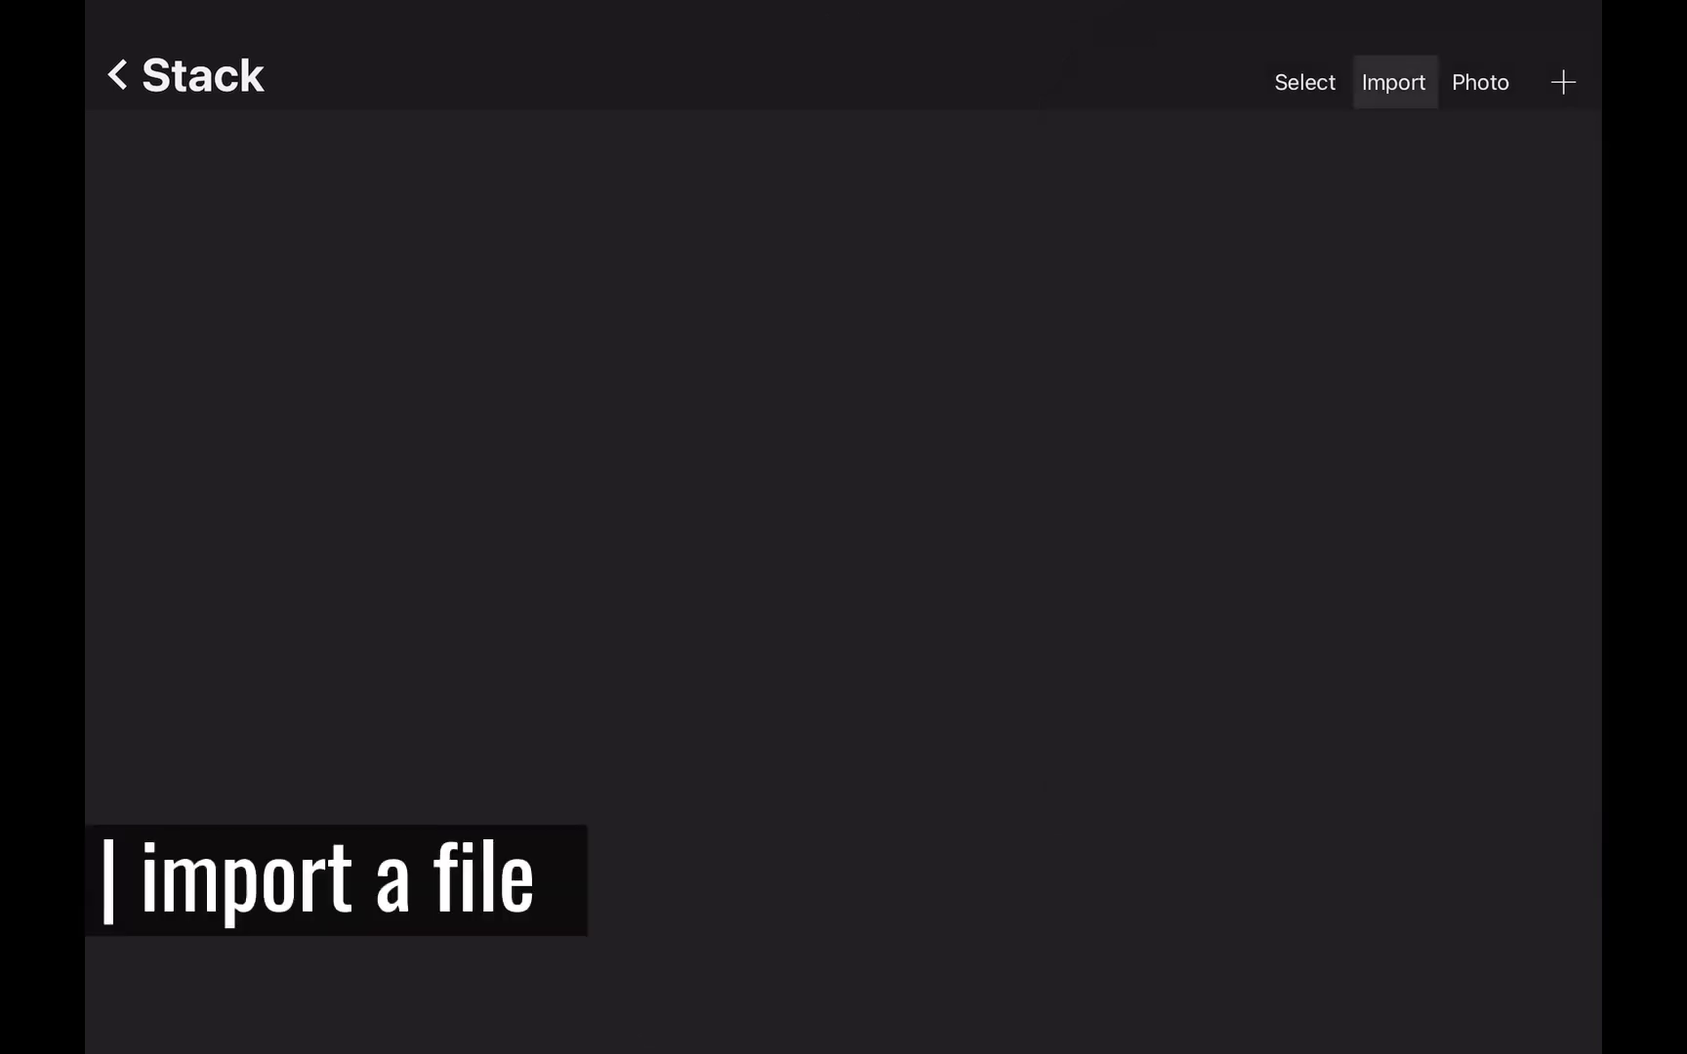
pyautogui.click(1392, 82)
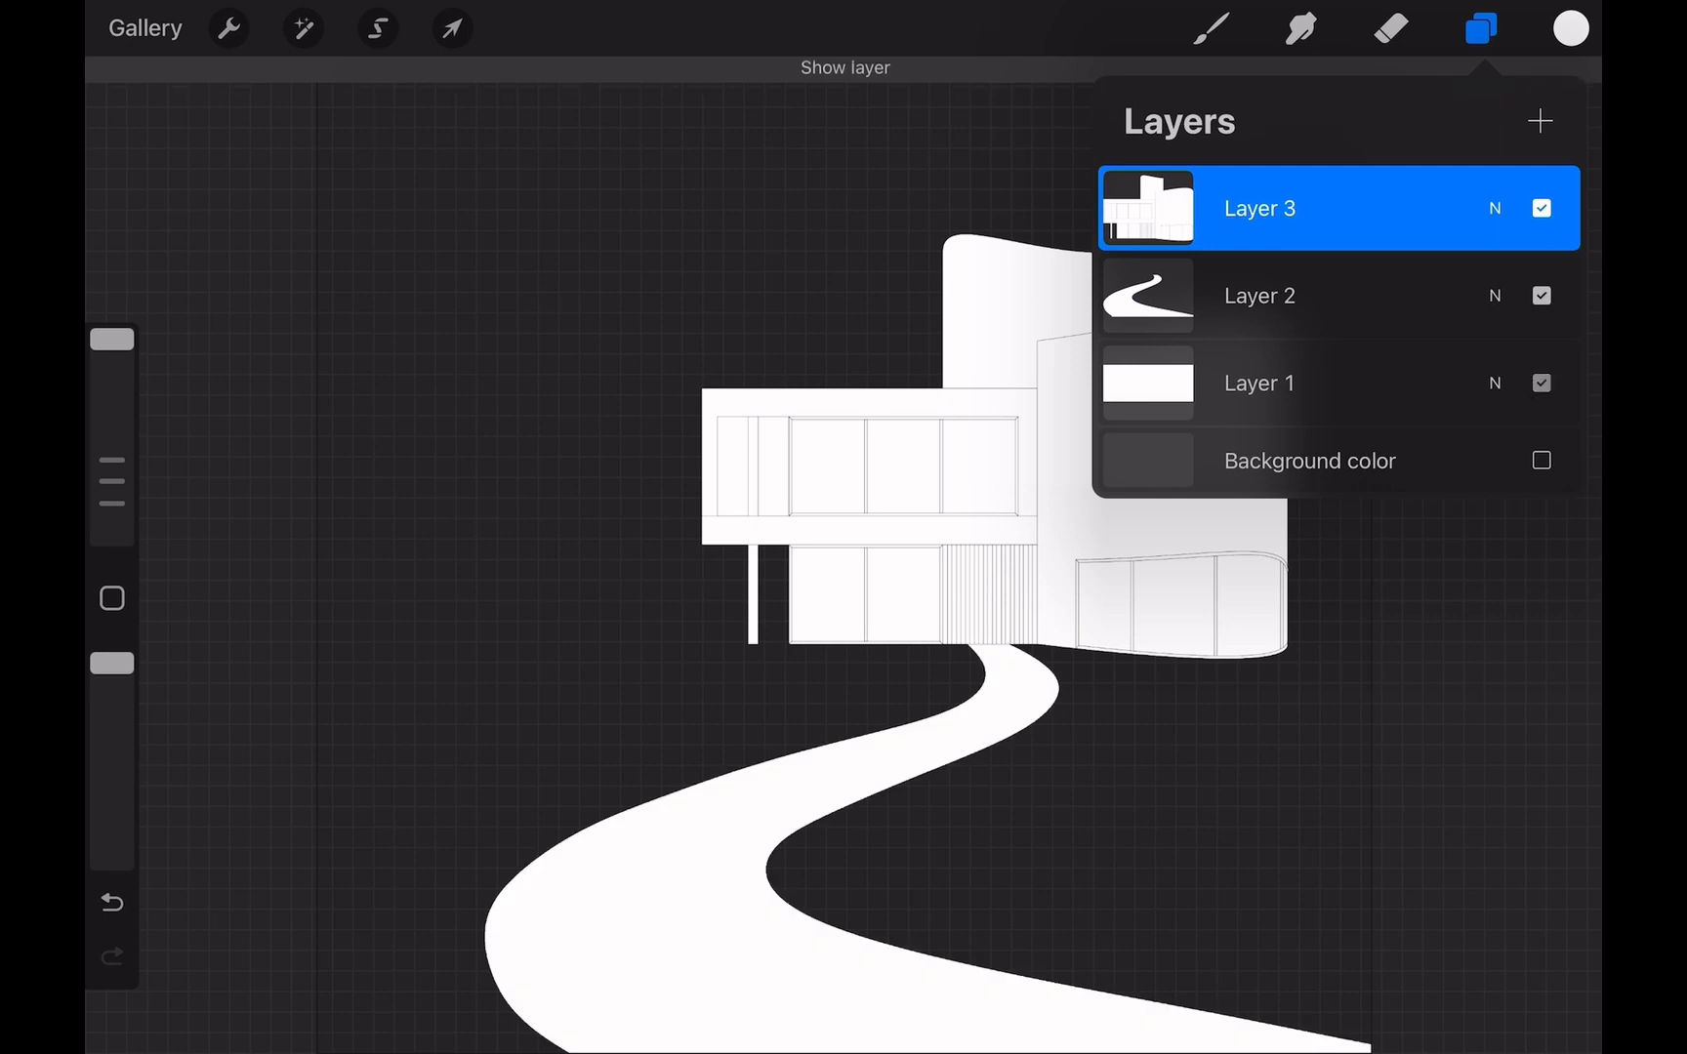
# Turn on the white canvas background so the house shows as thin outlines
pyautogui.click(1540, 461)
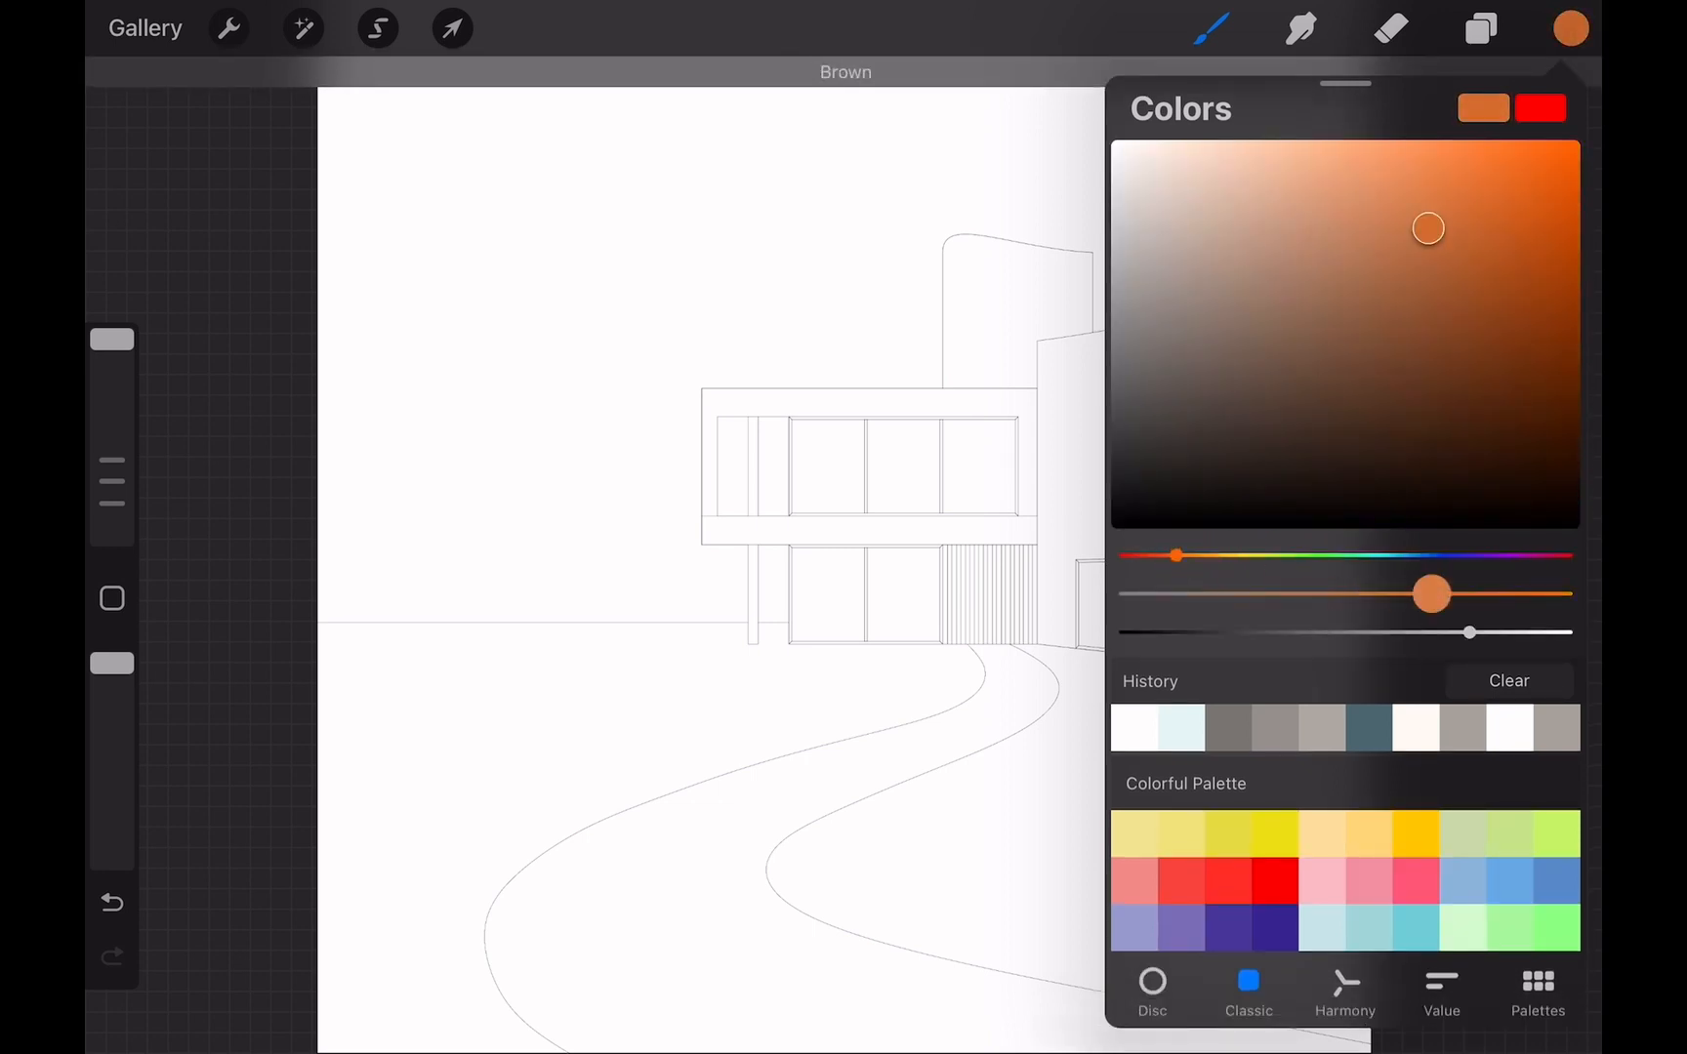
# Switch Colors to the Value view, then show the saved Palettes list
pyautogui.click(1344, 992)
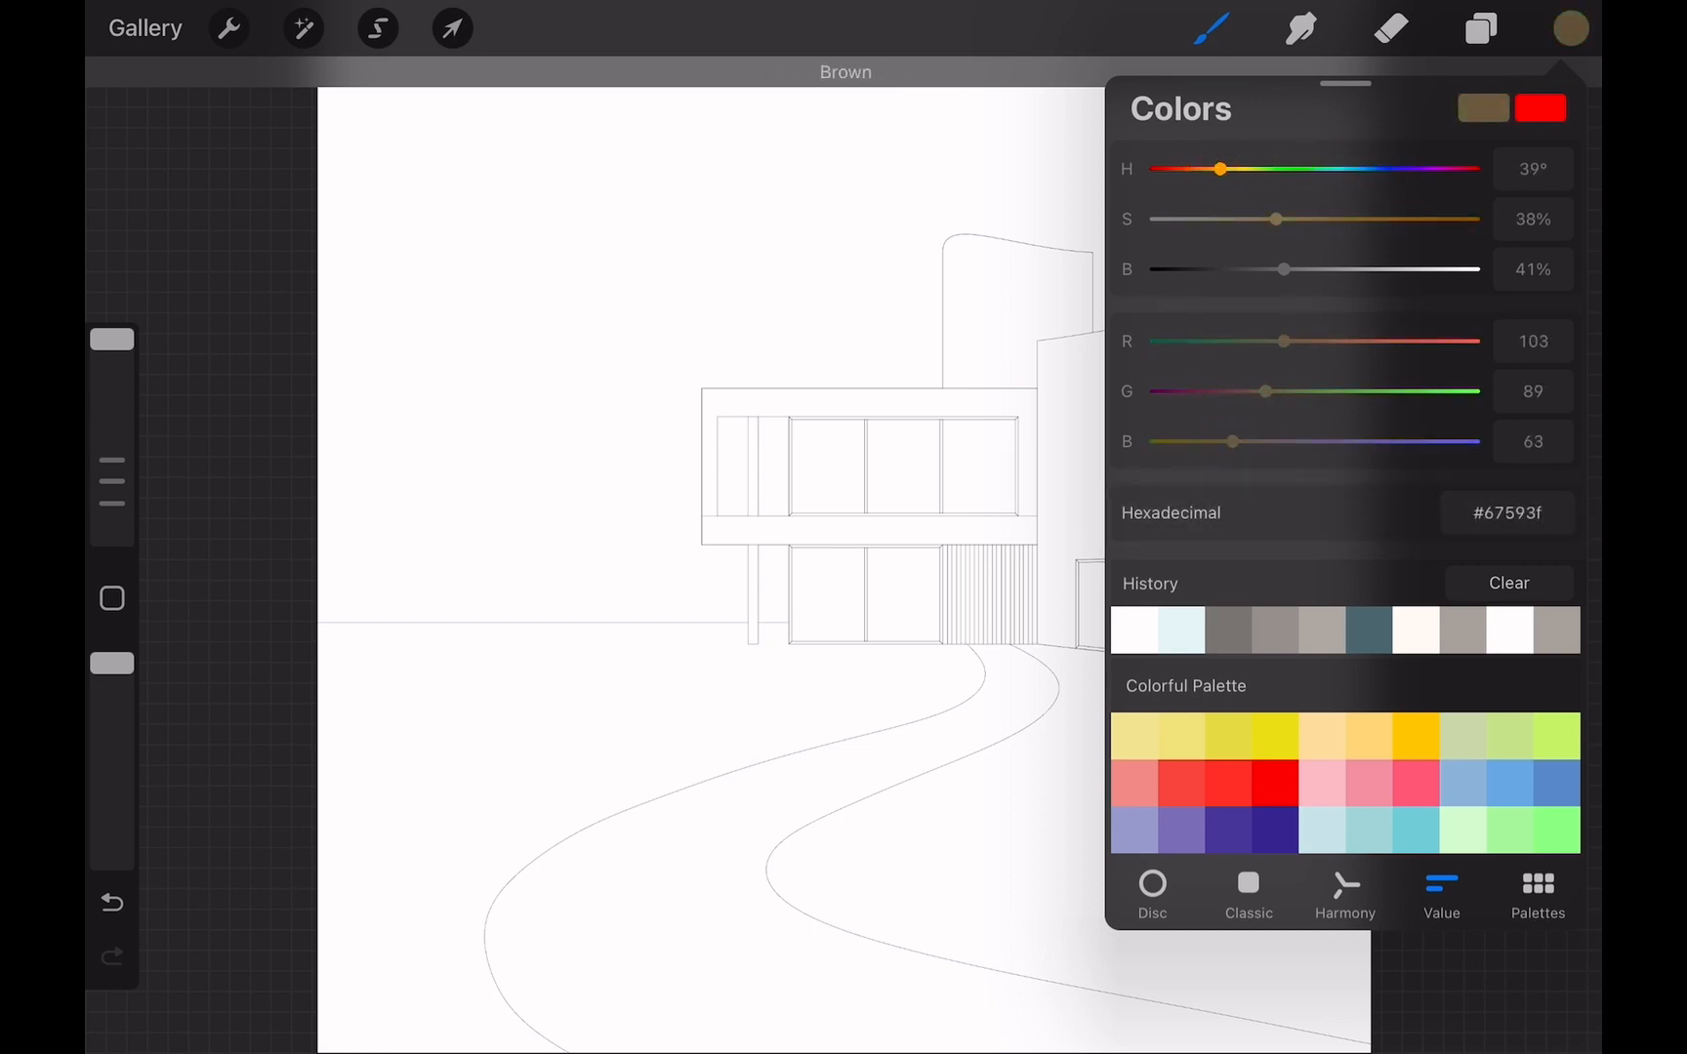
pyautogui.click(1536, 895)
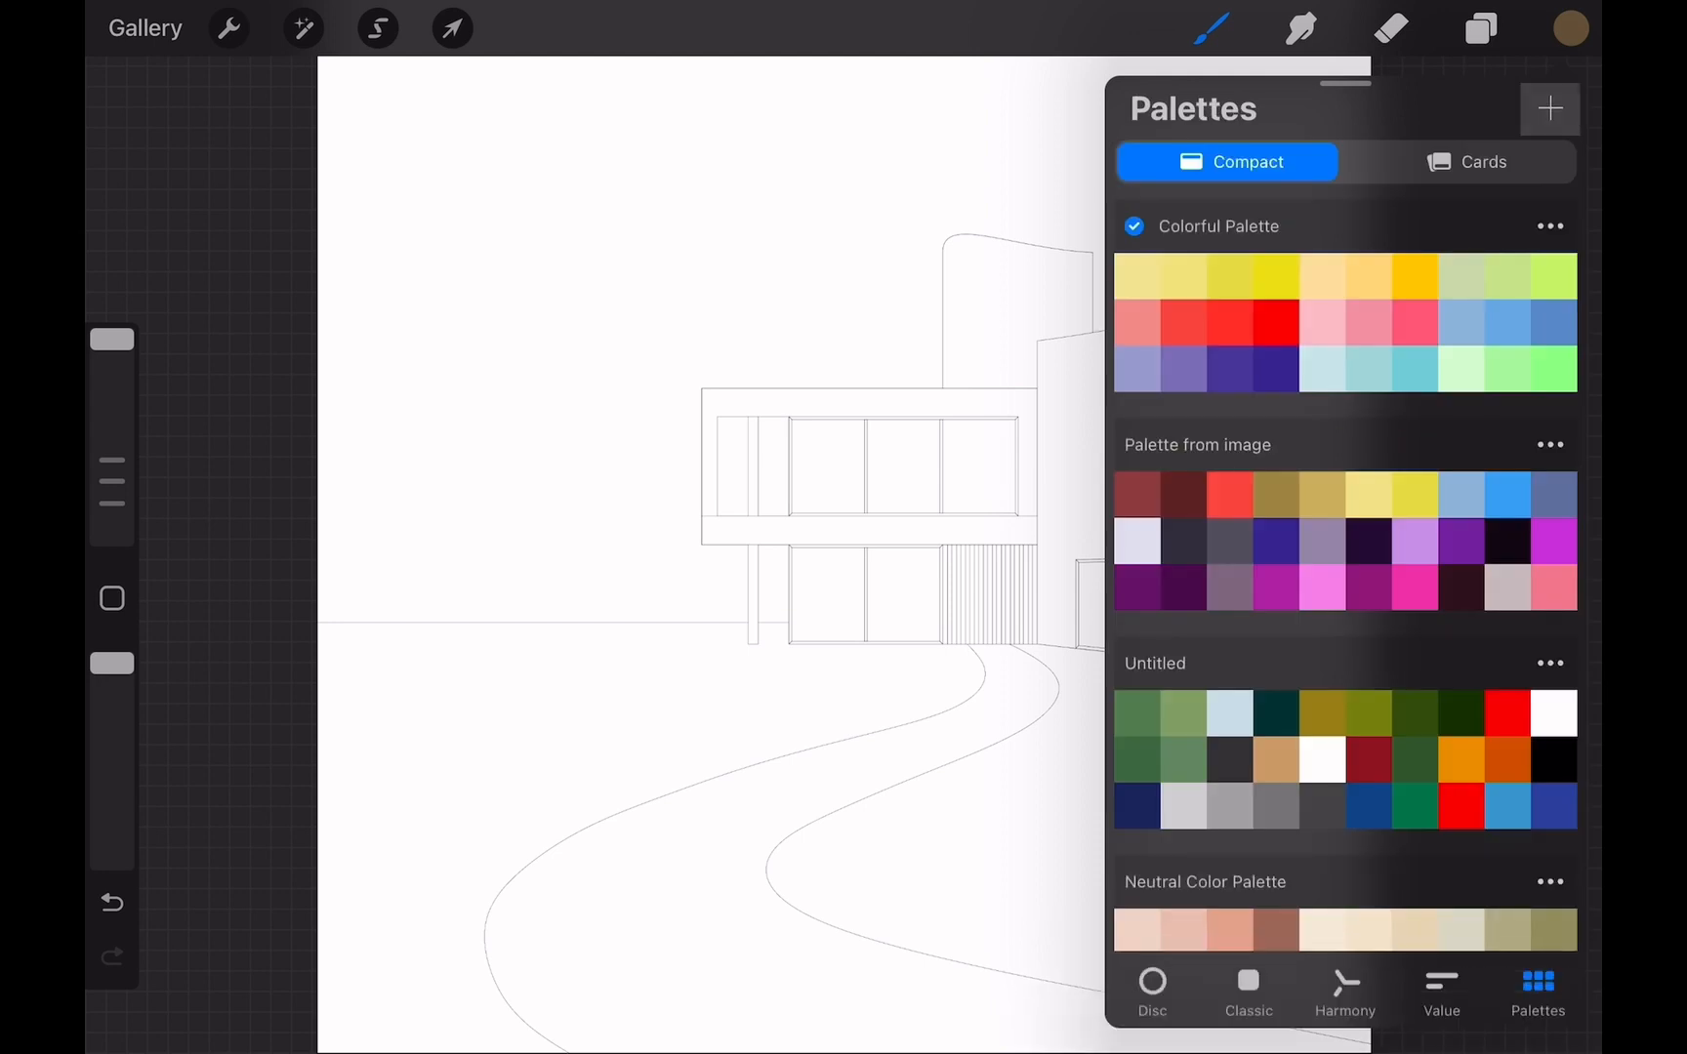
# Create a new empty New Colors palette with three swatches
pyautogui.click(1549, 107)
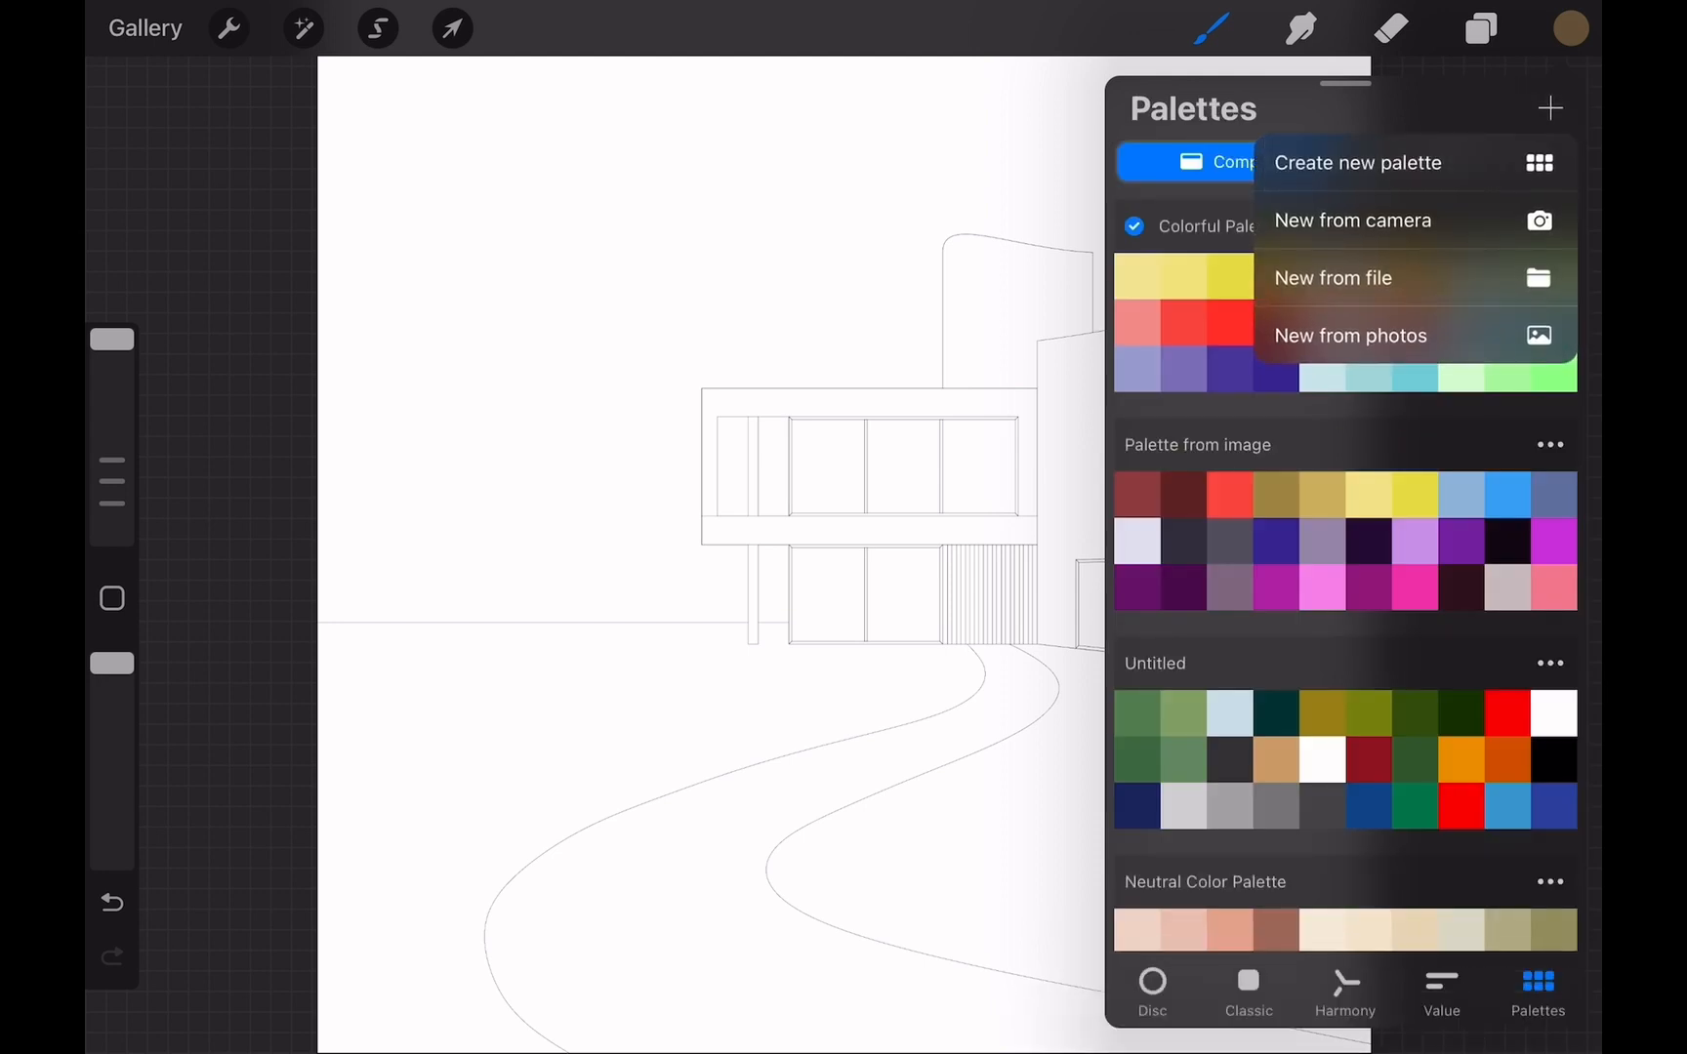
pyautogui.click(1357, 162)
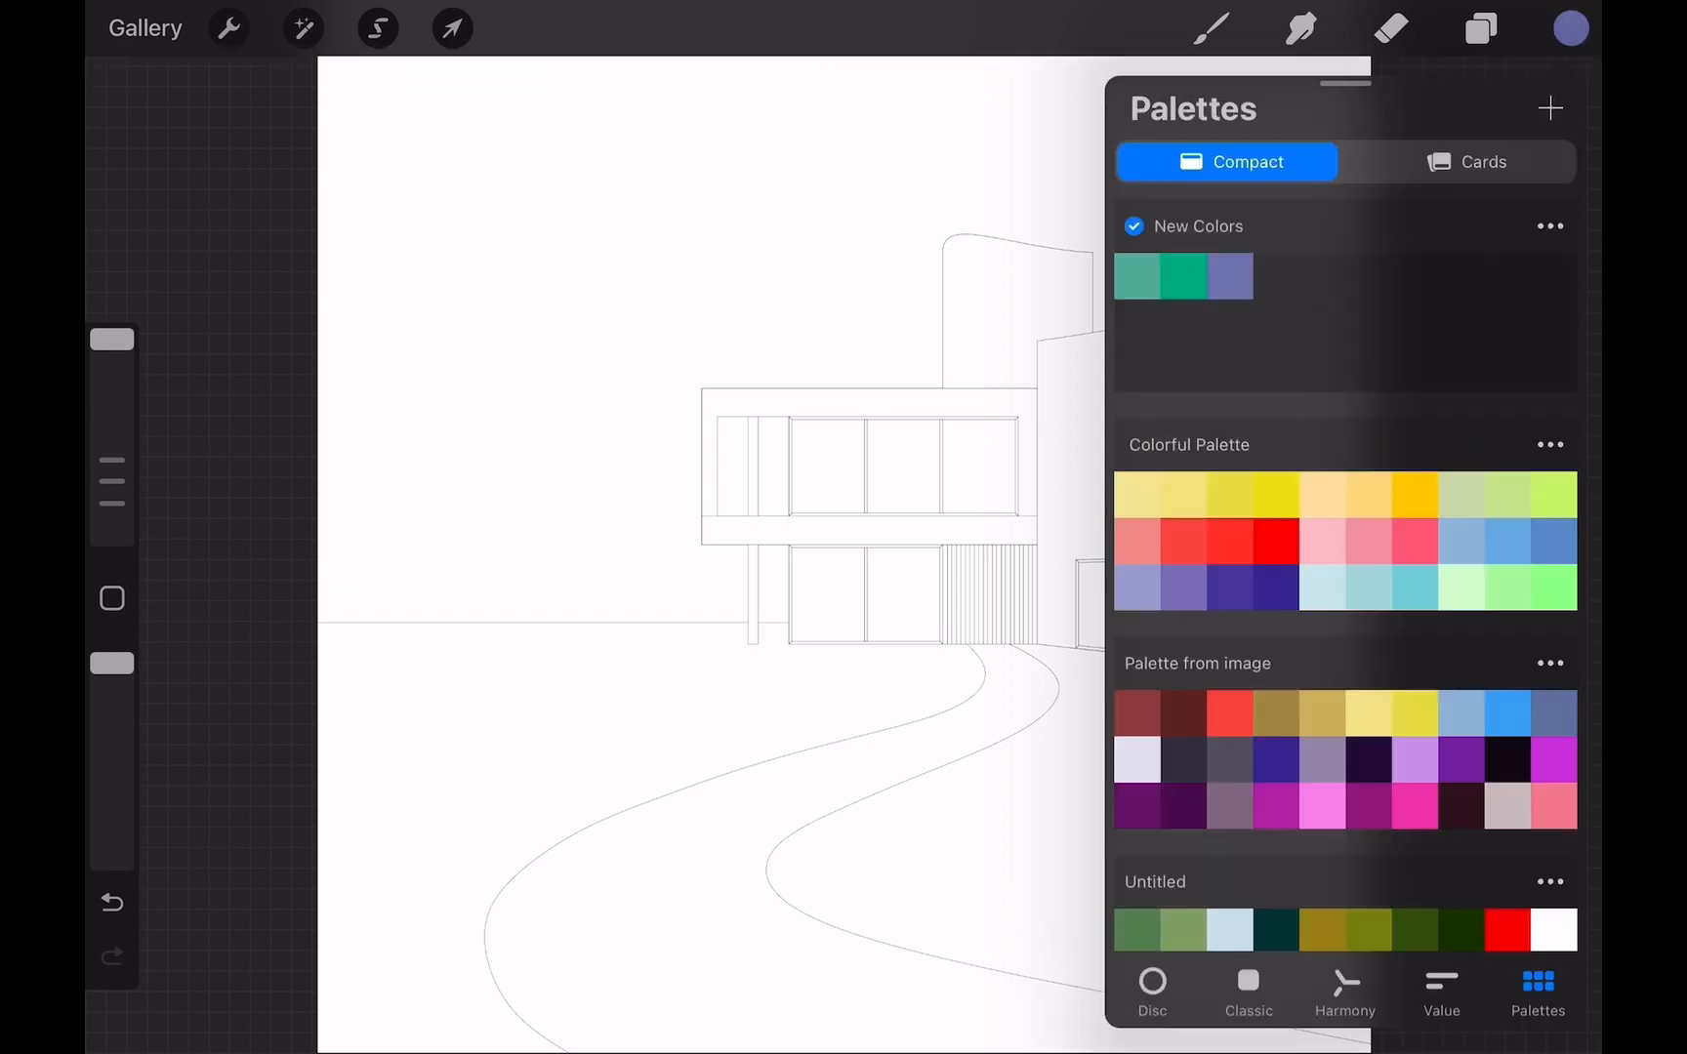
# Create a palette sampled from a chosen photo, then start adding another palette
pyautogui.click(1548, 107)
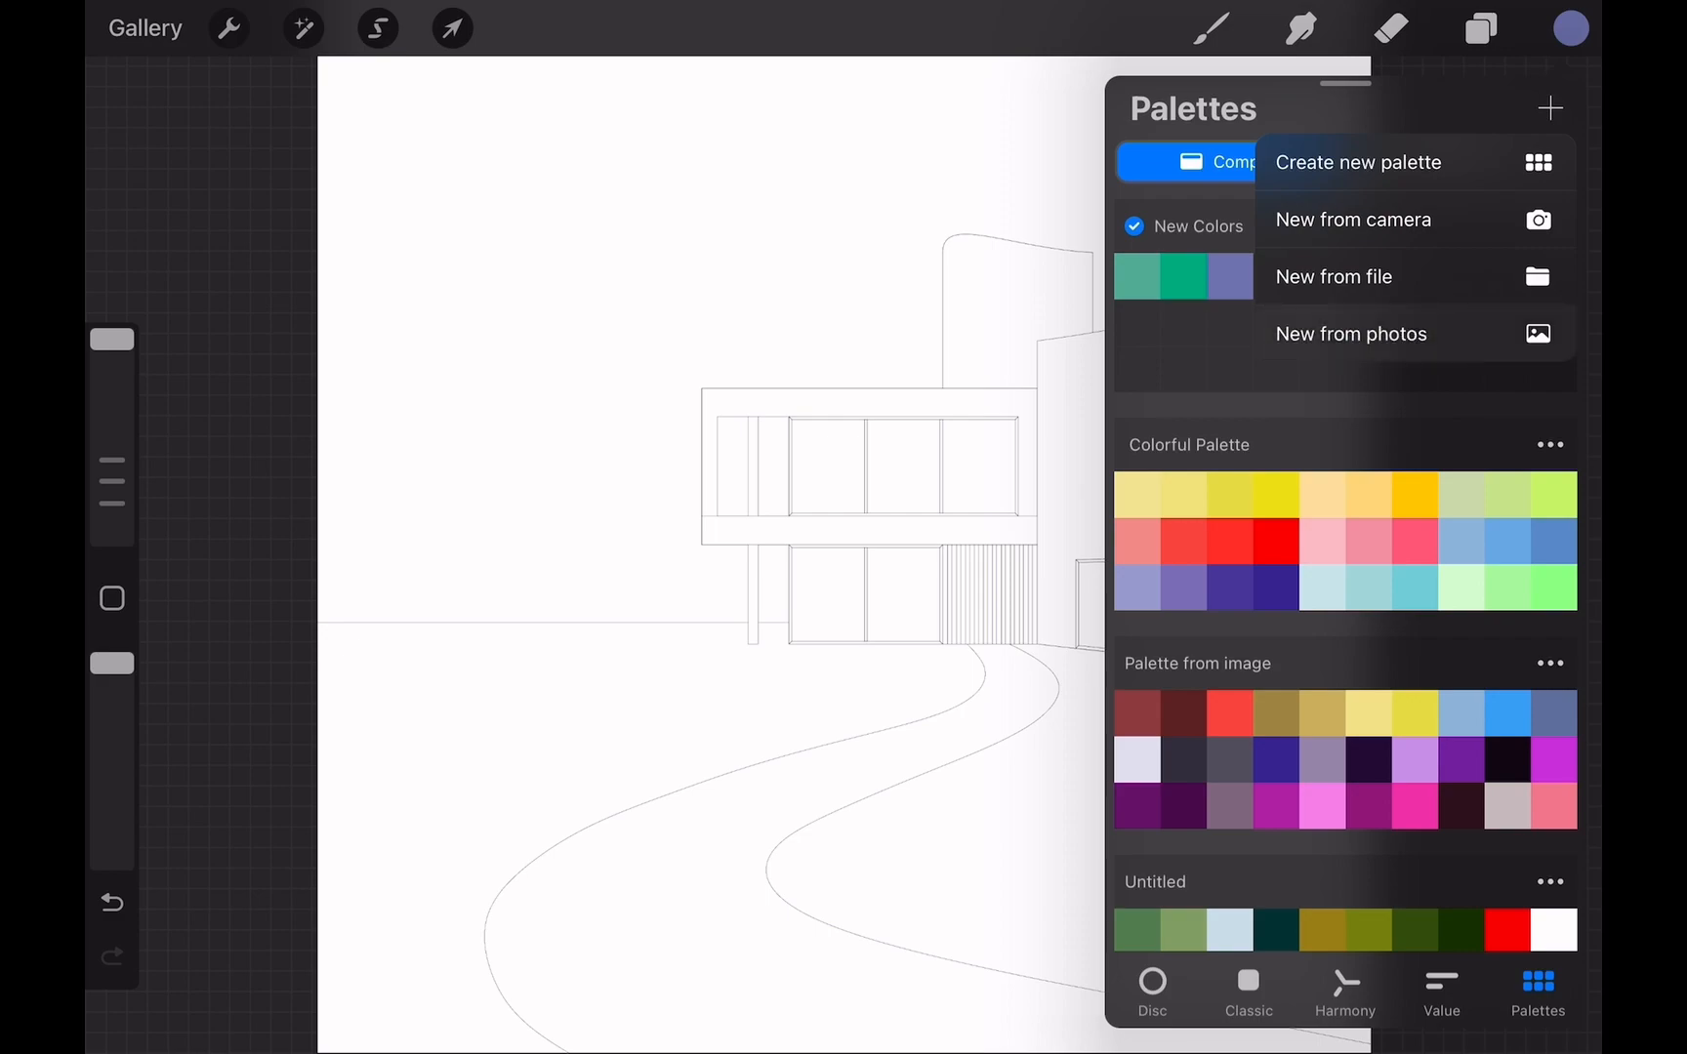
pyautogui.click(1351, 334)
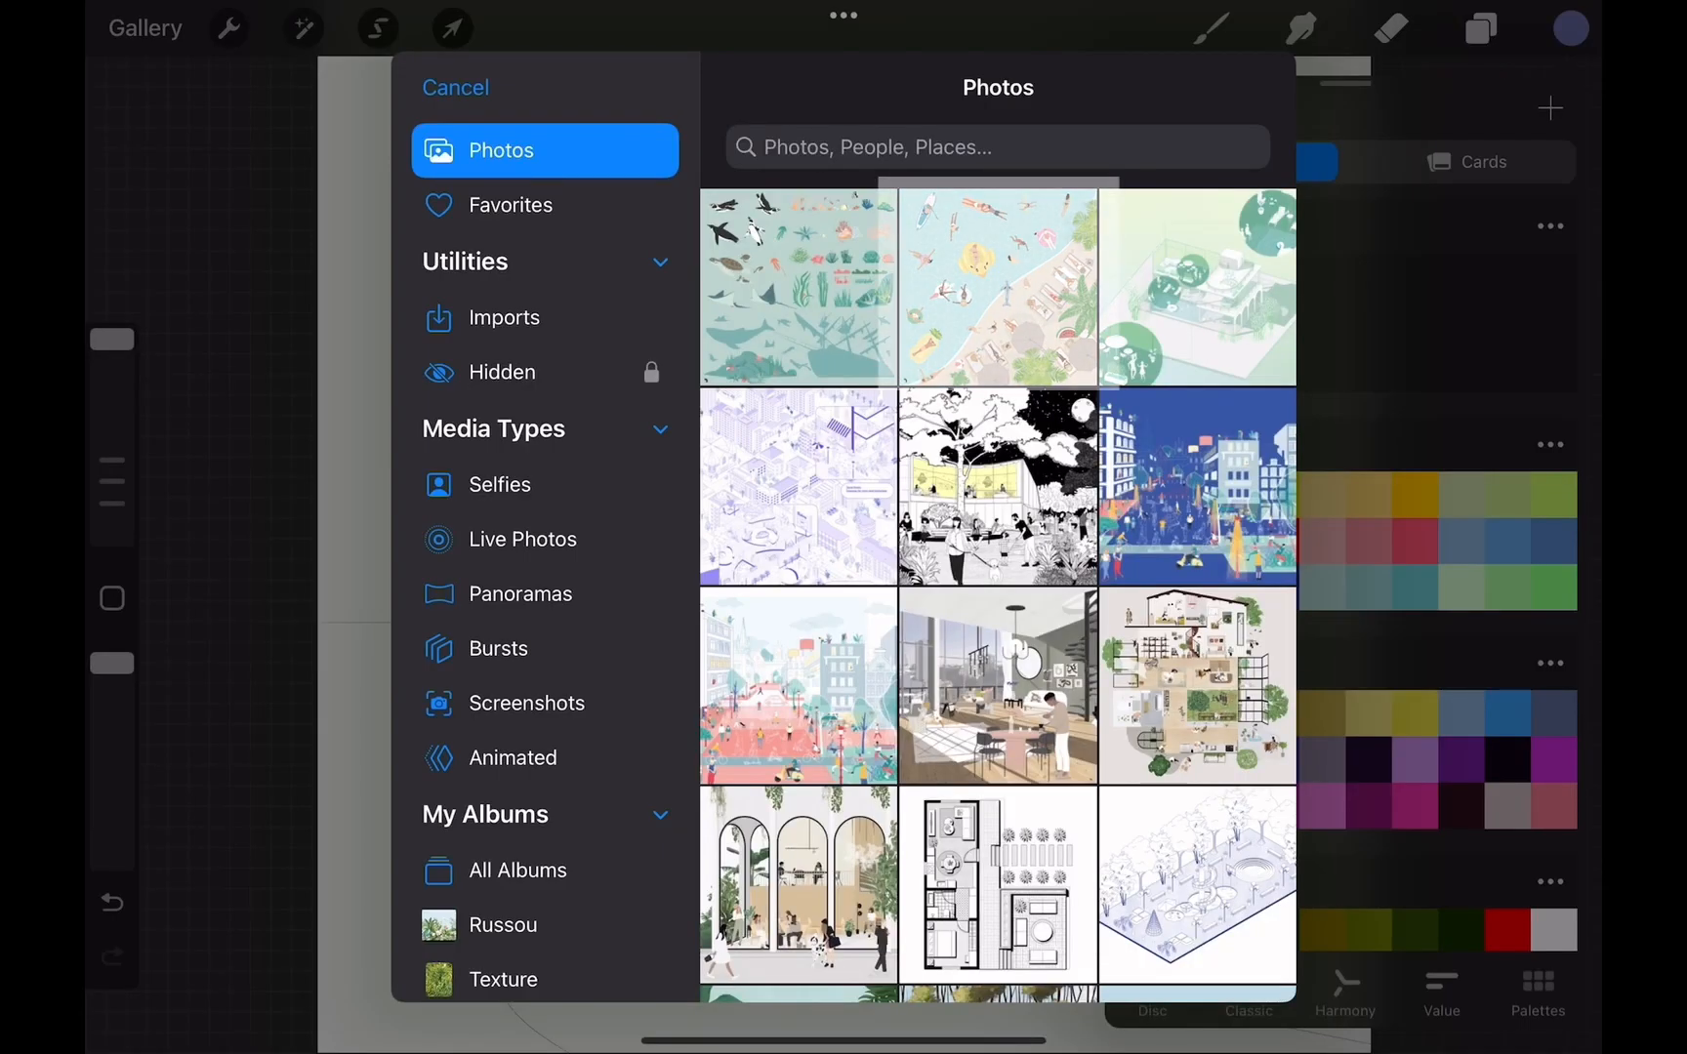
pyautogui.click(455, 88)
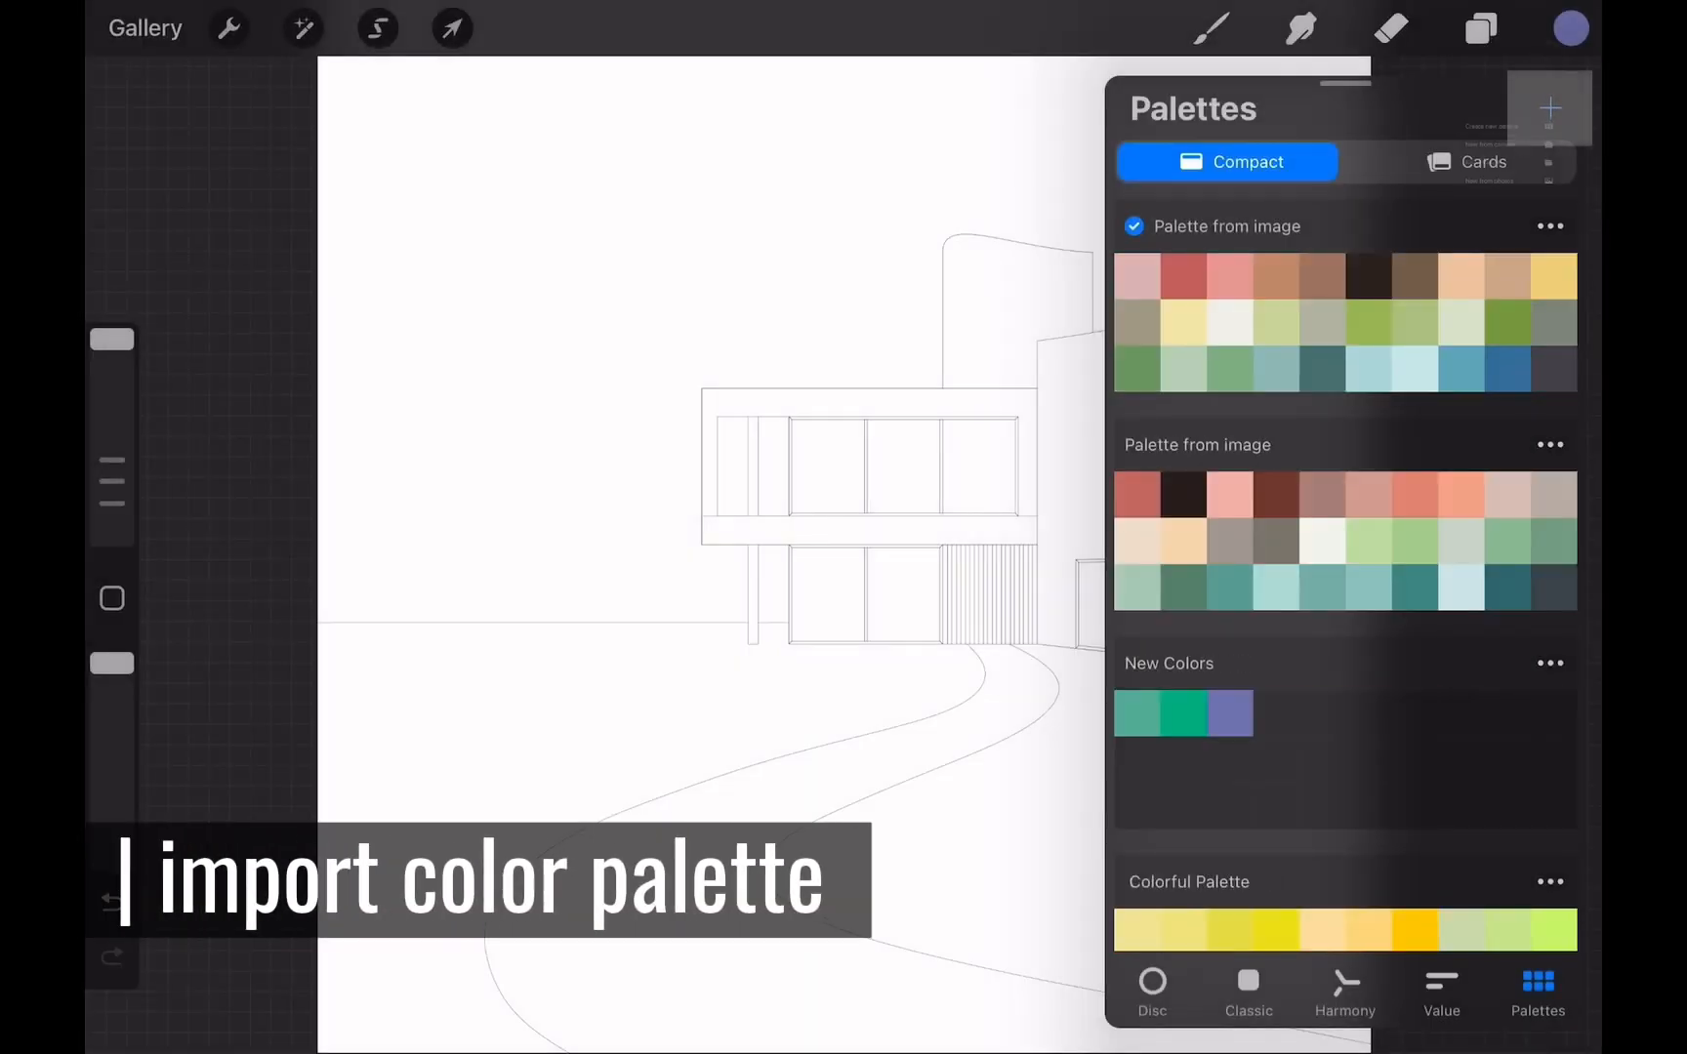
pyautogui.click(1548, 108)
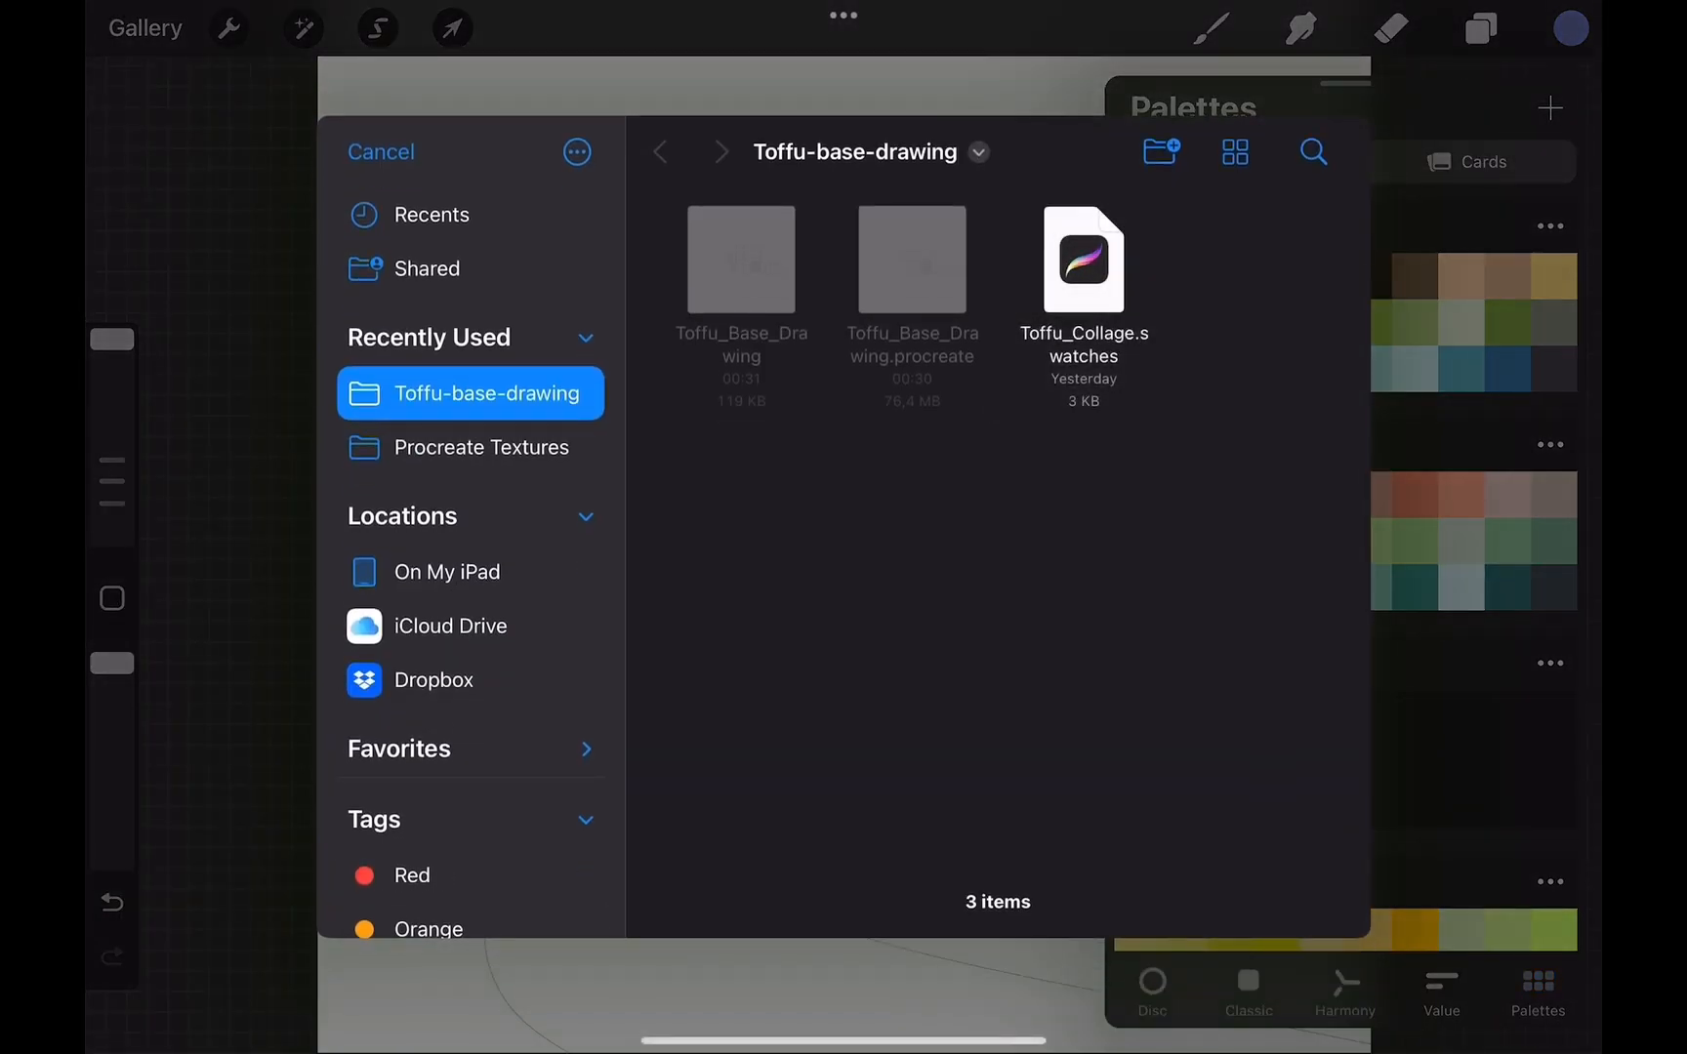
# Import the Toffu_Collage.swatches palette and pick a grey swatch from it
pyautogui.click(1082, 258)
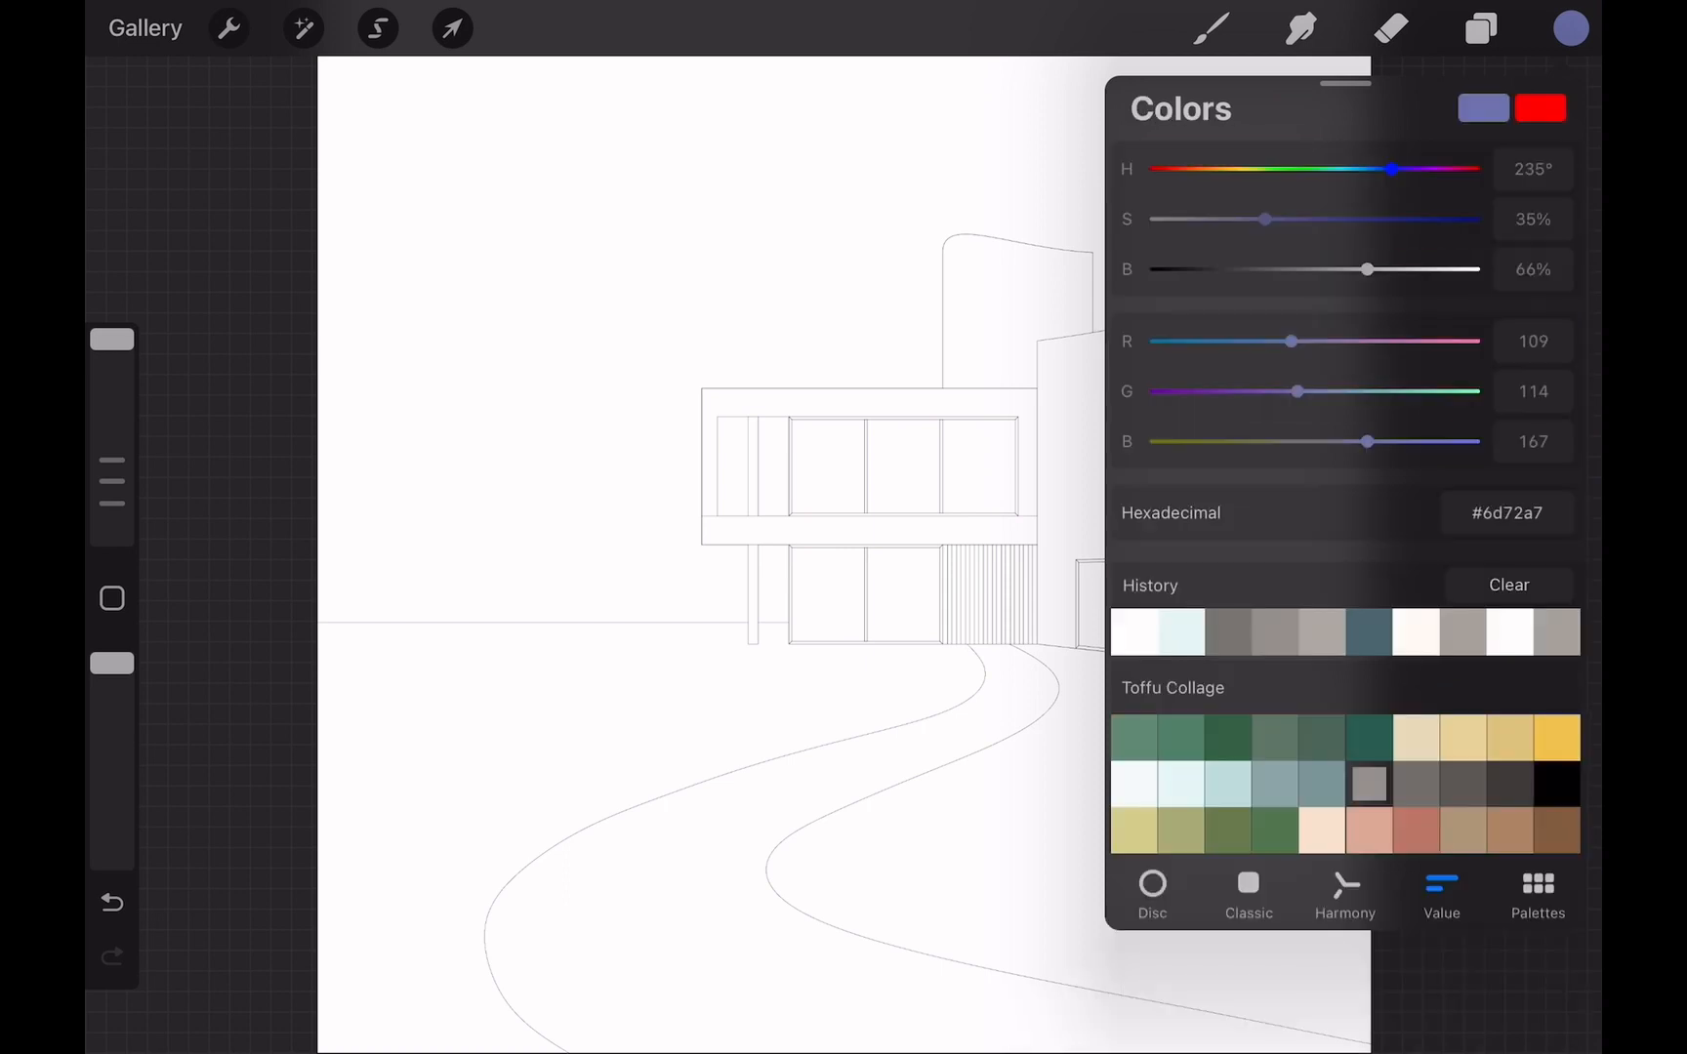
pyautogui.click(1368, 783)
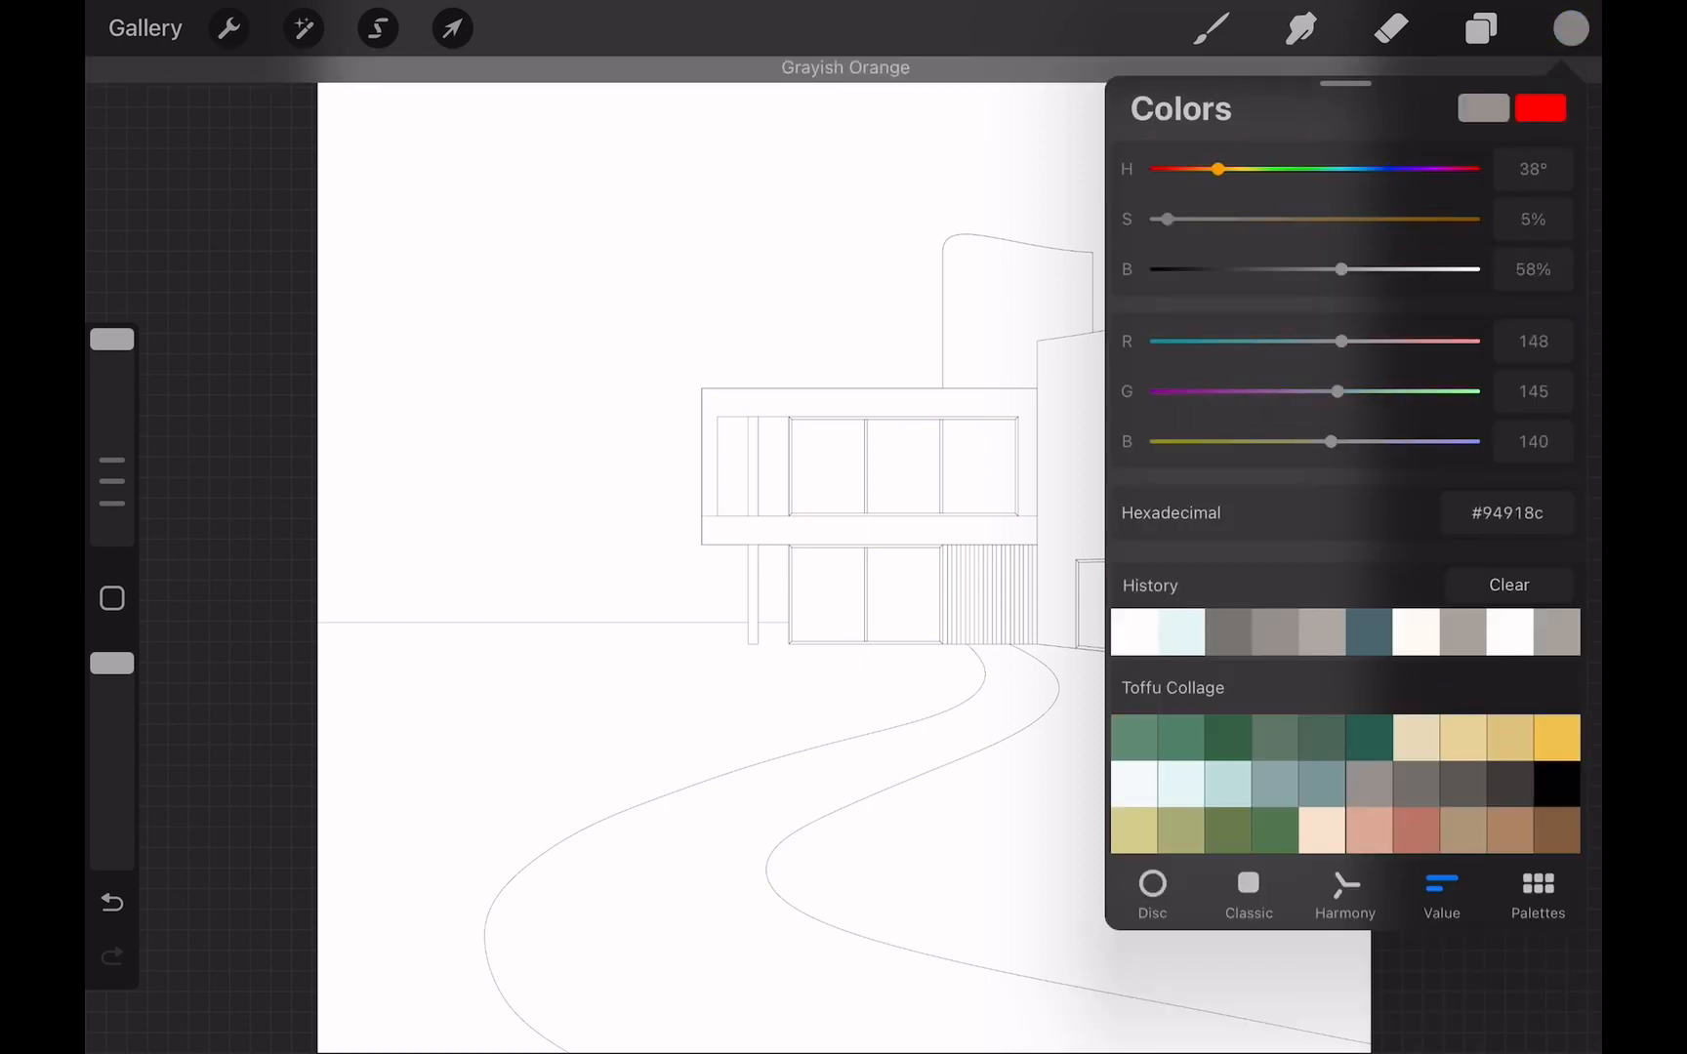
pyautogui.click(1478, 27)
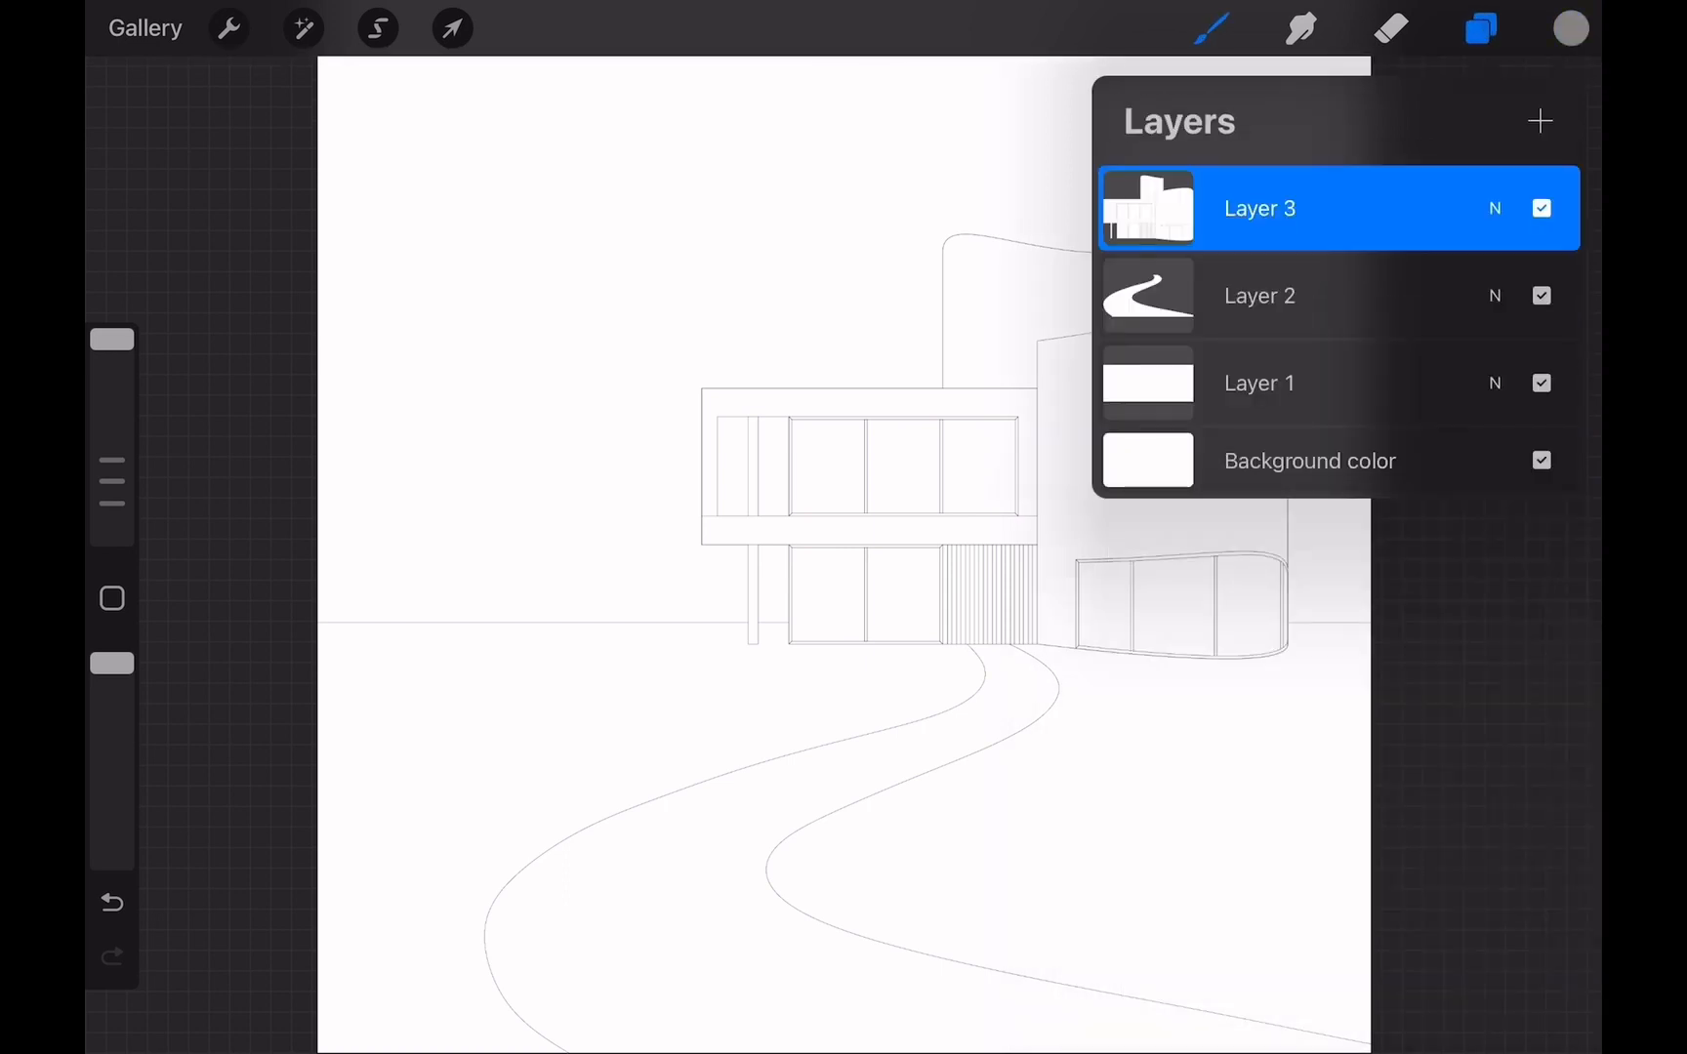
# Fill the building walls with grey concrete on a new Concrete layer using Automatic selection
pyautogui.click(375, 27)
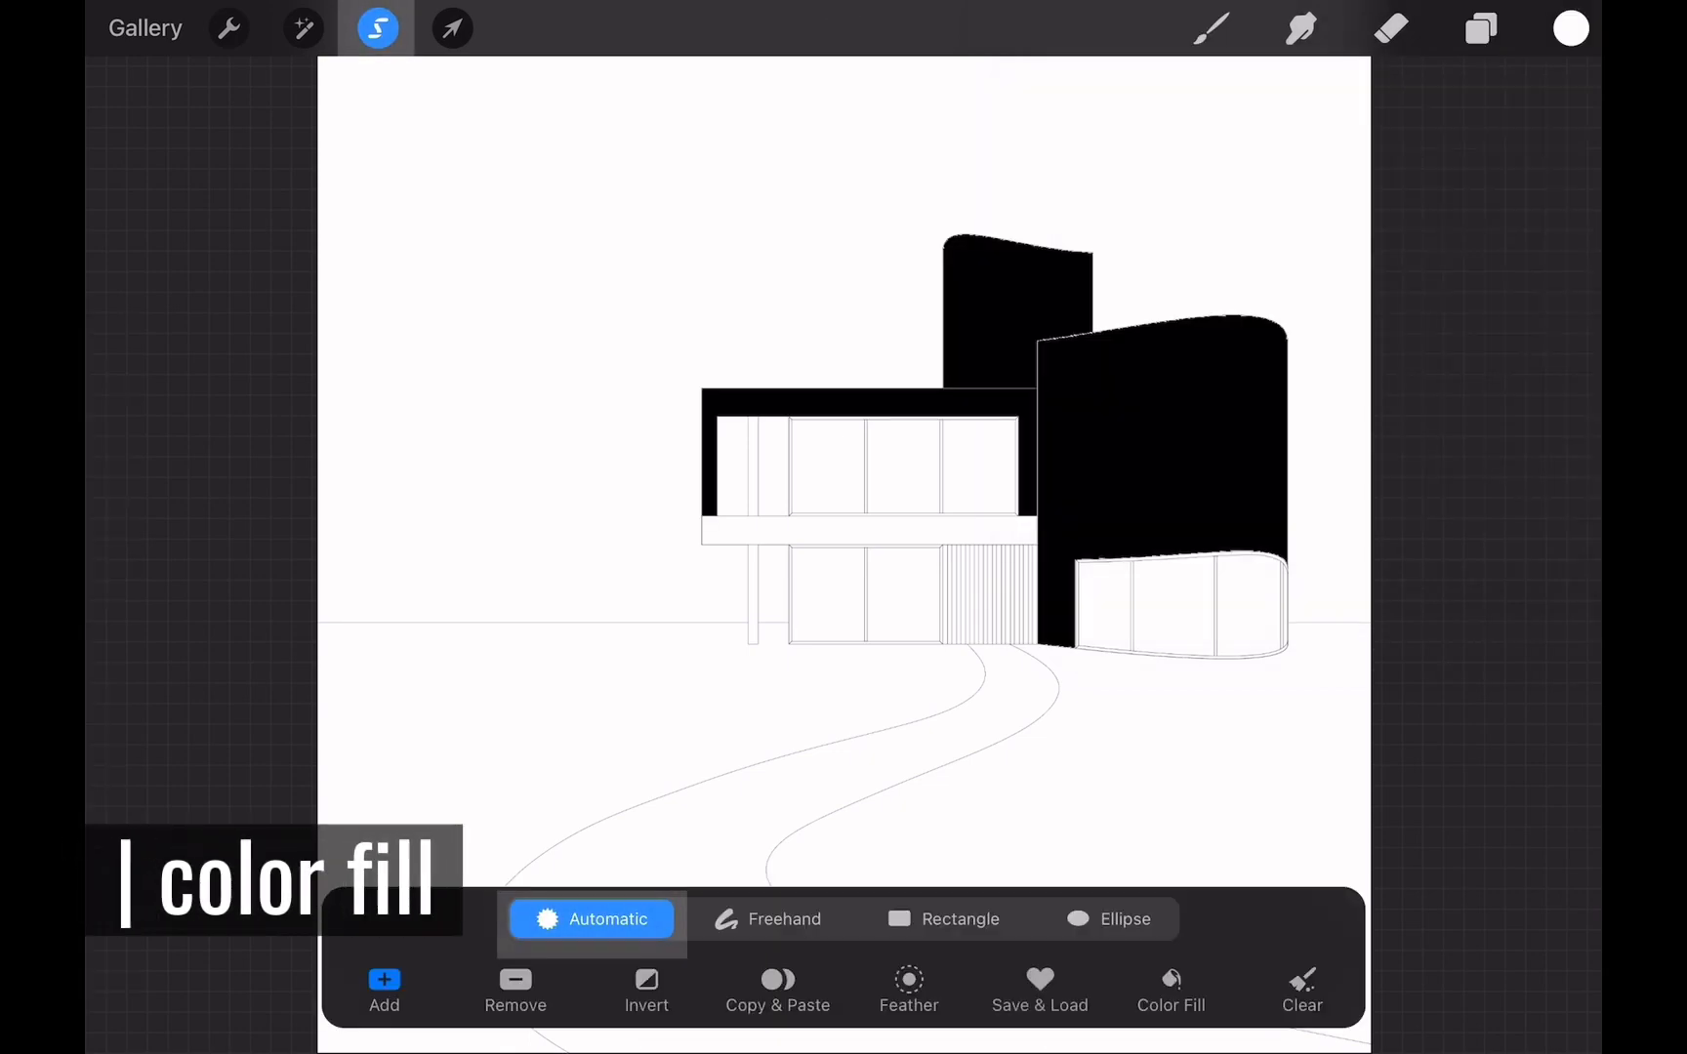
pyautogui.click(754, 506)
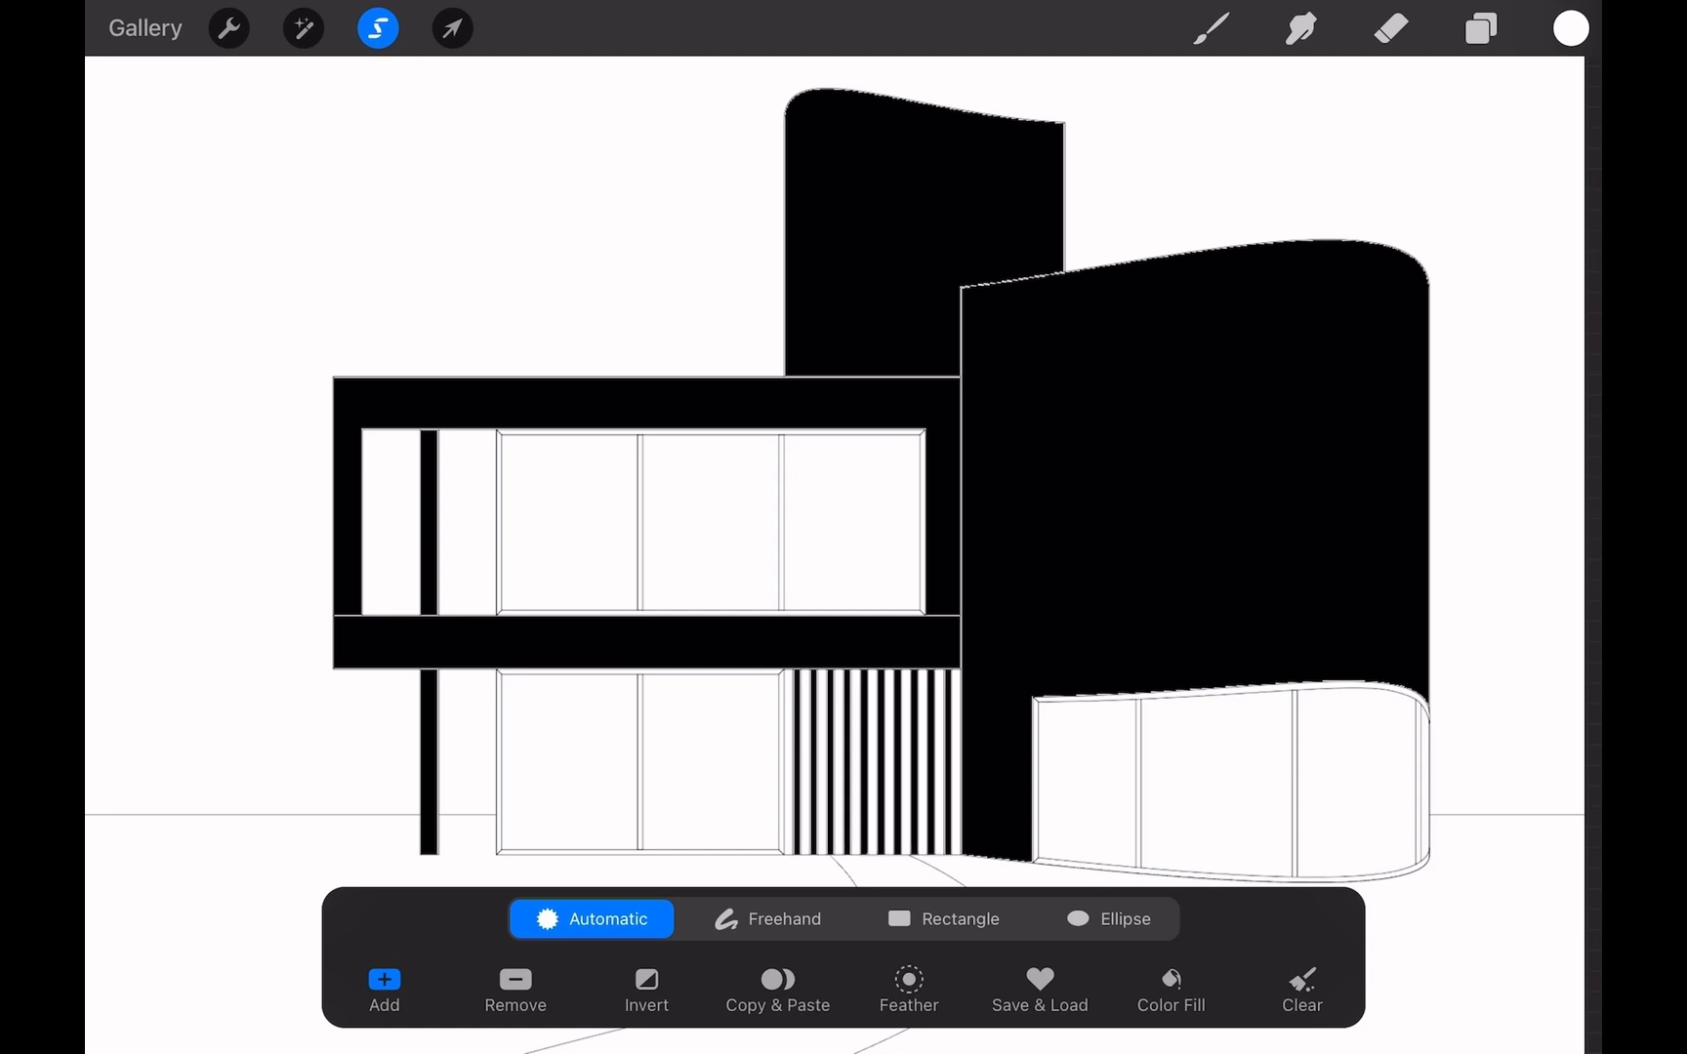
pyautogui.click(1480, 27)
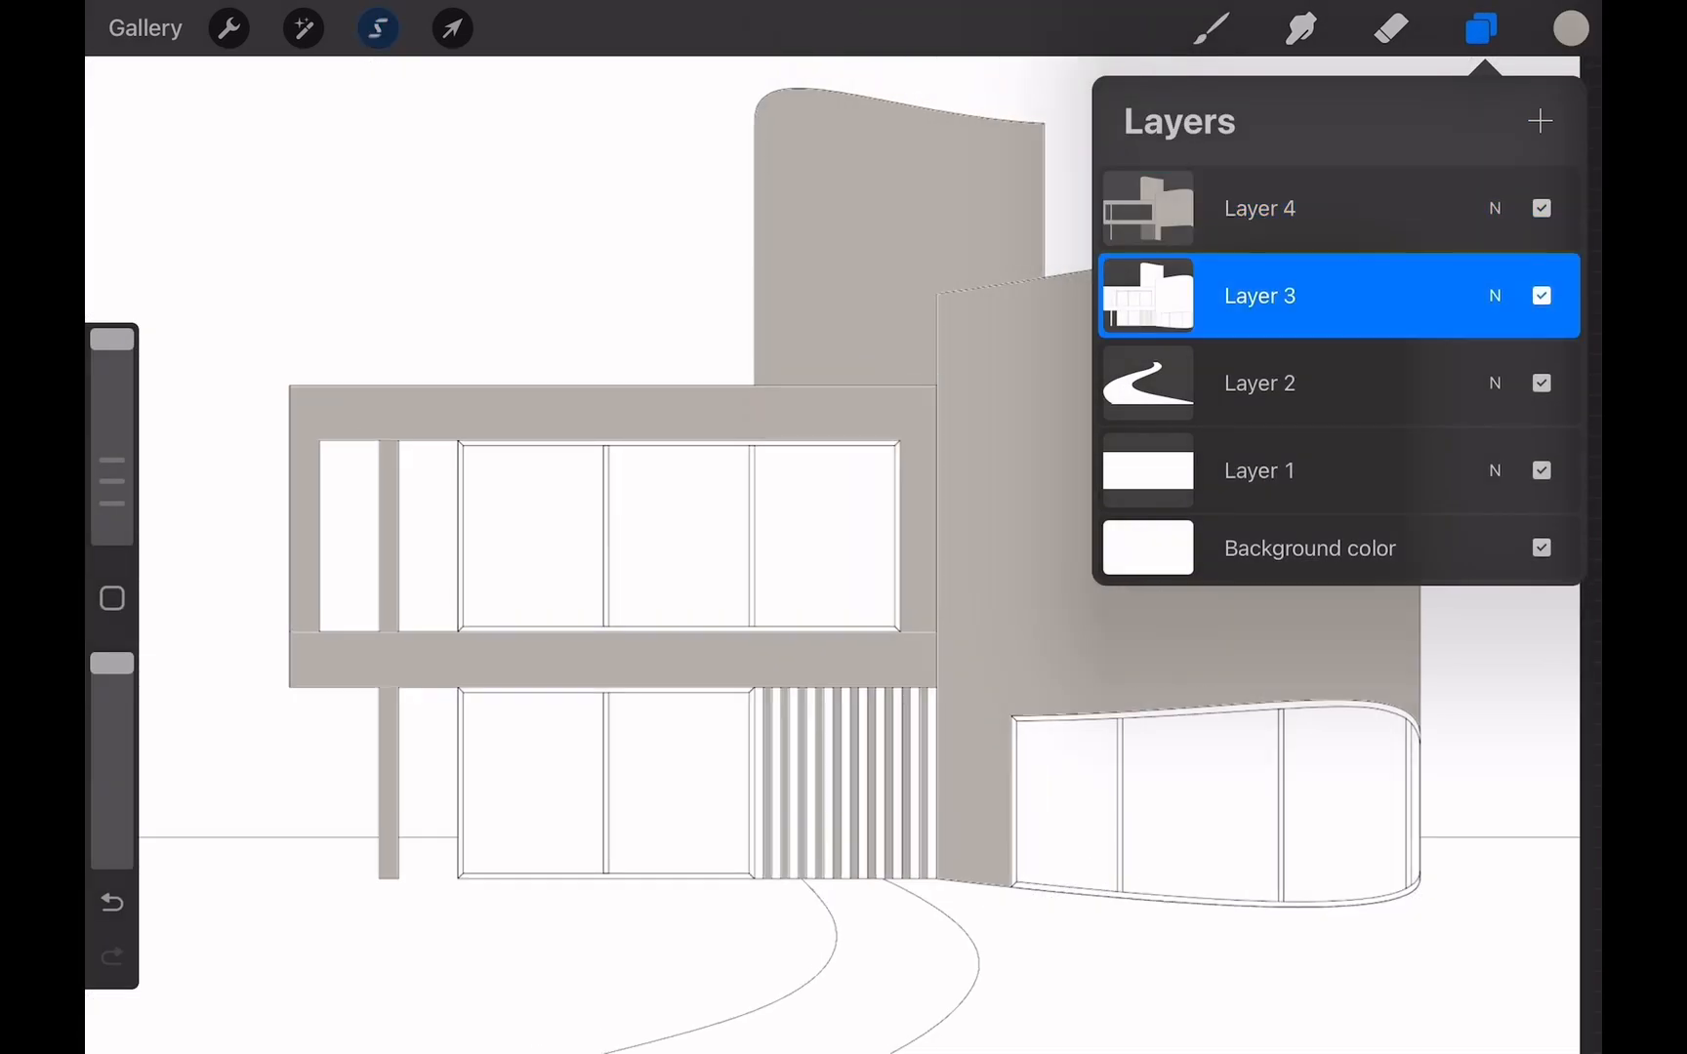
pyautogui.click(377, 28)
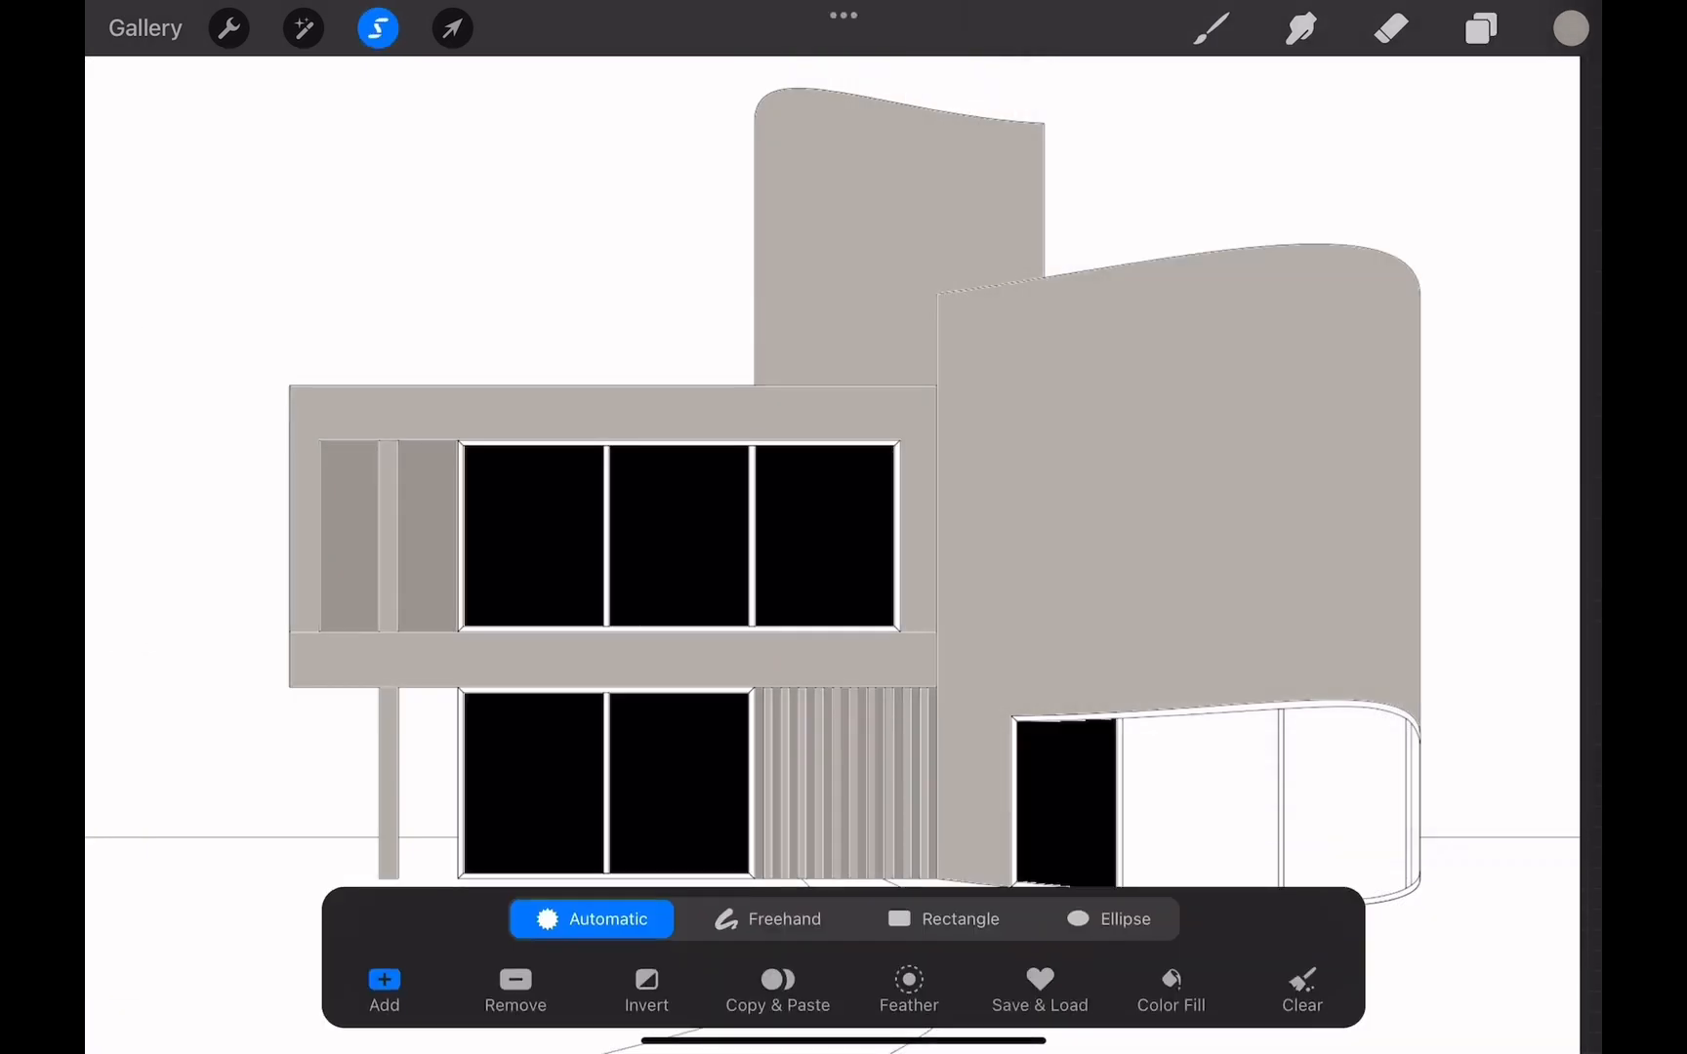
# Fill the windows with pale blue glass, darker panels and window frames on named layers
pyautogui.click(1479, 27)
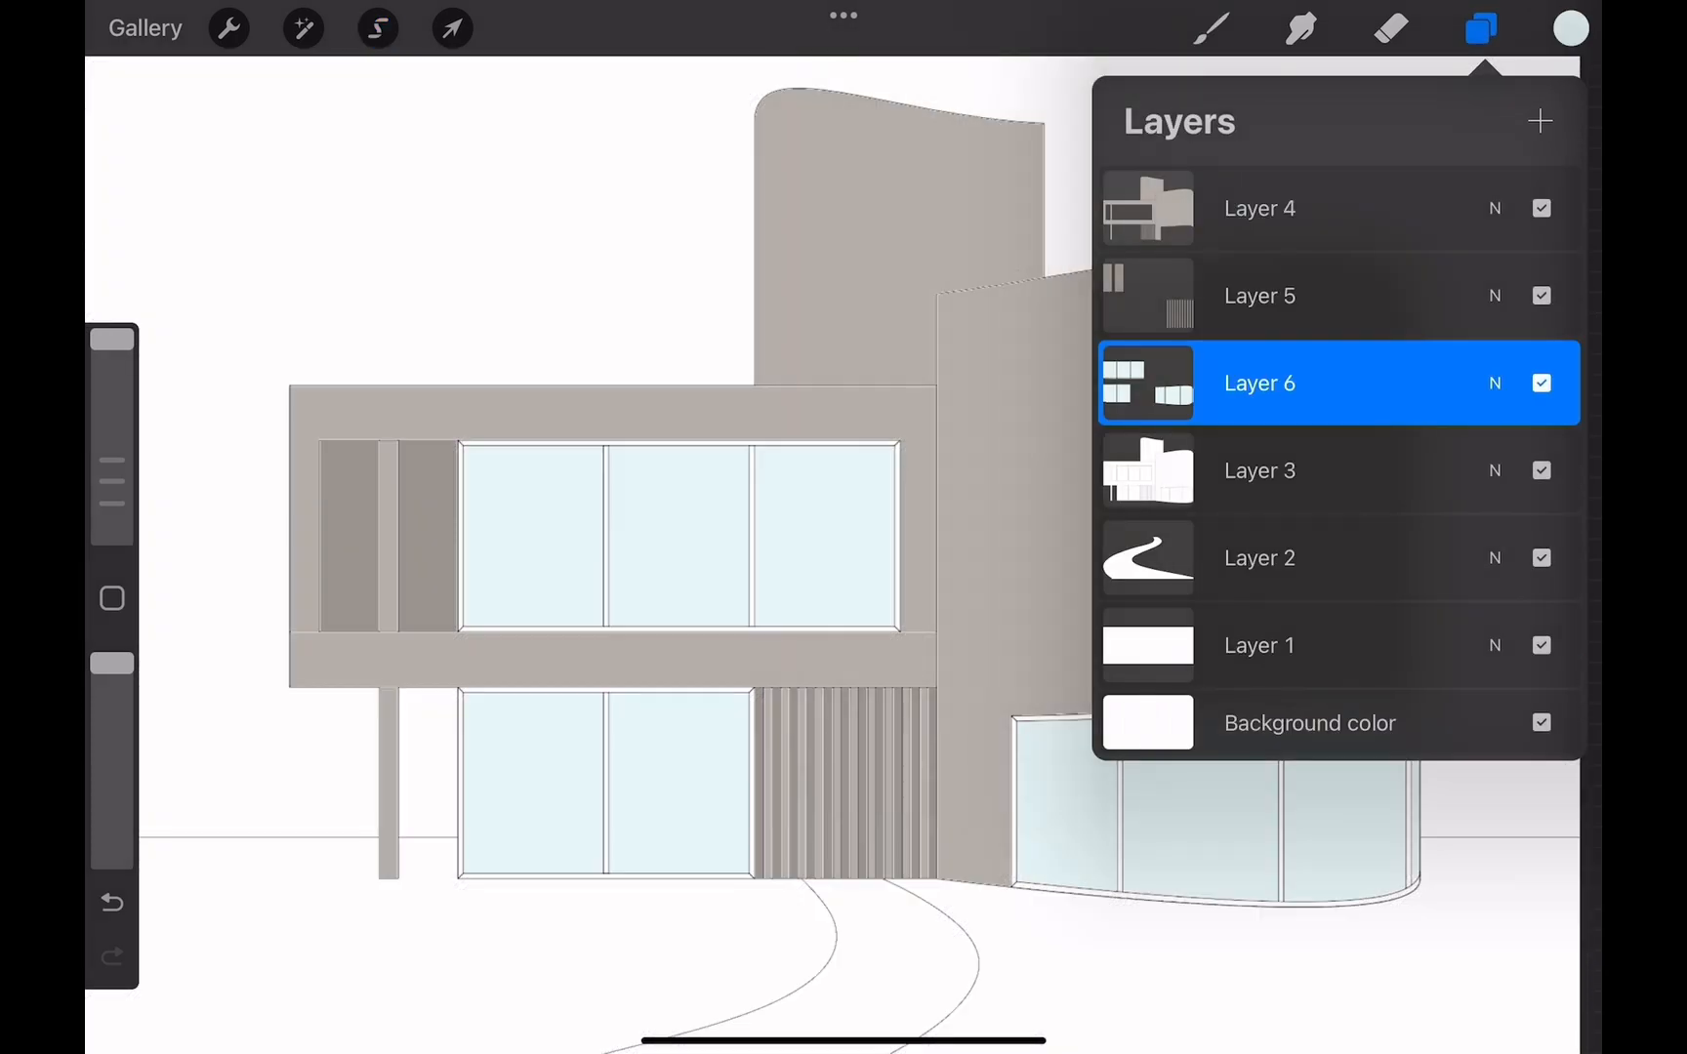
pyautogui.click(1258, 471)
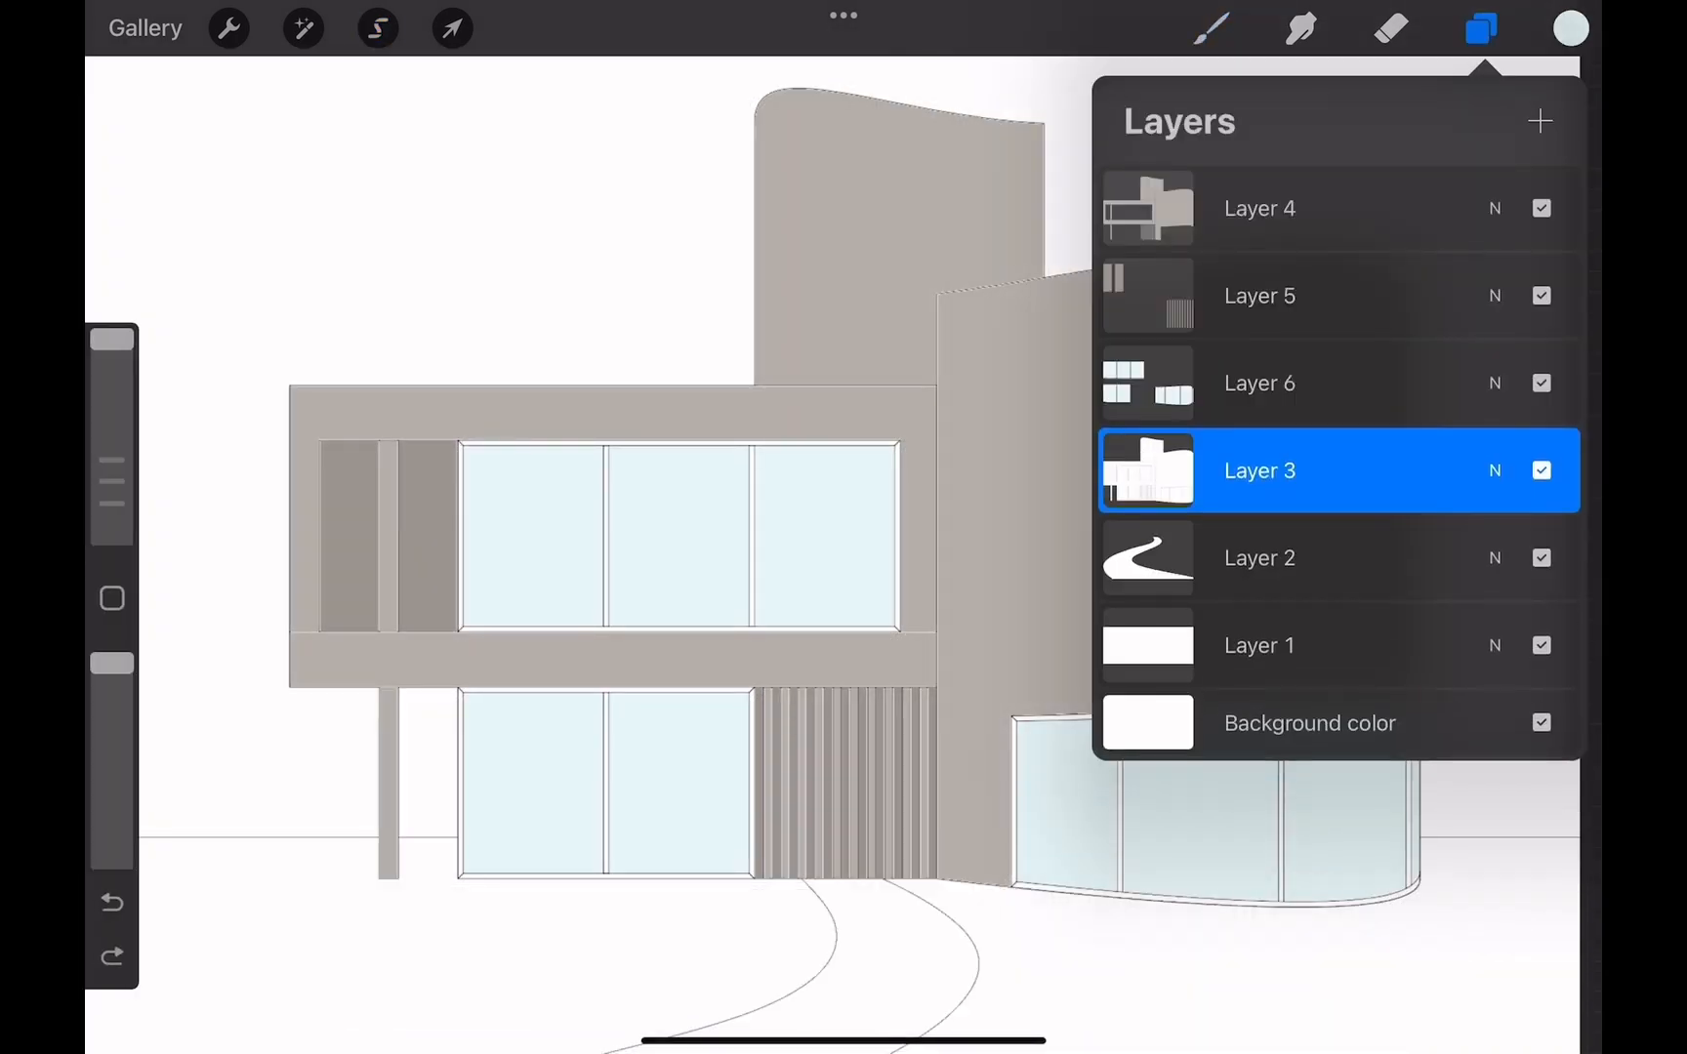
pyautogui.click(376, 27)
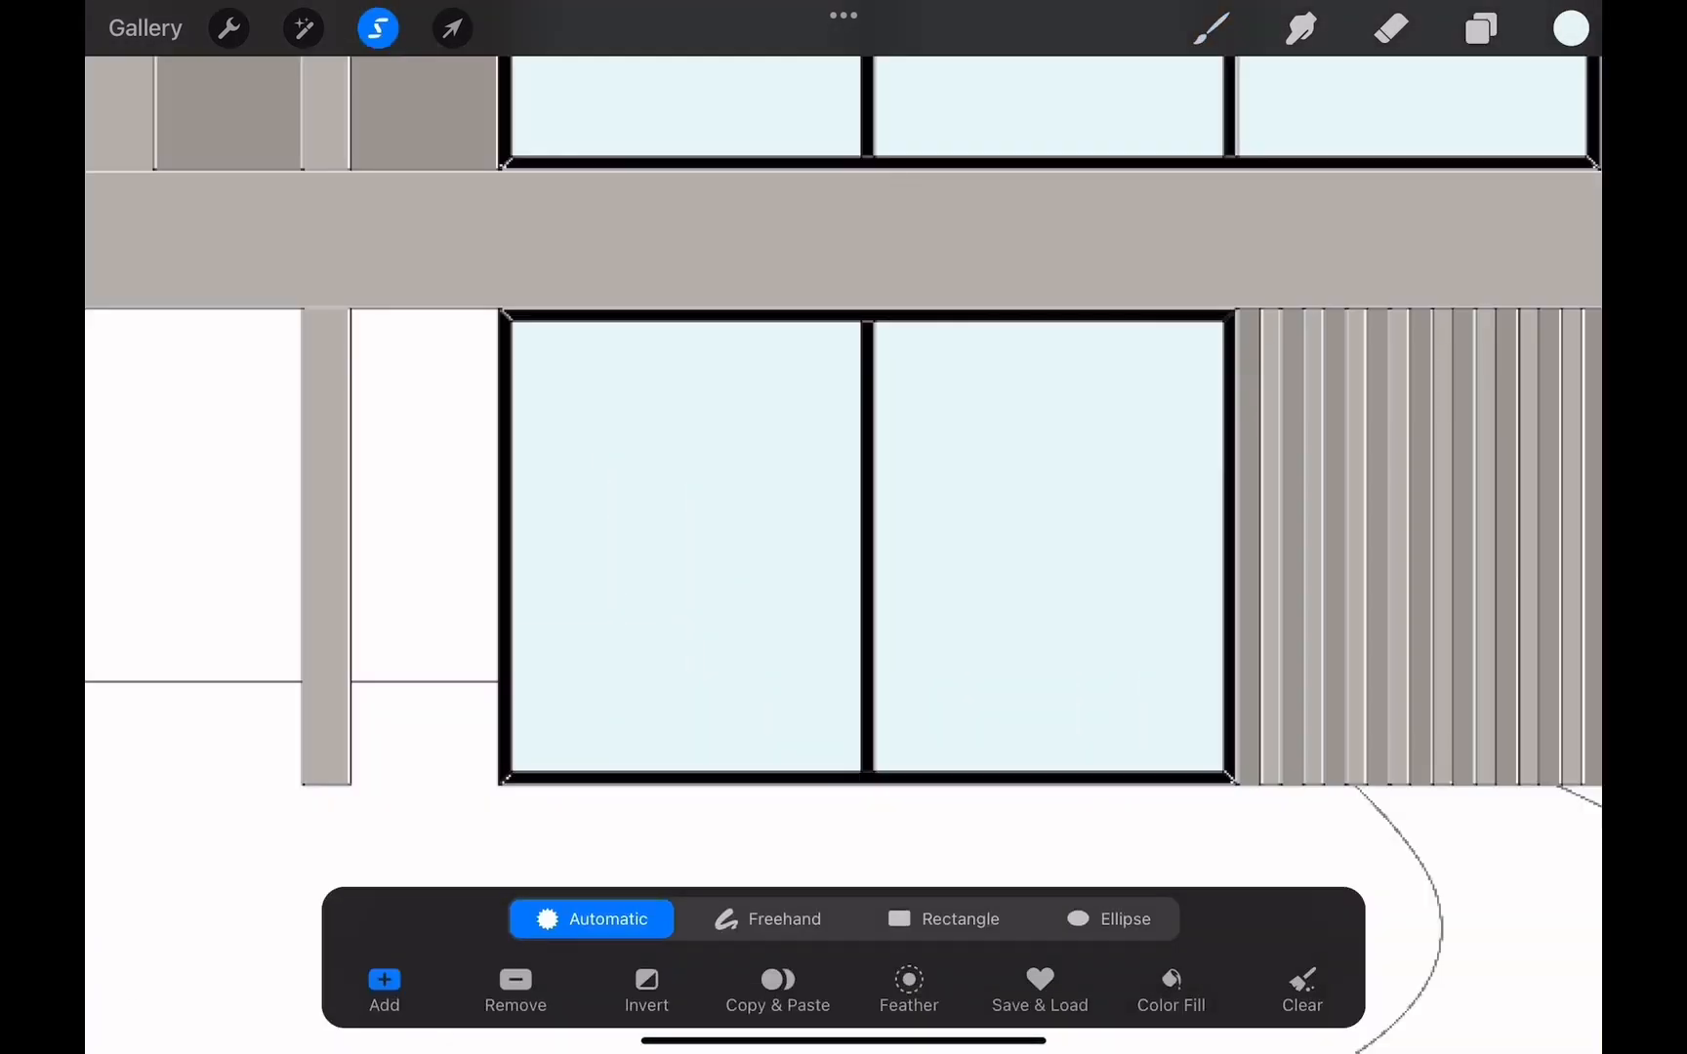
pyautogui.click(1480, 27)
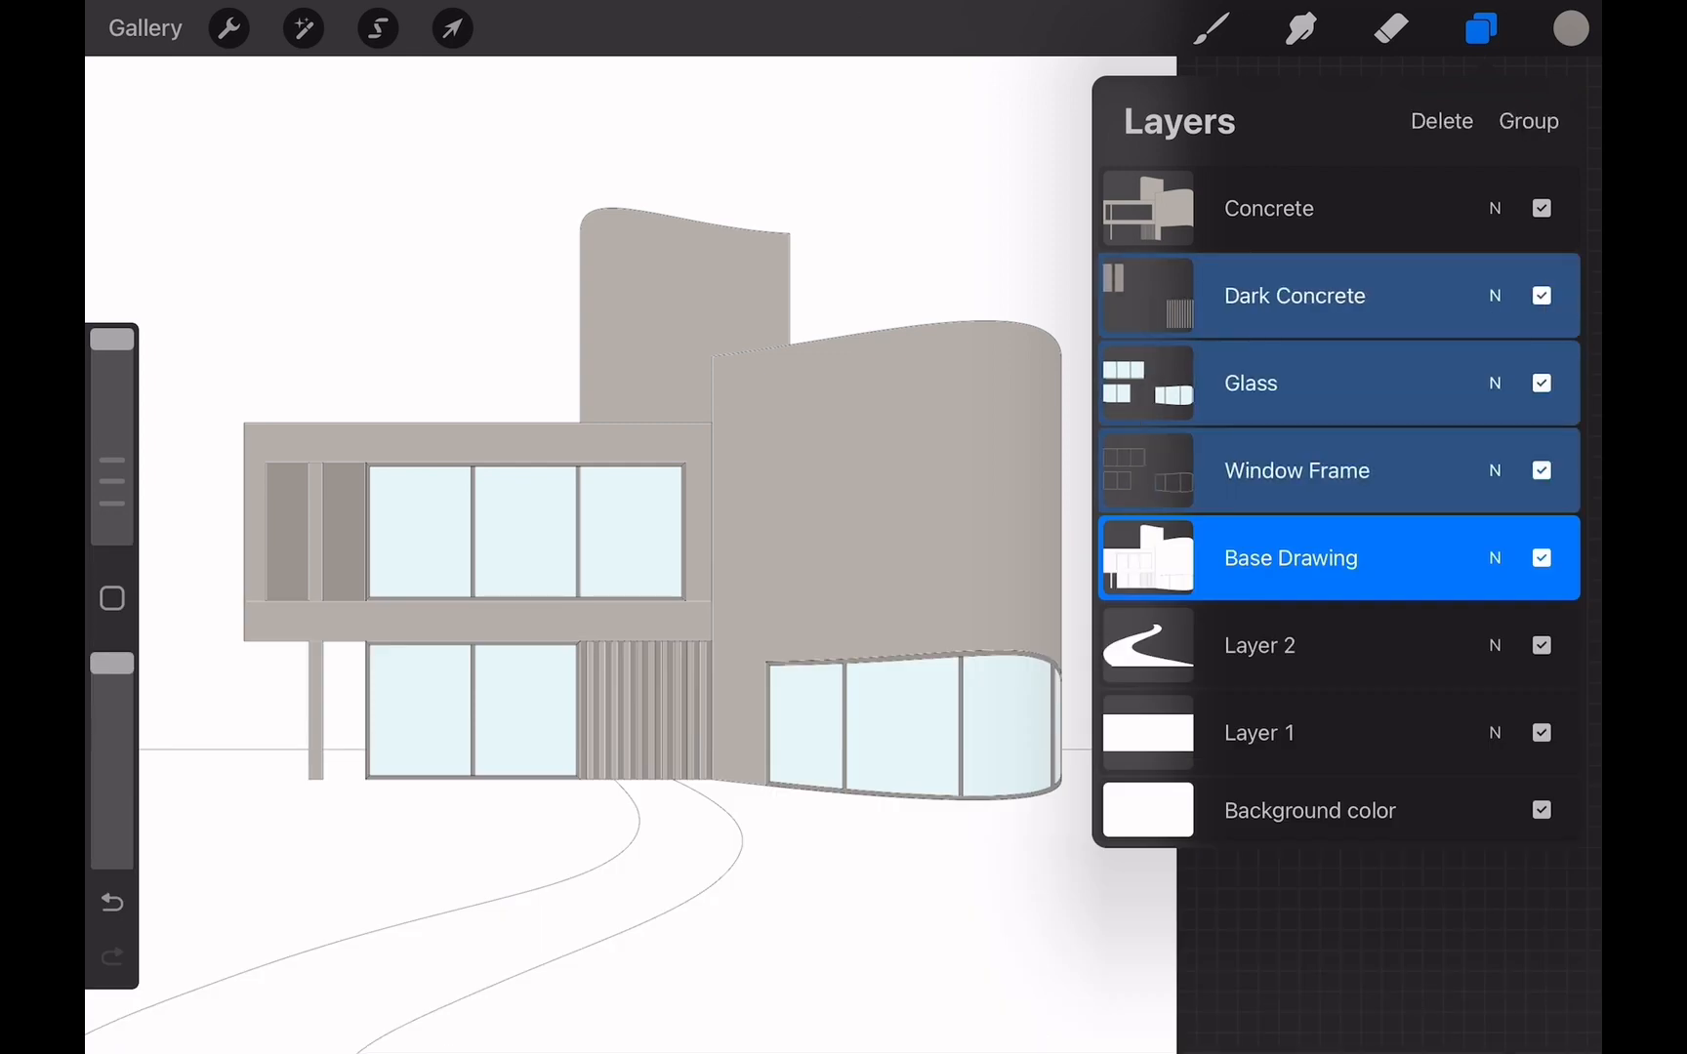
# Group the building layers as Building and begin selecting the path area
pyautogui.click(1527, 121)
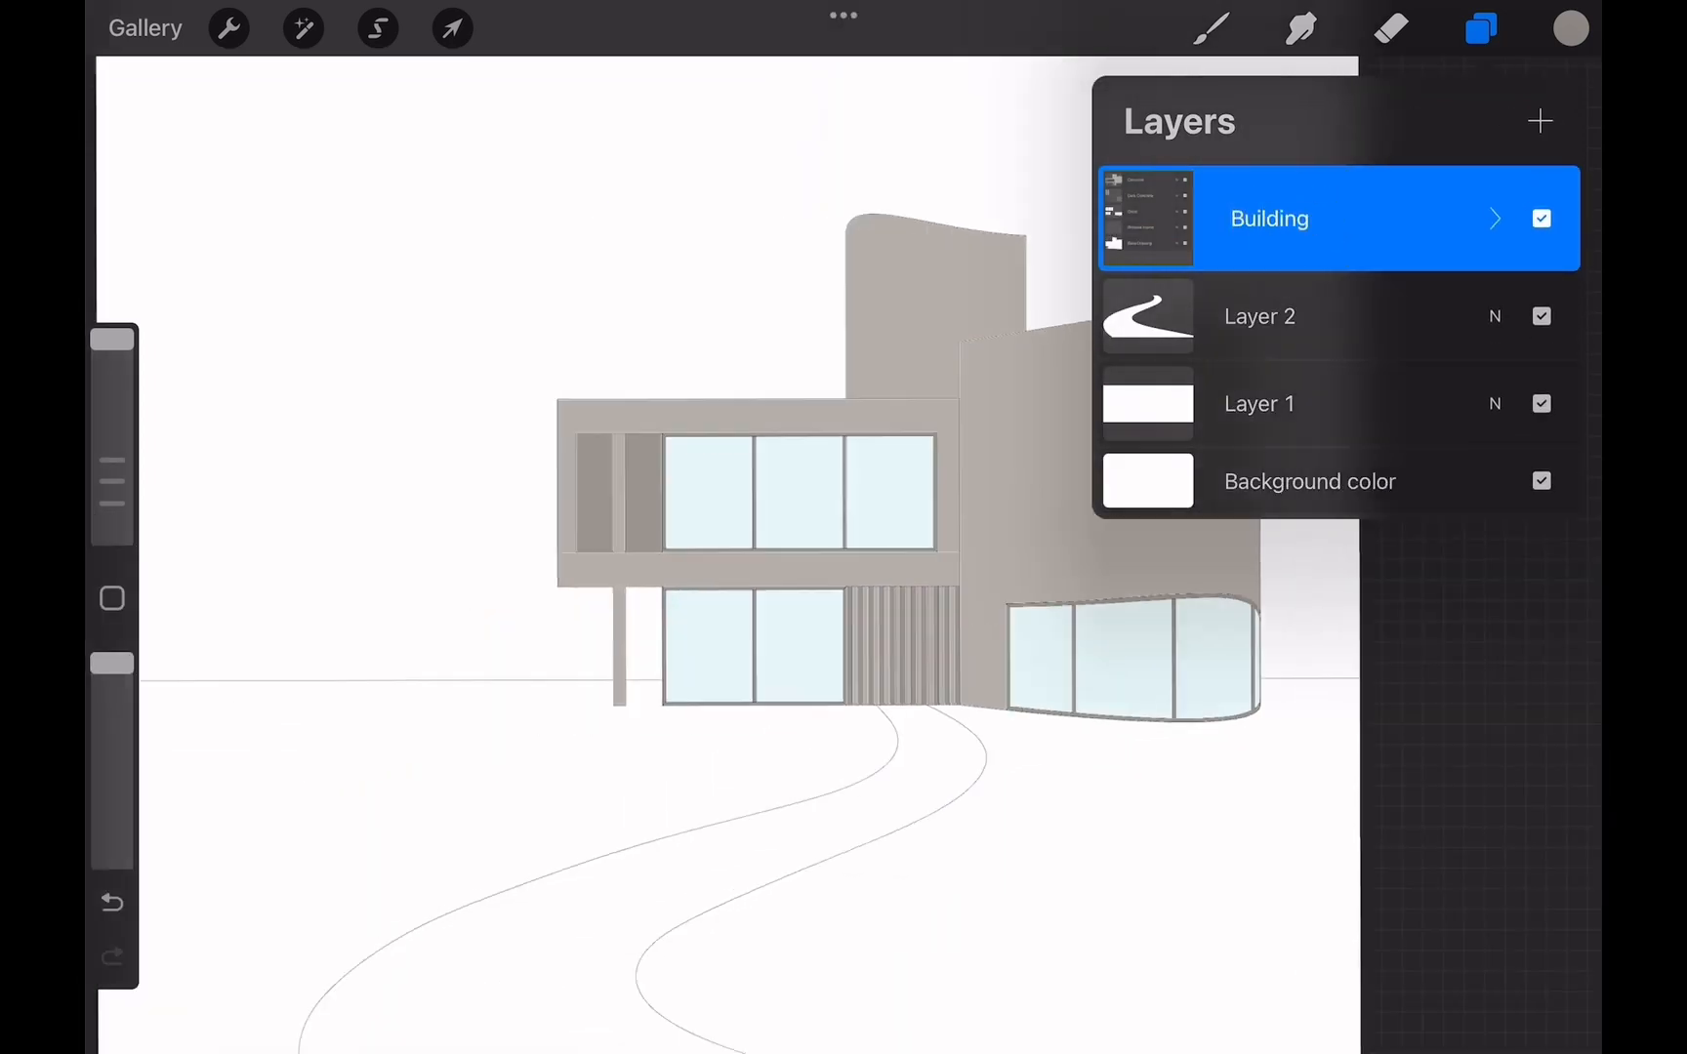
pyautogui.click(377, 28)
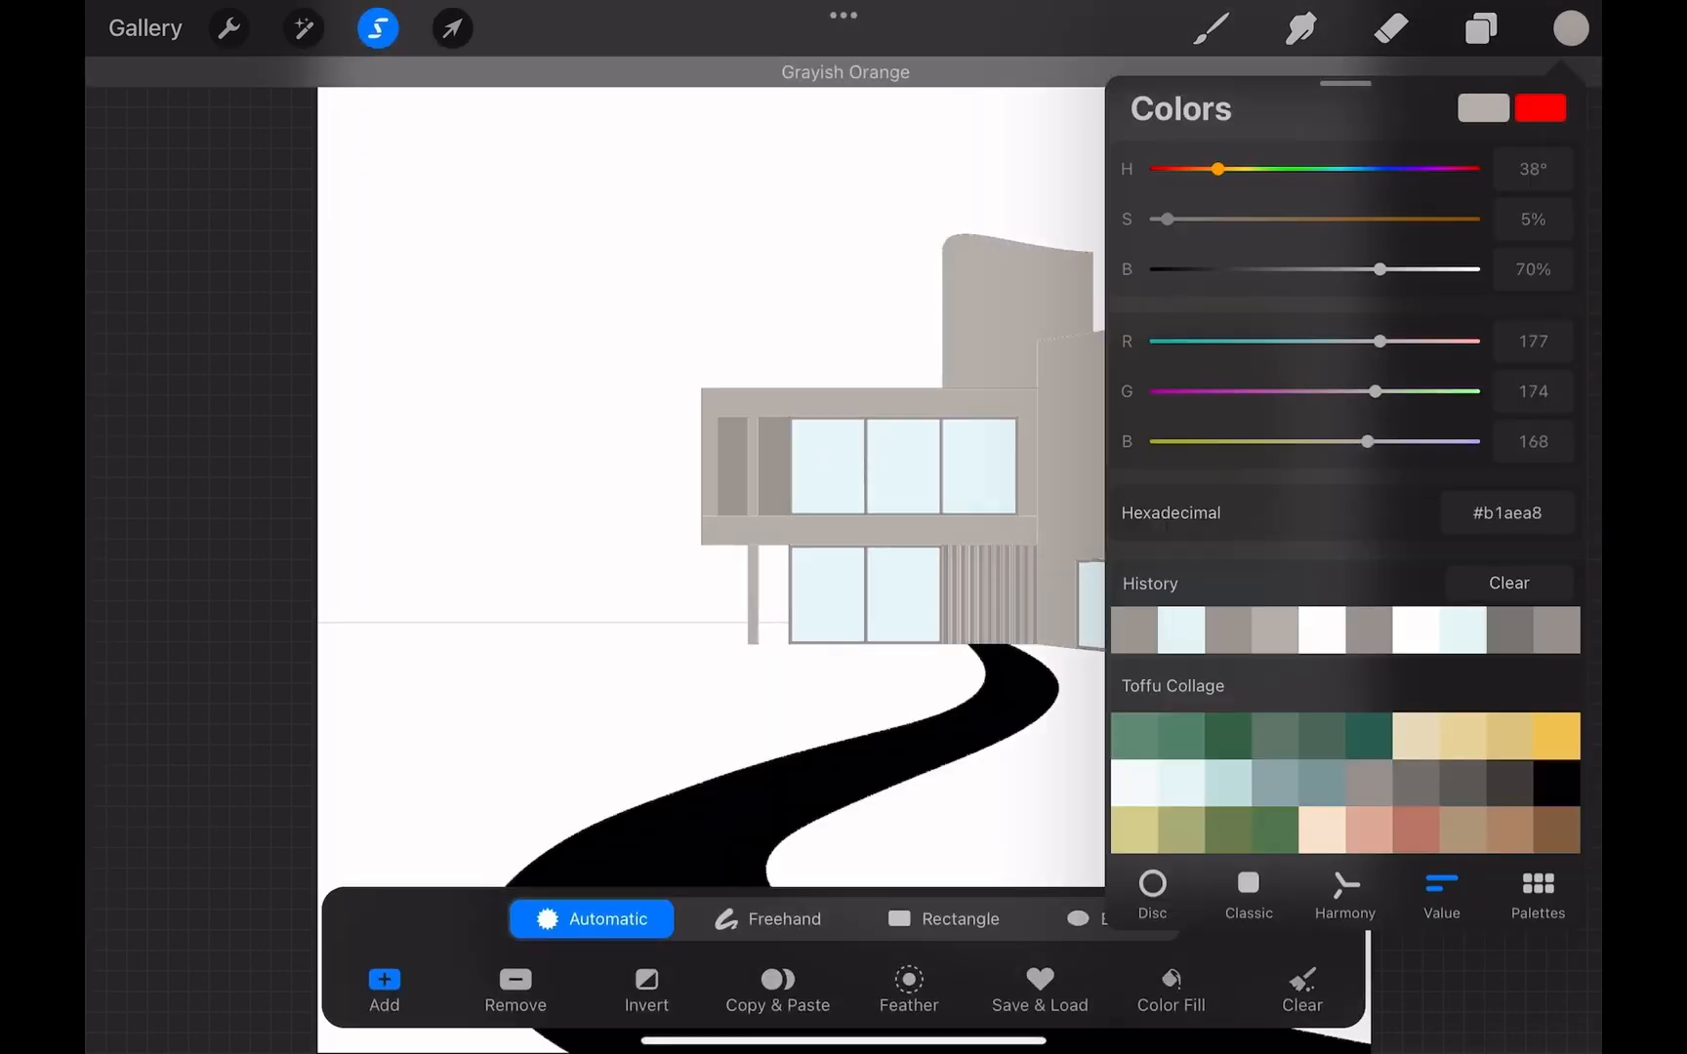
# Fill the path light grey and the surrounding ground green in Path and Green Background groups
pyautogui.click(1480, 28)
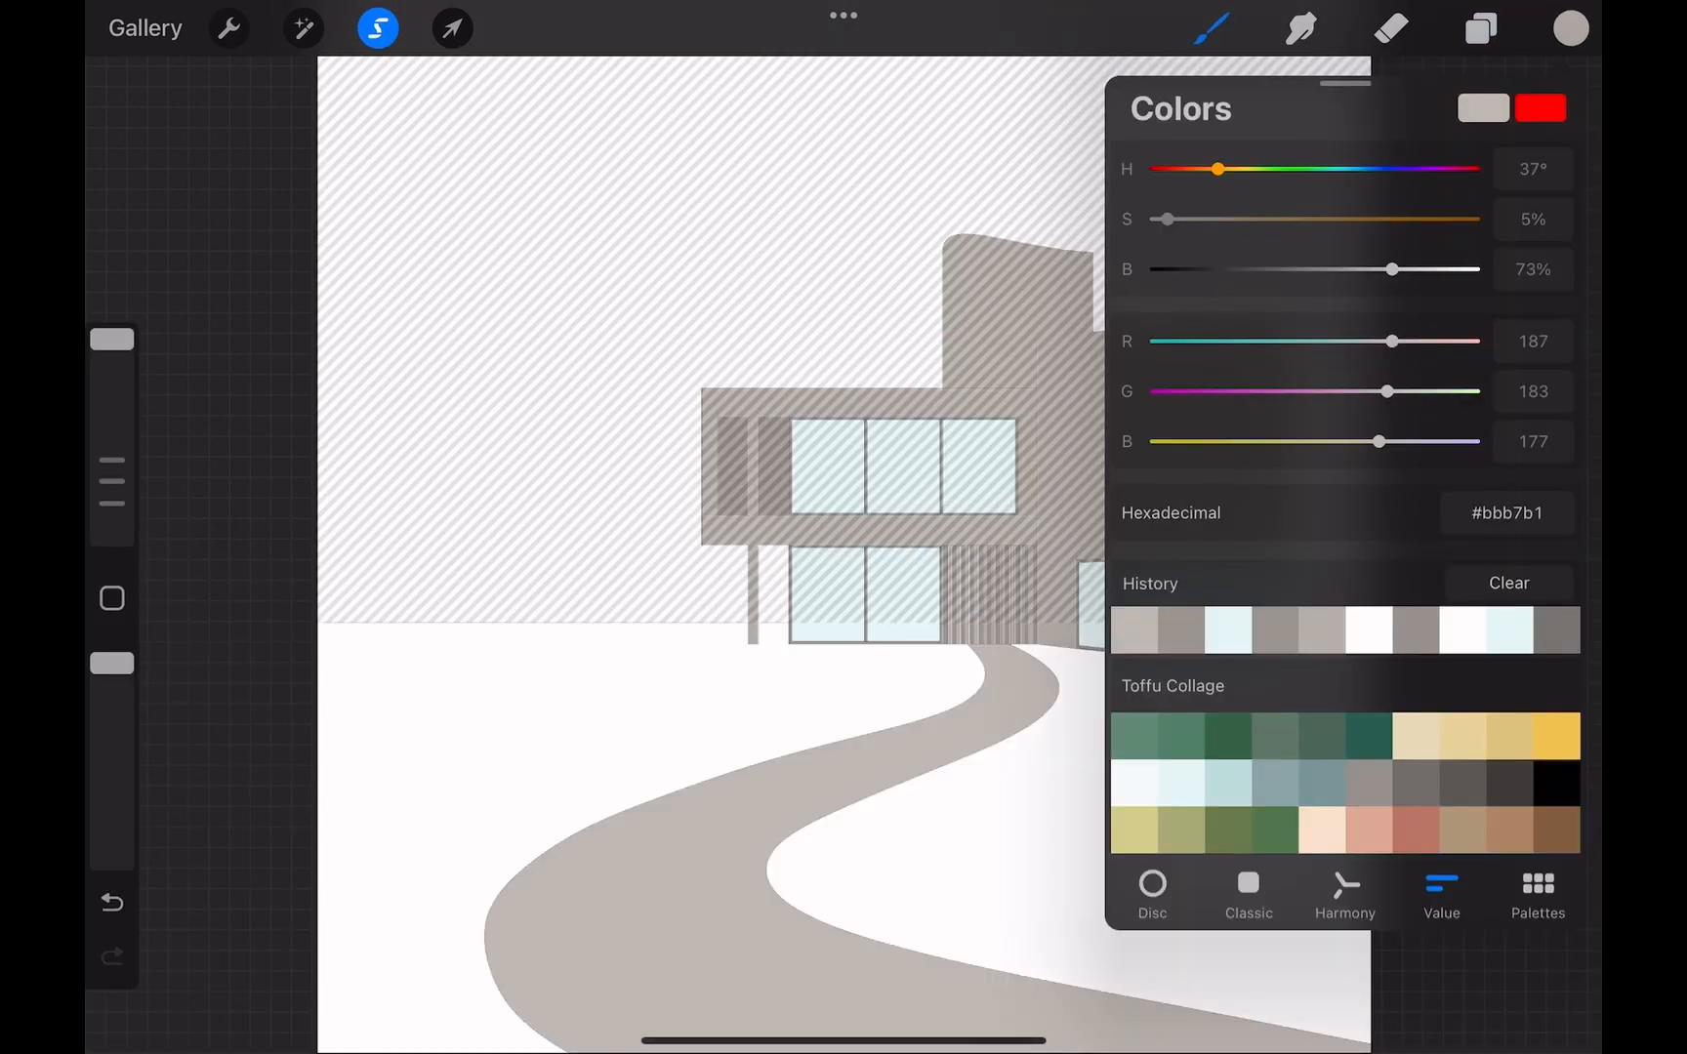
pyautogui.click(1480, 27)
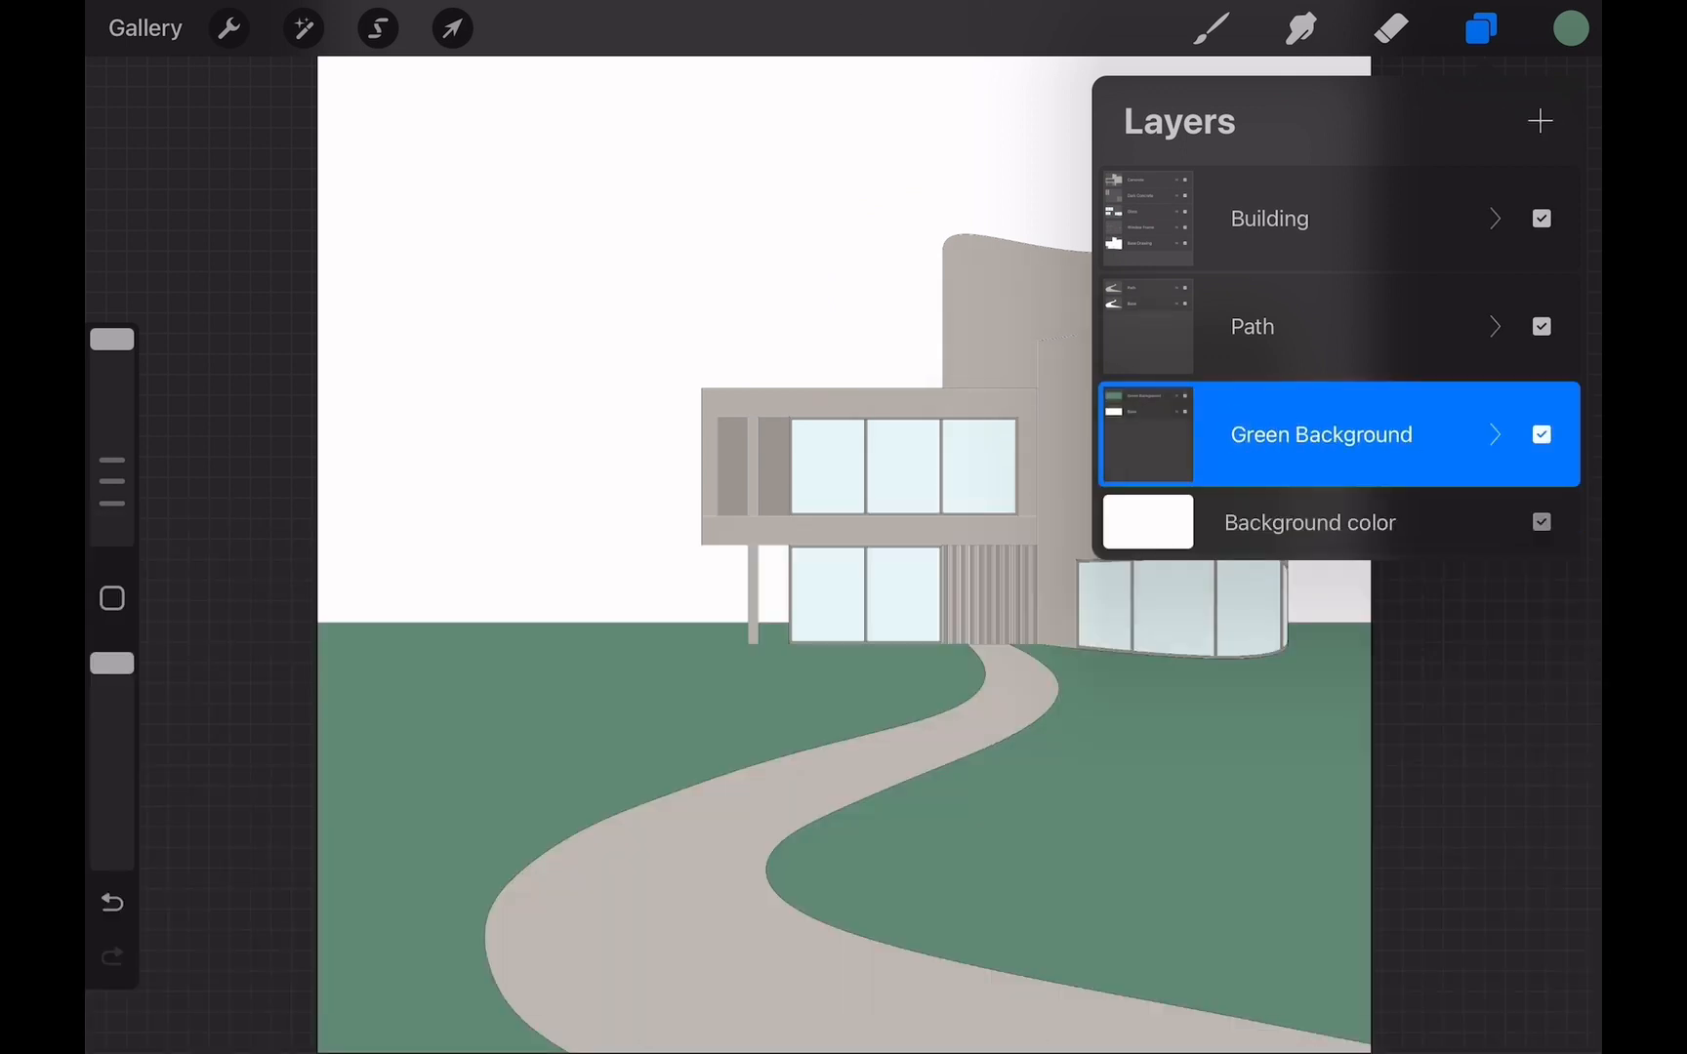
pyautogui.click(1147, 521)
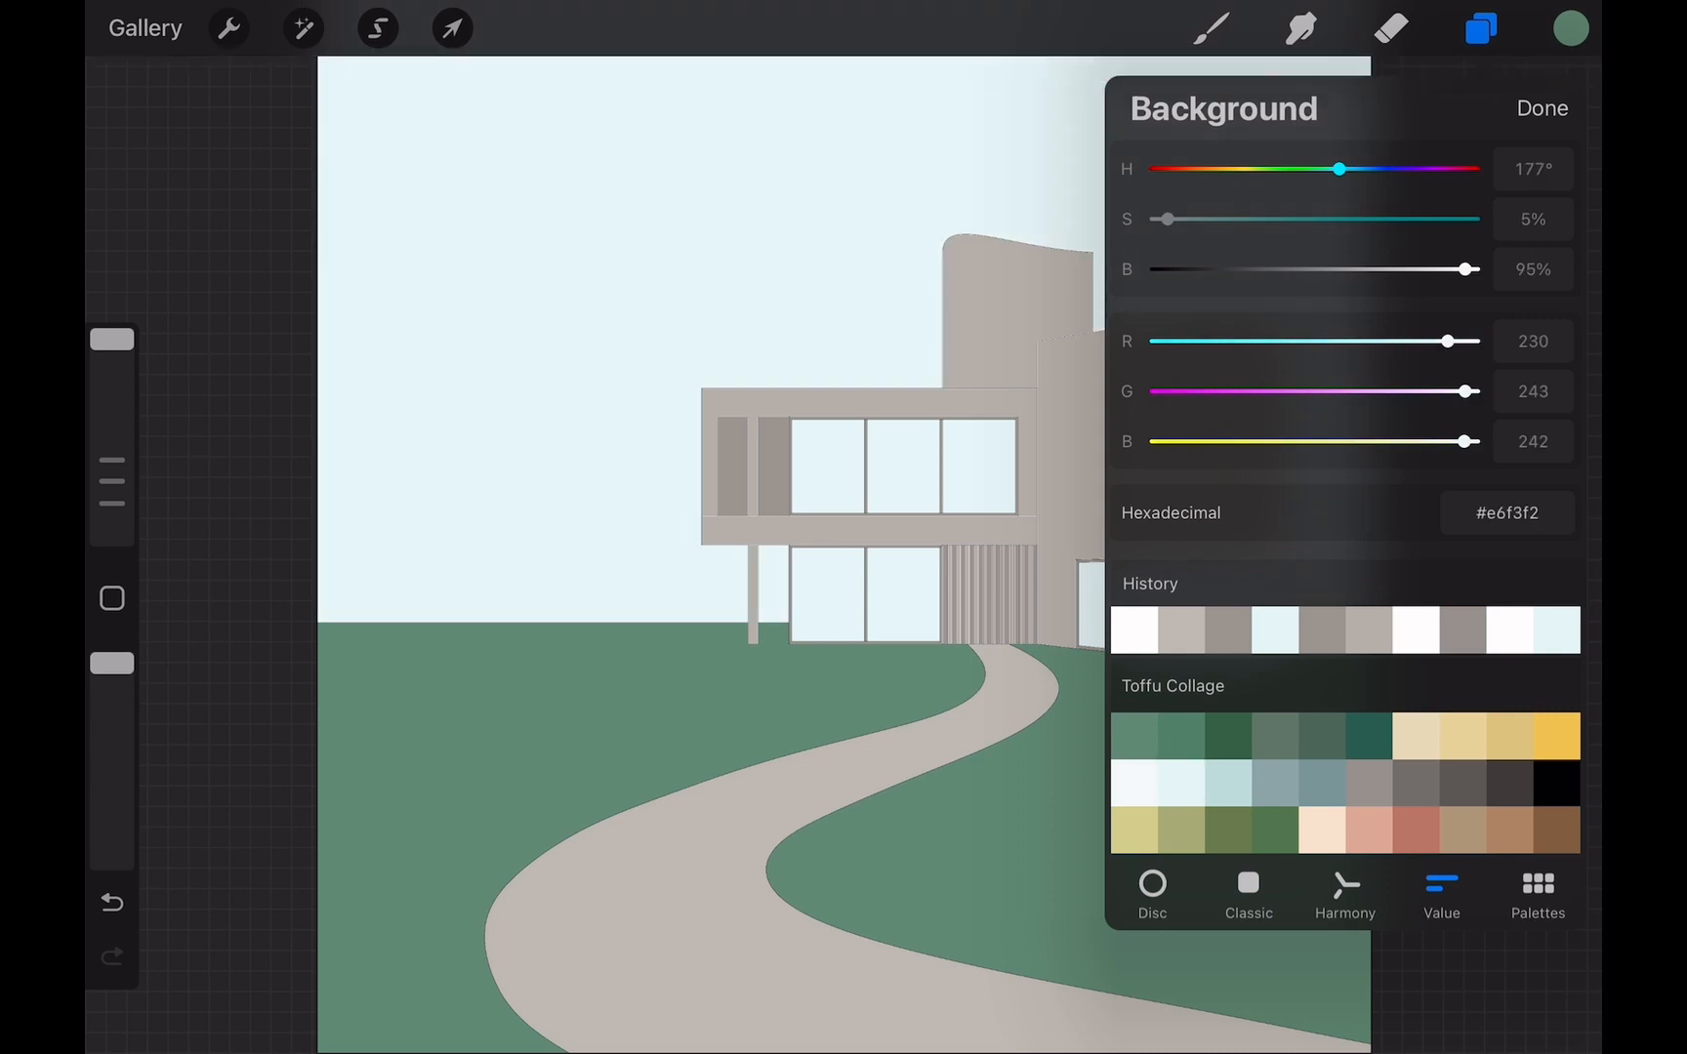
# Set the canvas background to pale blue sky #e6f3f2 and review the layer groups
pyautogui.click(1541, 107)
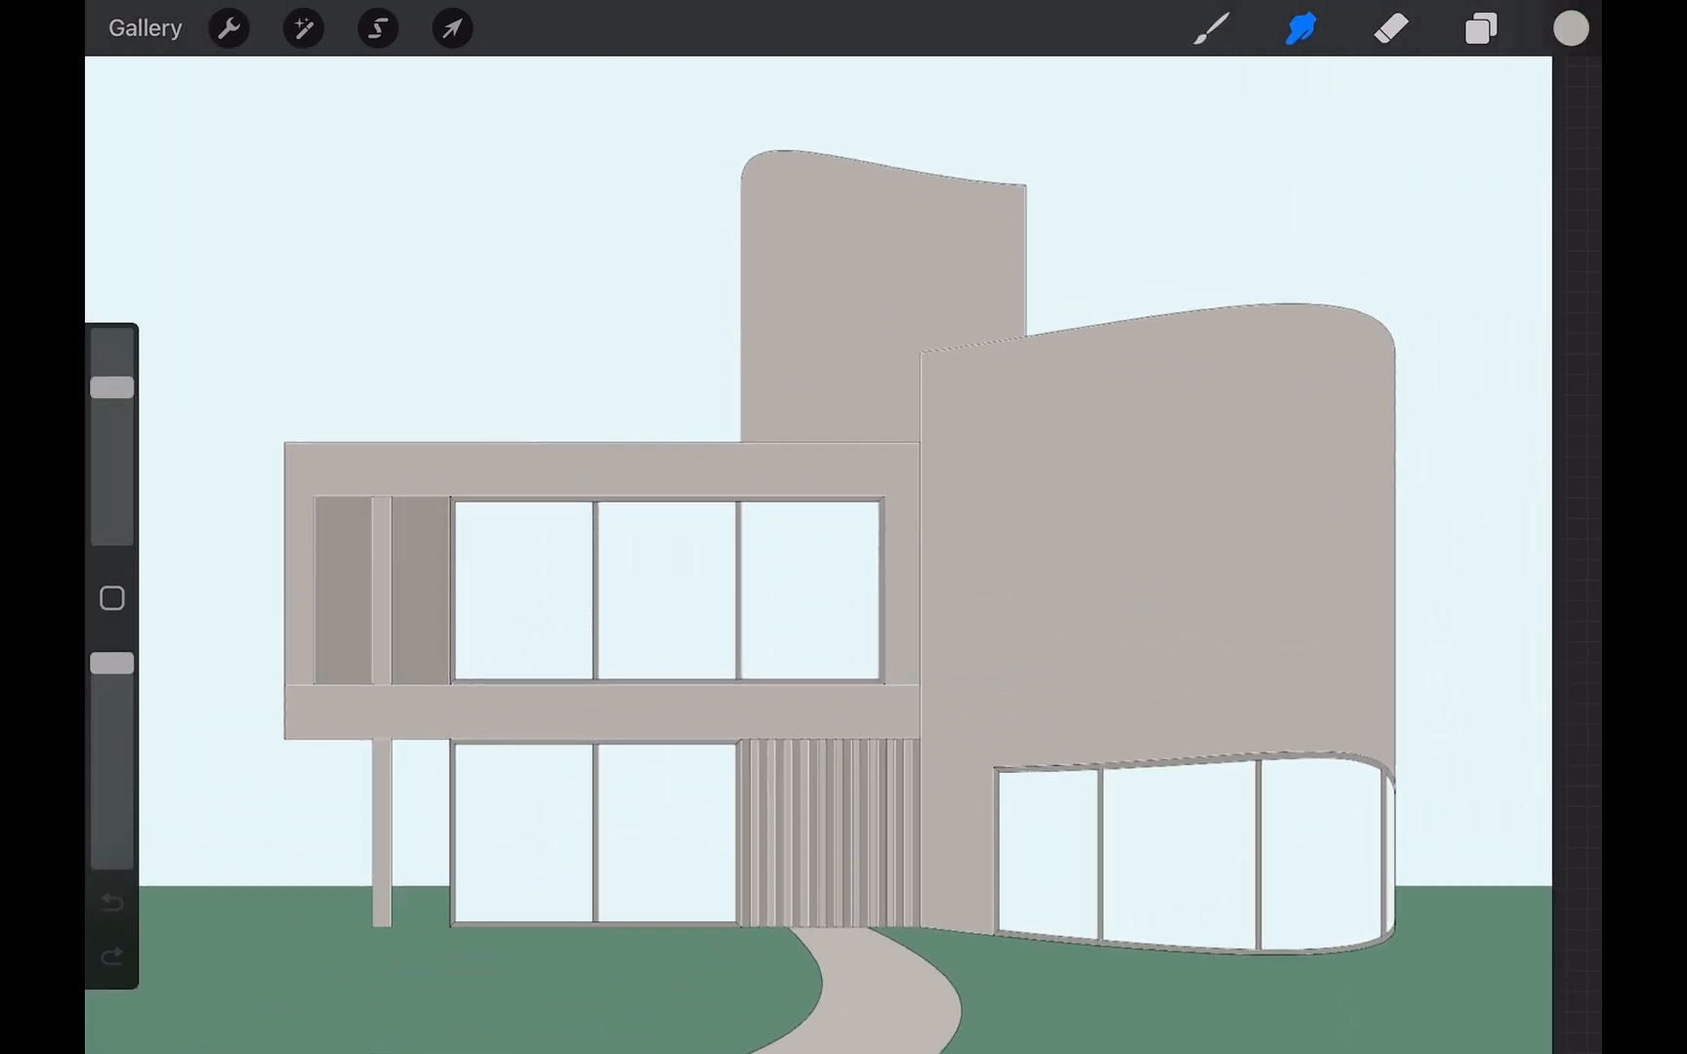
pyautogui.click(1480, 27)
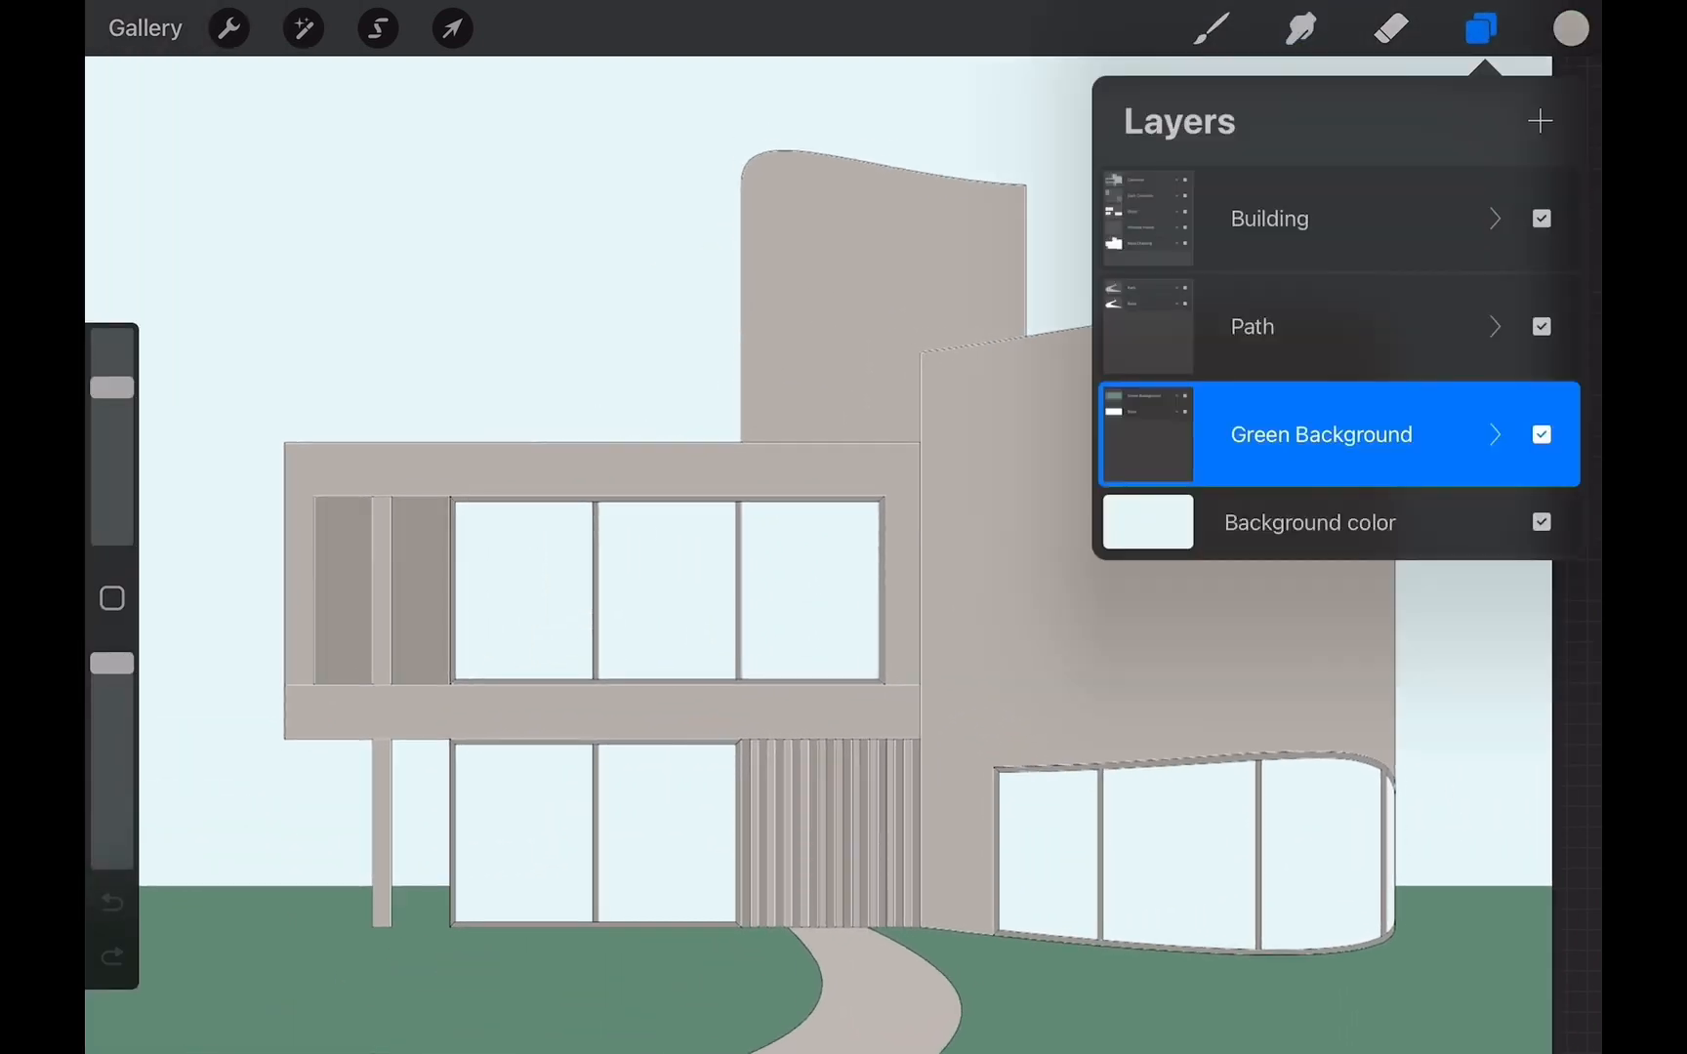
# Choose Airbrushing > Soft Airbrush as the active brush
pyautogui.click(1494, 219)
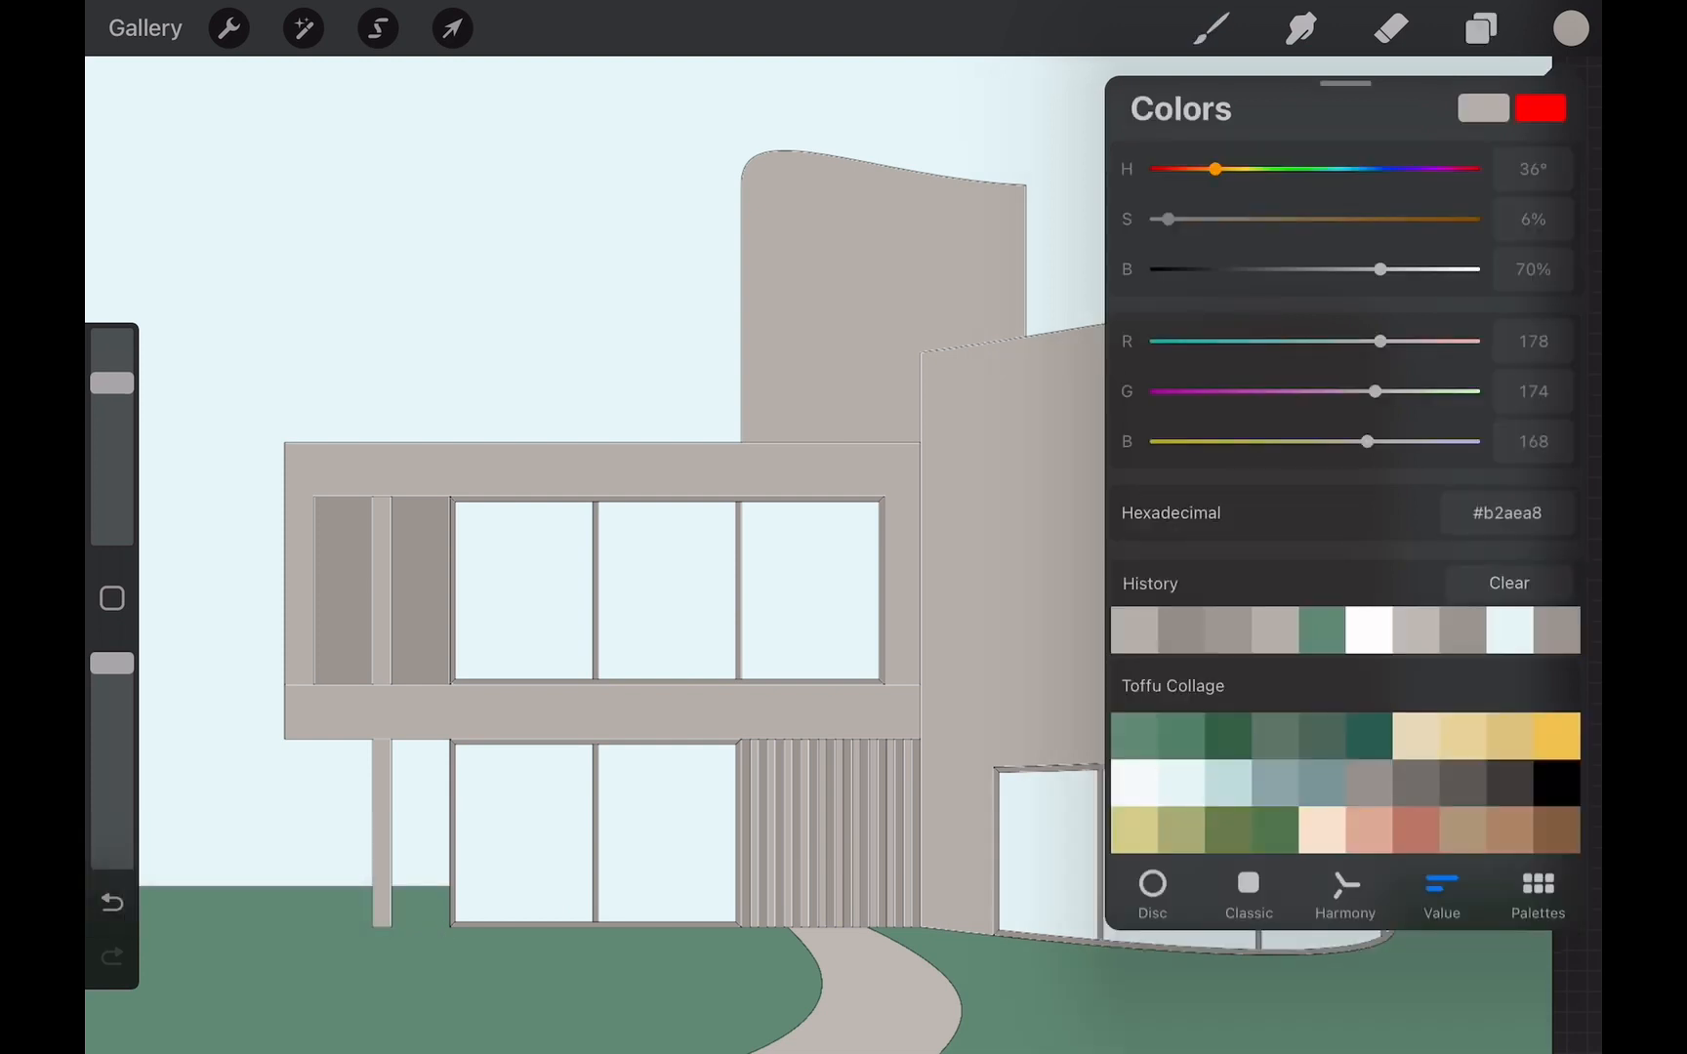
pyautogui.click(1209, 27)
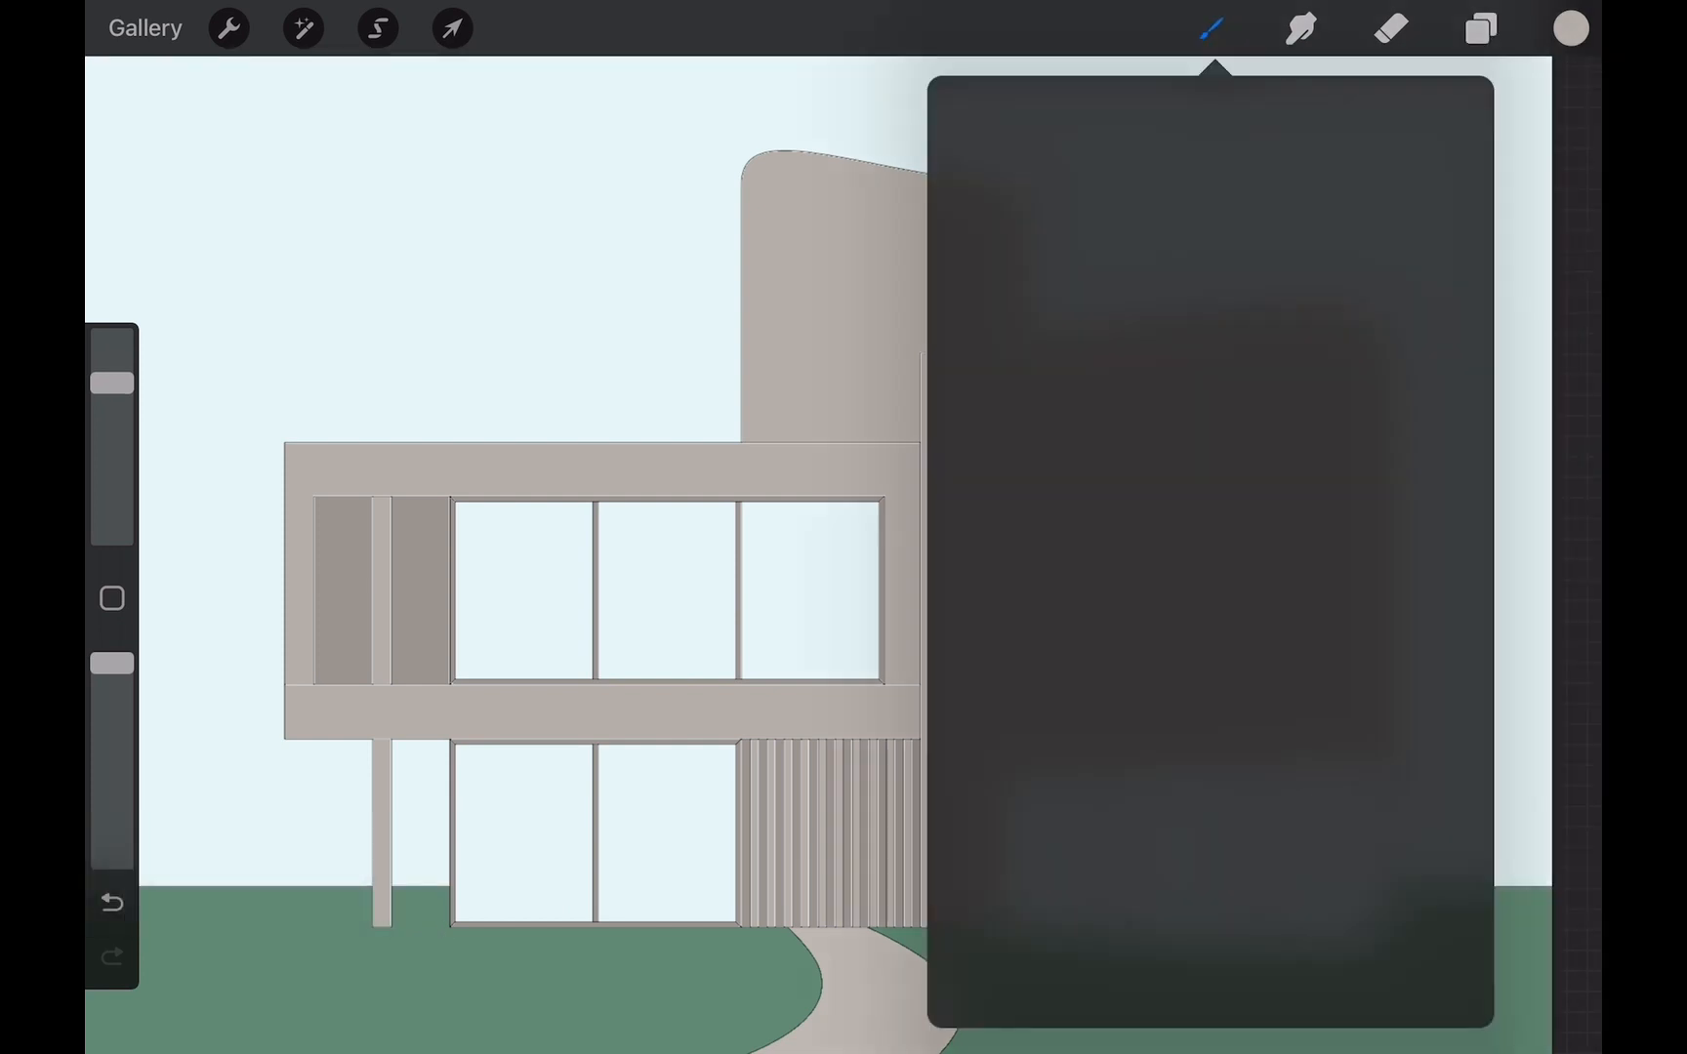
pyautogui.click(1208, 28)
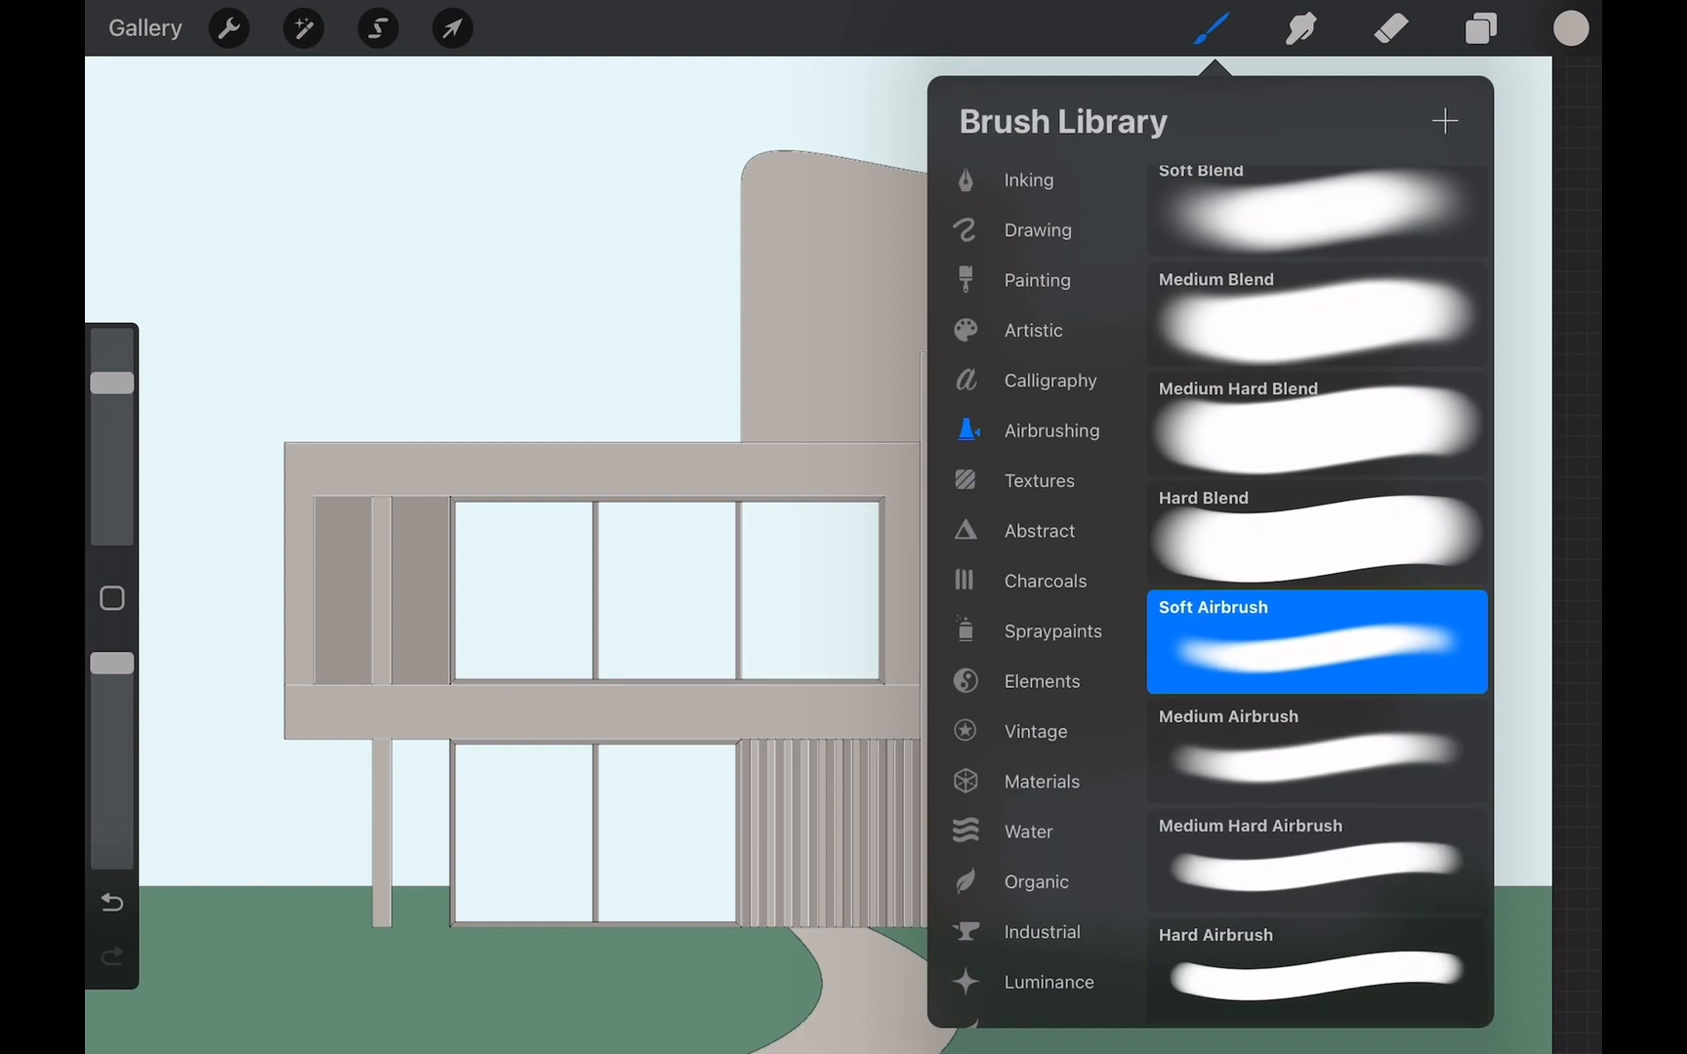
# Select the Concrete layer in the Building group and show its layer options
pyautogui.click(1478, 27)
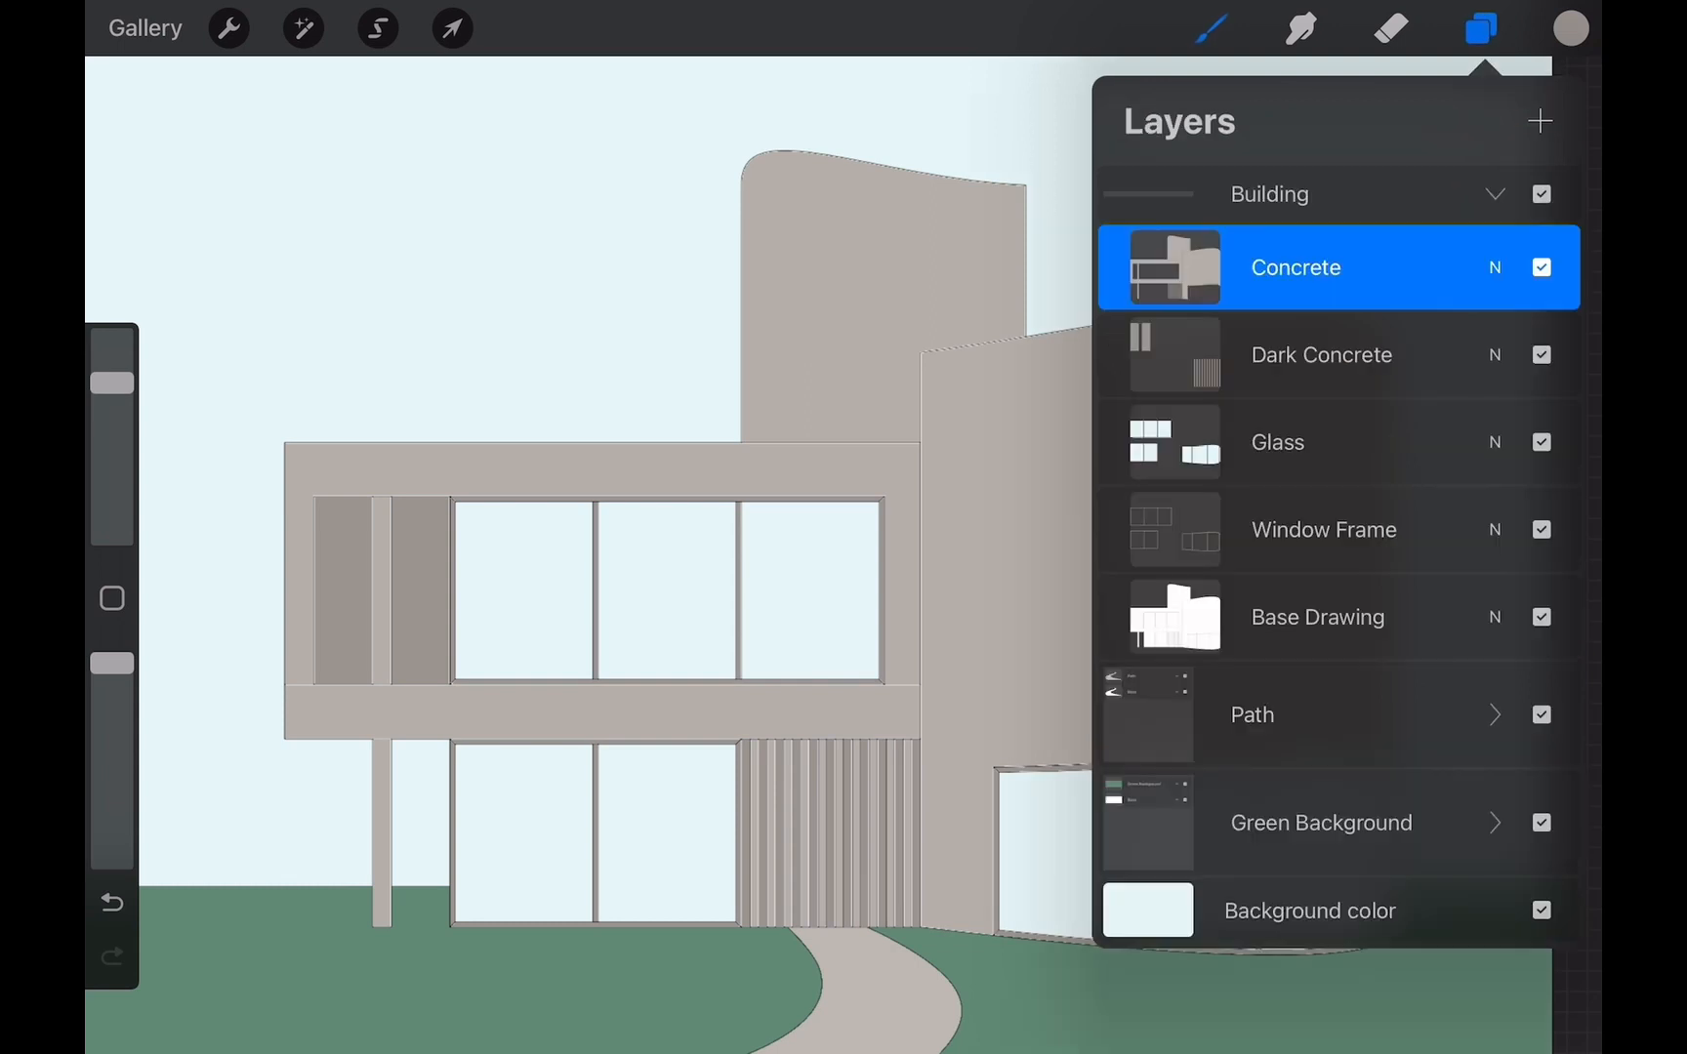
pyautogui.click(1480, 28)
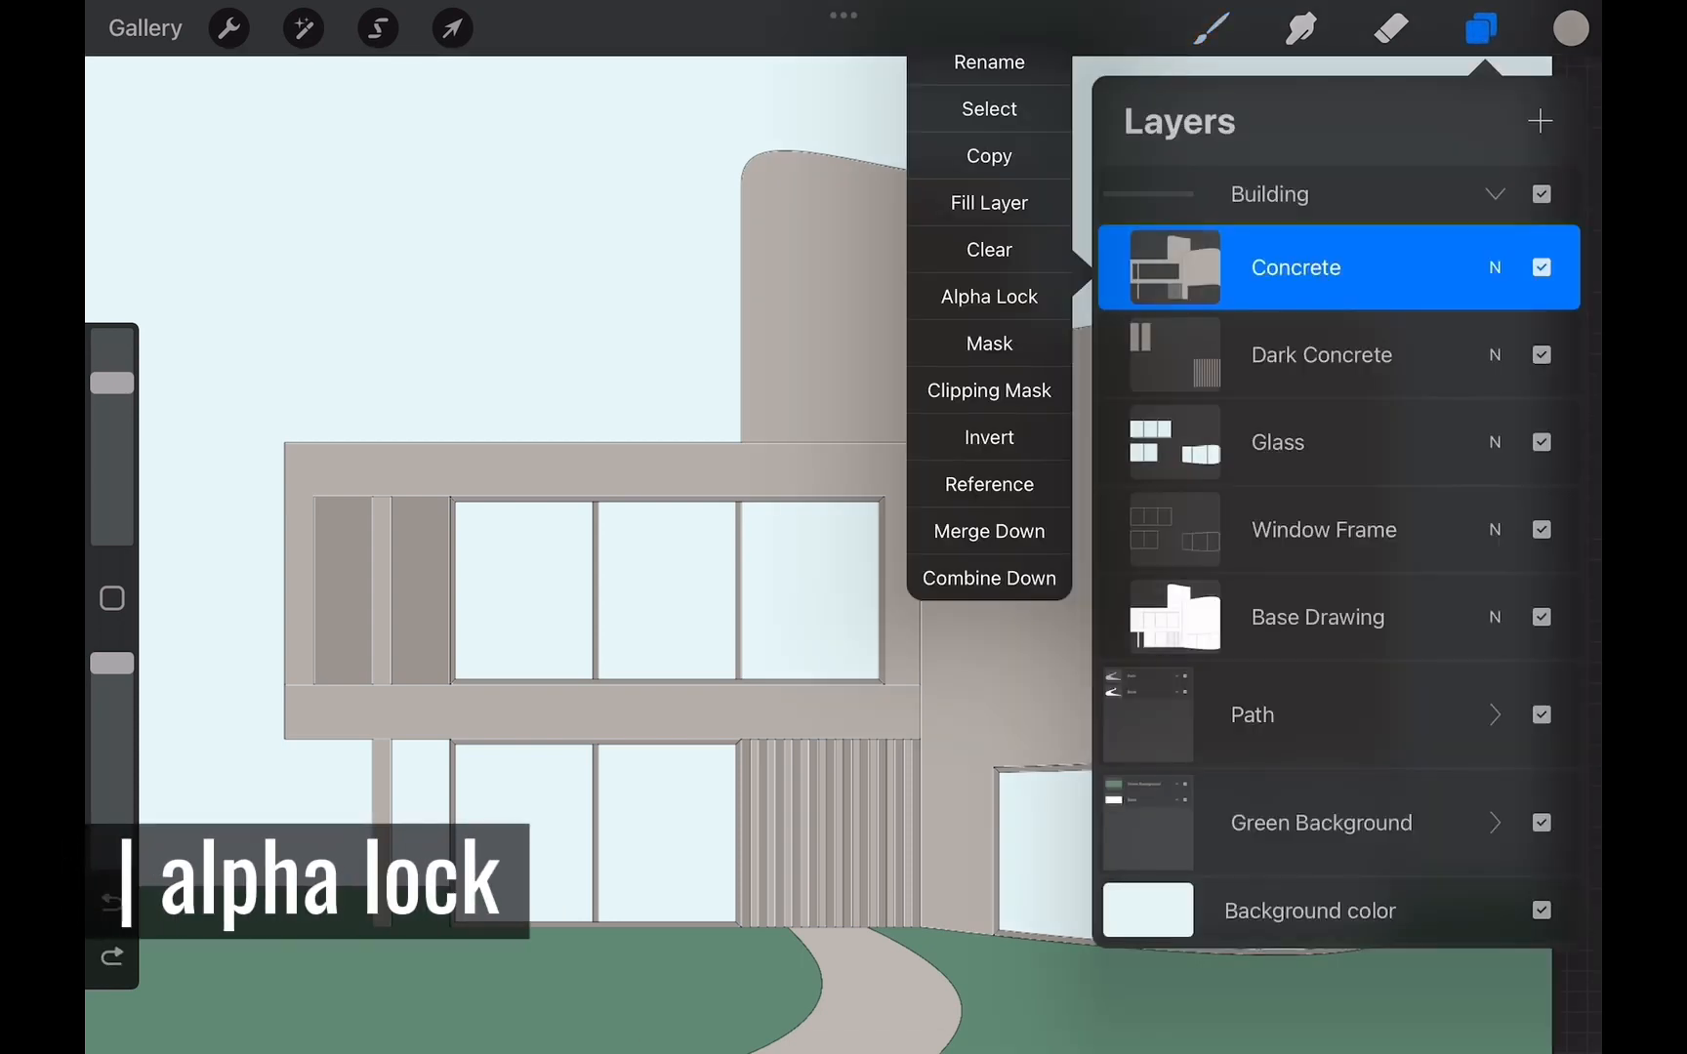
# Enable Alpha Lock on Concrete and airbrush gradient shading within a wall selection
pyautogui.click(986, 296)
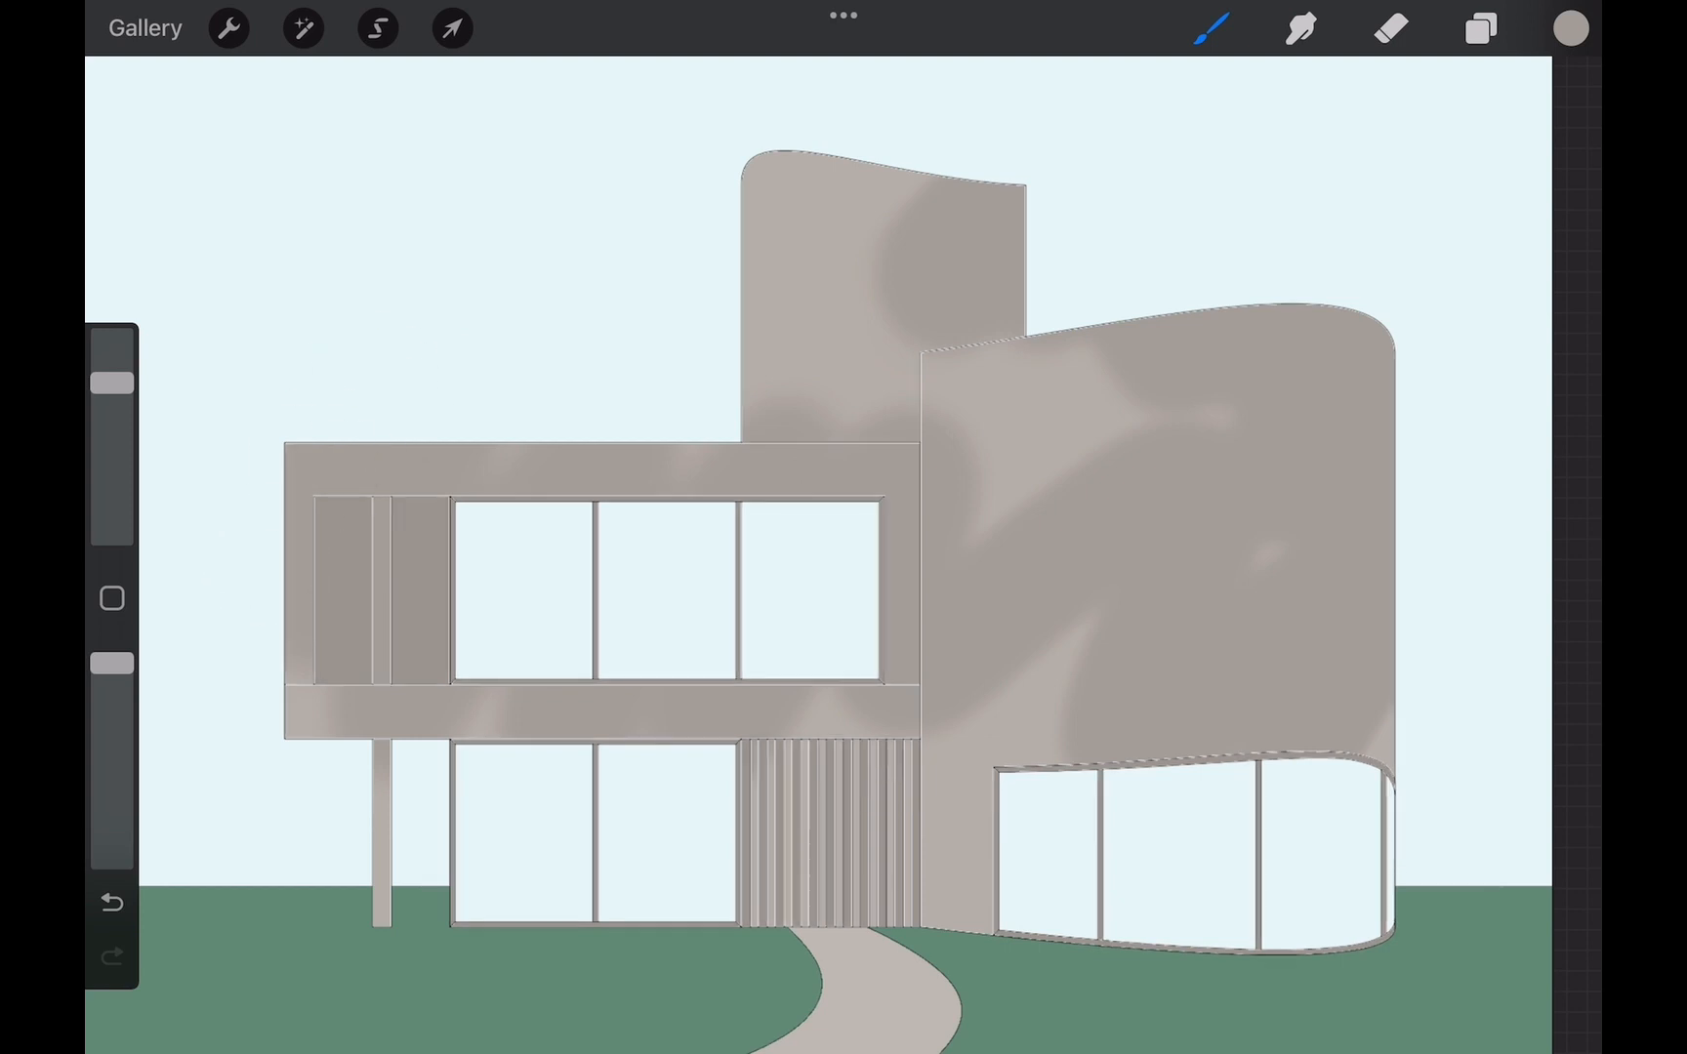
pyautogui.click(377, 28)
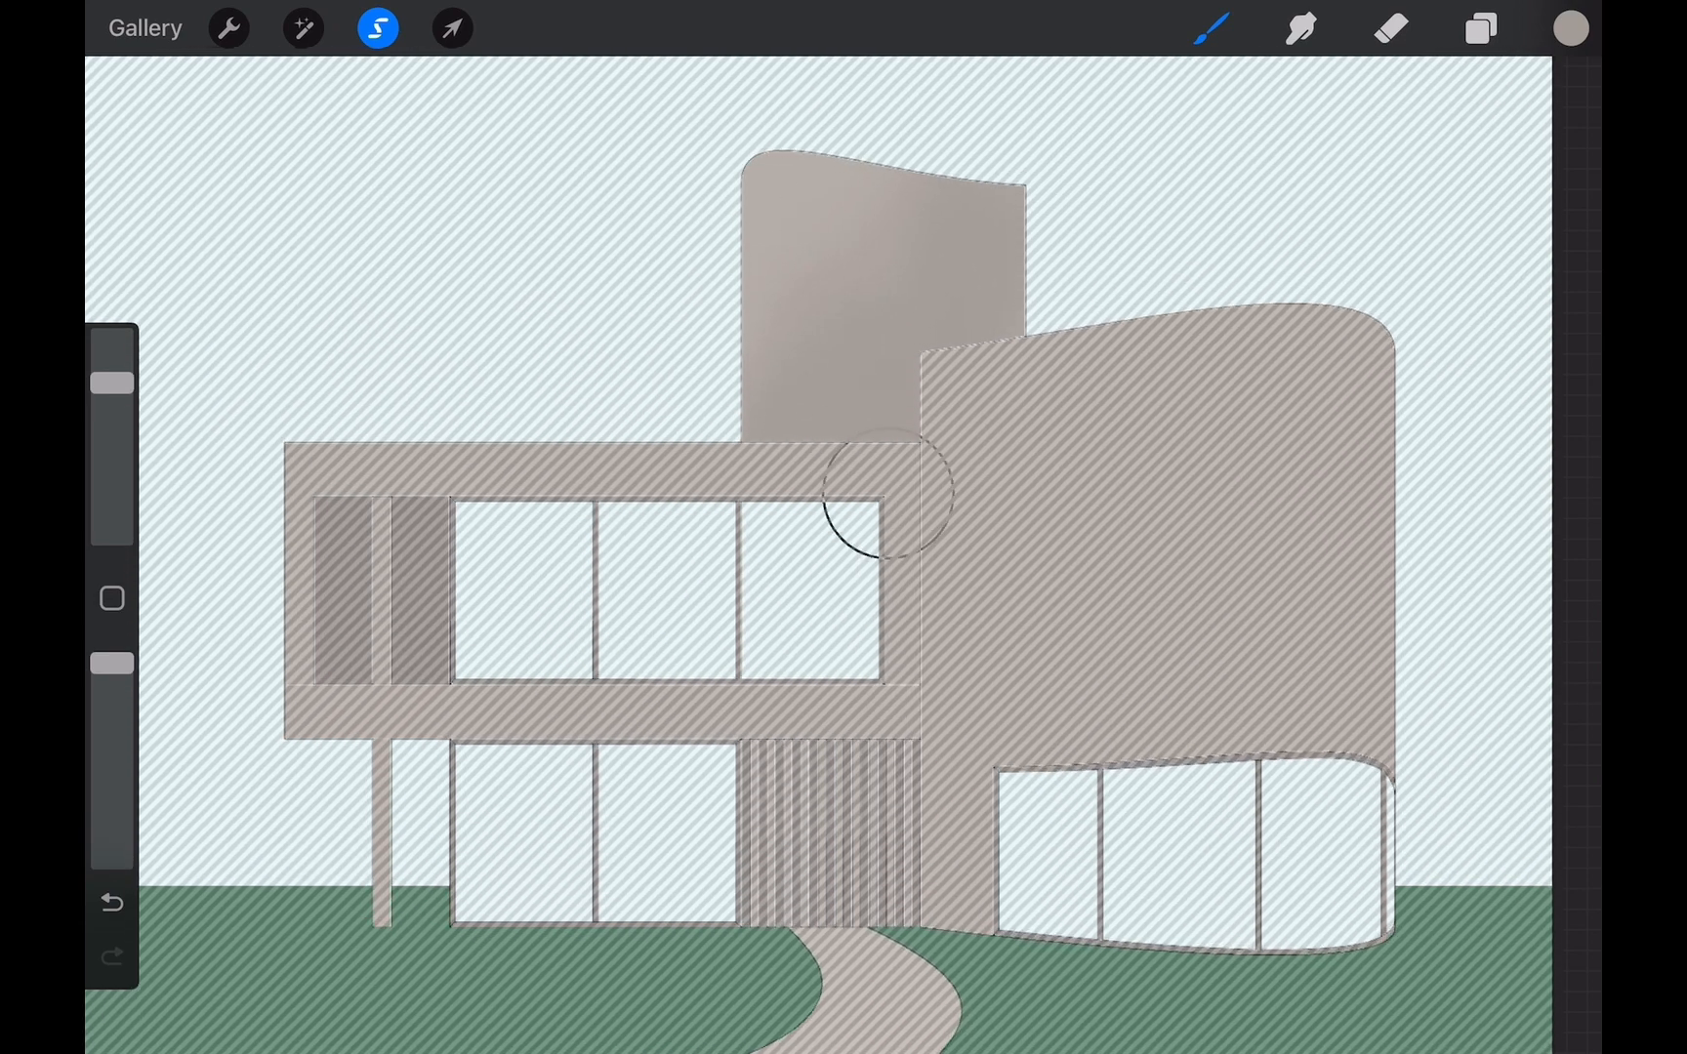
pyautogui.click(377, 28)
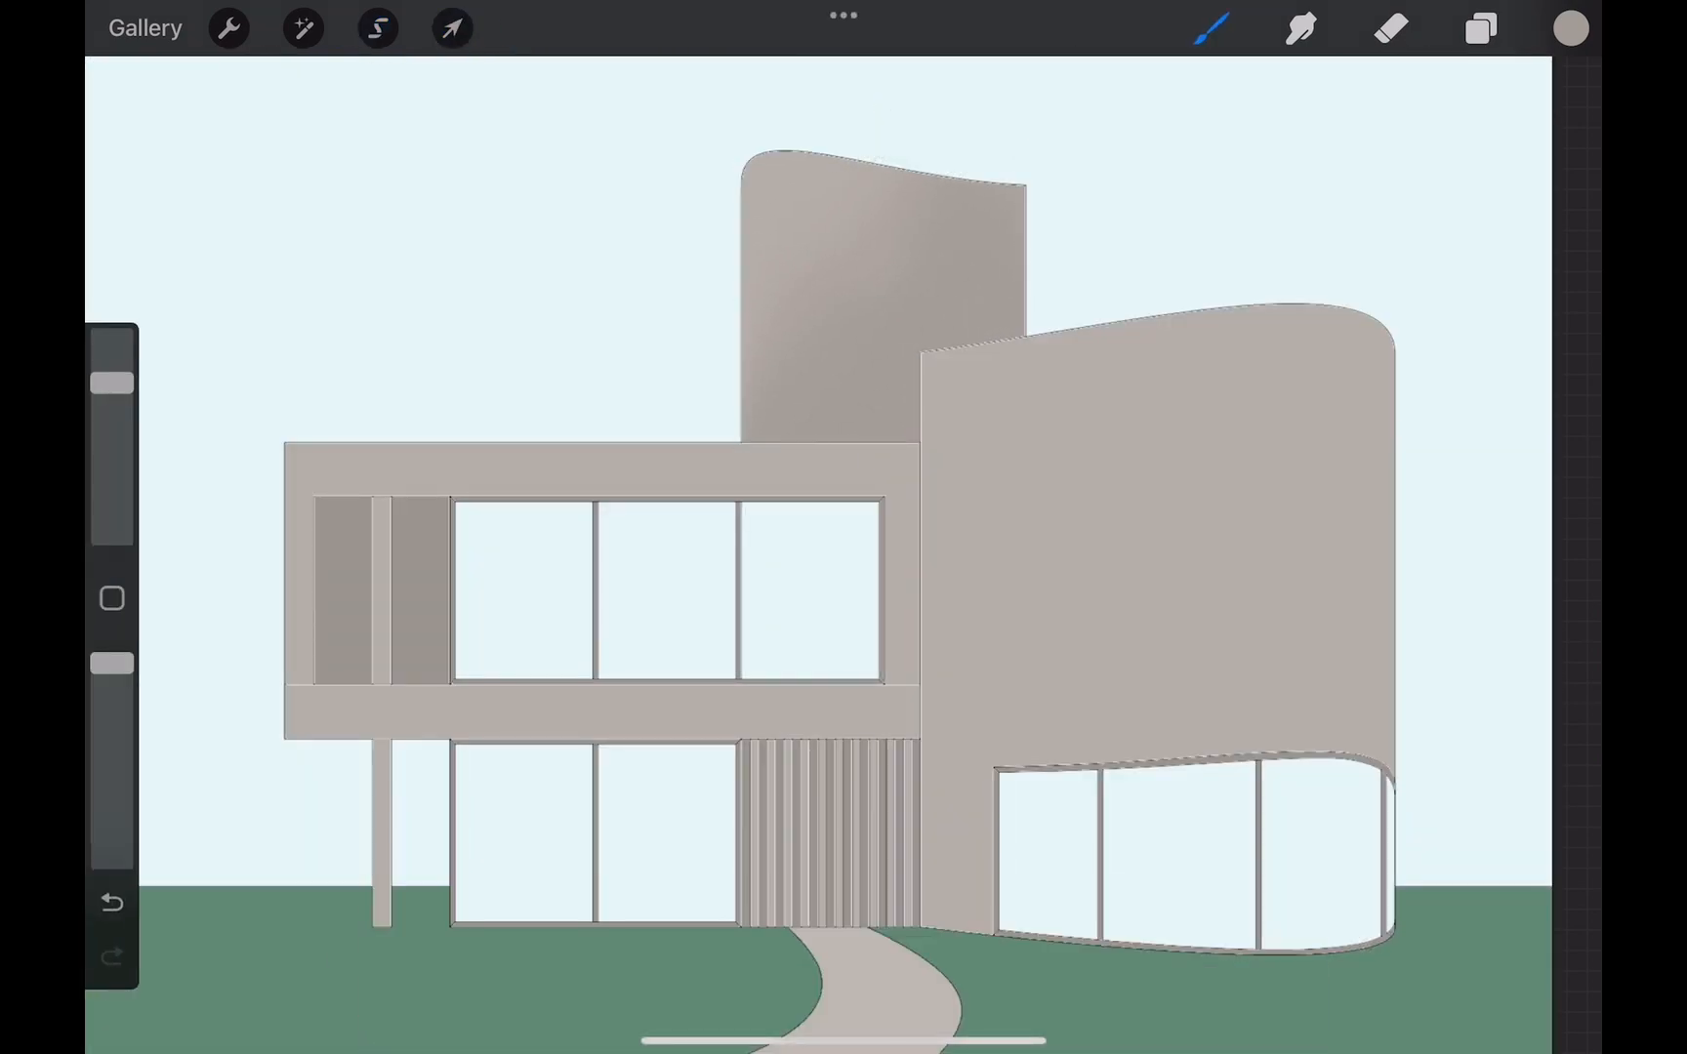
pyautogui.click(377, 27)
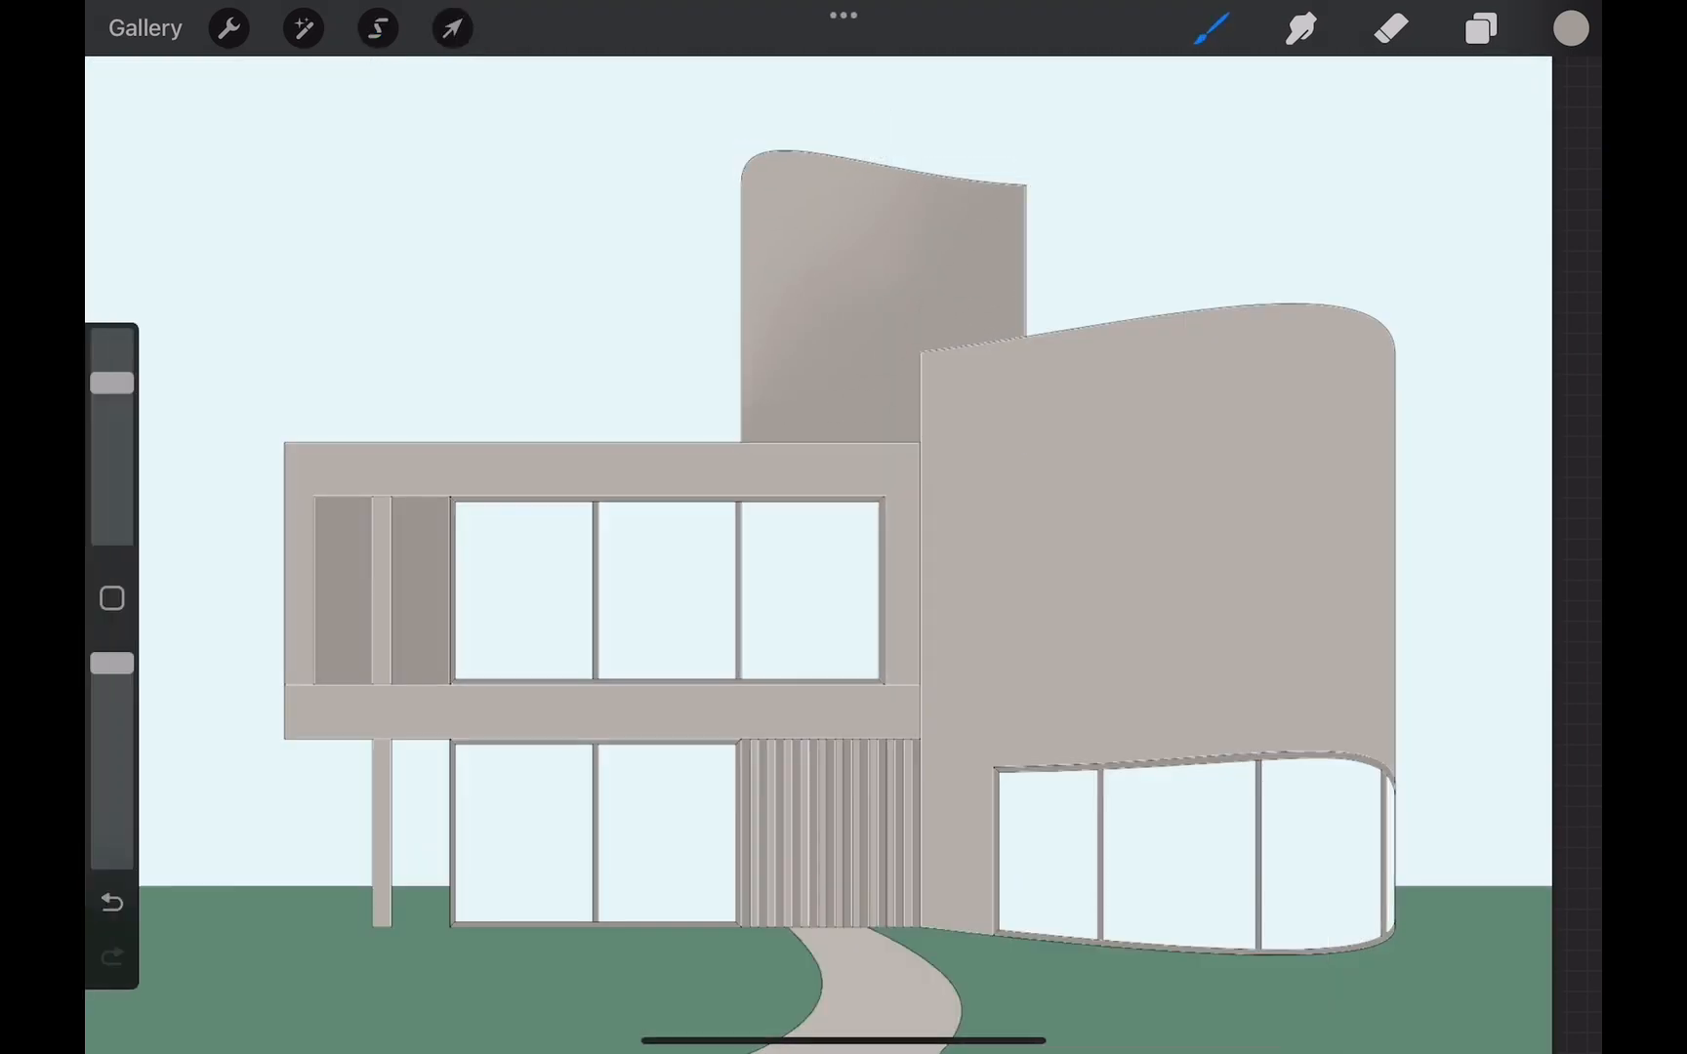
# Mask further building areas with selections and airbrush soft shading for volume
pyautogui.click(377, 27)
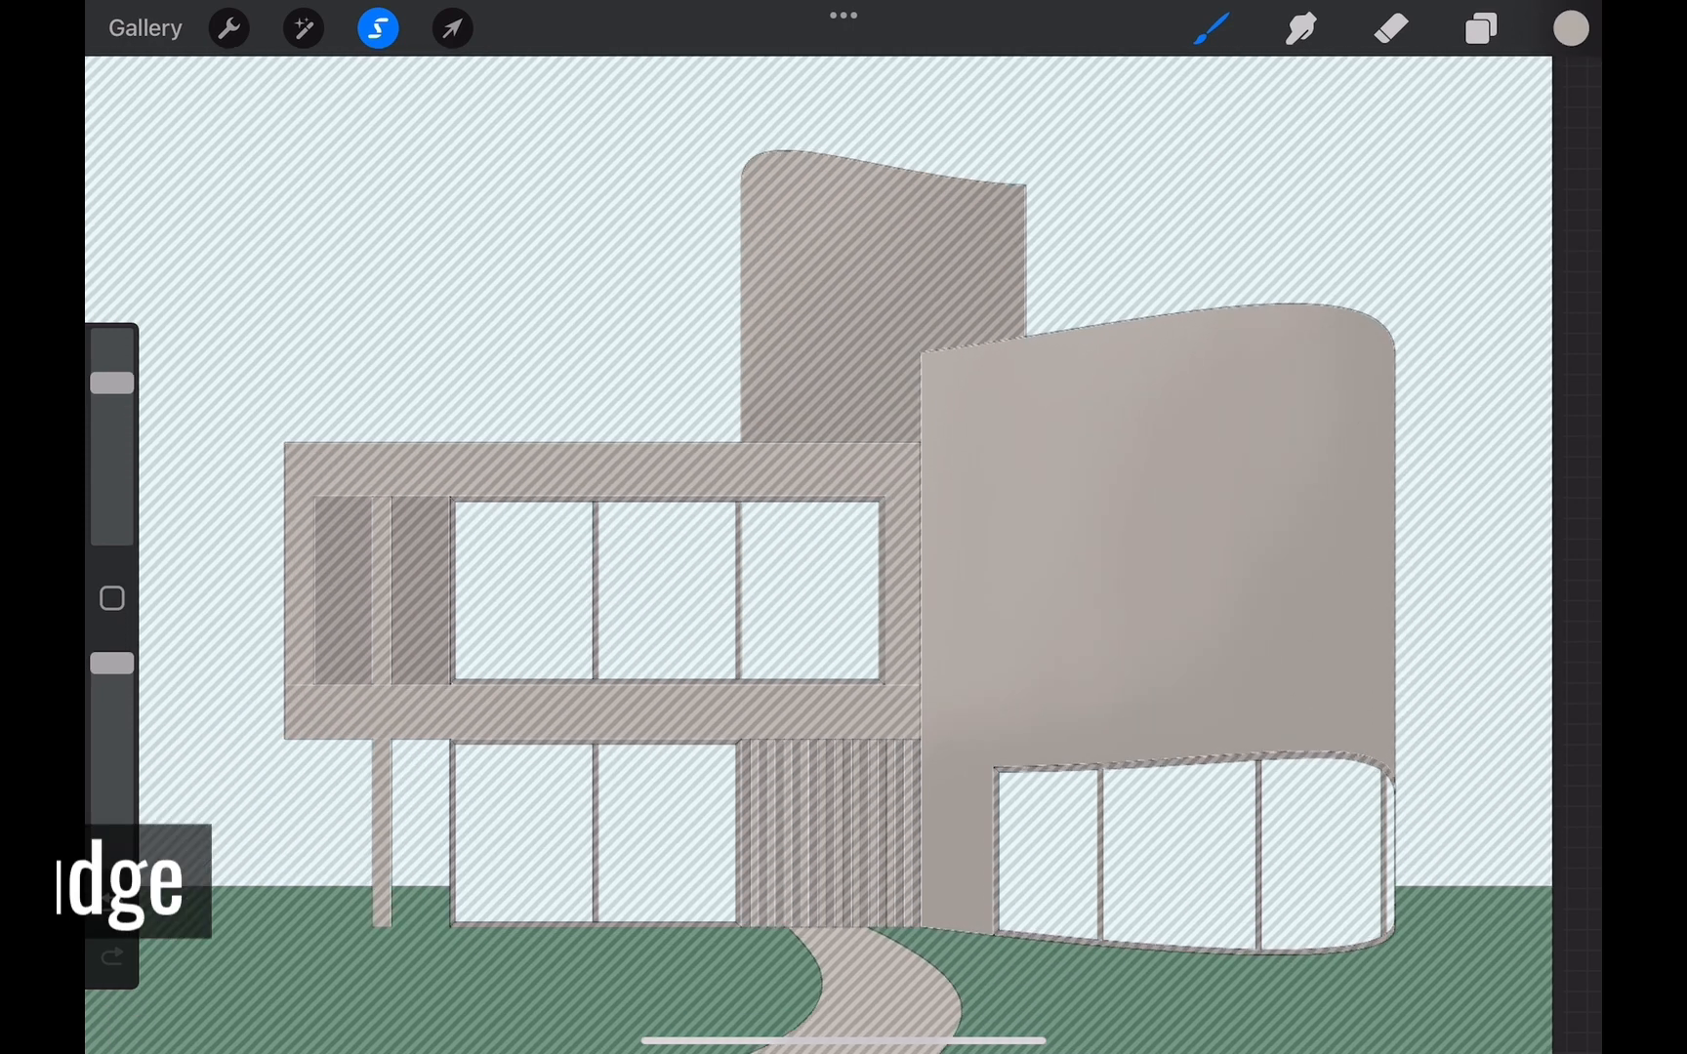
pyautogui.click(1303, 27)
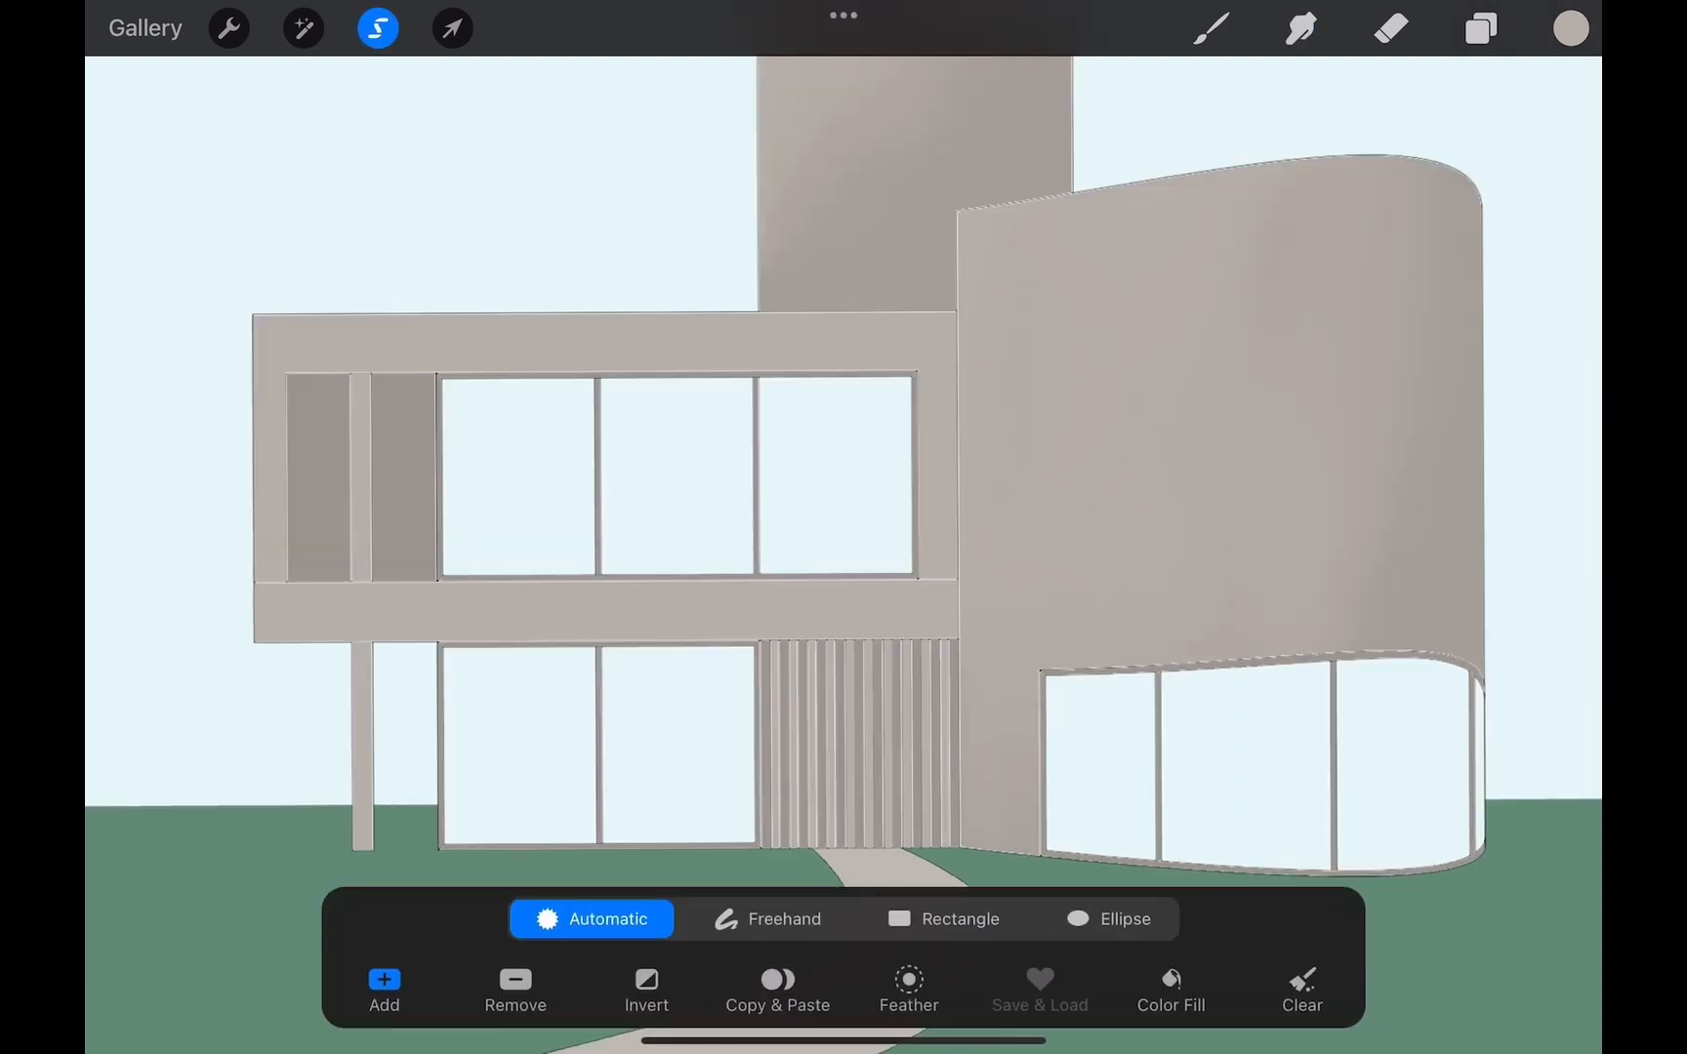
pyautogui.click(1211, 28)
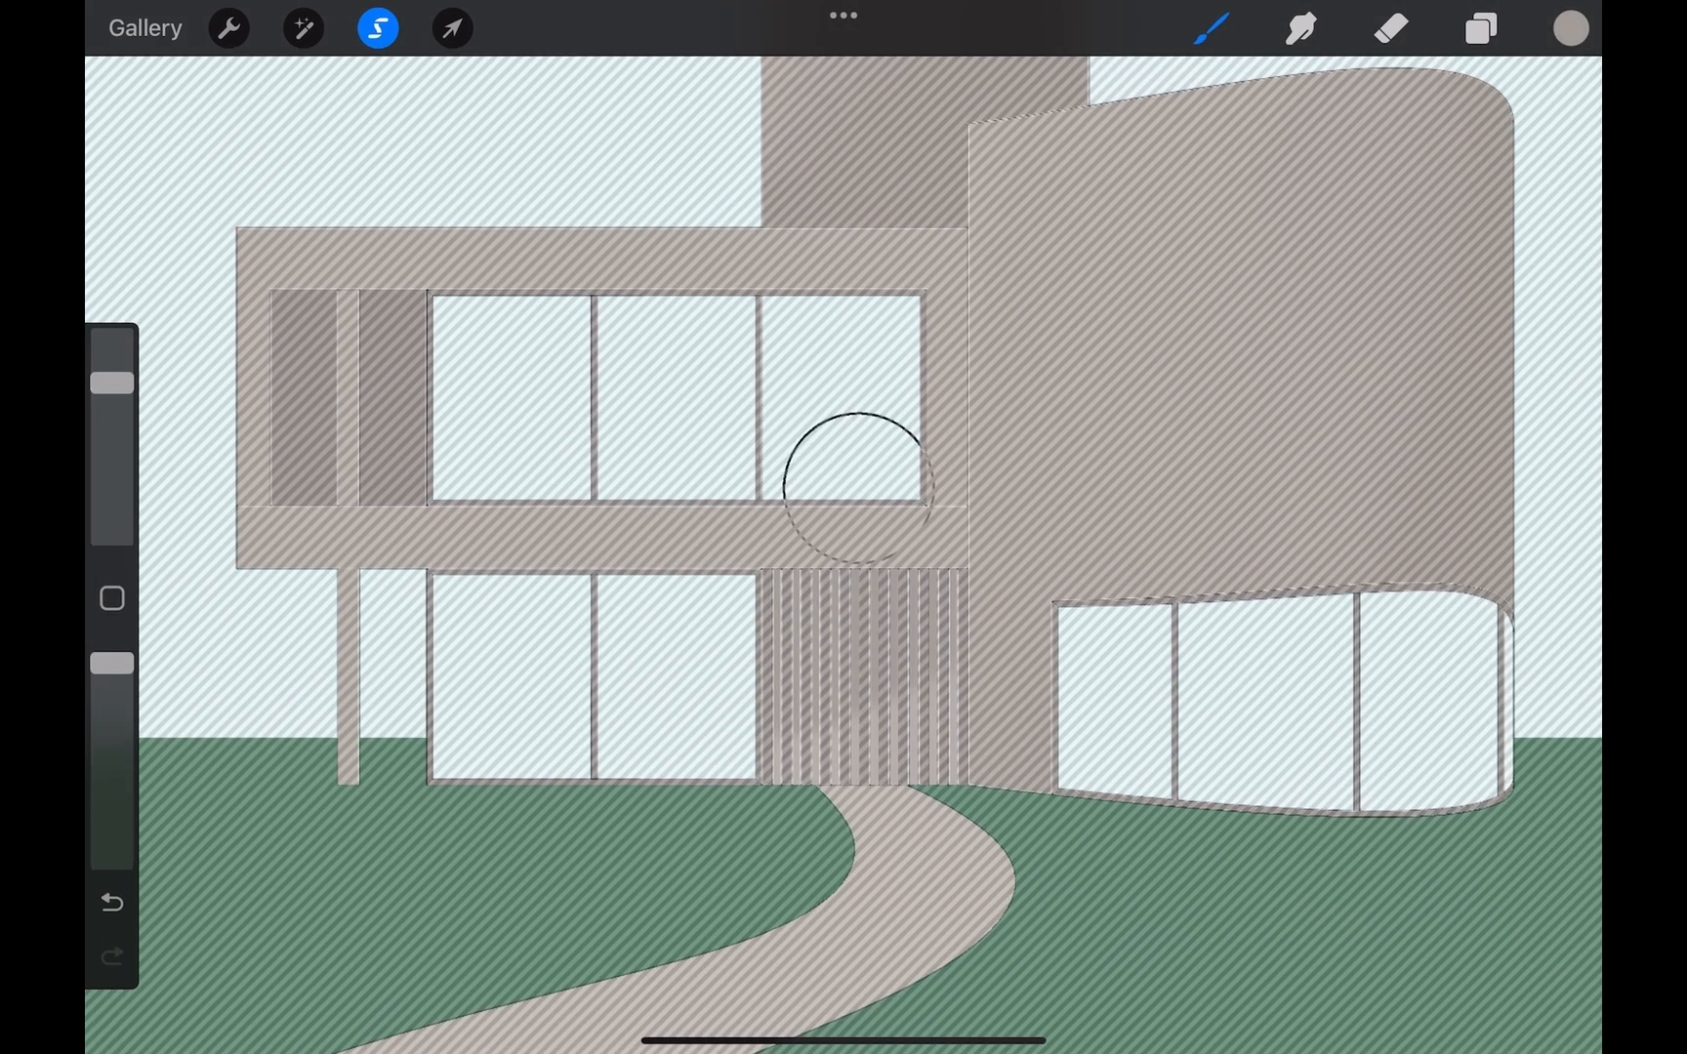
pyautogui.click(451, 28)
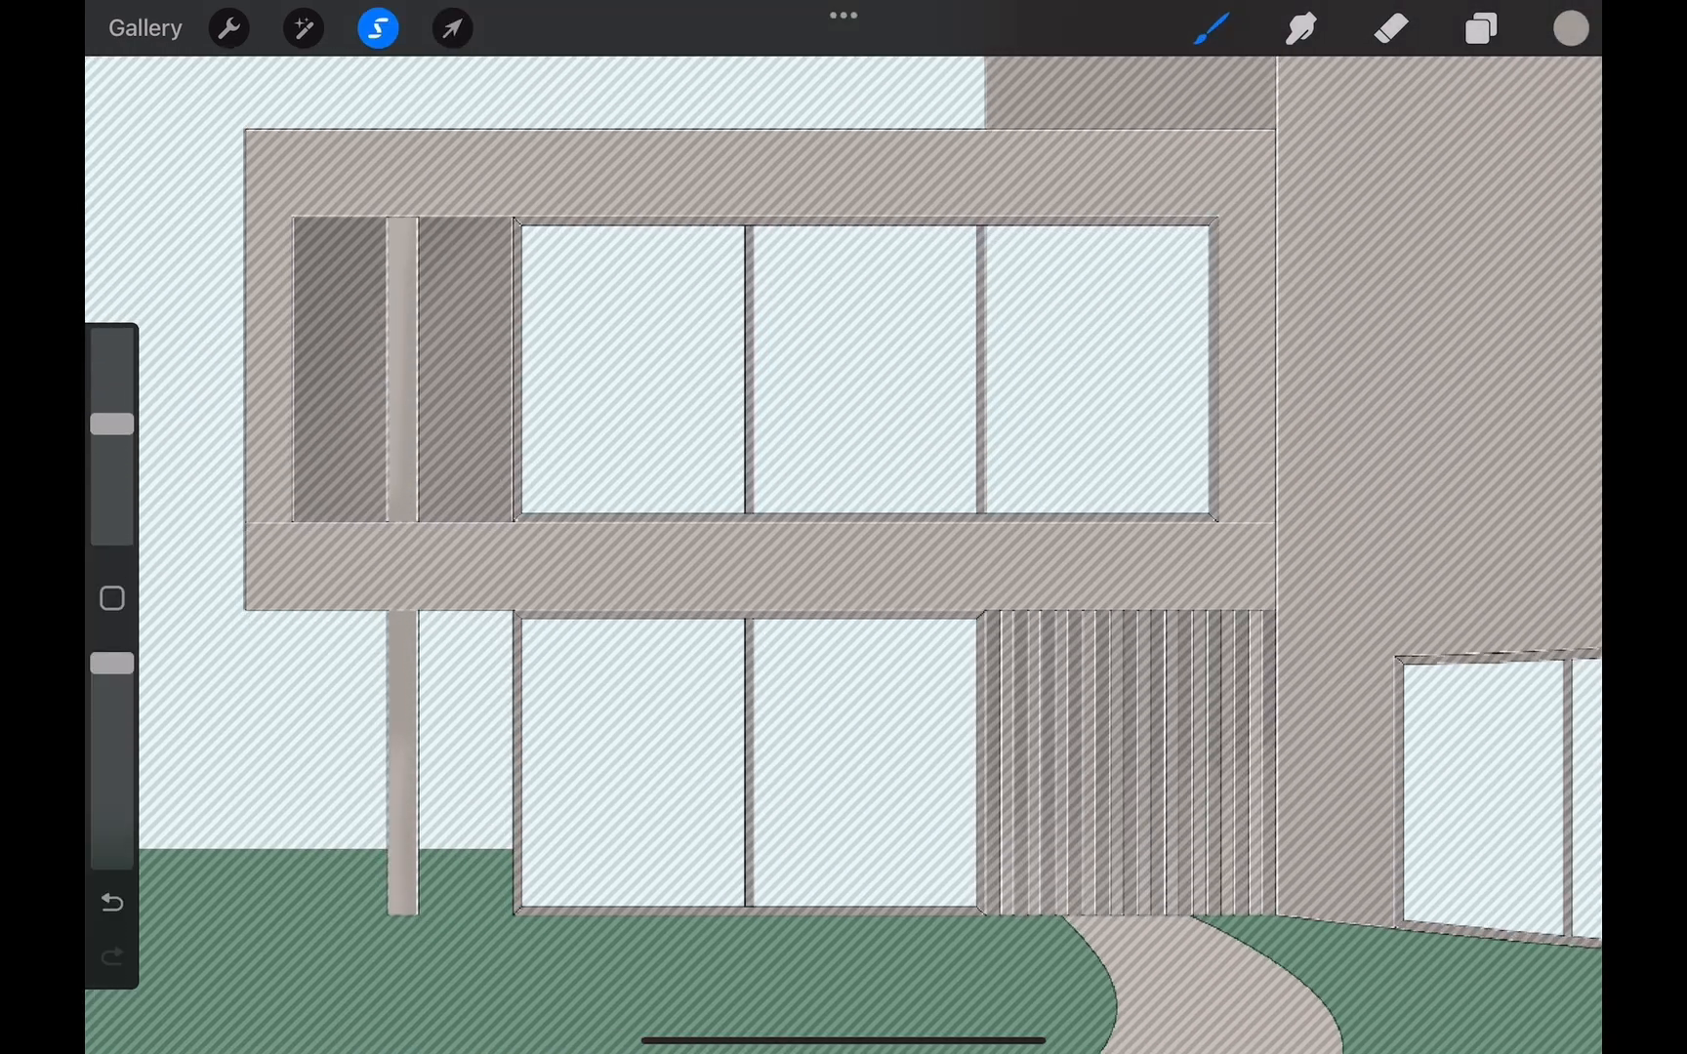
pyautogui.click(1480, 27)
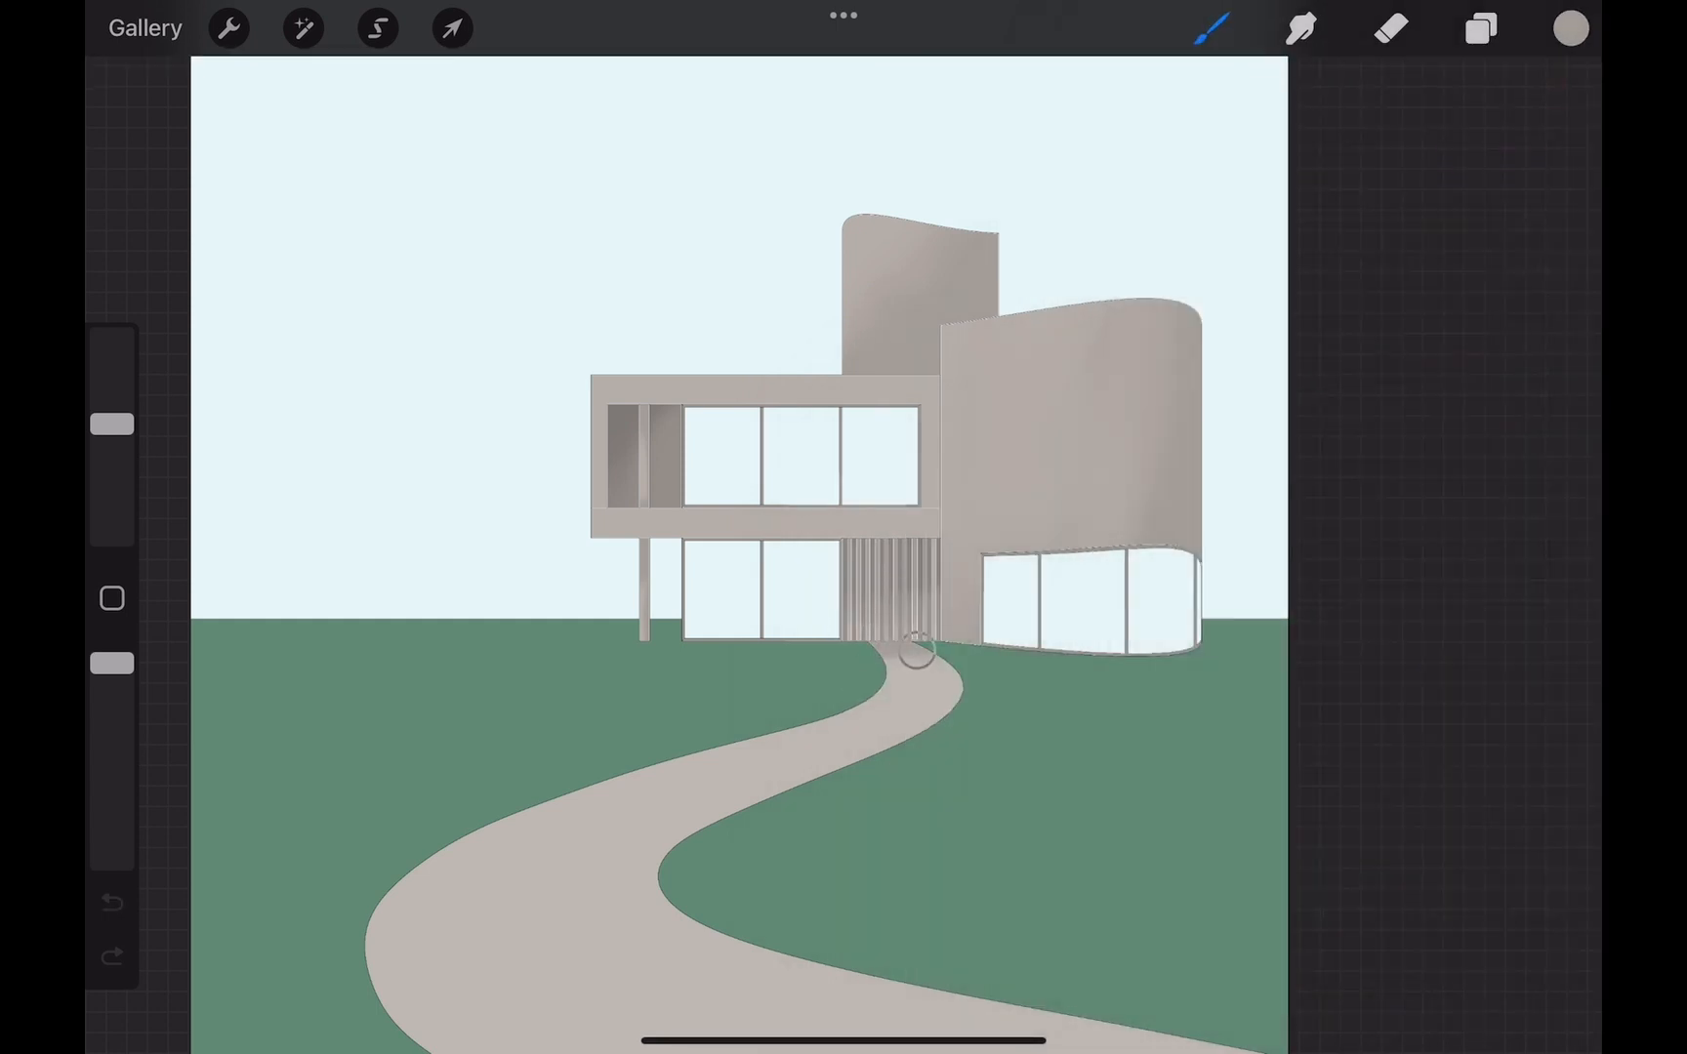
# Paint a dark green shadow under the house, Gaussian-blur it about 20%, and erase the excess
pyautogui.click(1301, 27)
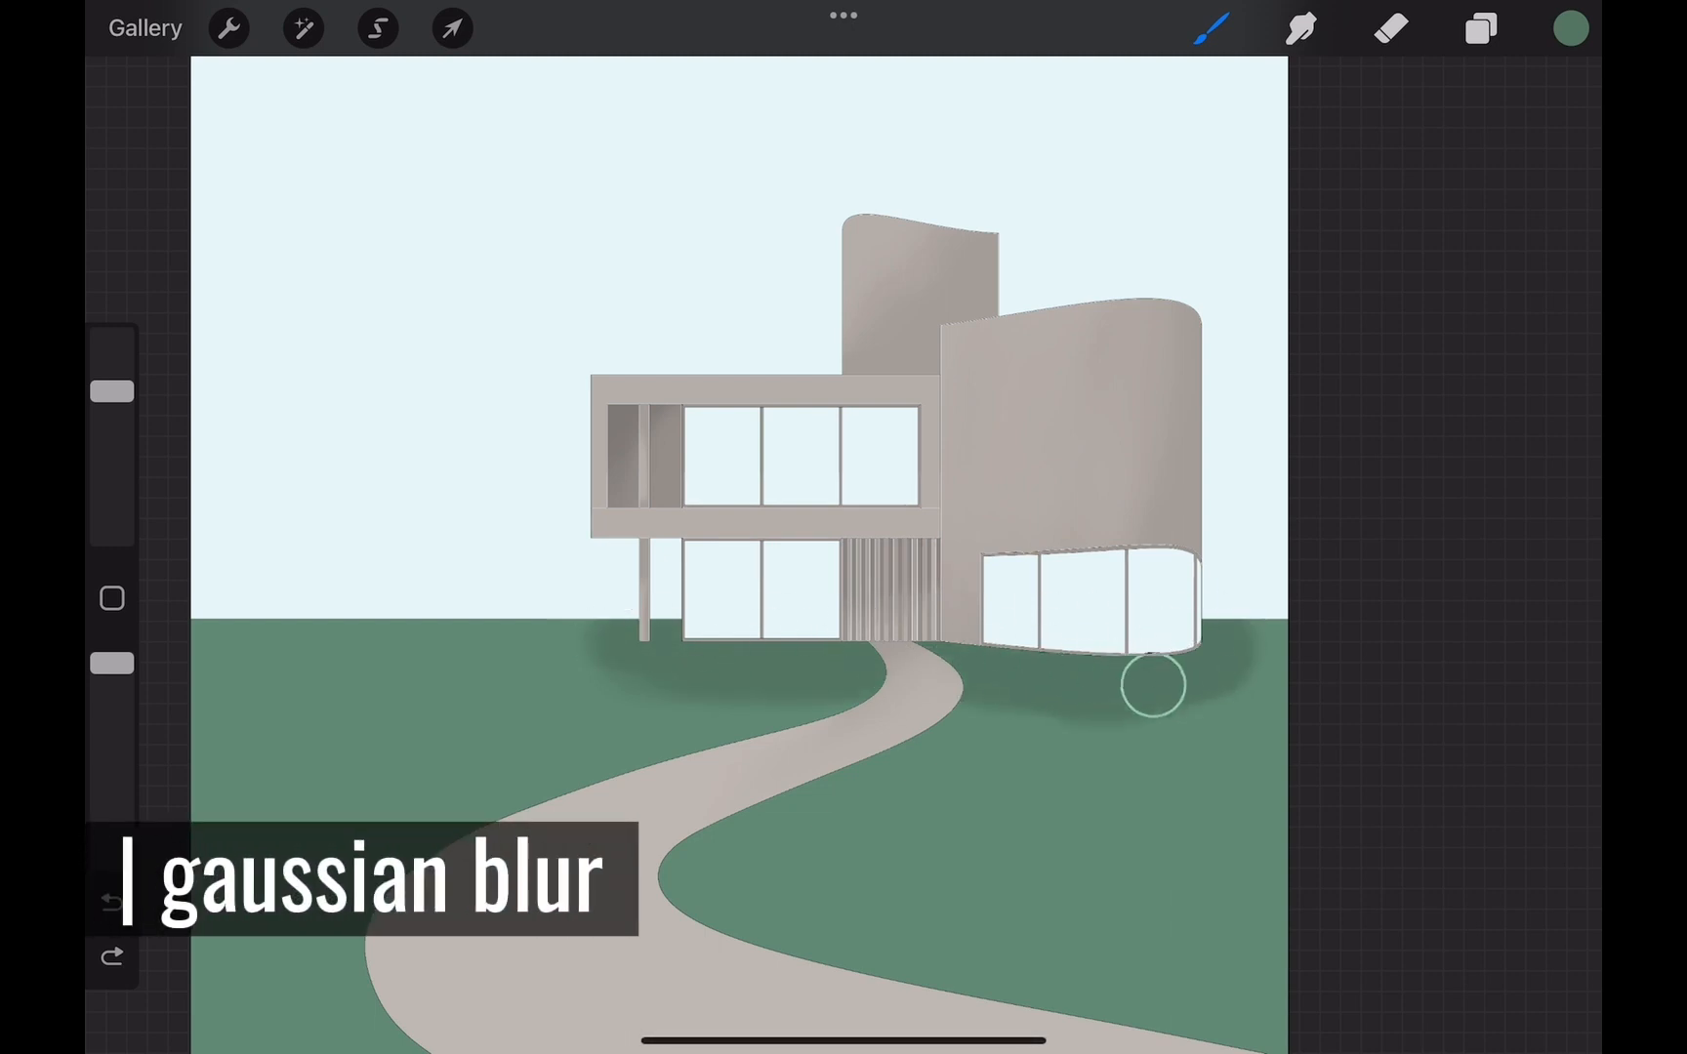
pyautogui.click(303, 28)
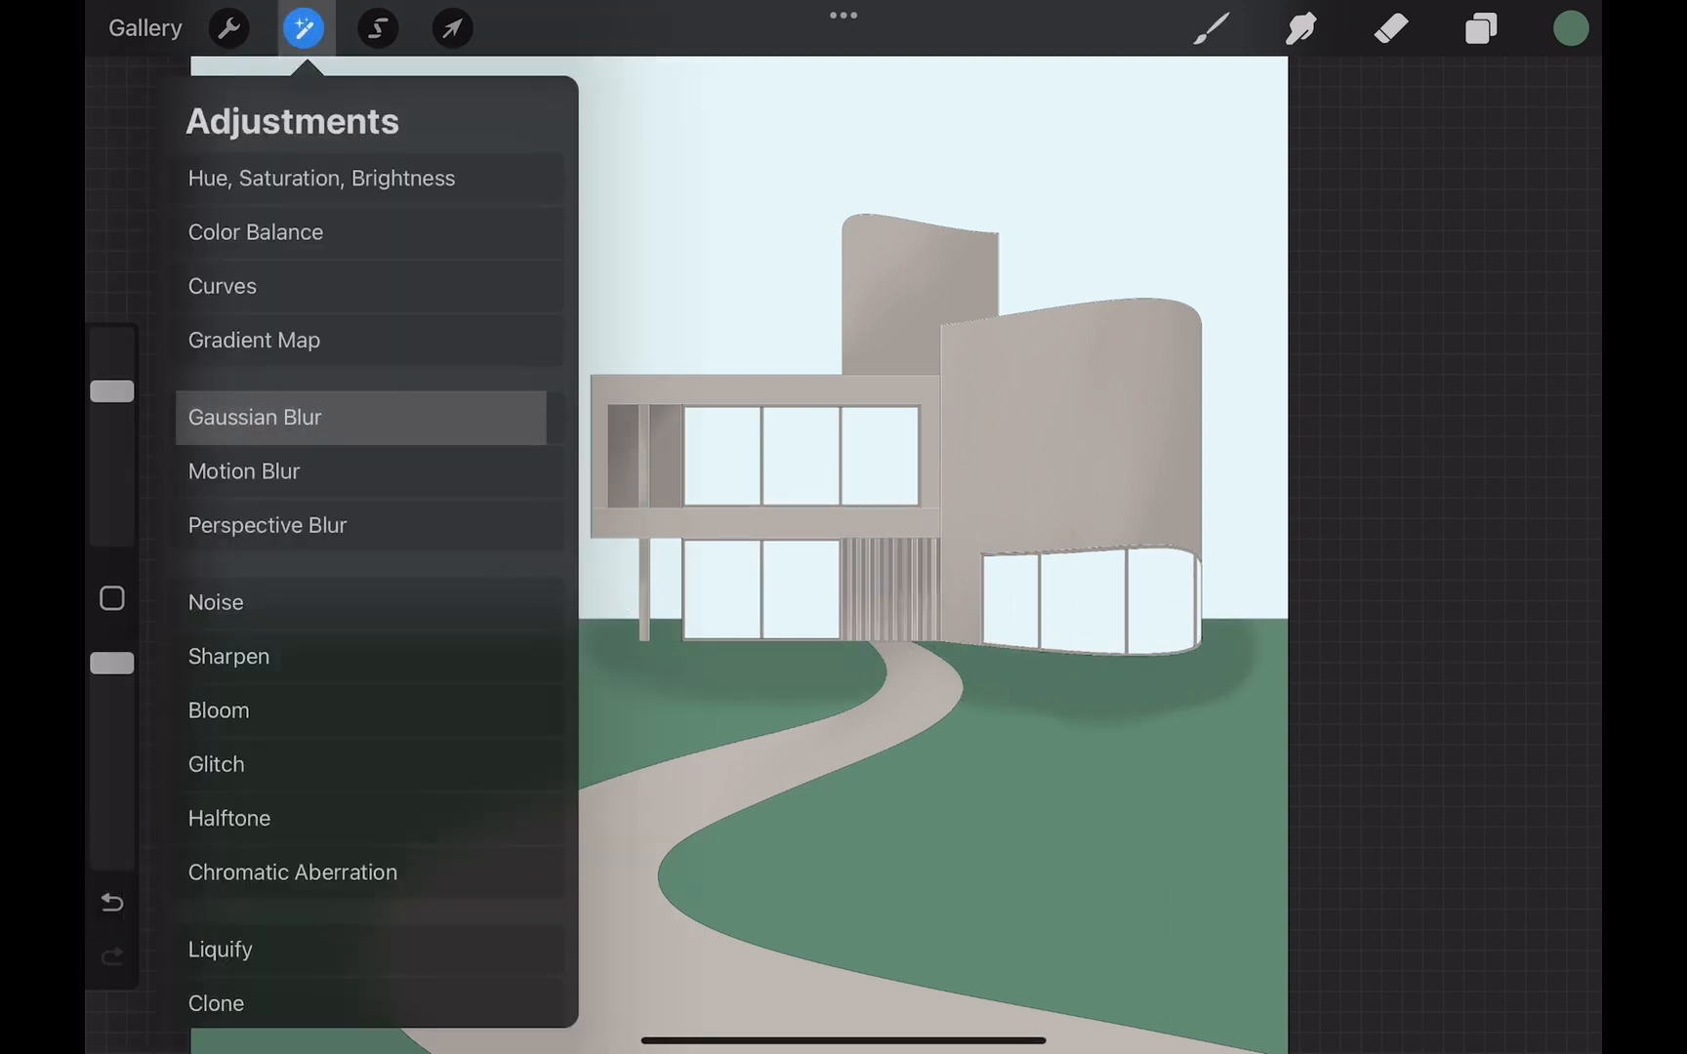
pyautogui.click(254, 418)
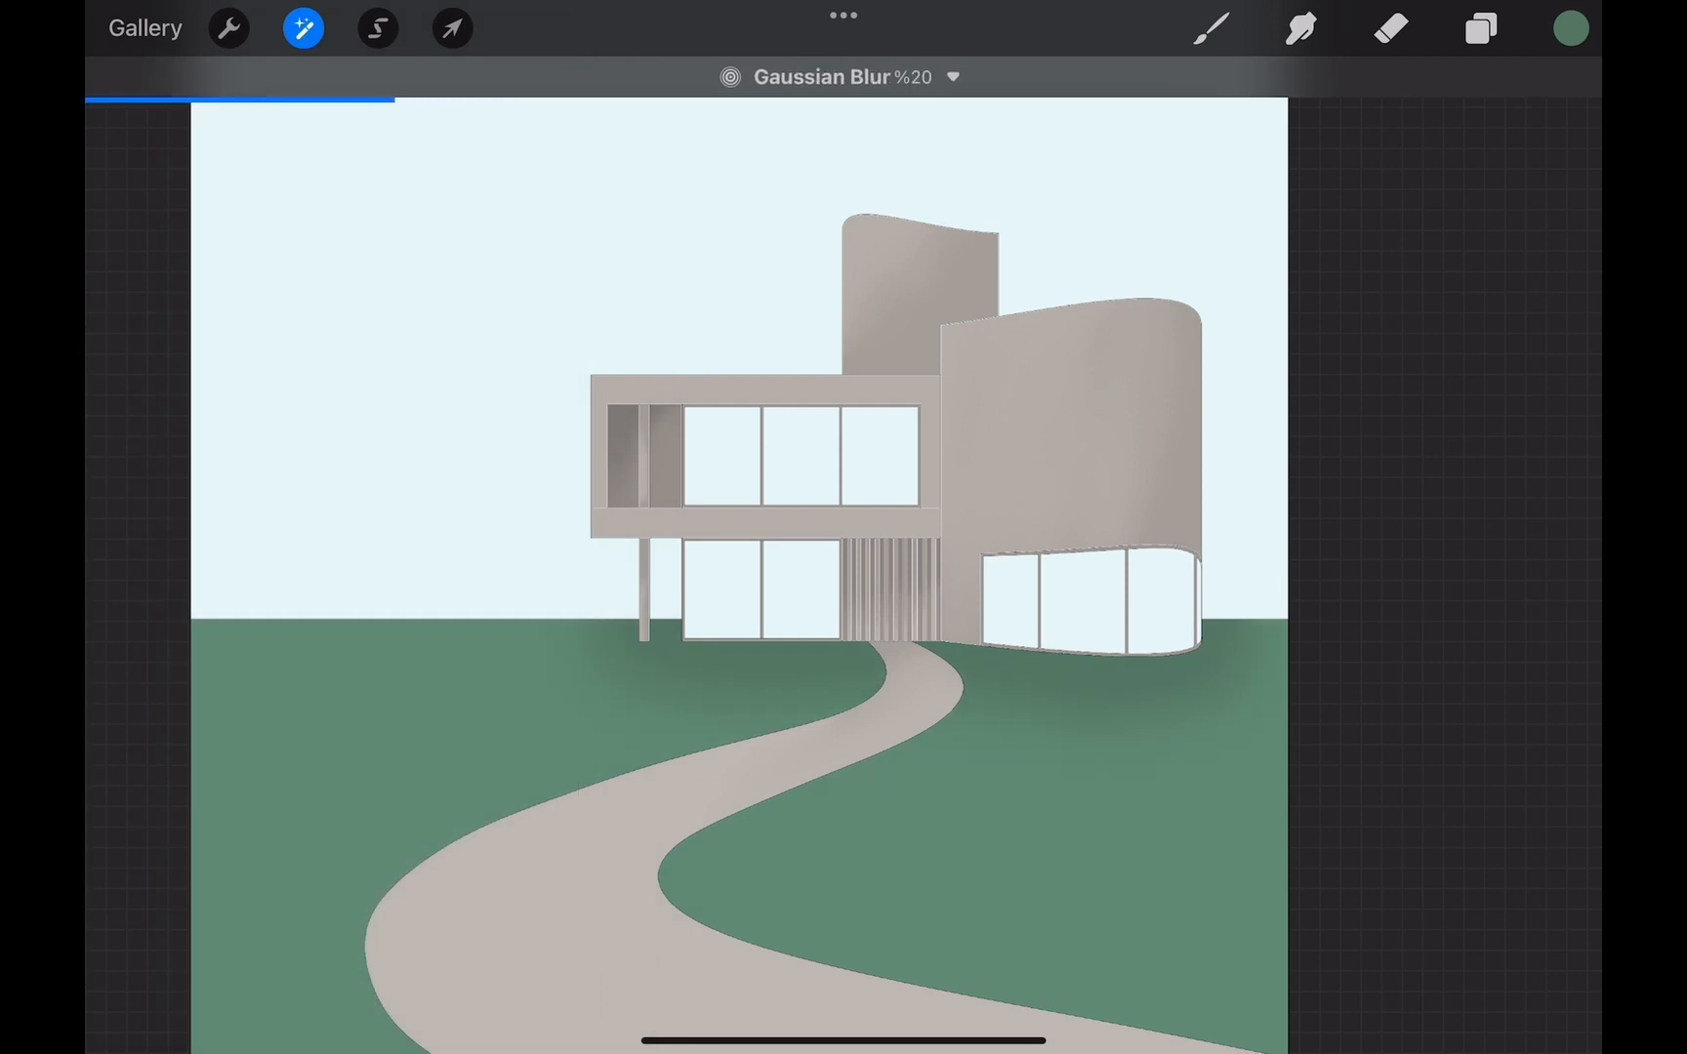
pyautogui.click(1388, 29)
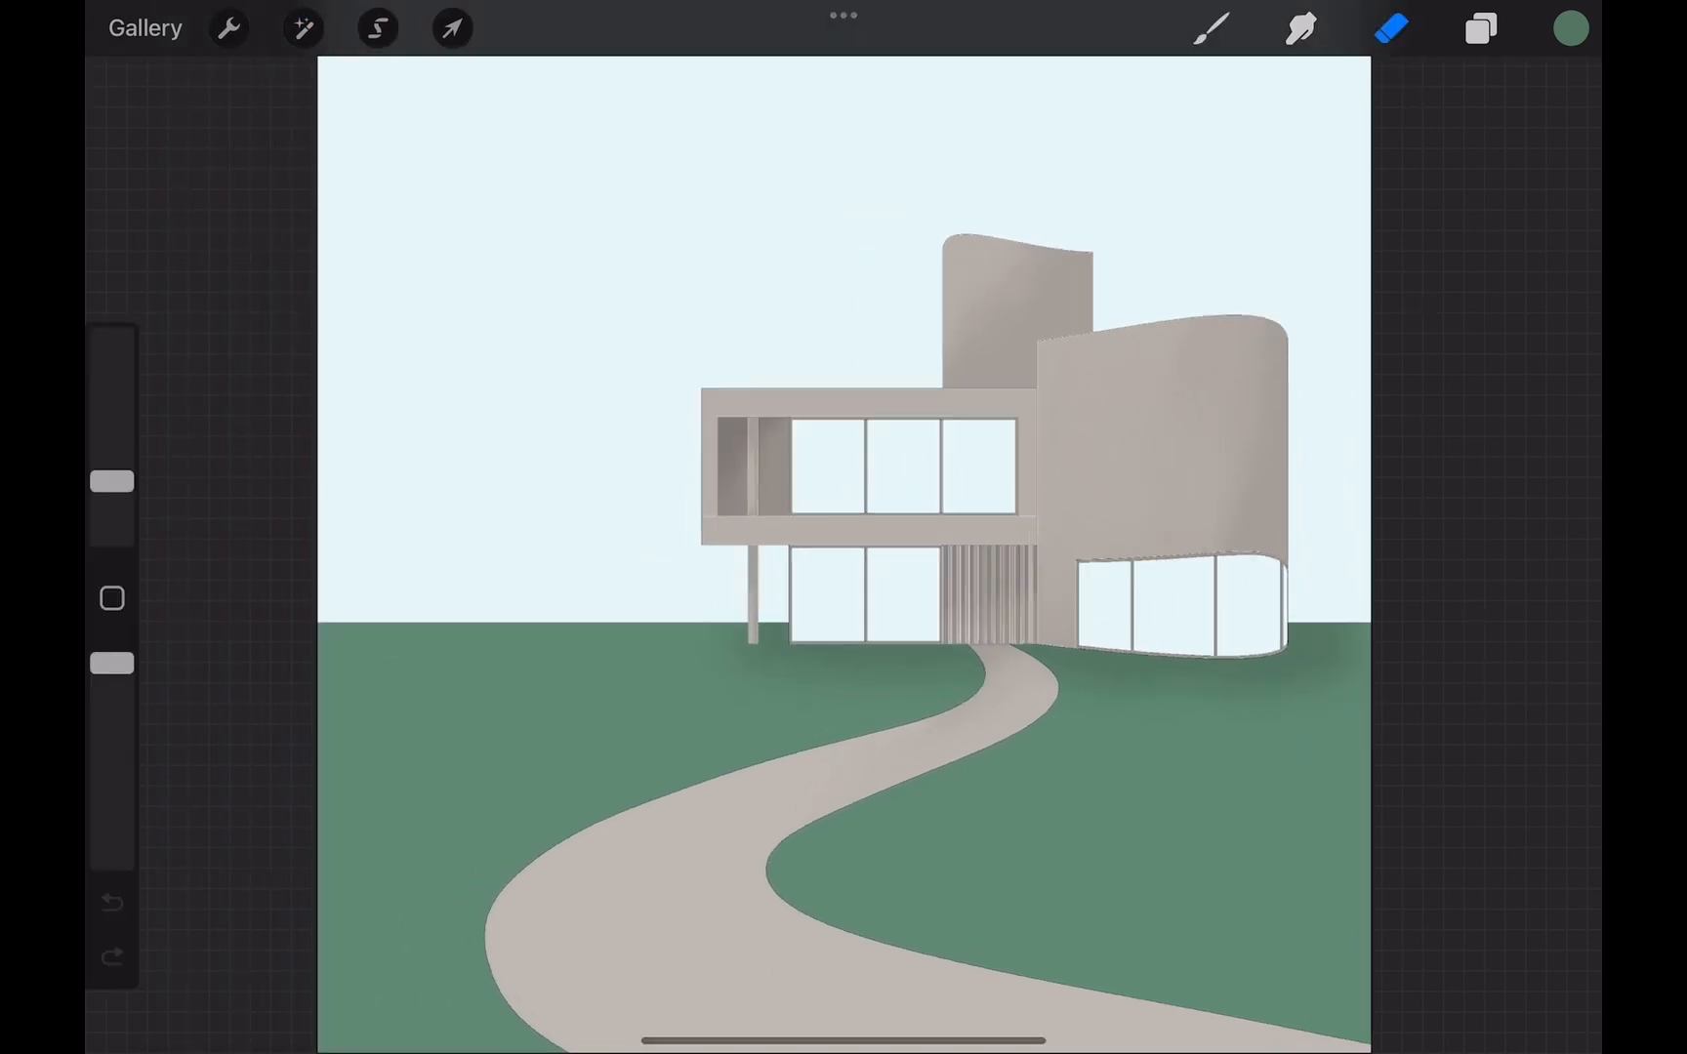
pyautogui.click(144, 27)
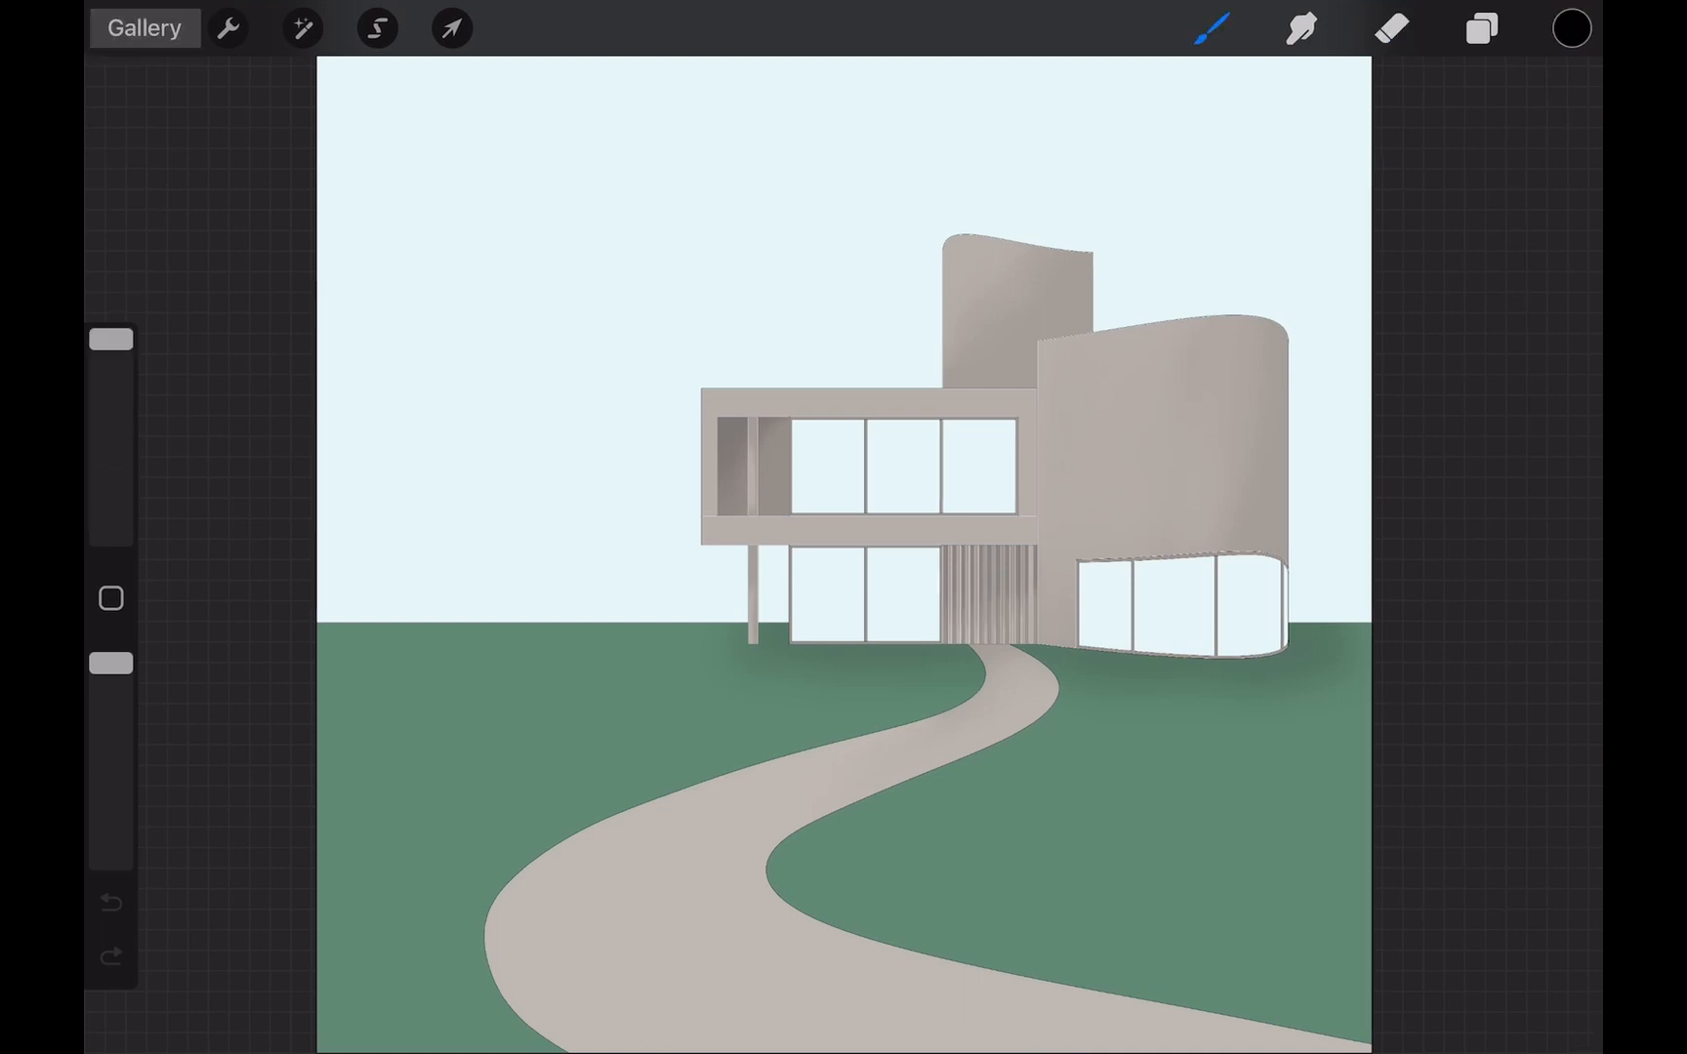
# From the Gallery, import the Architectural Collage file and view its layer list
pyautogui.click(142, 28)
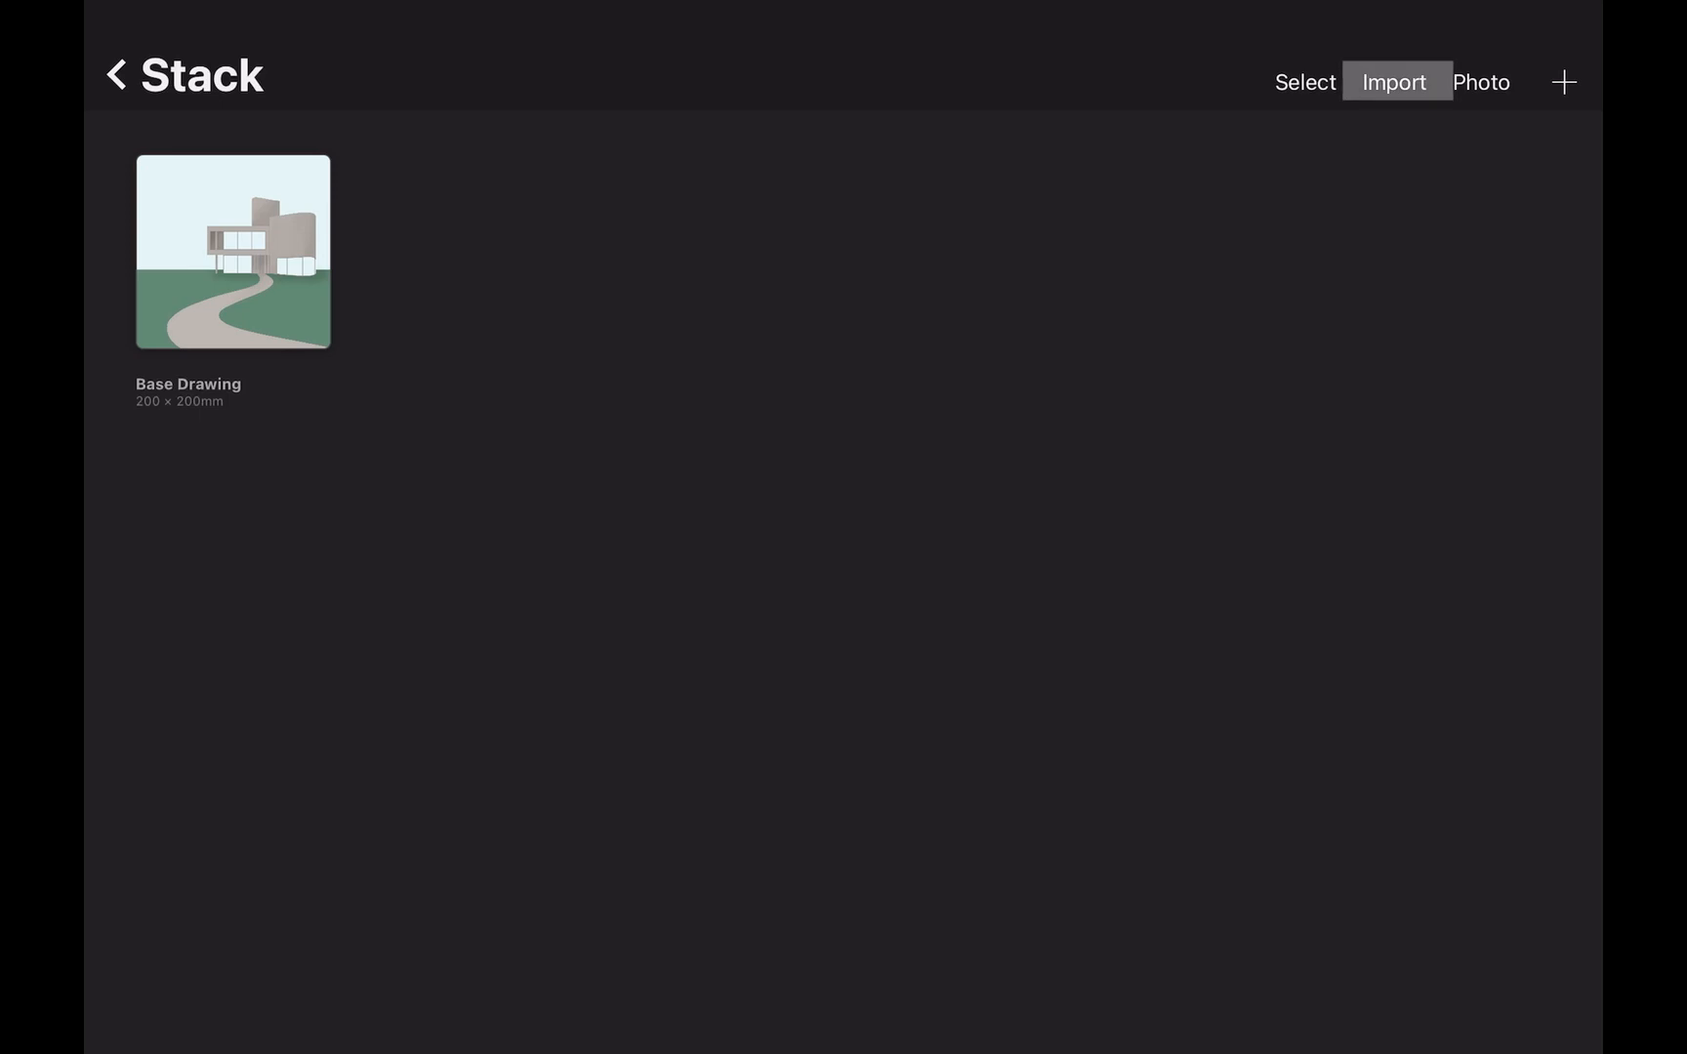
pyautogui.click(1394, 82)
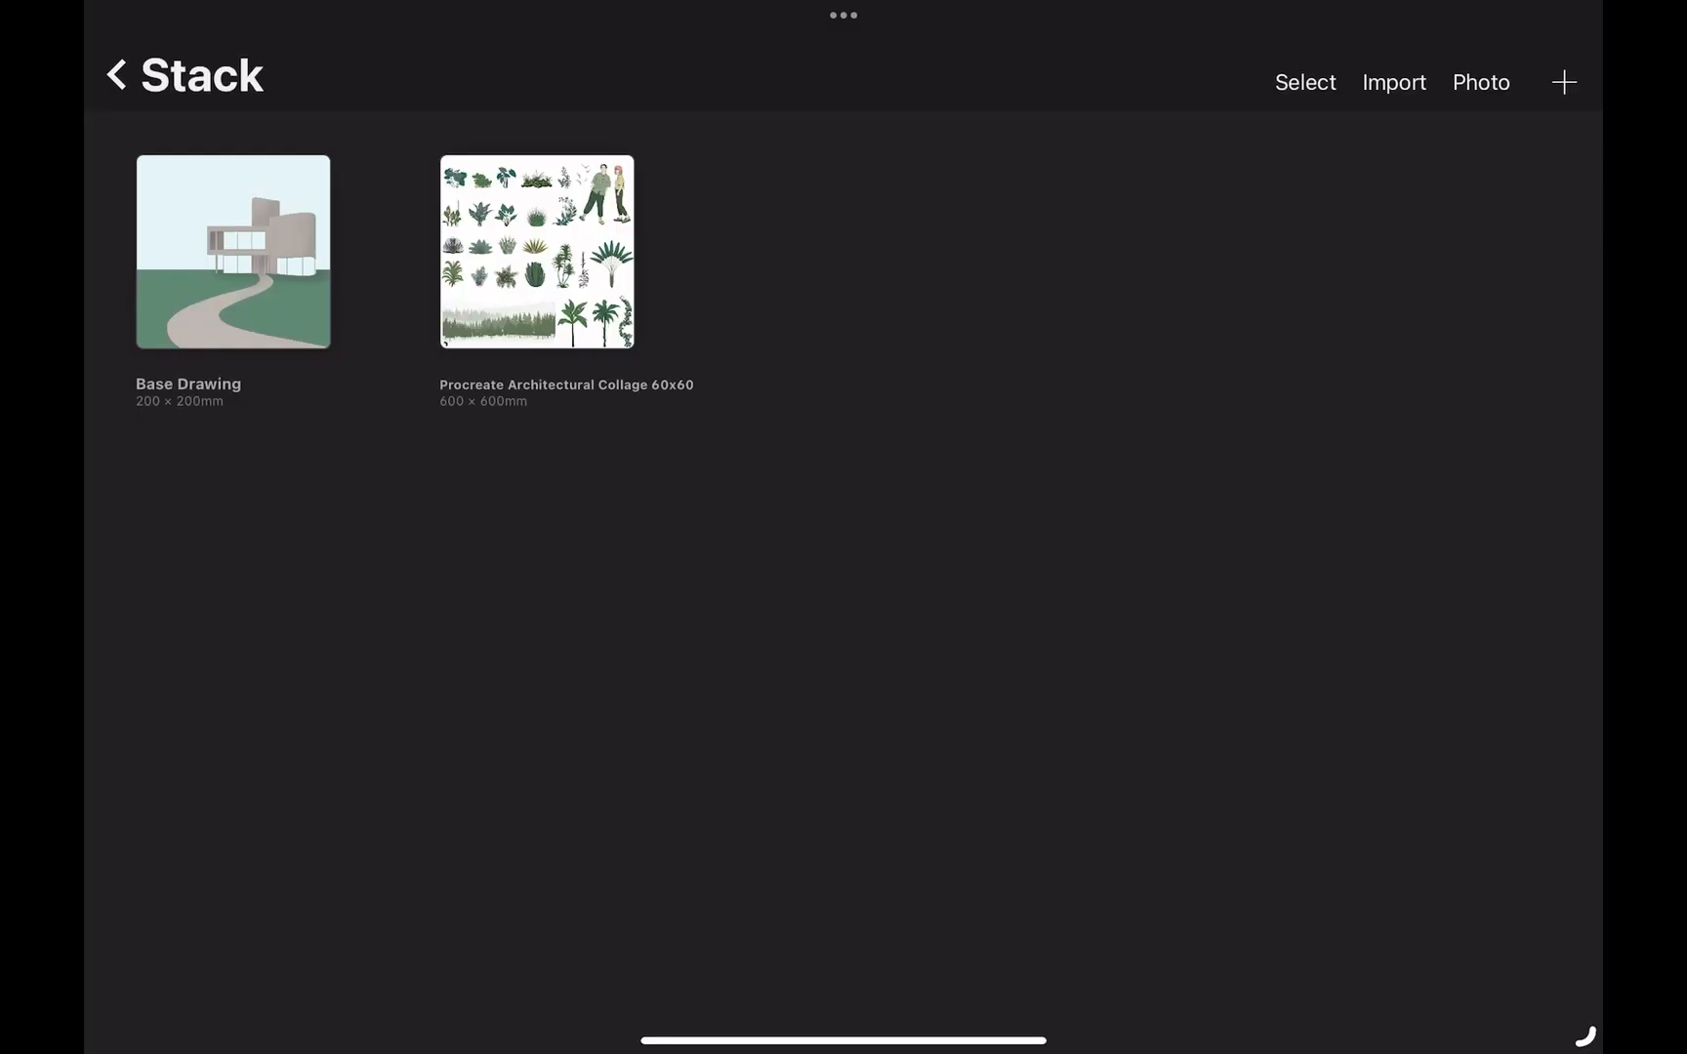
pyautogui.click(537, 252)
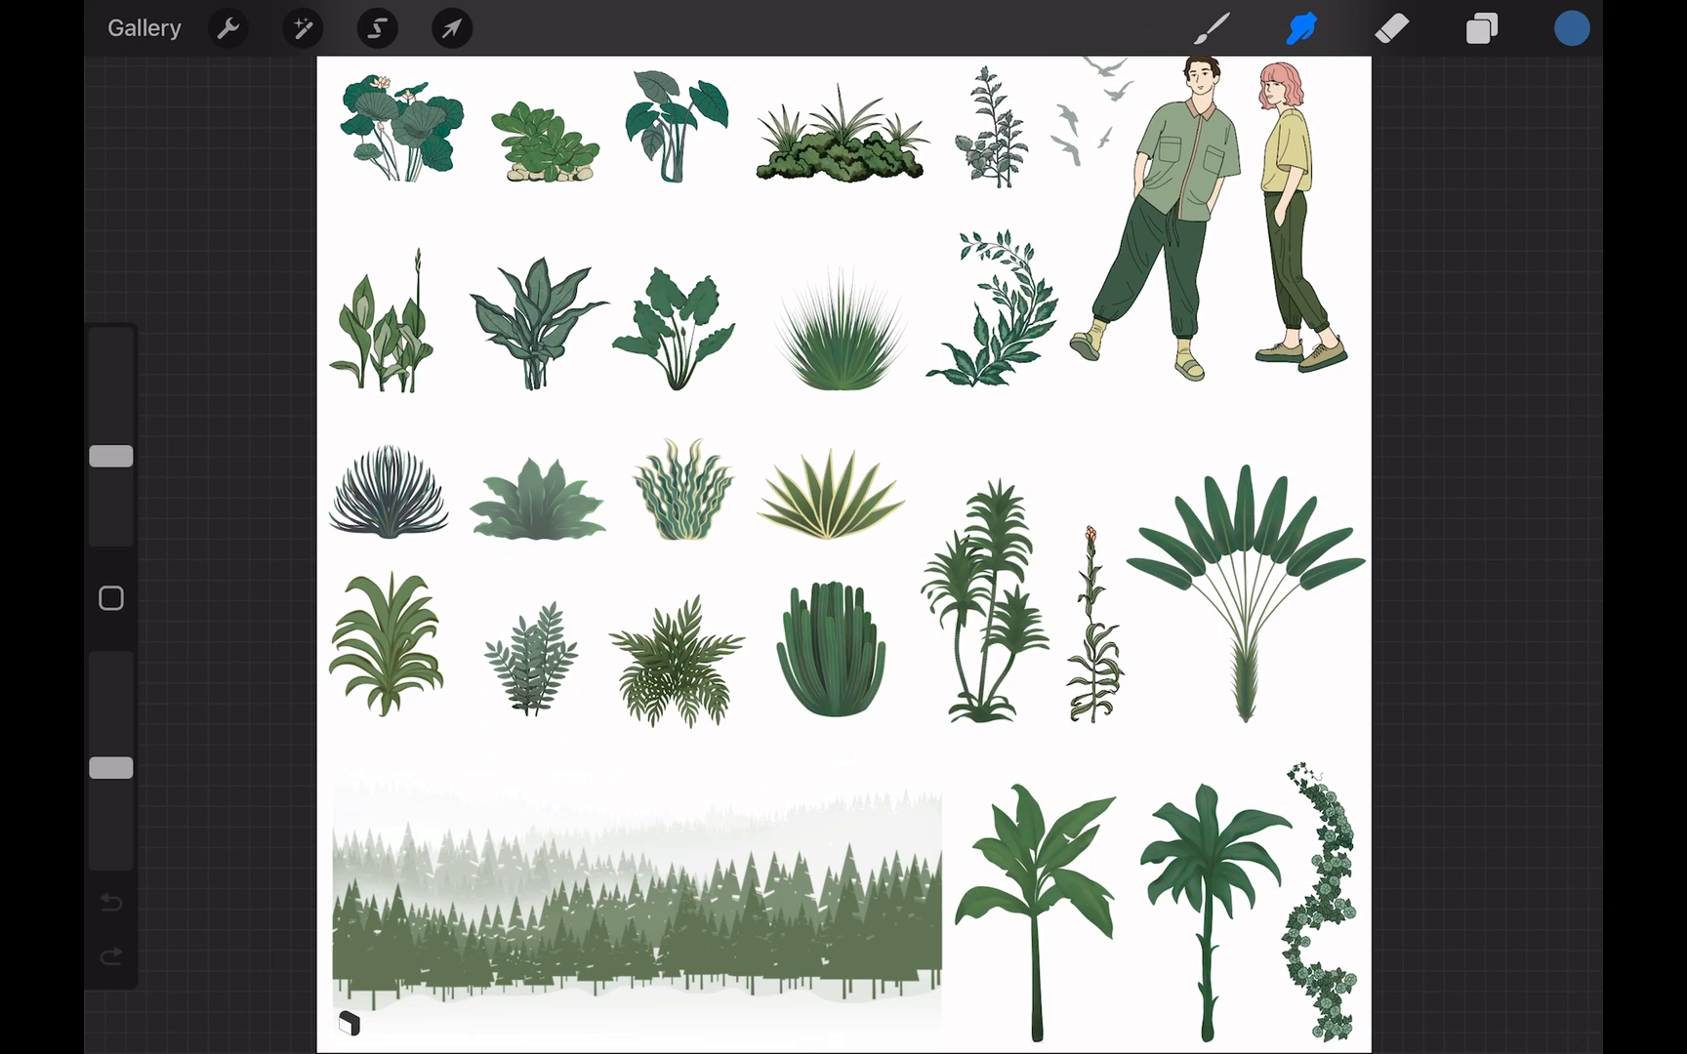
pyautogui.click(1481, 28)
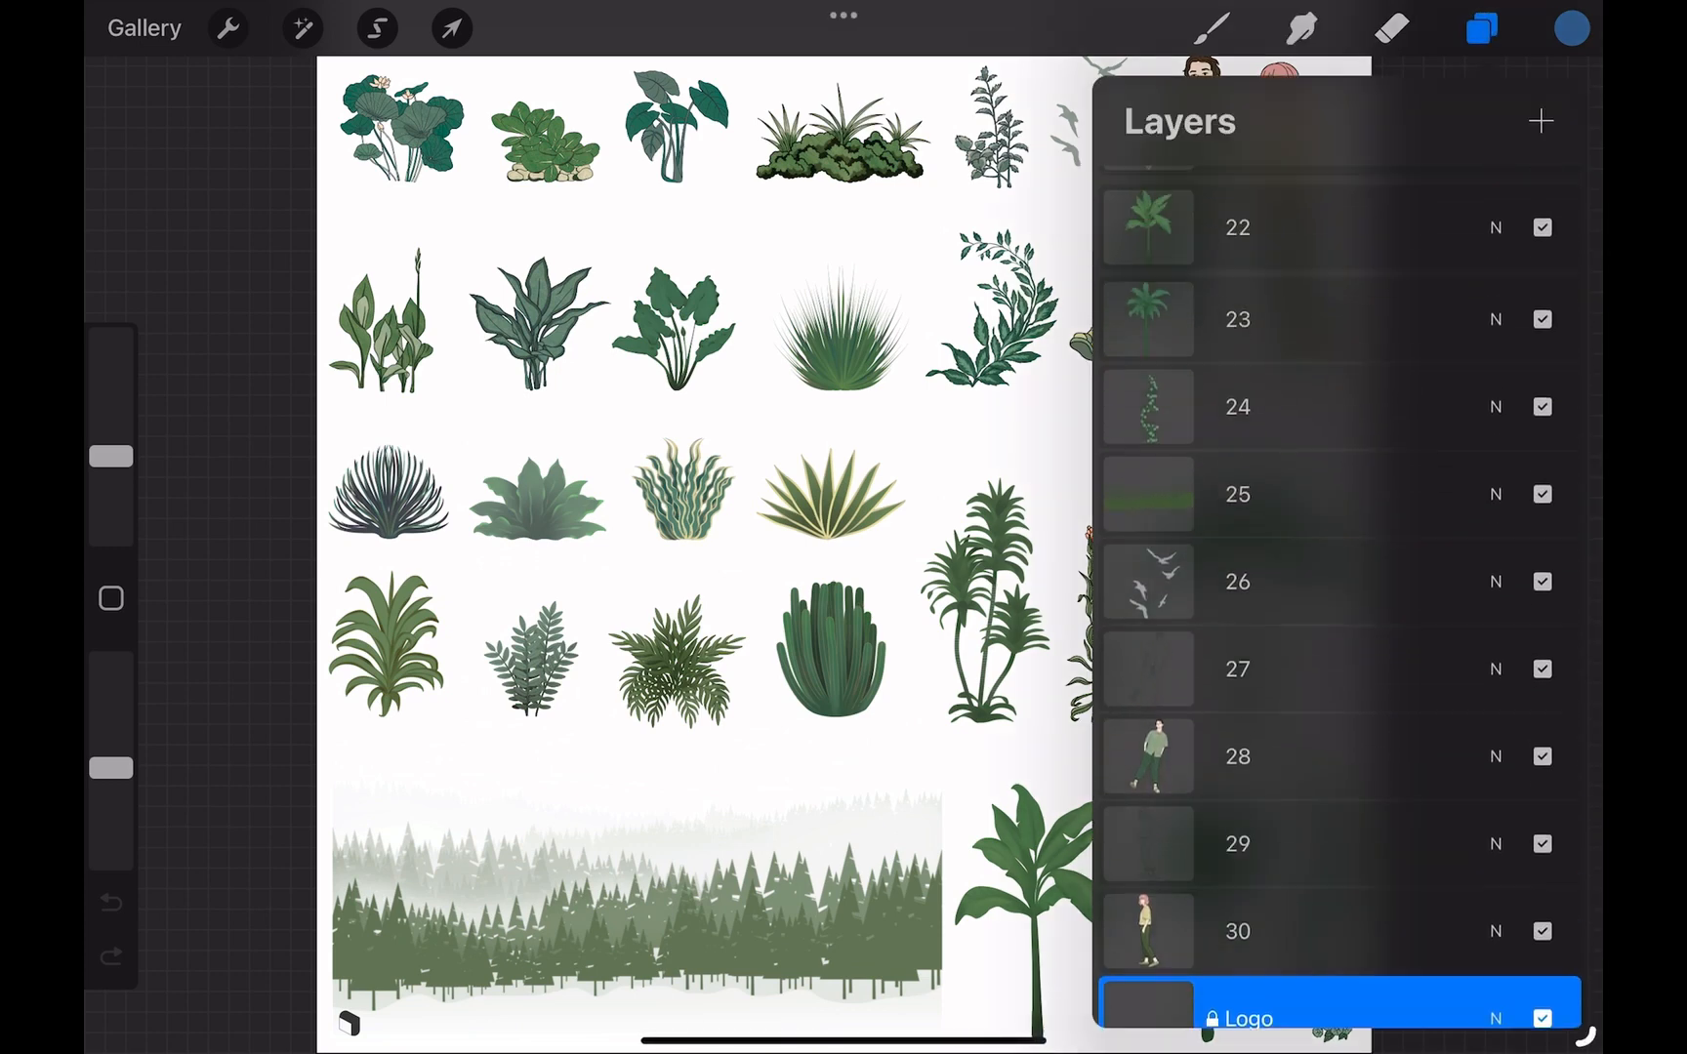
# Multi-select the thirty plant and figure layers and carry them back toward the gallery
pyautogui.scroll(3)
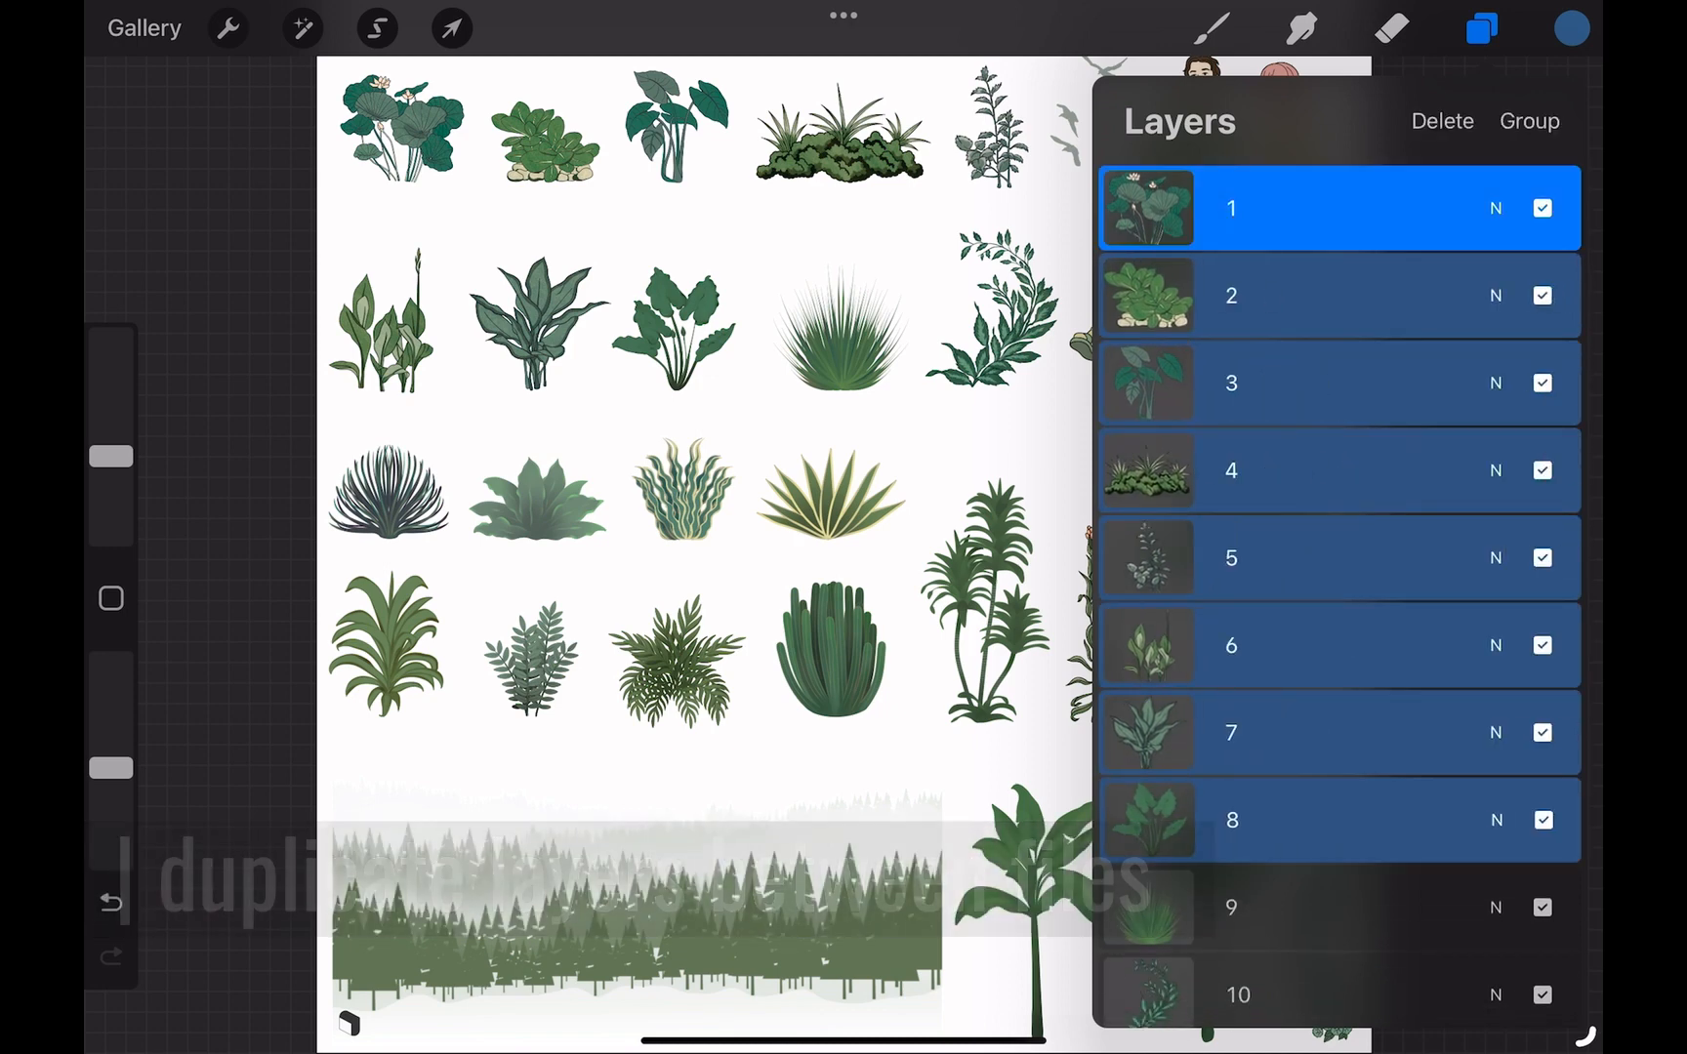
pyautogui.scroll(-3)
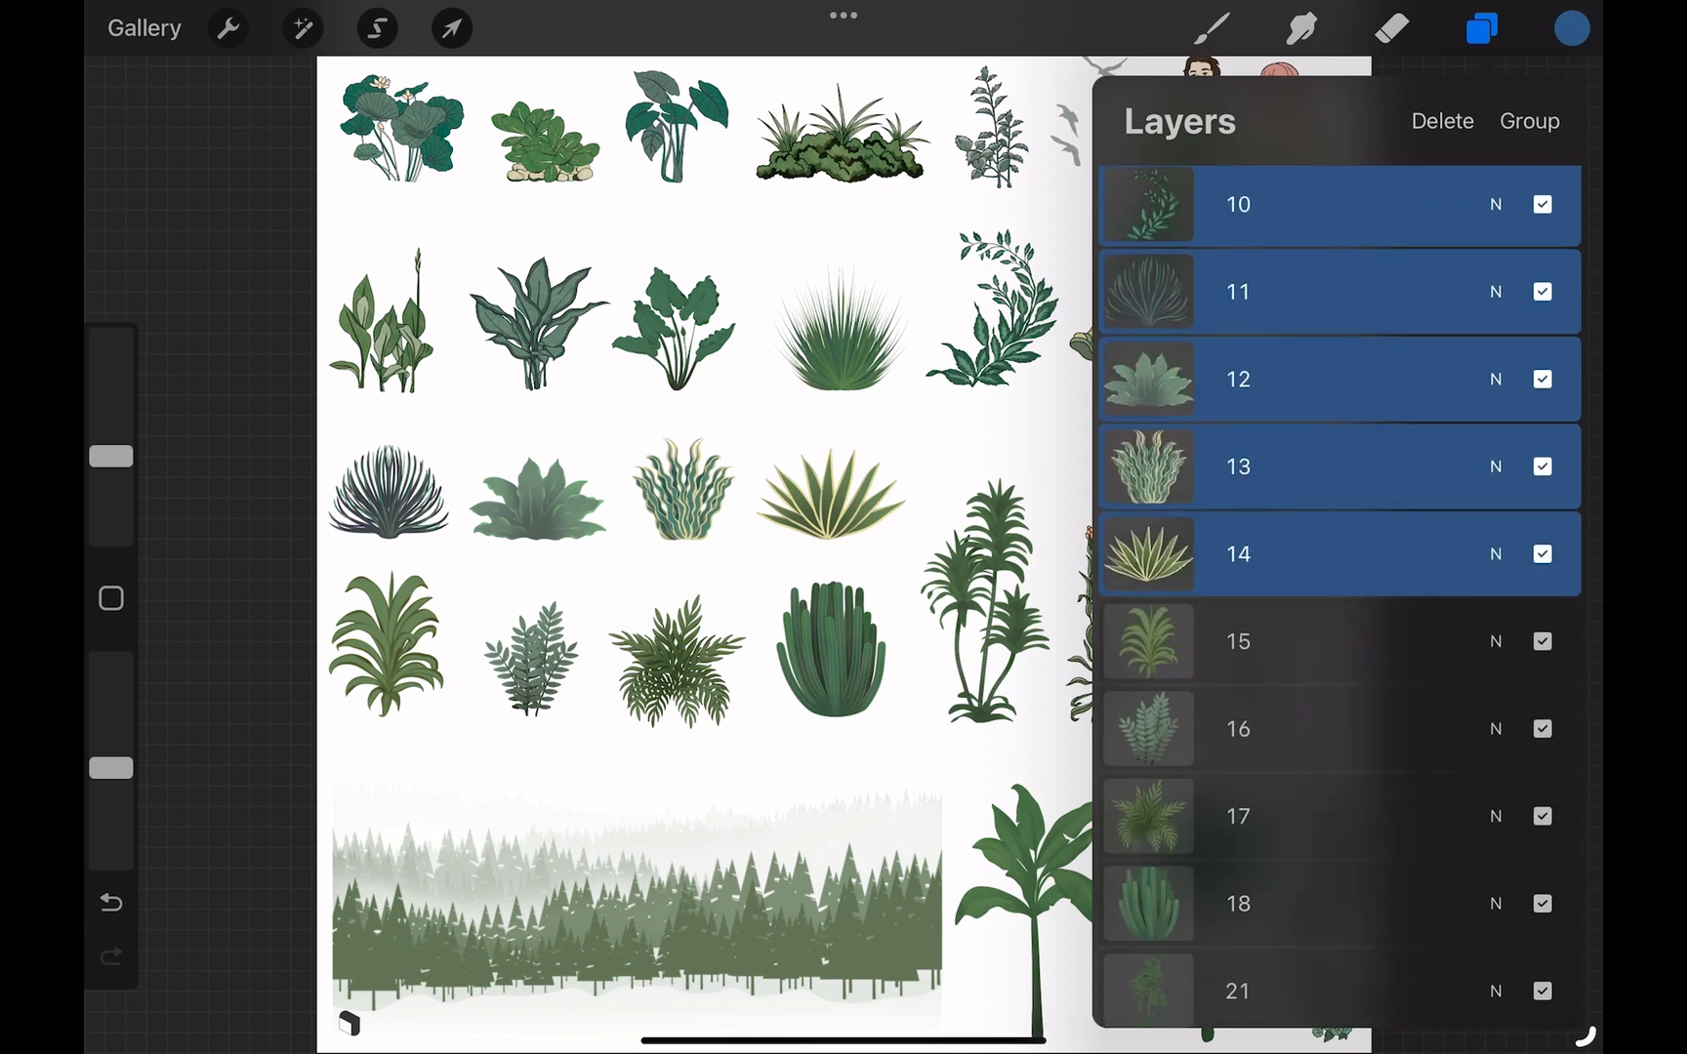
pyautogui.scroll(-3)
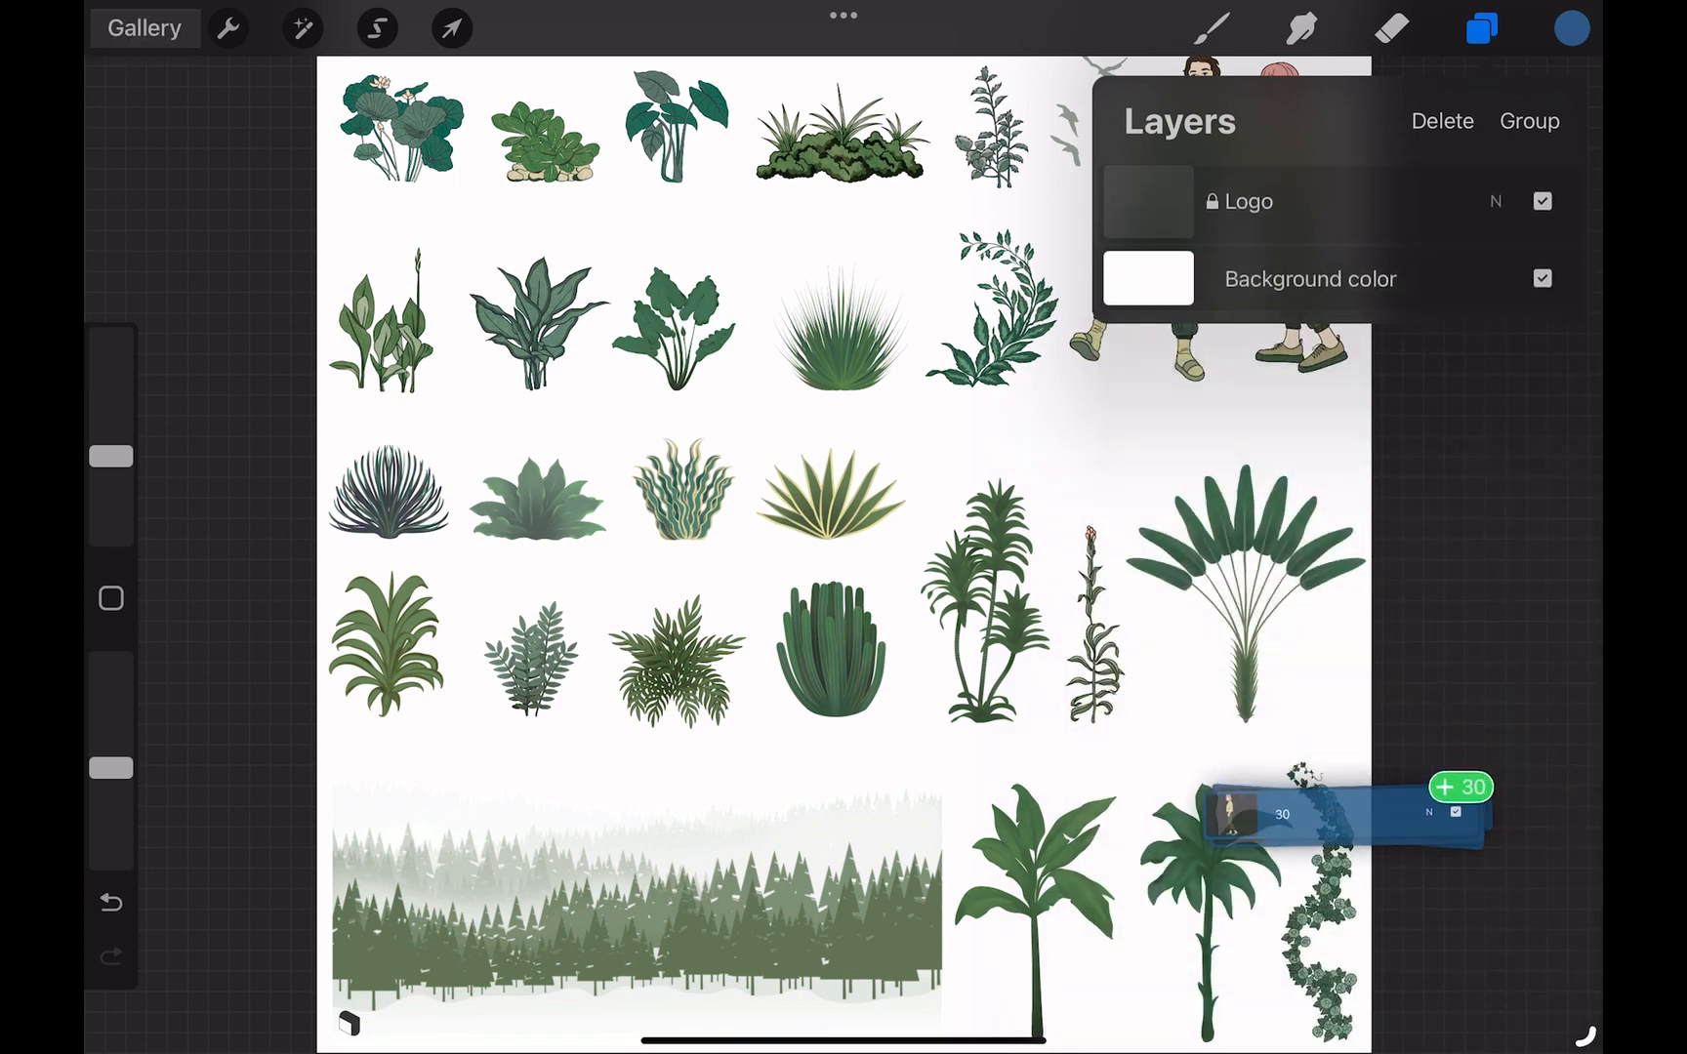
pyautogui.click(144, 28)
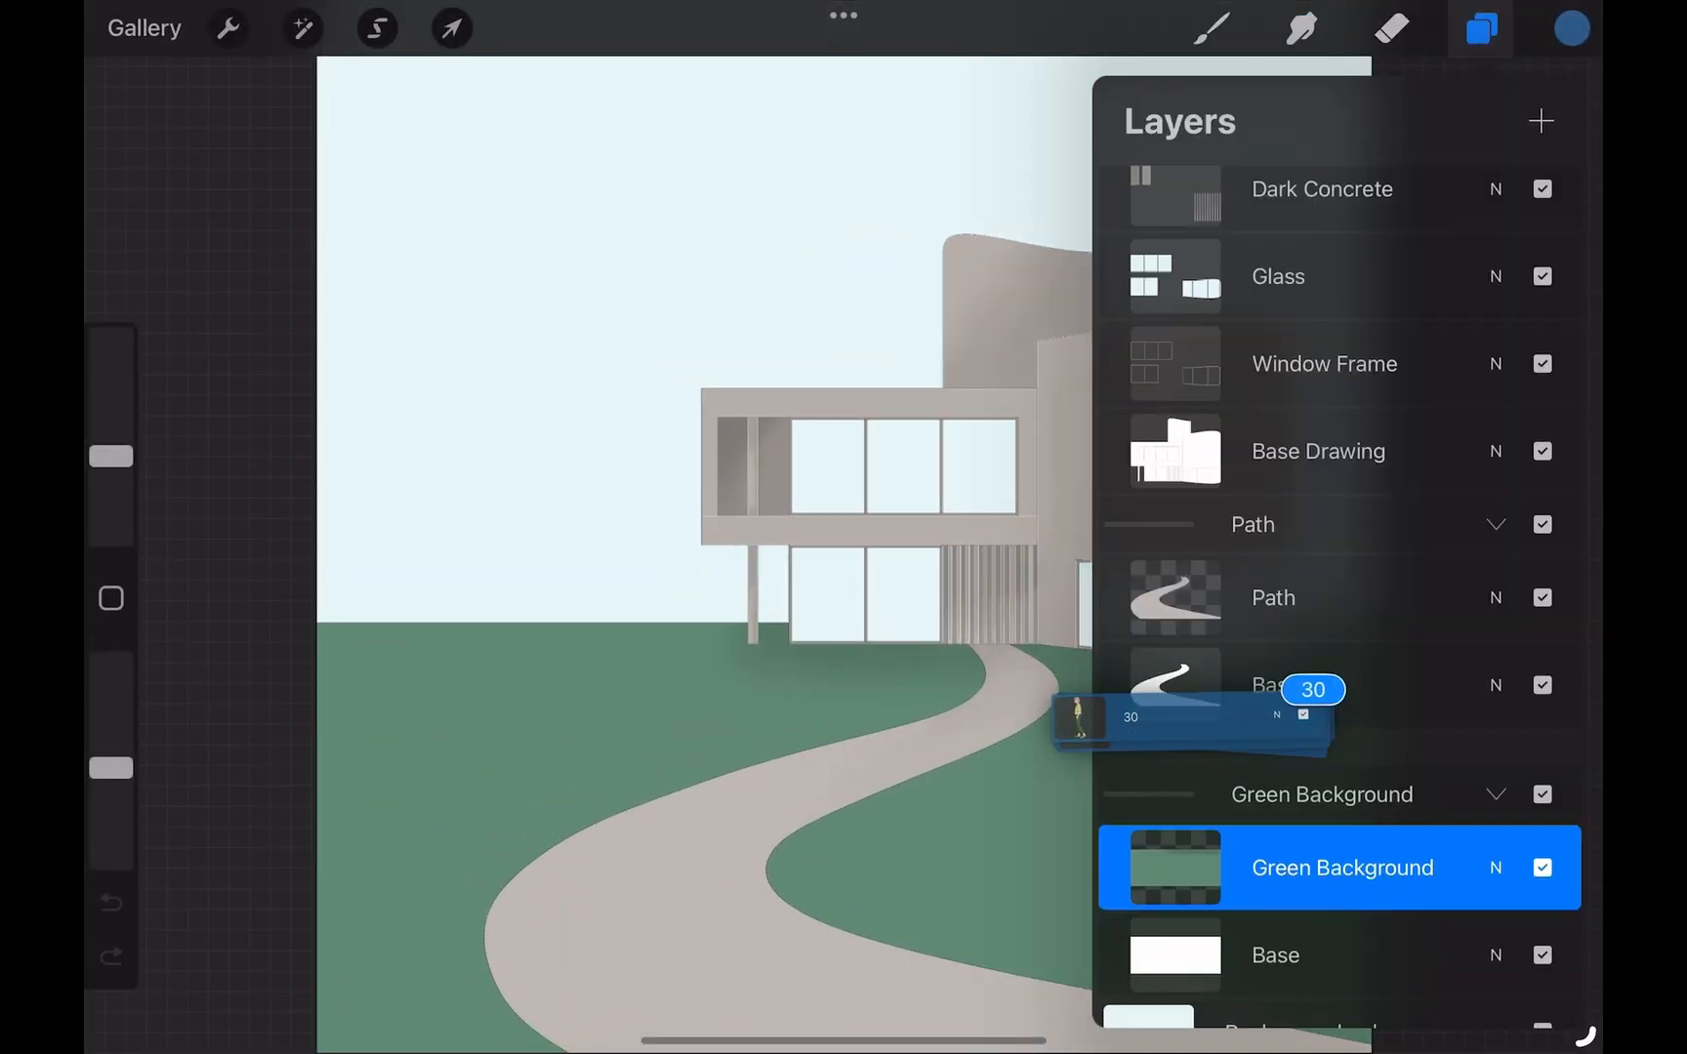
# Drop the collage layers into the house drawing as a hidden New group, keeping layer 25 visible
pyautogui.scroll(3)
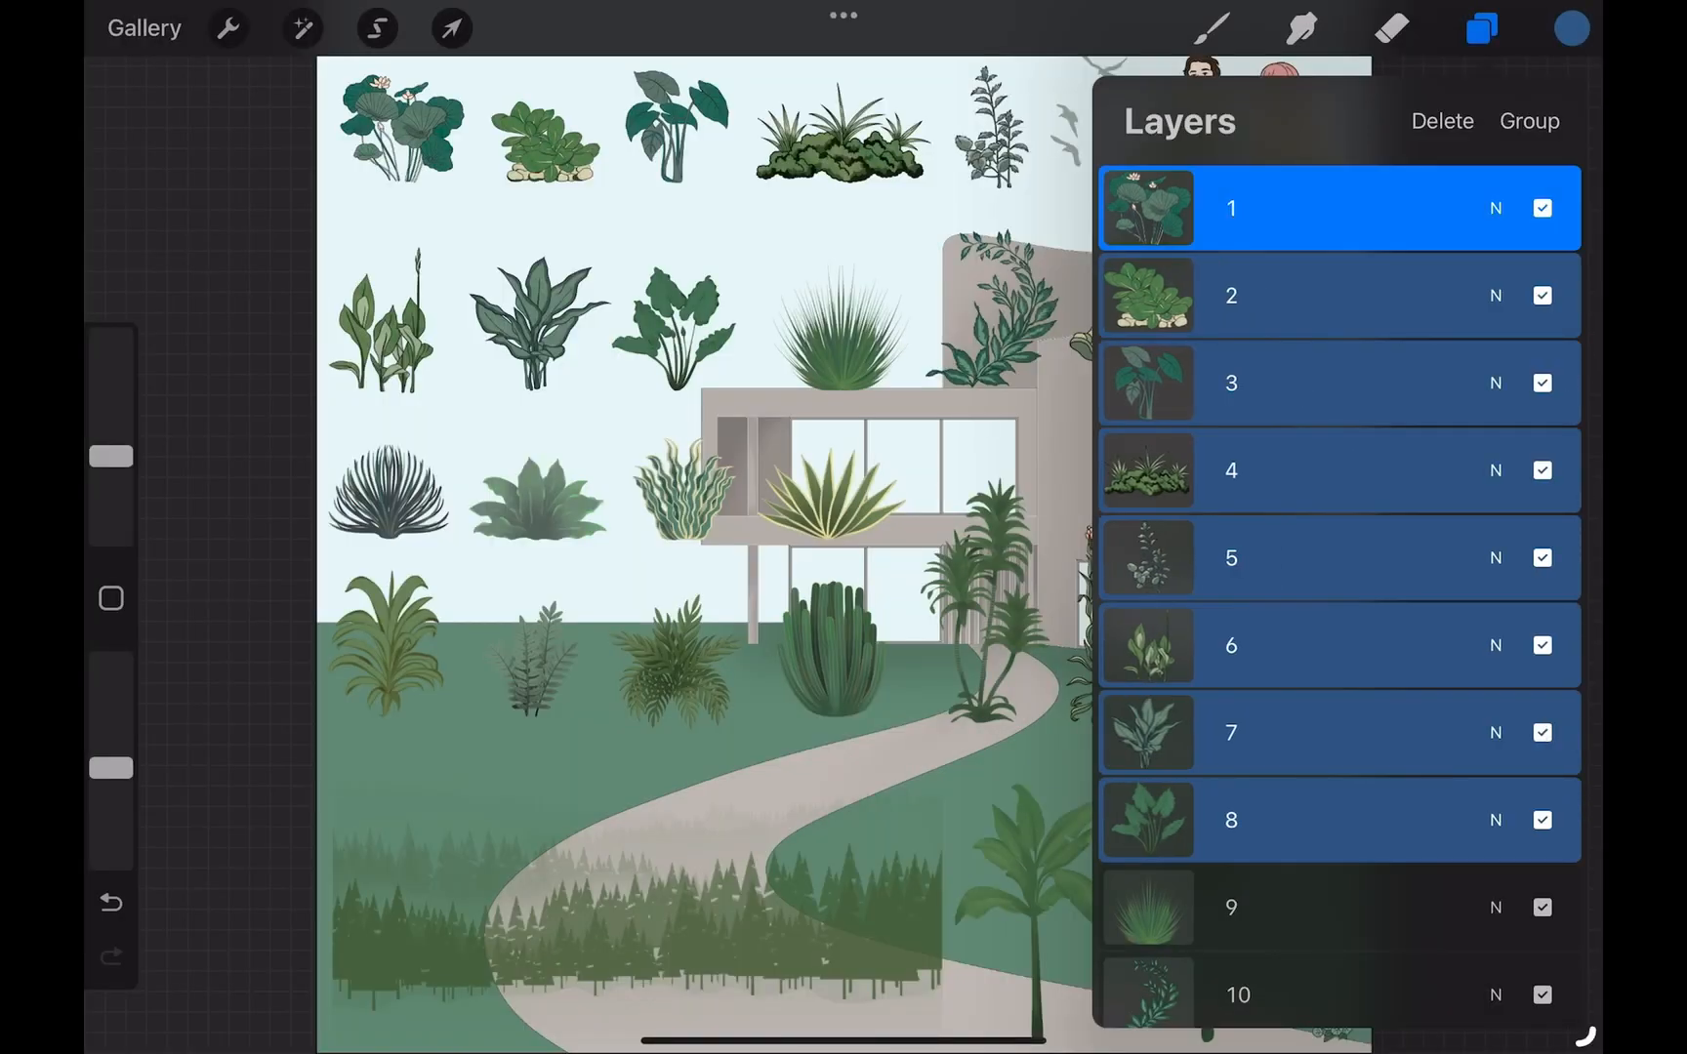
pyautogui.scroll(-3)
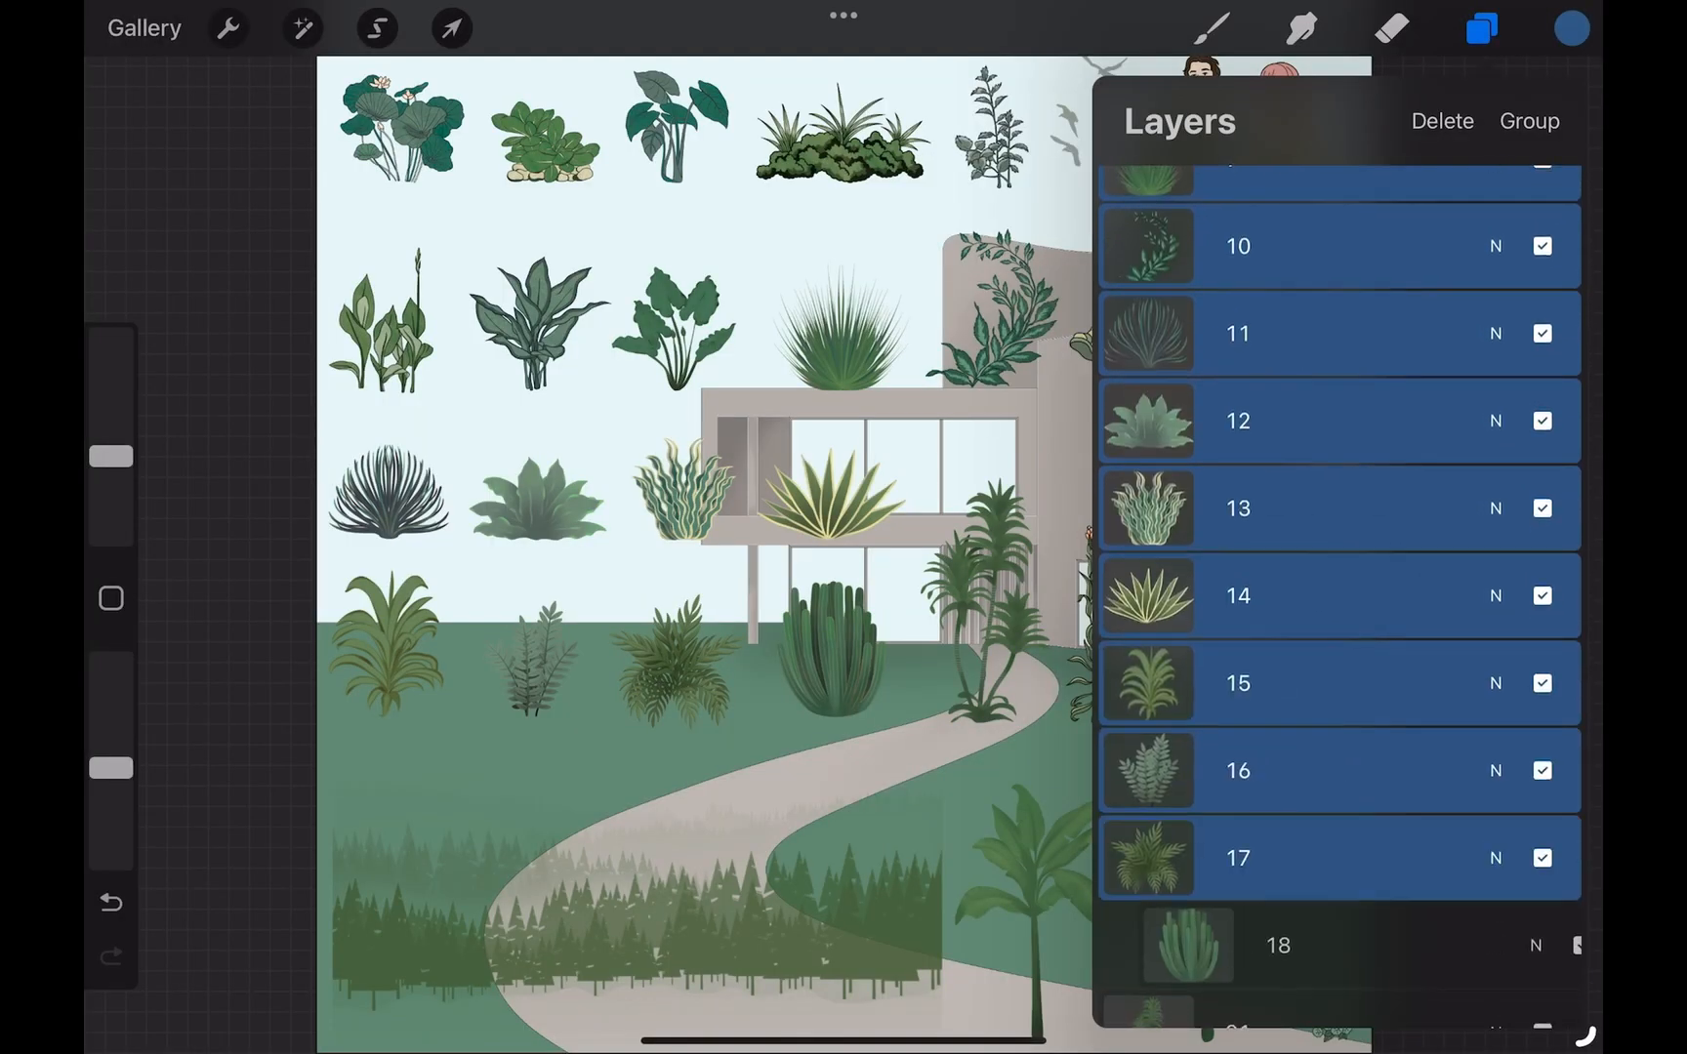
pyautogui.scroll(-3)
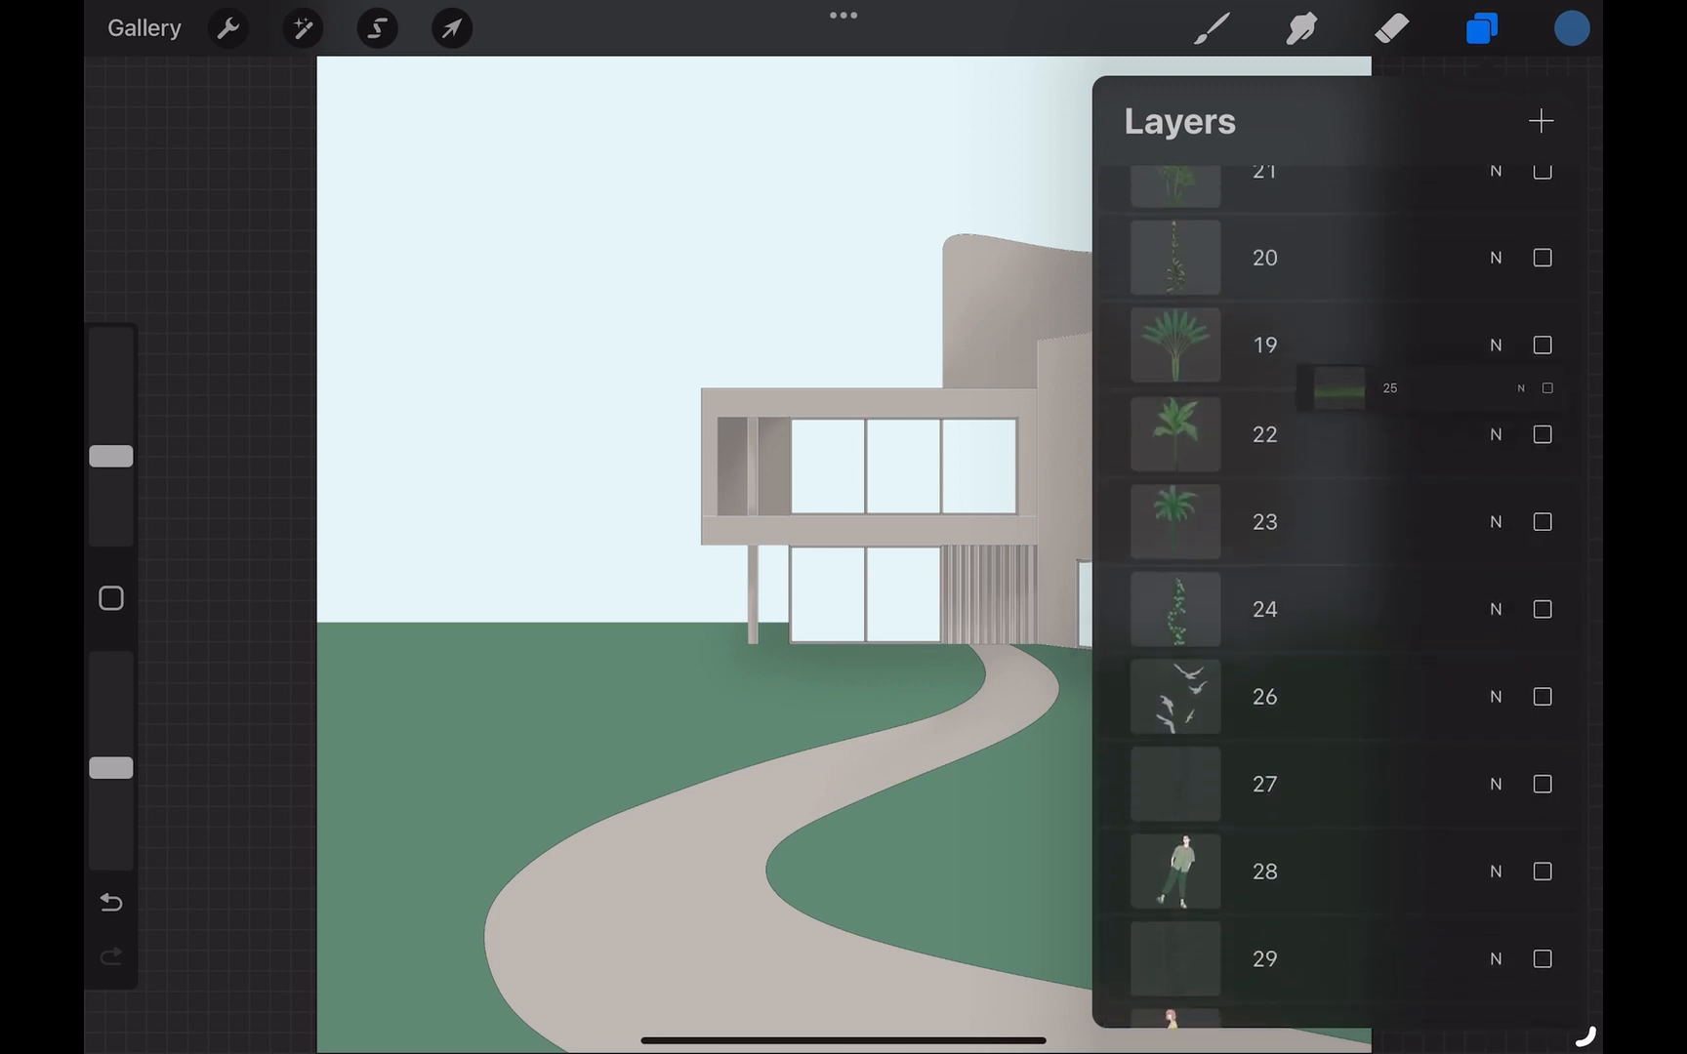
pyautogui.scroll(3)
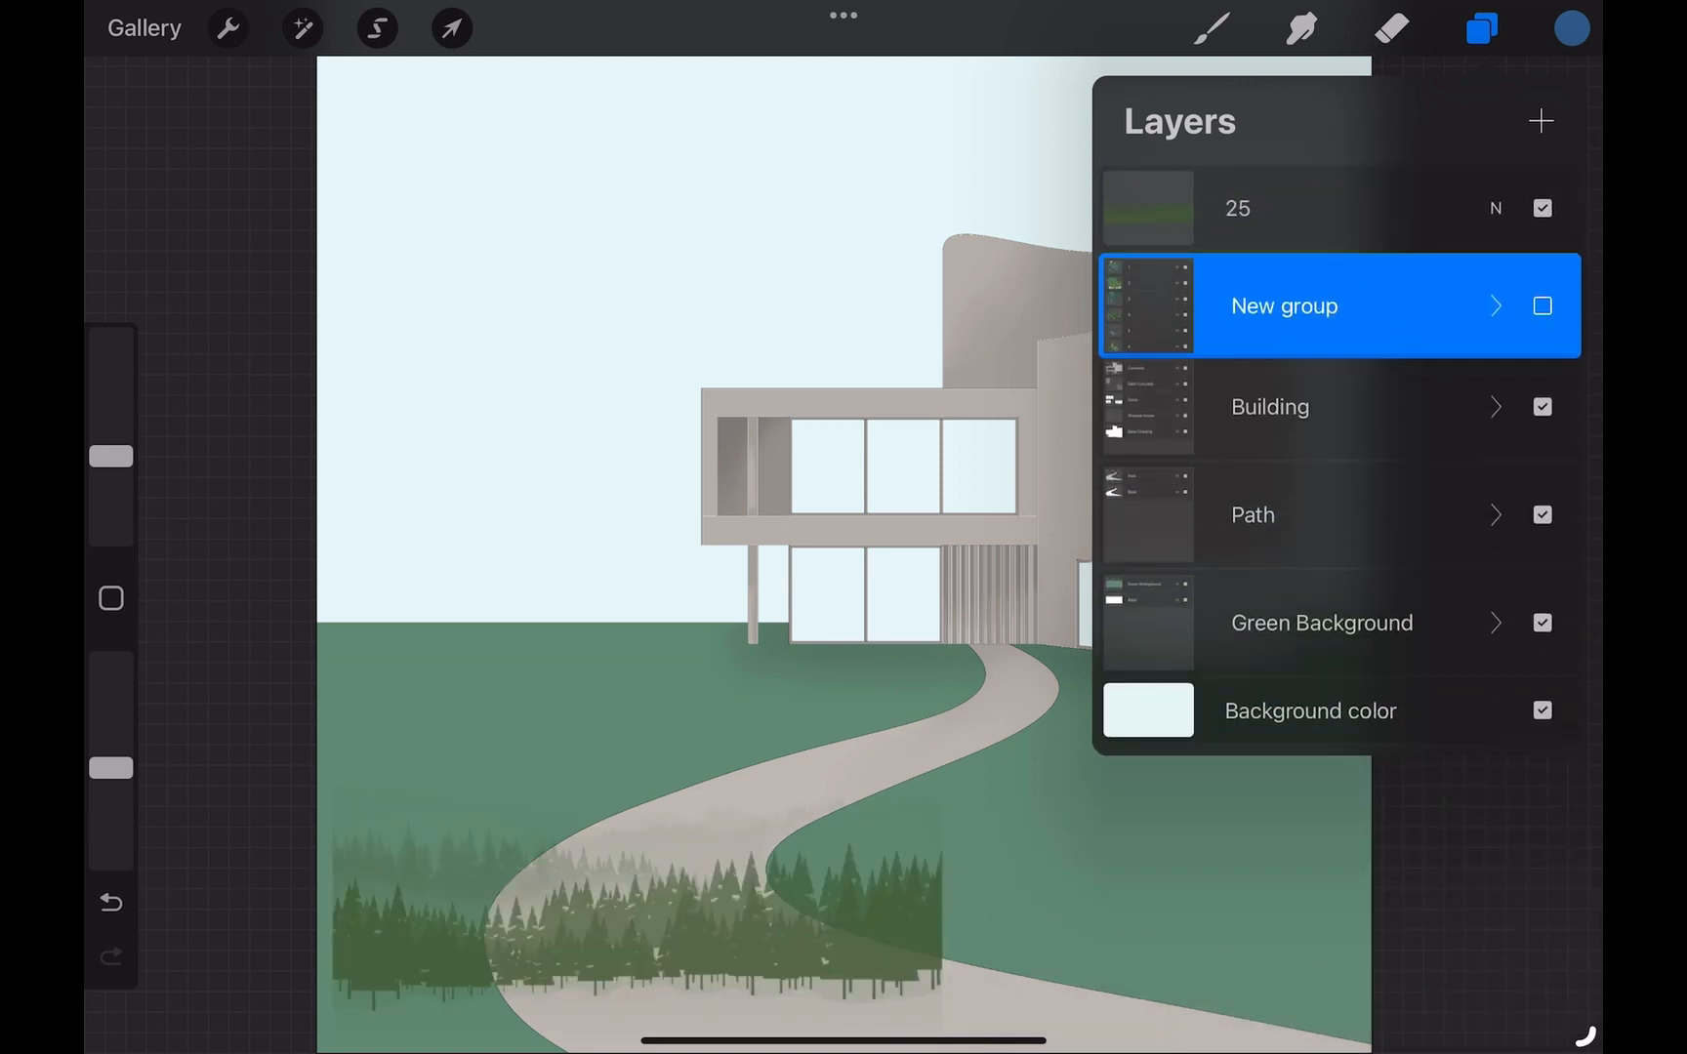
# Arrange the forest strip, plants, two figures, pale sun and birds around the house and path
pyautogui.click(452, 27)
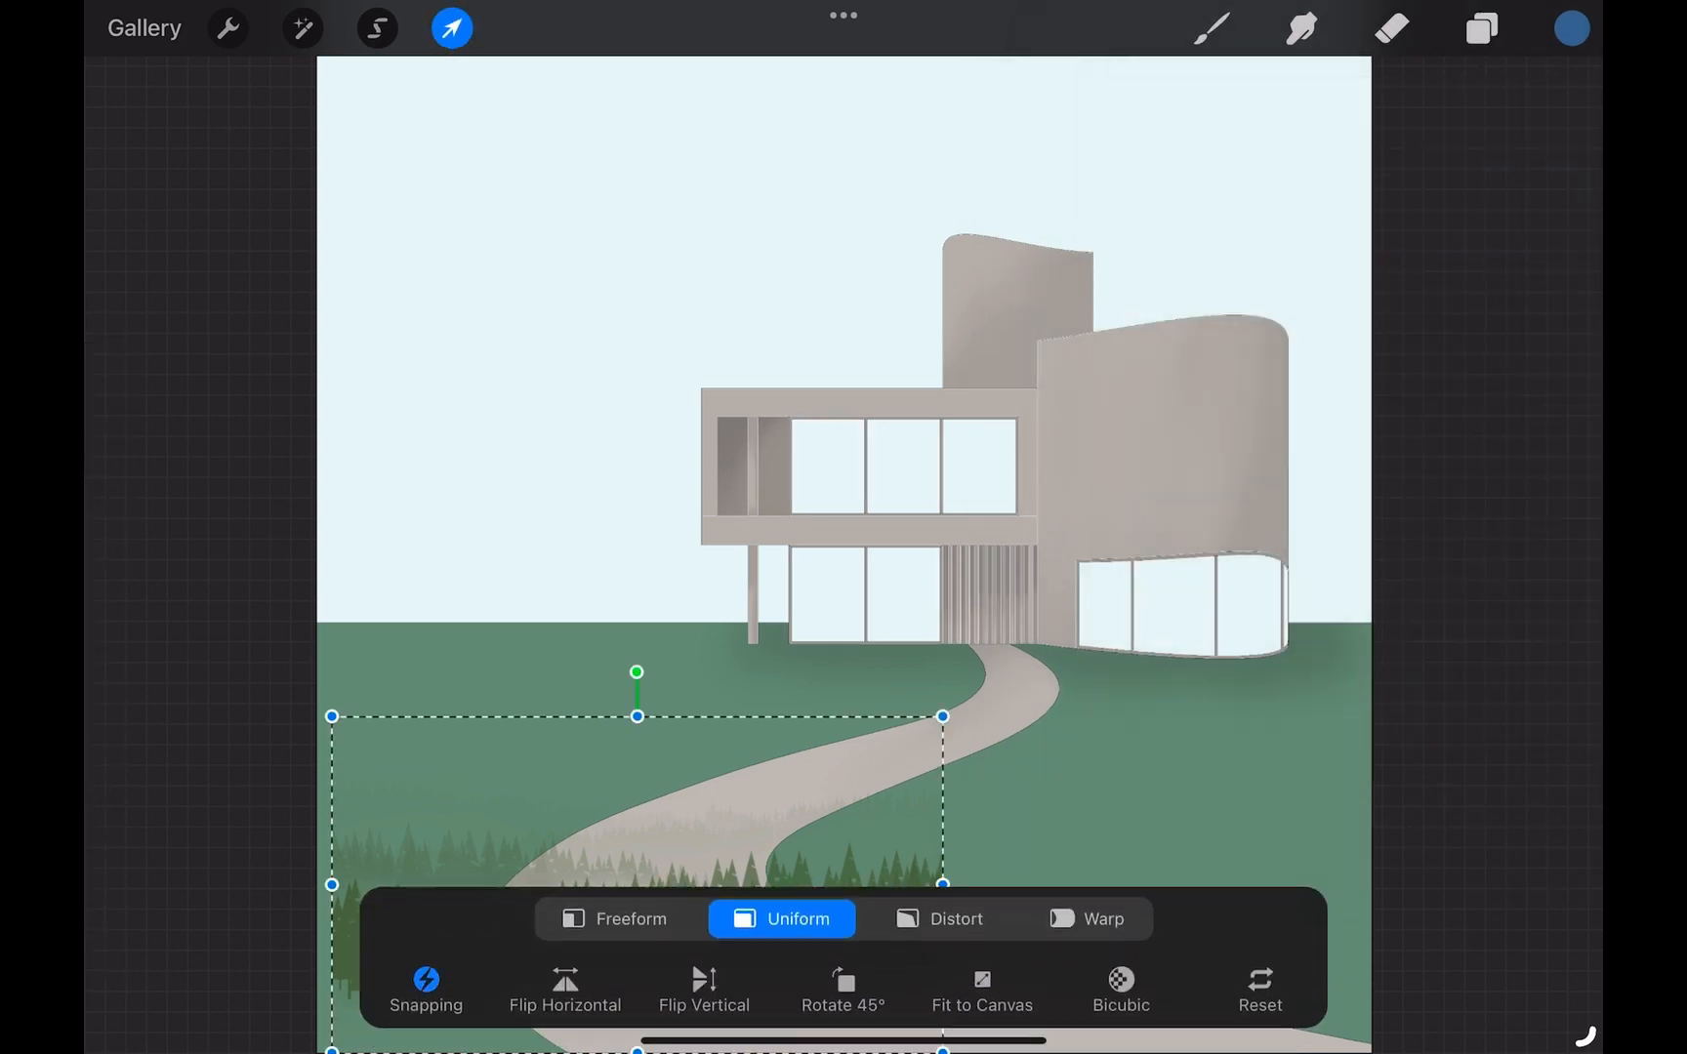
pyautogui.click(1480, 27)
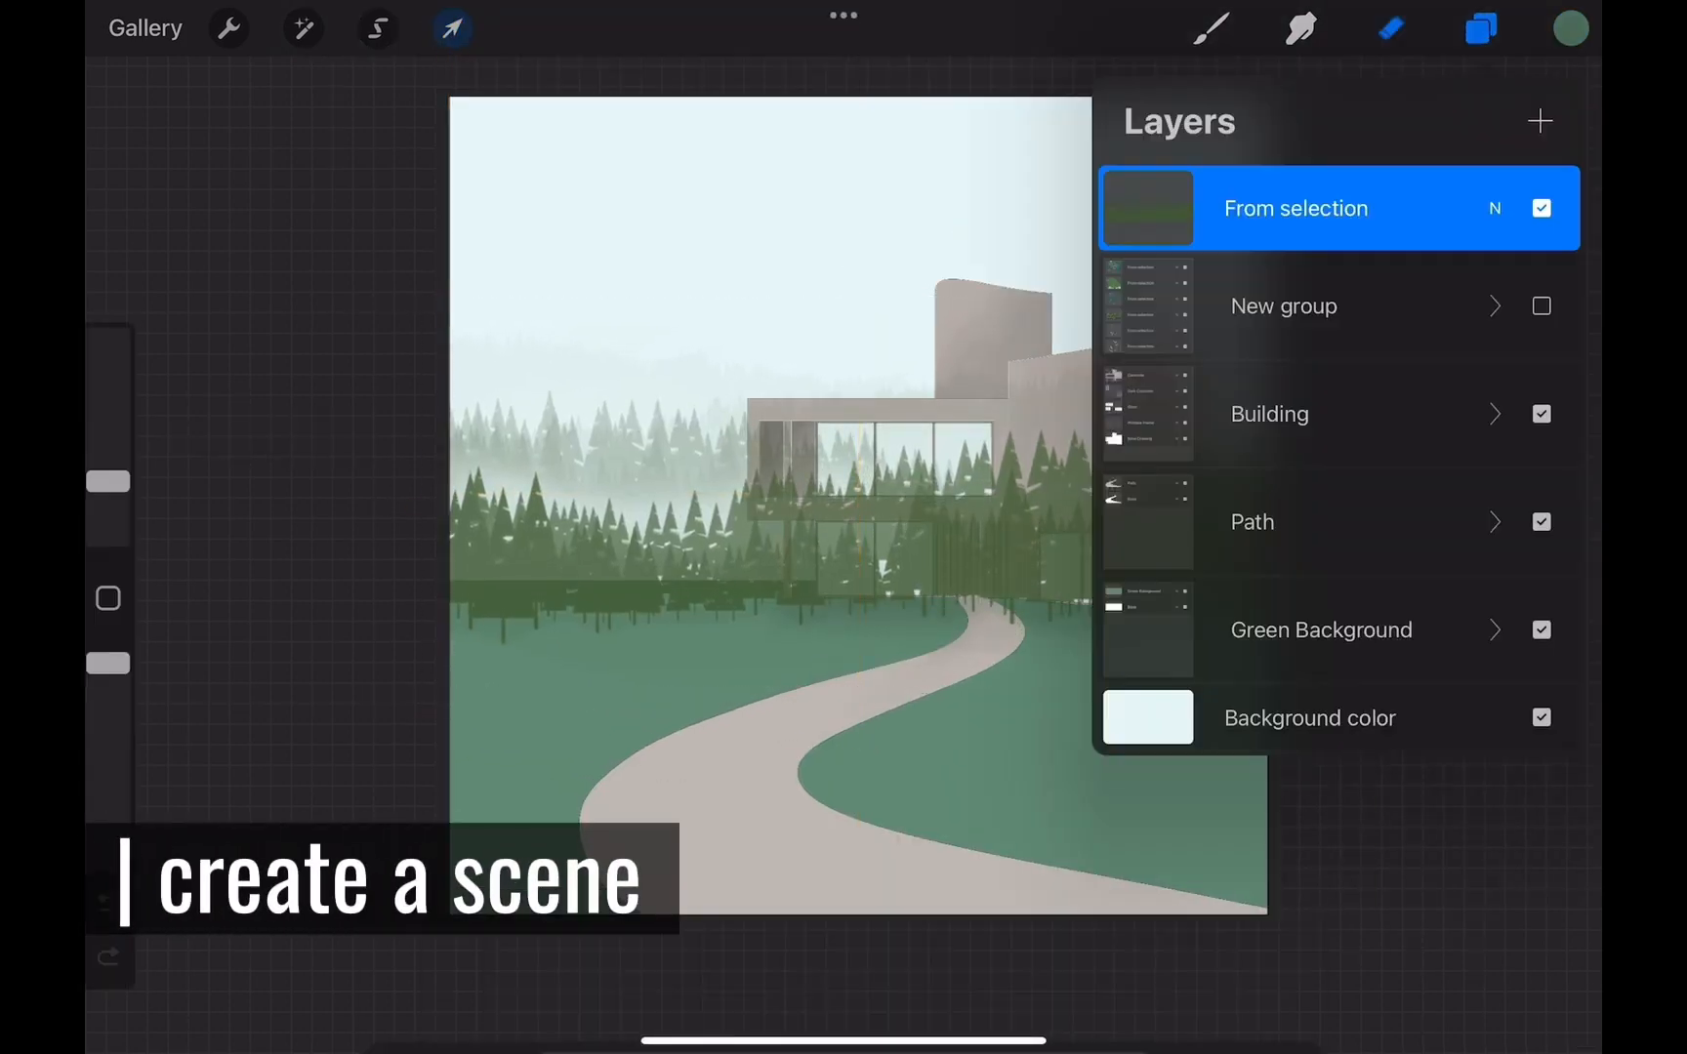
pyautogui.click(451, 28)
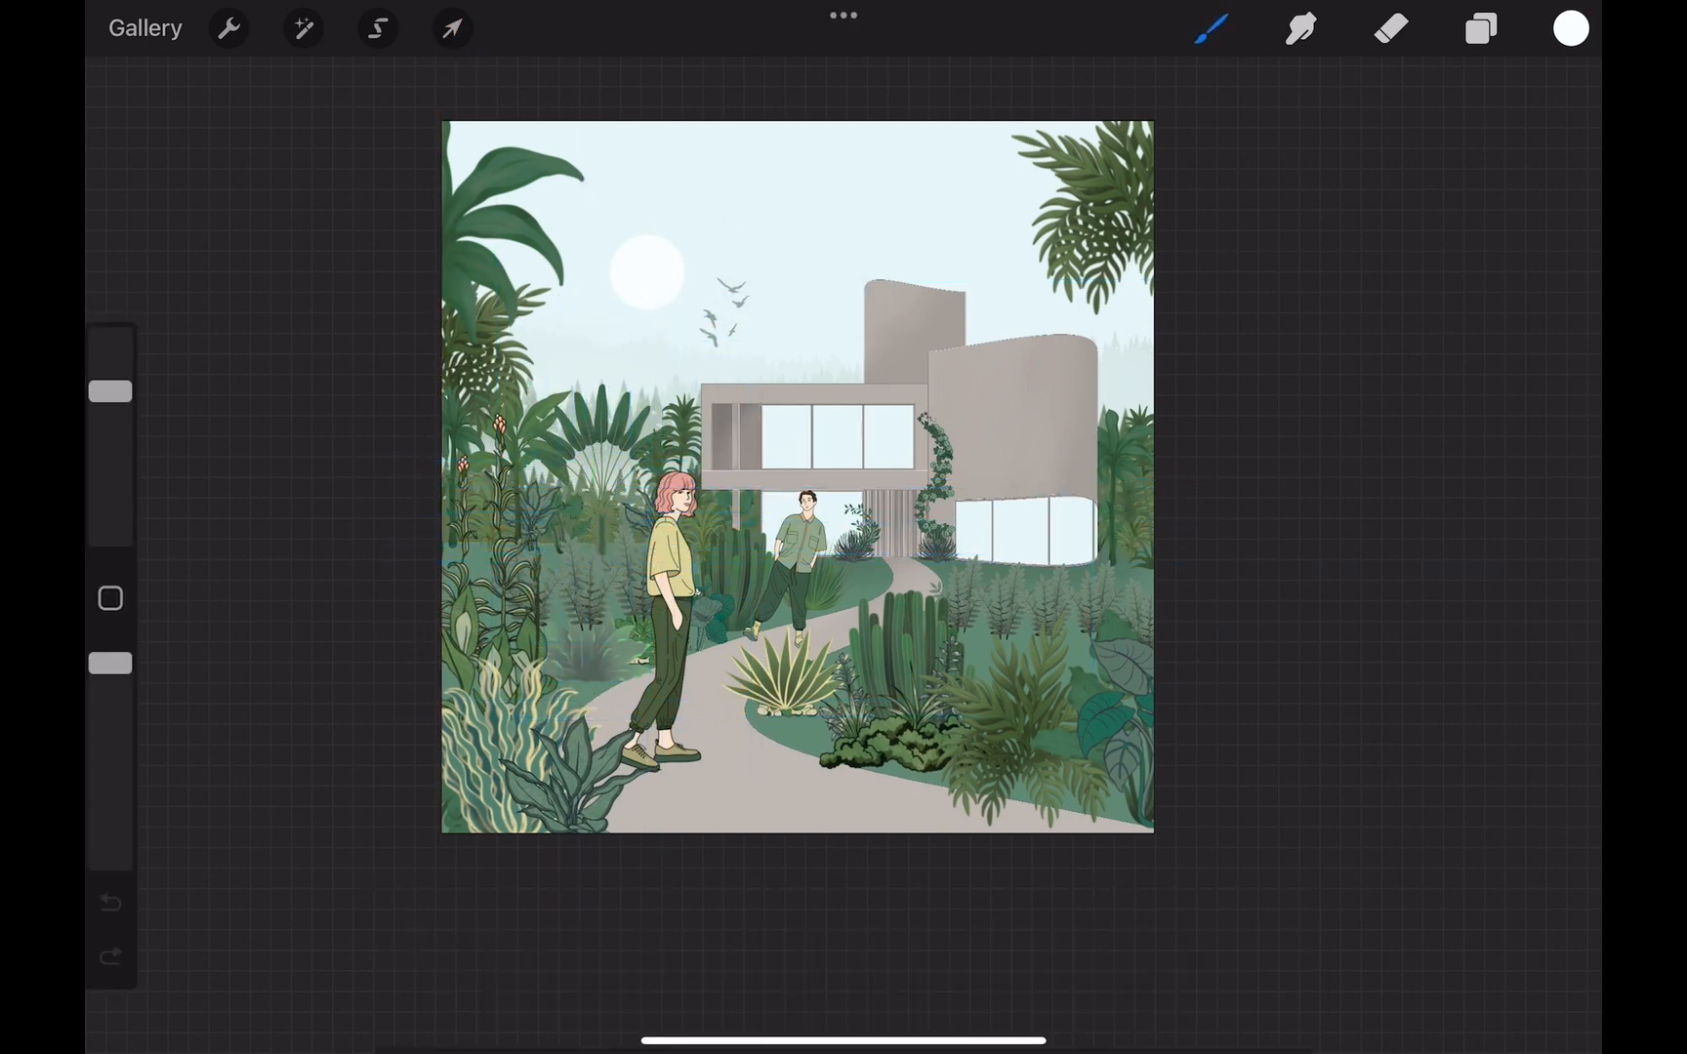
# Identify the low shrub layers and move the right-side shrub cluster beside the cactus
pyautogui.click(451, 27)
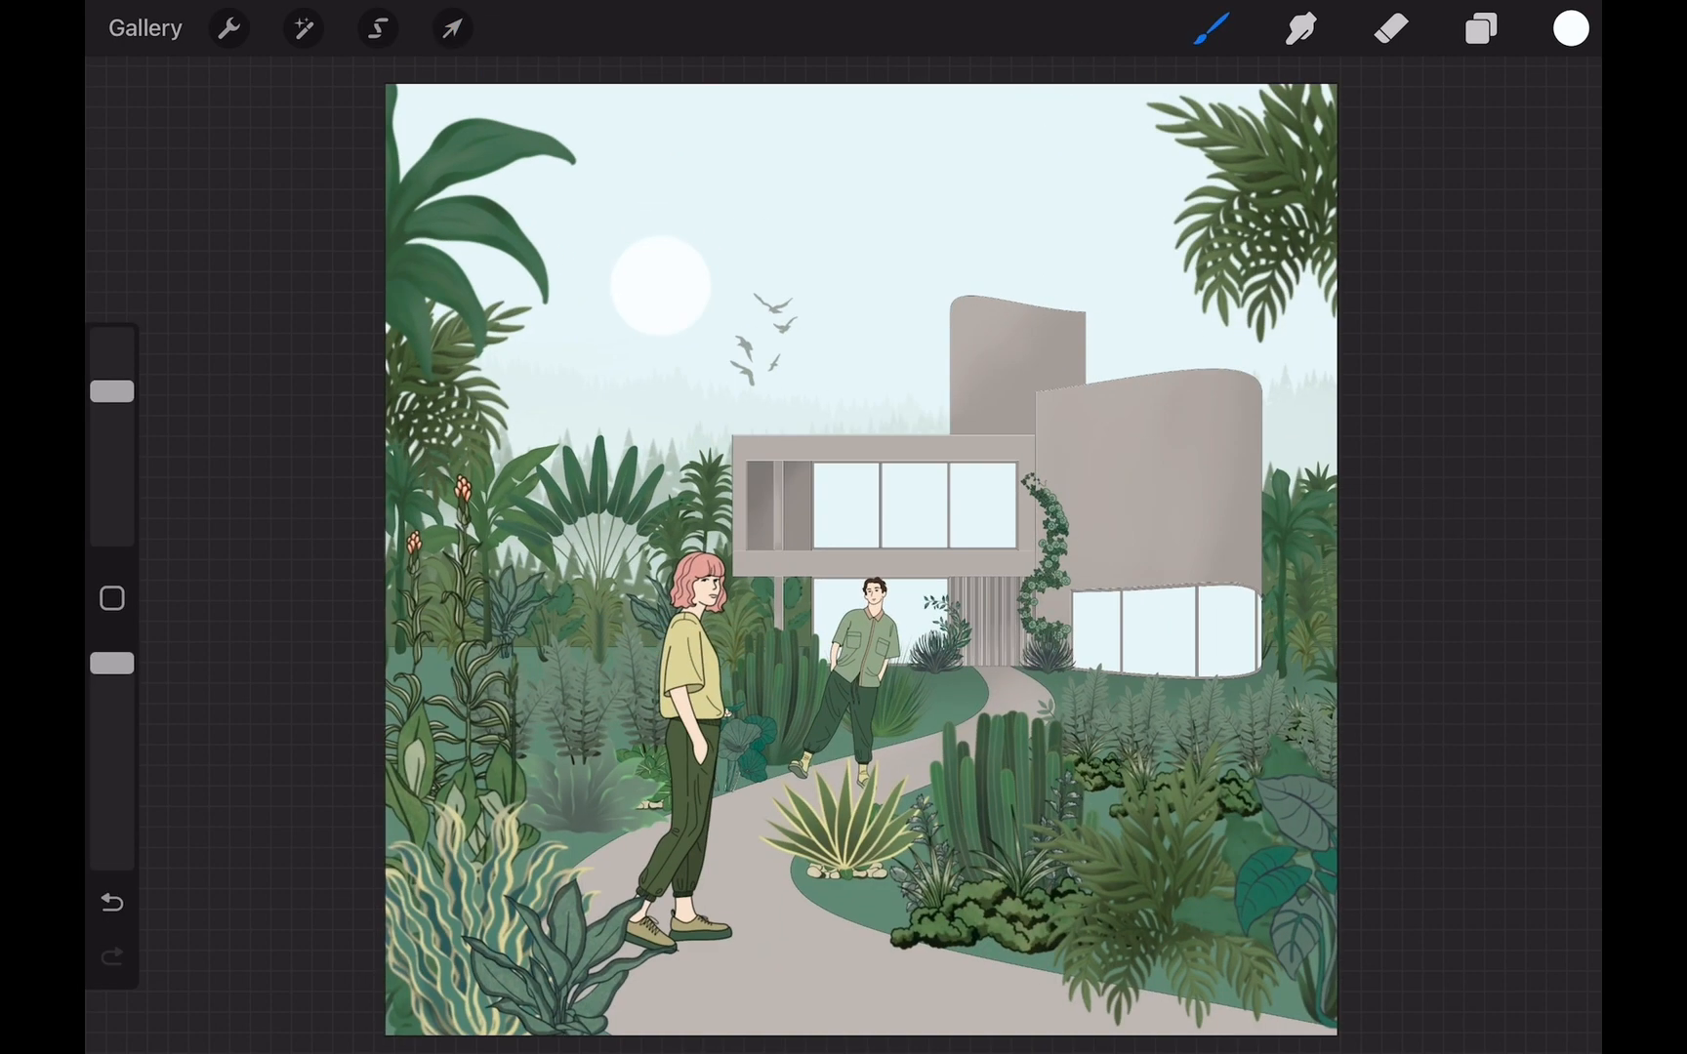
pyautogui.click(1480, 27)
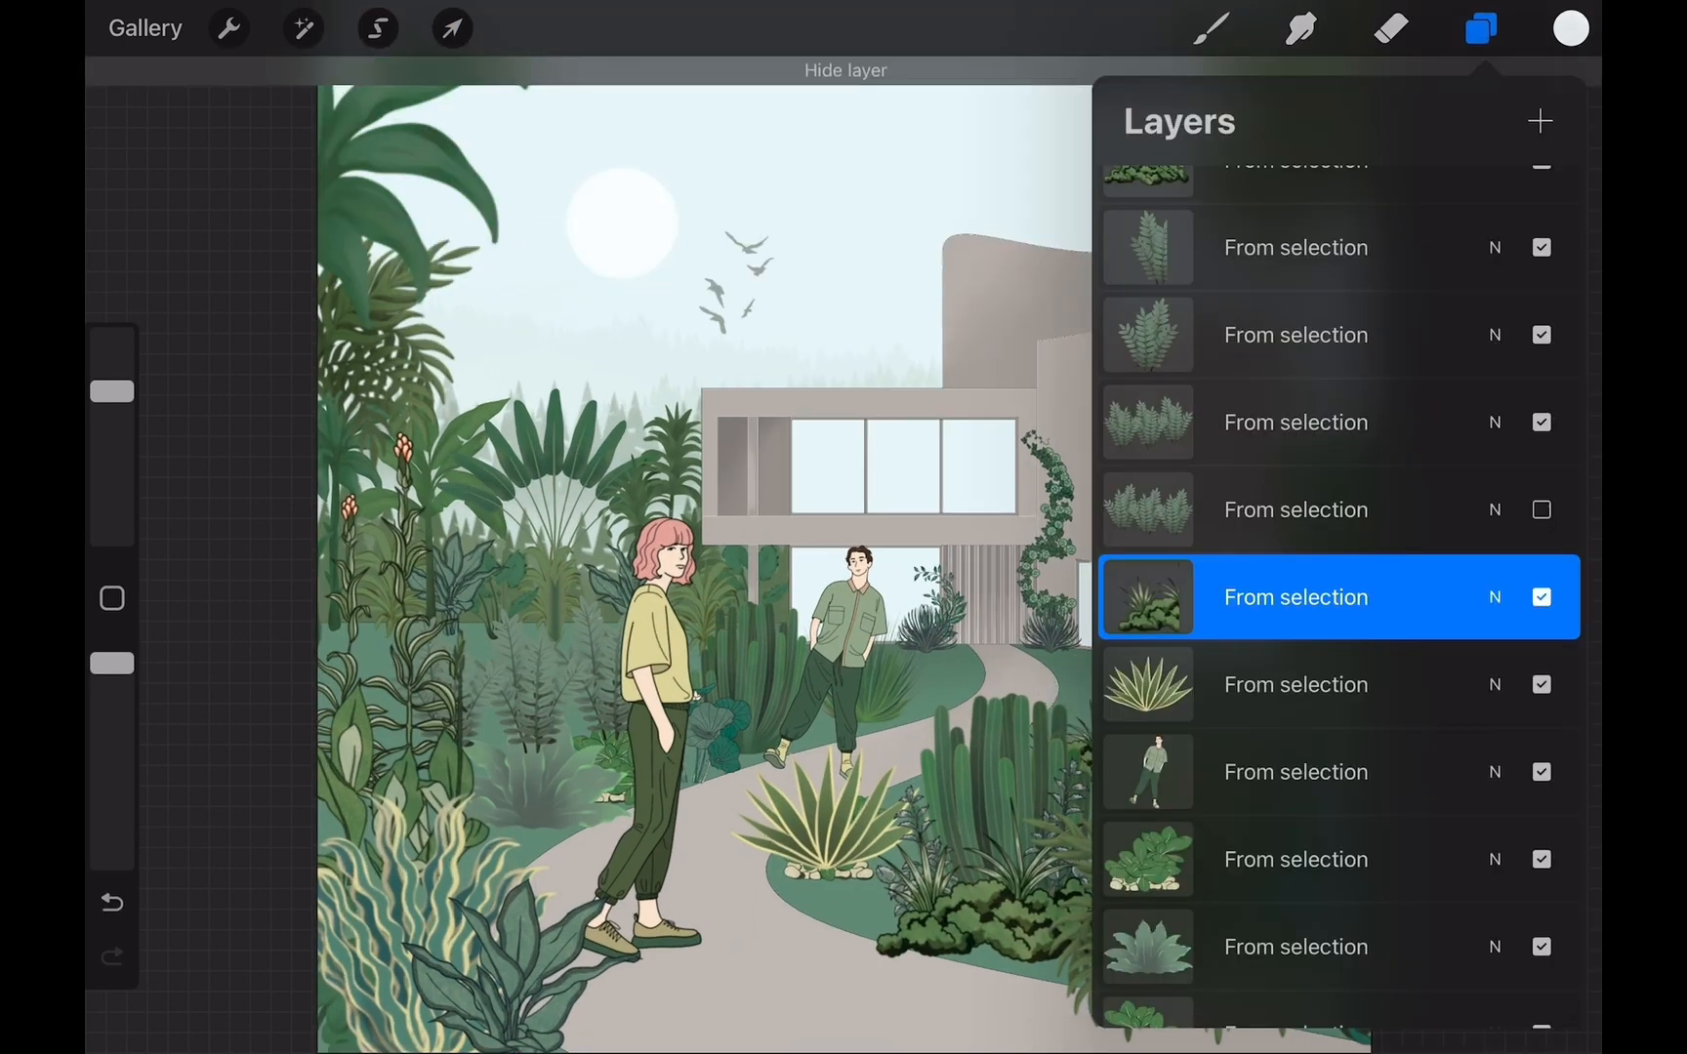
pyautogui.click(451, 27)
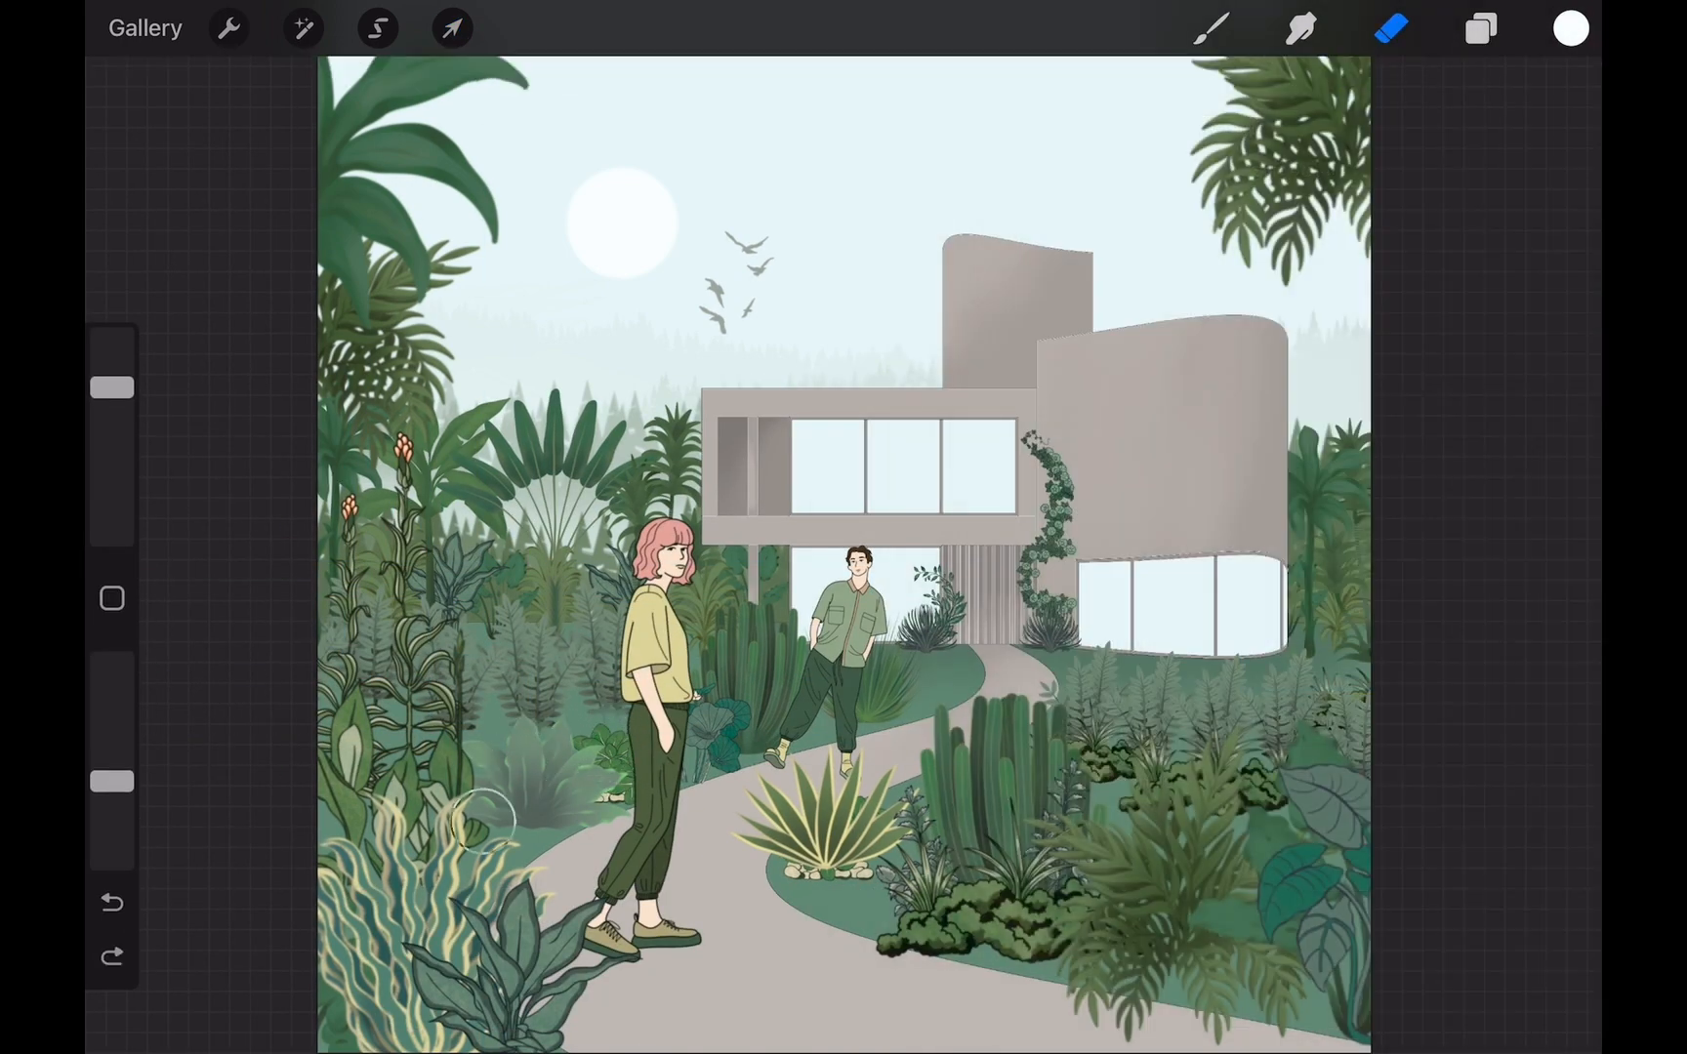
pyautogui.click(451, 27)
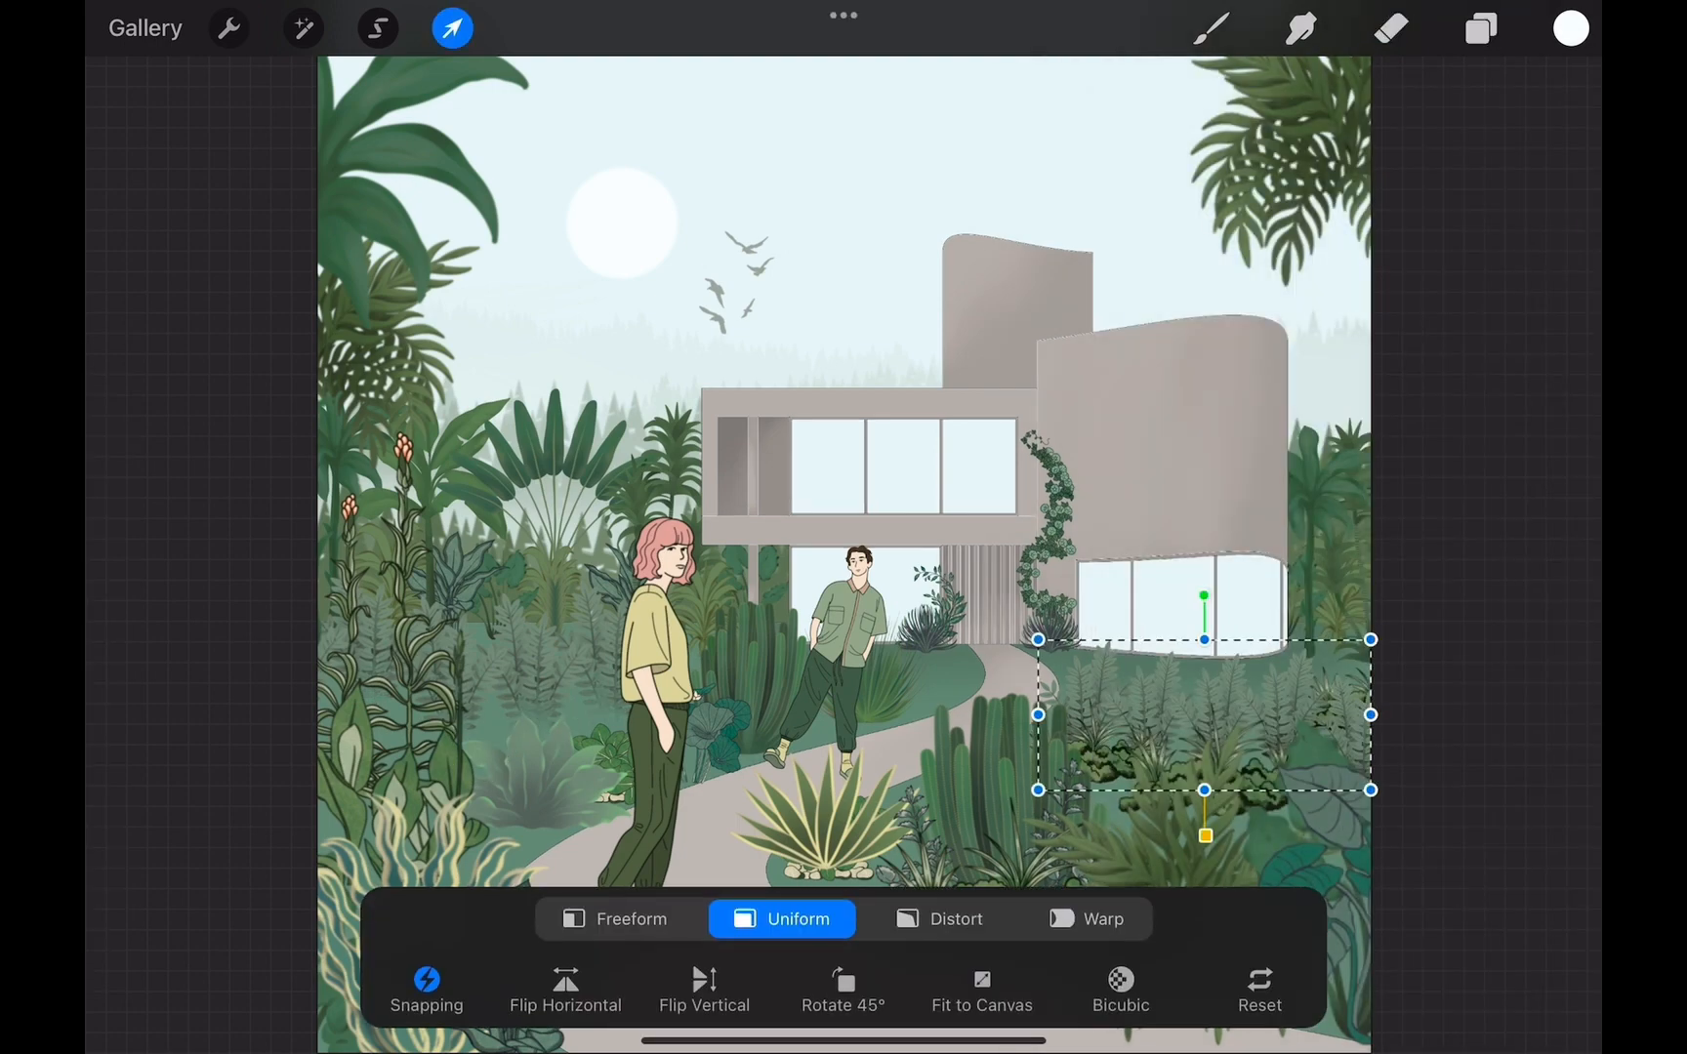
pyautogui.click(1480, 28)
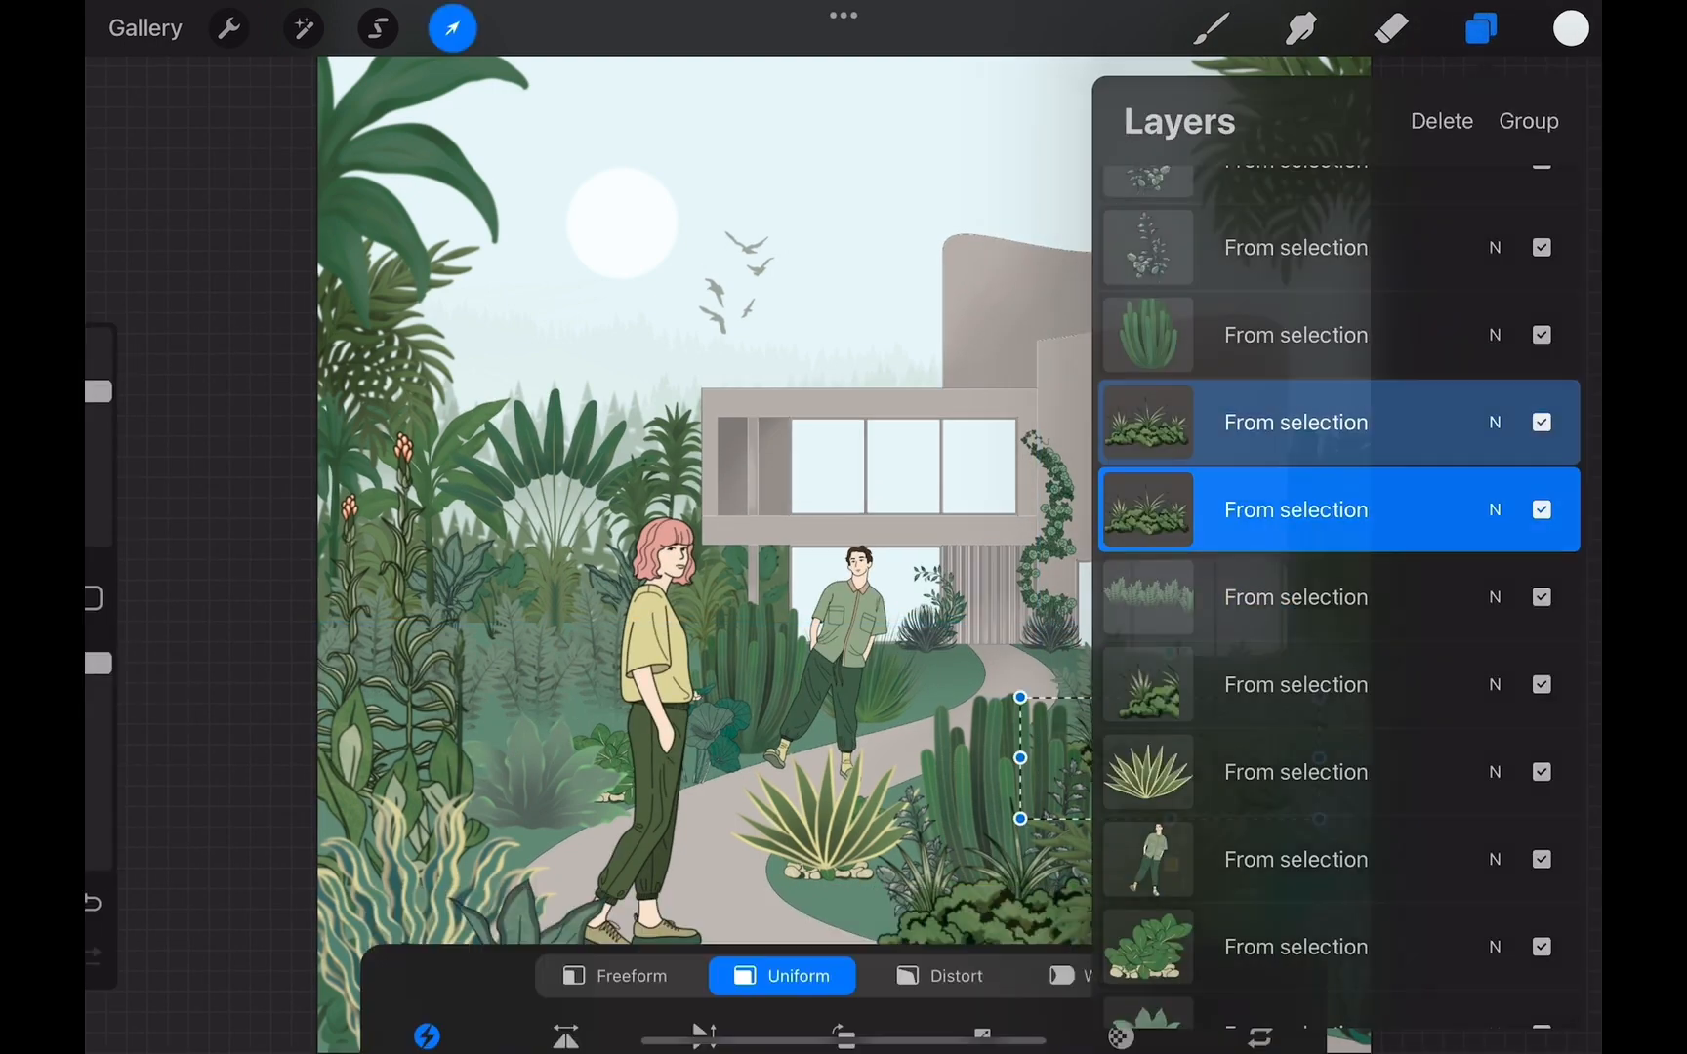
pyautogui.click(1480, 27)
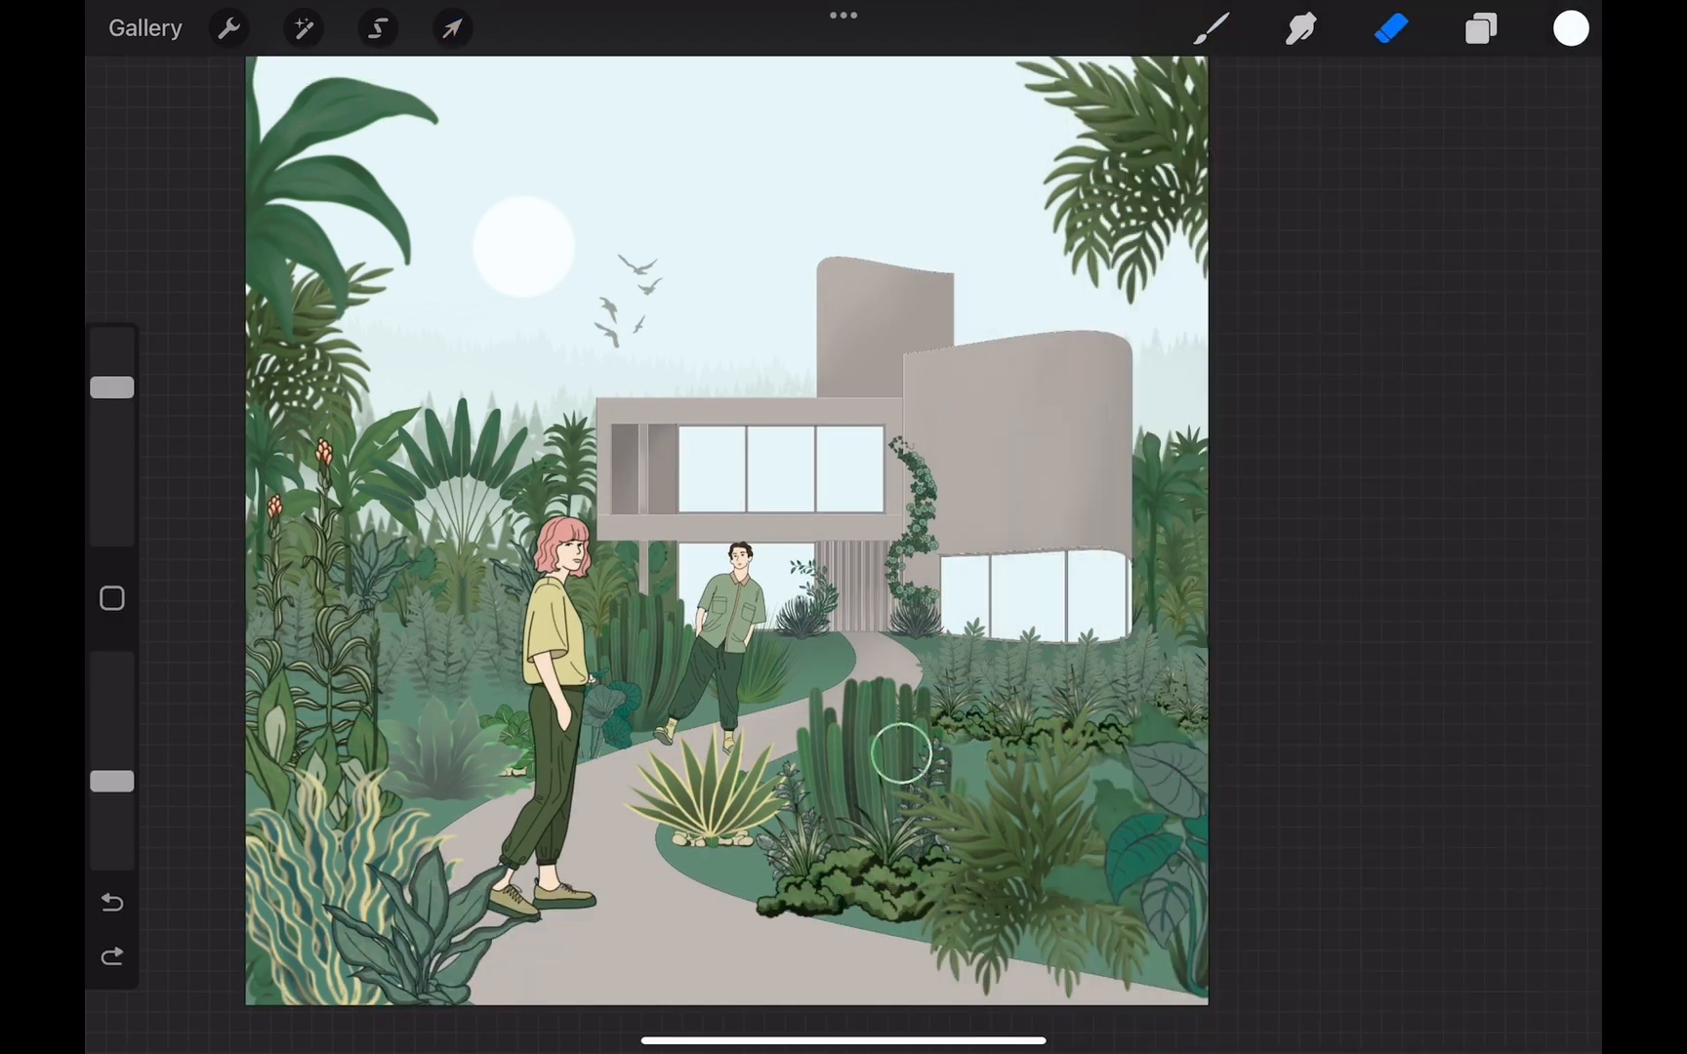
# Restack the shrub layers so the clusters overlap tidily along the path
pyautogui.click(1480, 27)
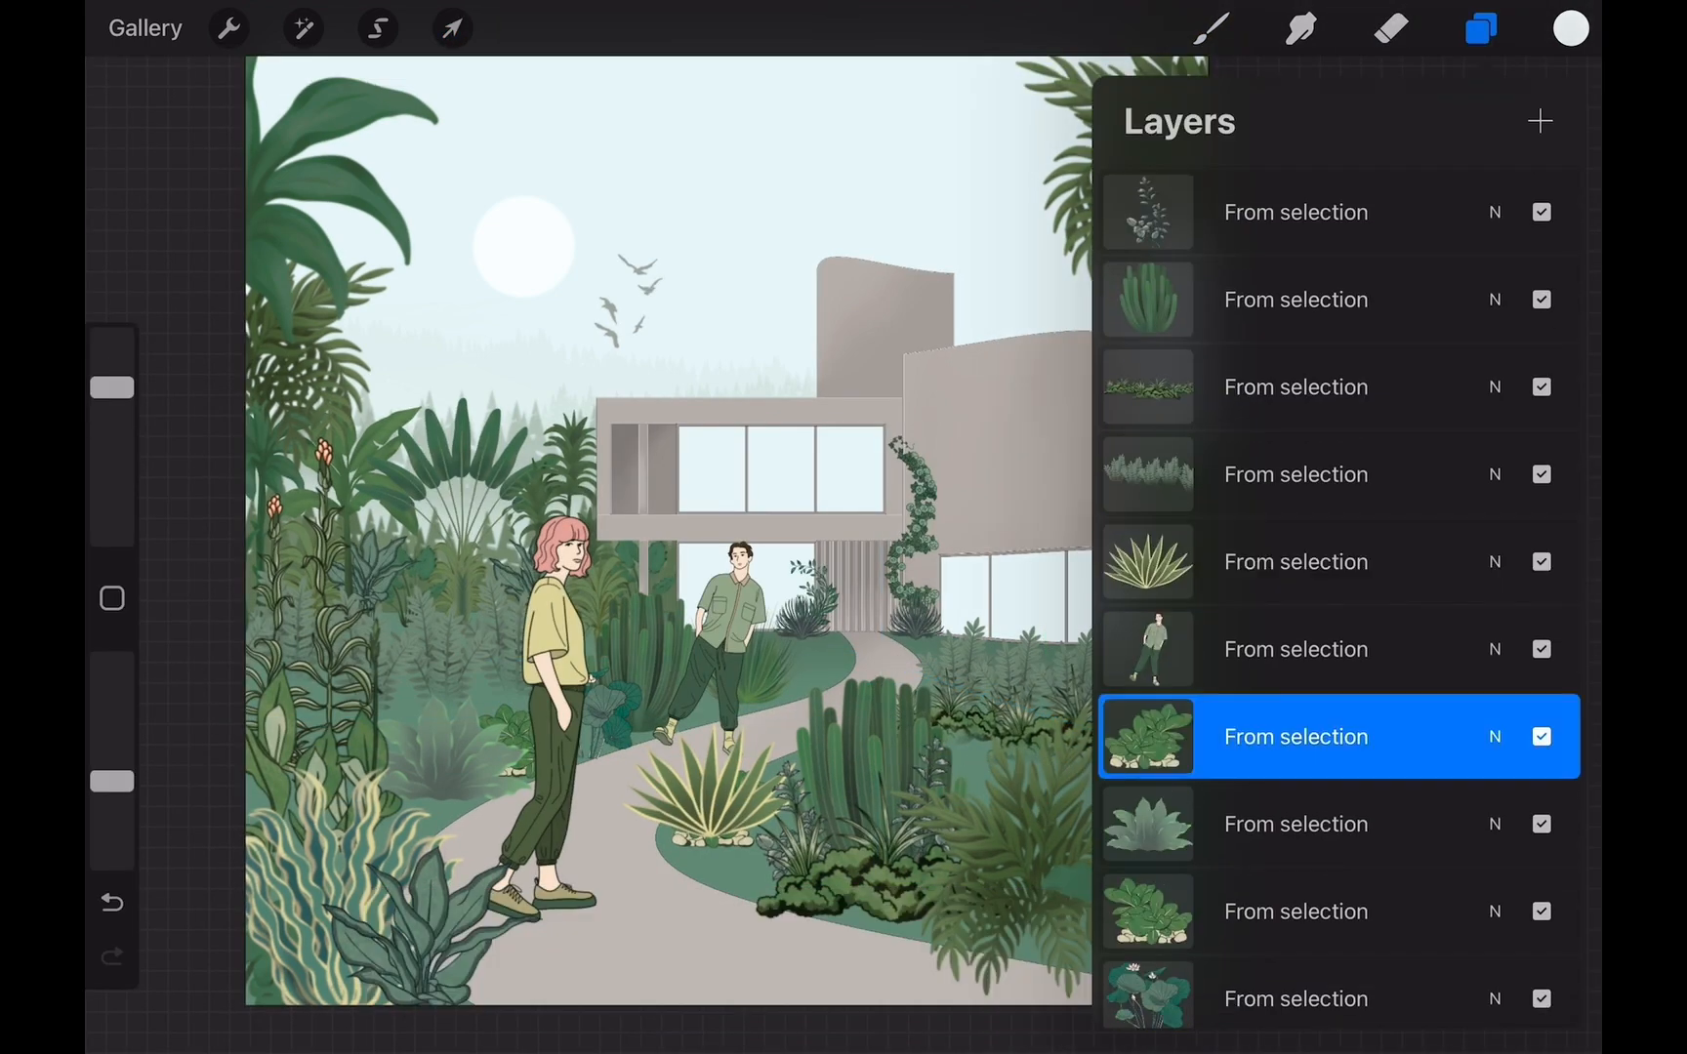
pyautogui.scroll(-3)
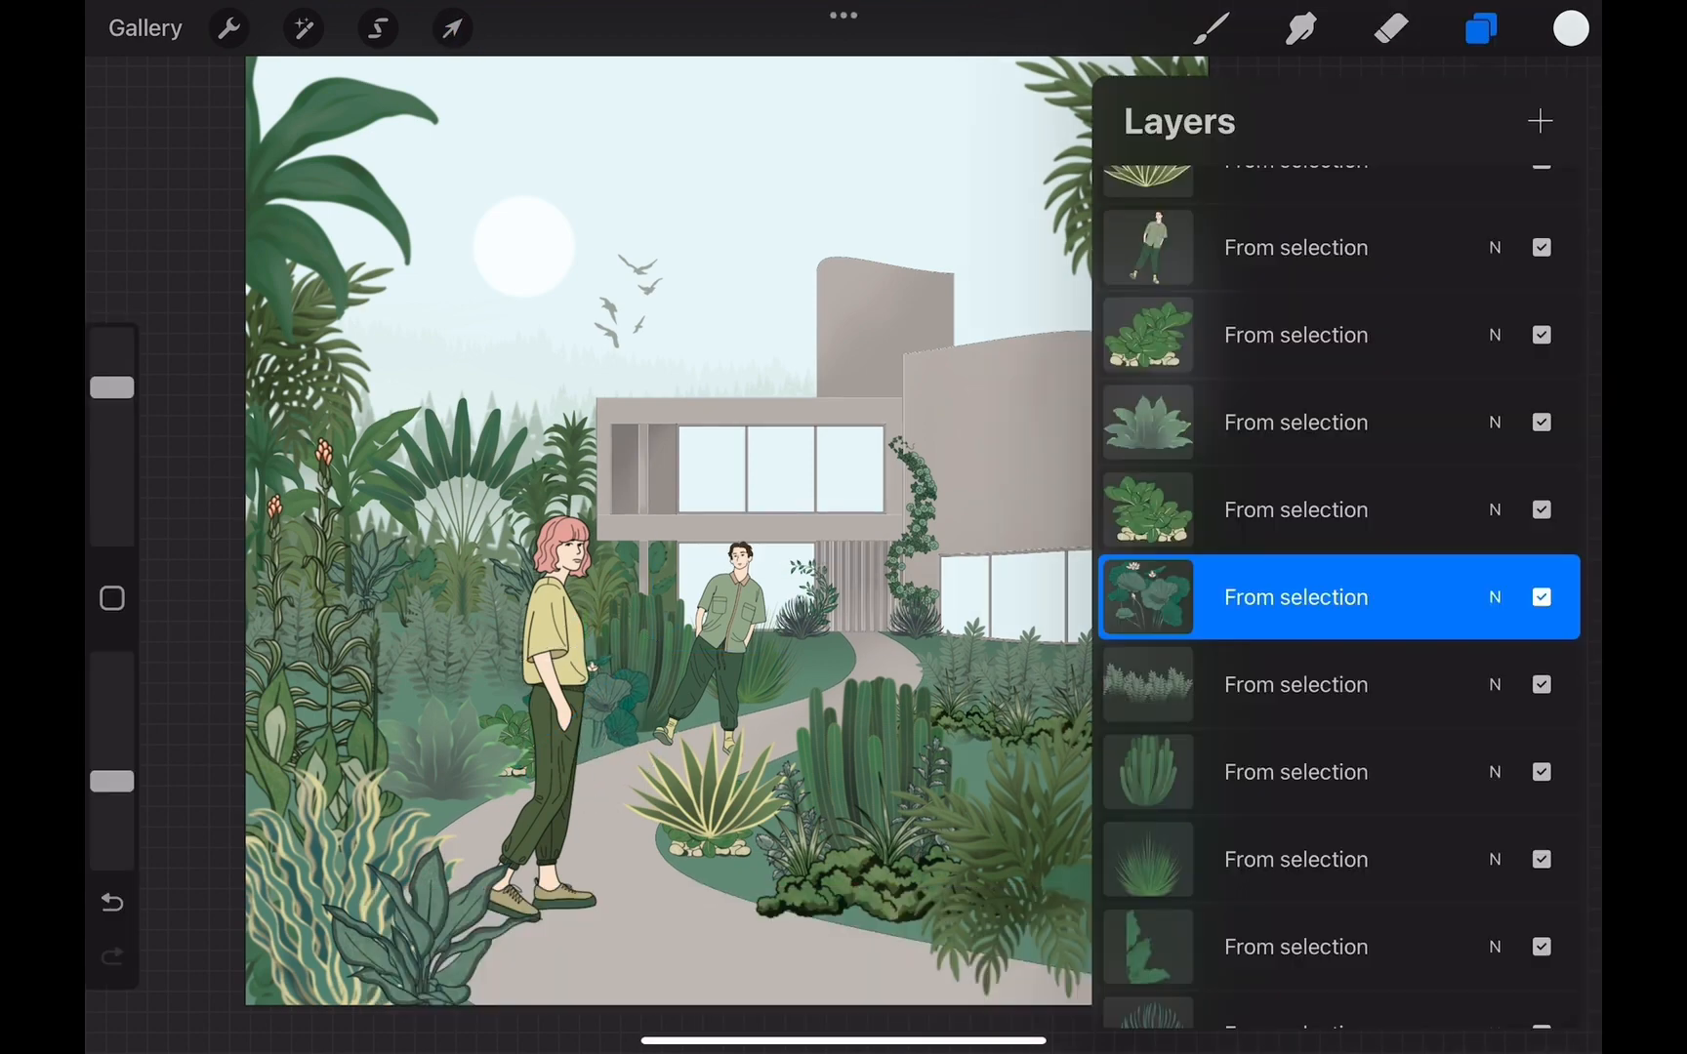
pyautogui.click(452, 28)
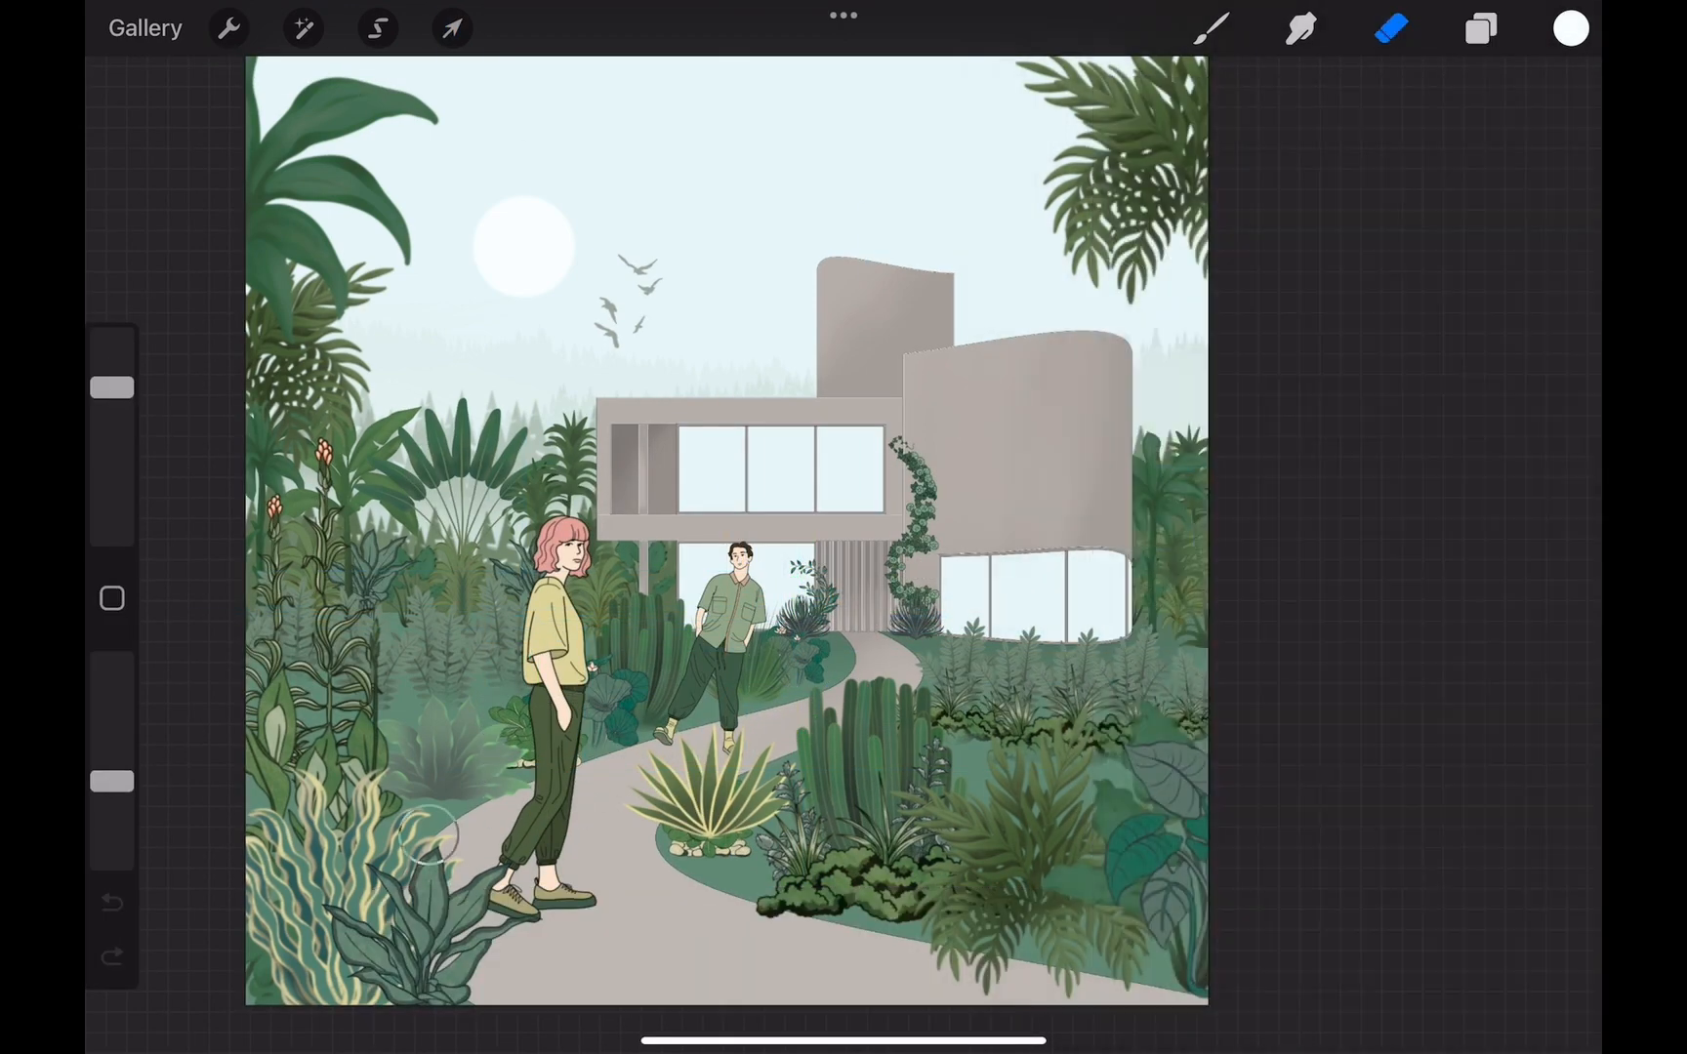
pyautogui.click(1480, 27)
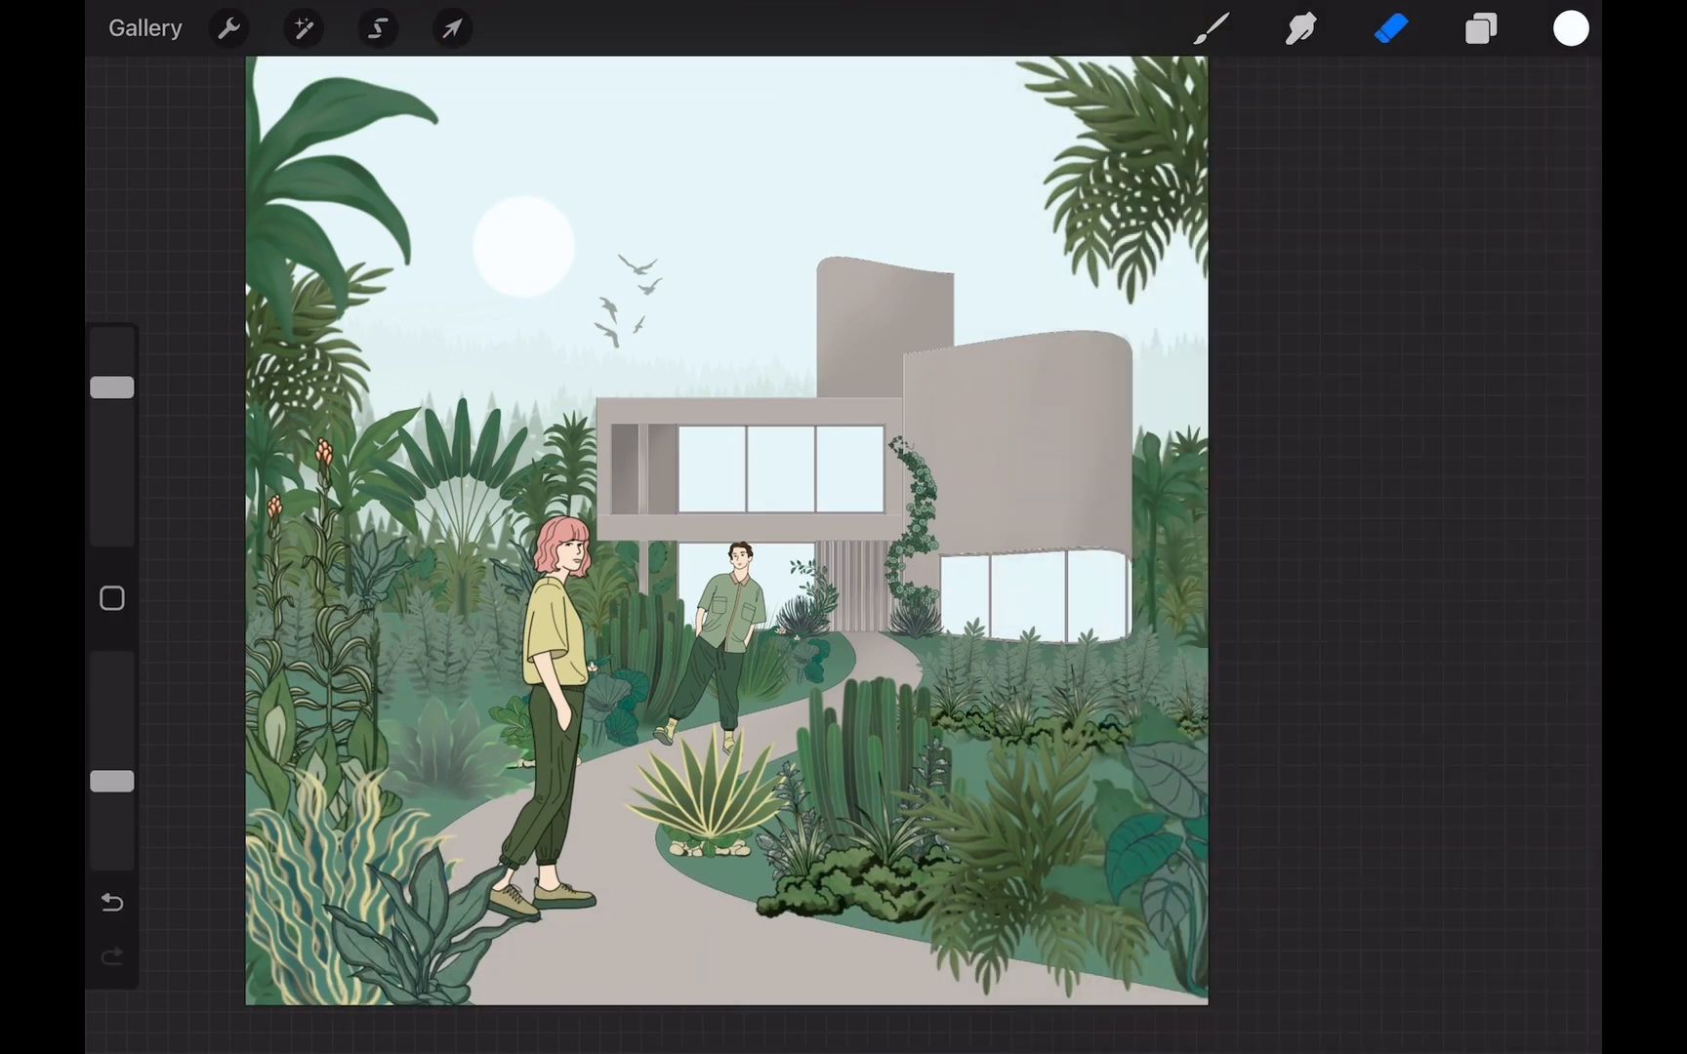
# Undo the last move, reposition the sun and expand the Building group
pyautogui.click(451, 27)
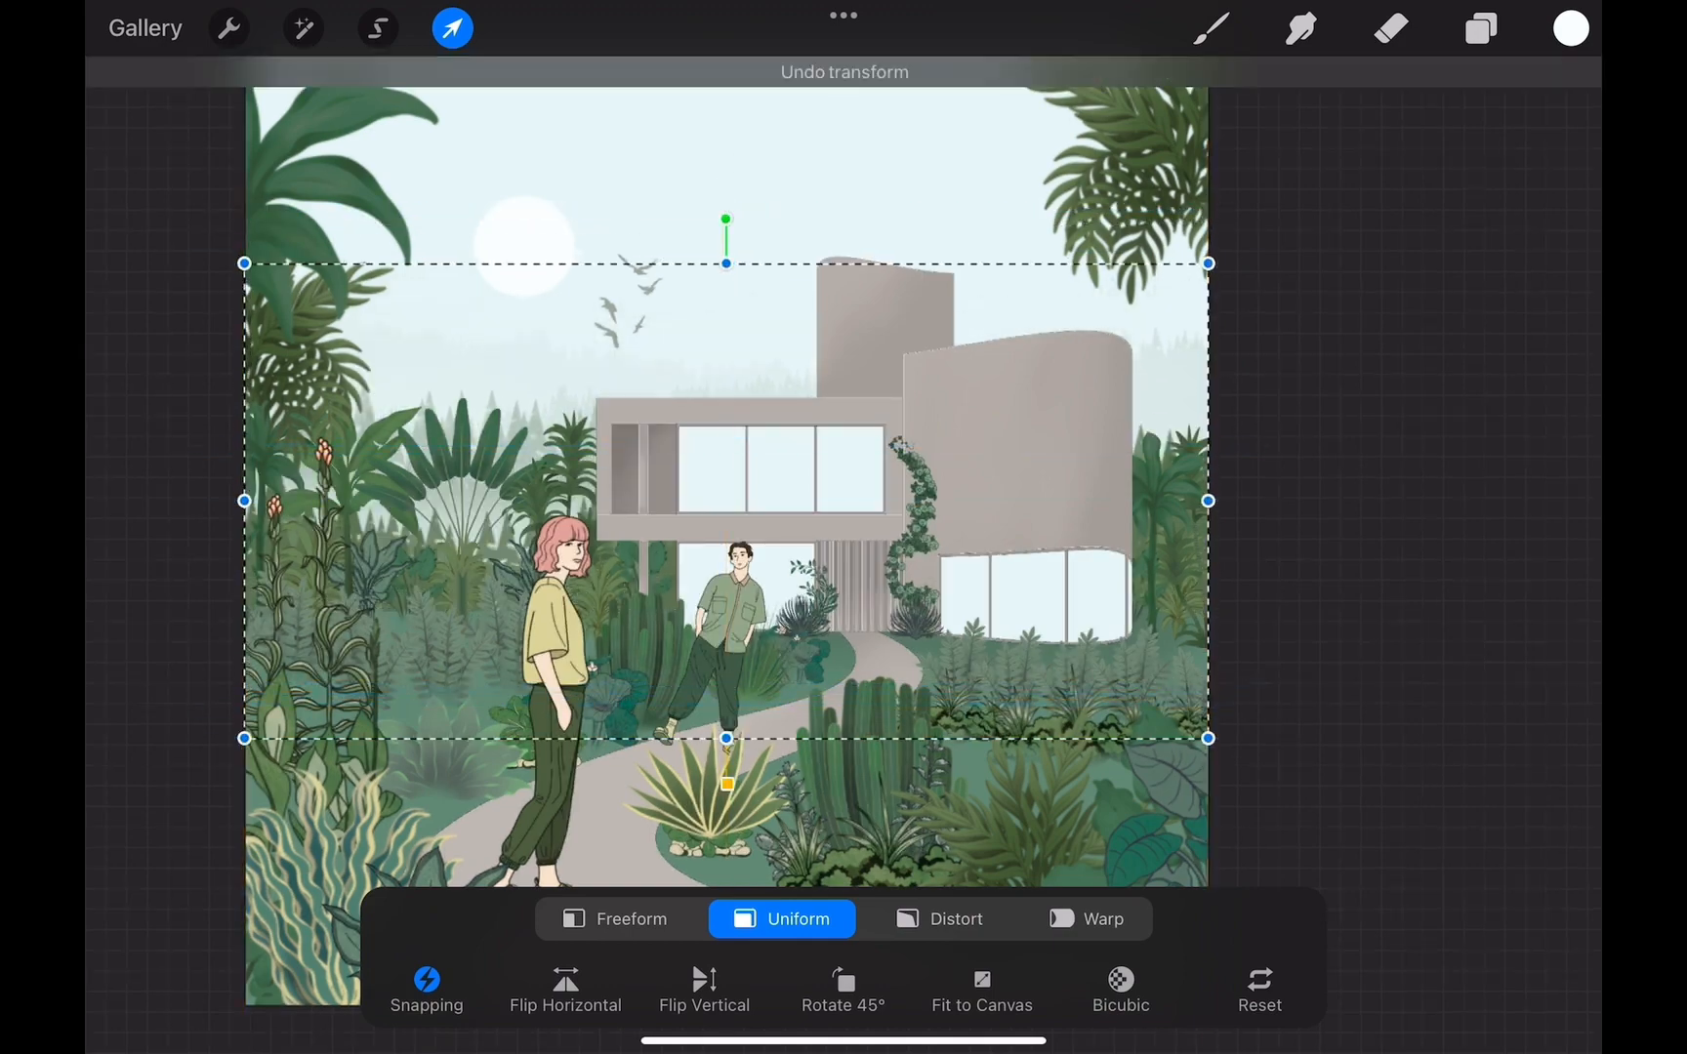
pyautogui.click(1481, 28)
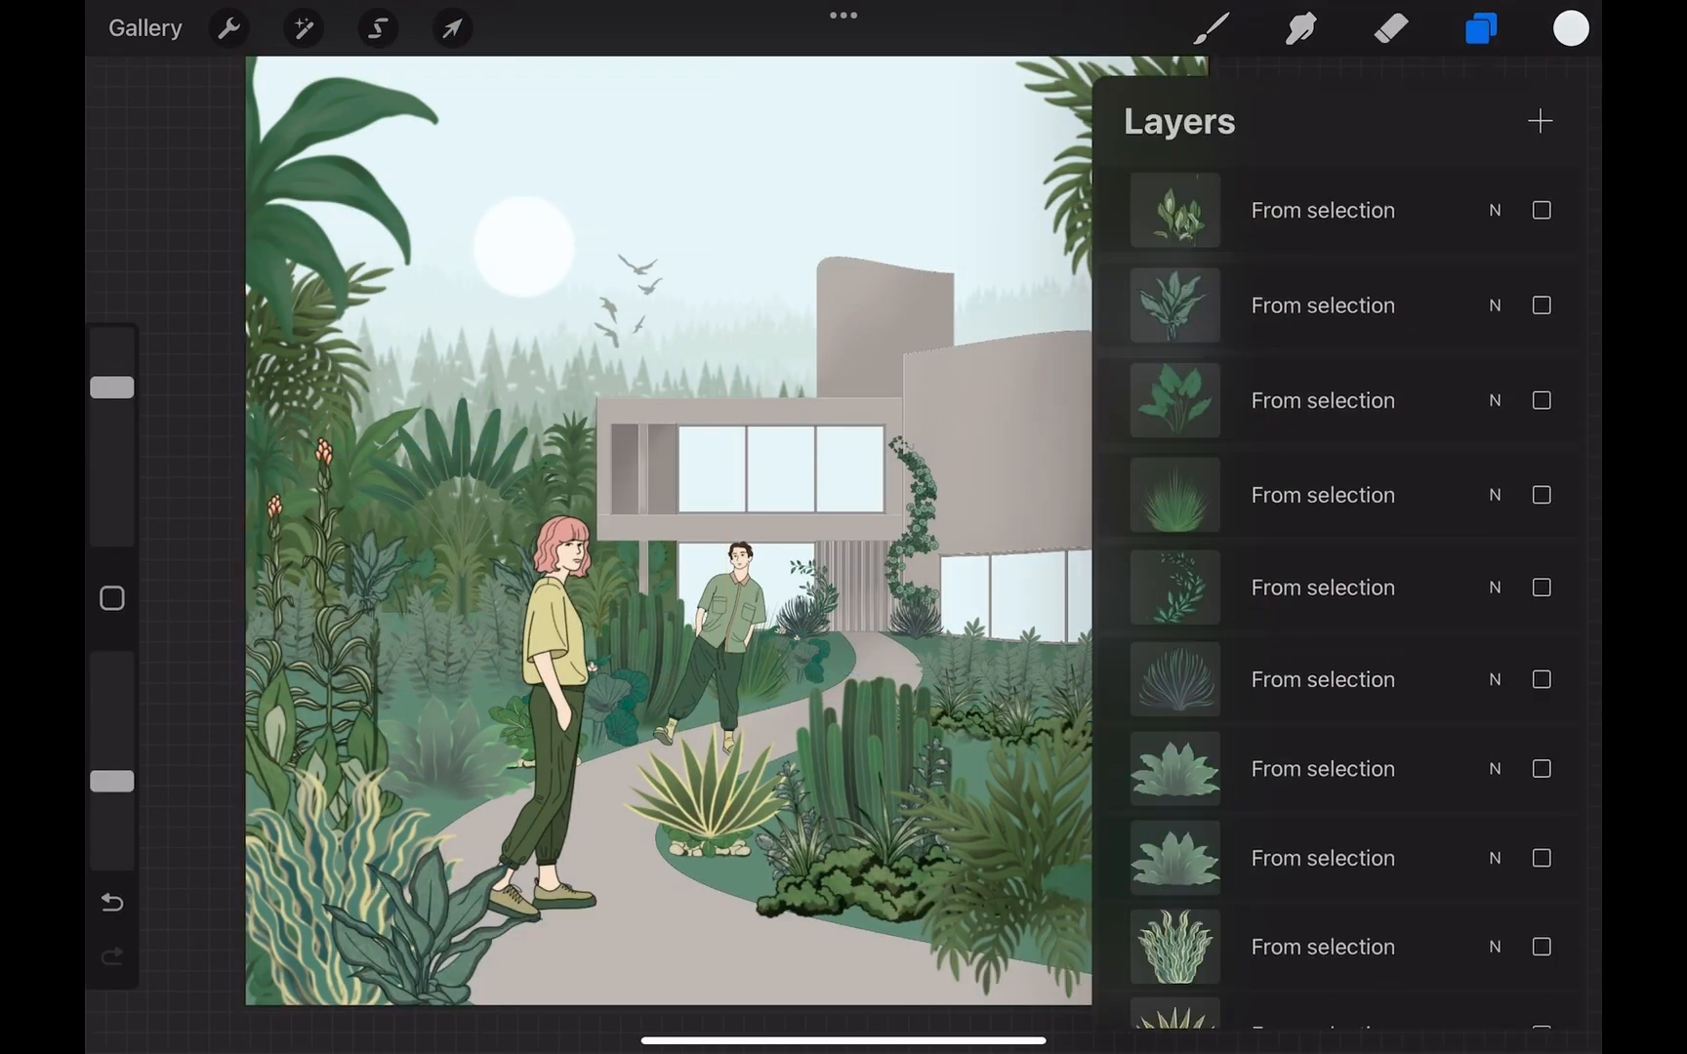
pyautogui.click(451, 28)
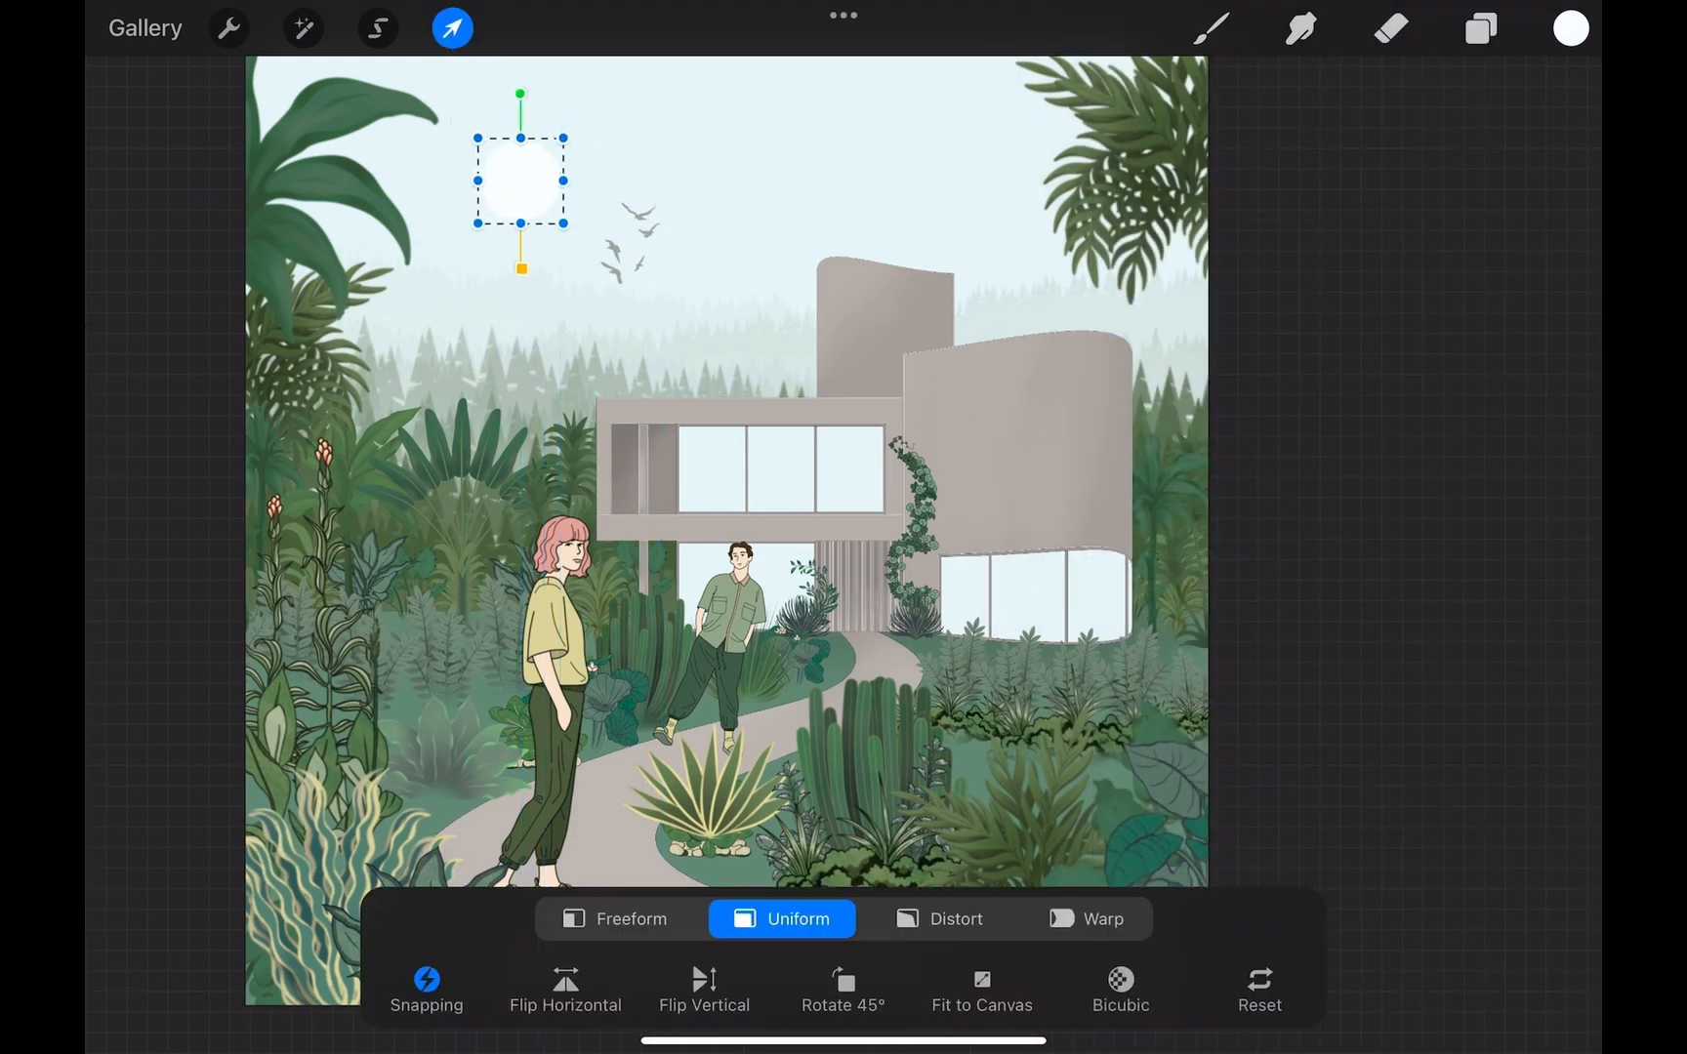
pyautogui.click(1480, 27)
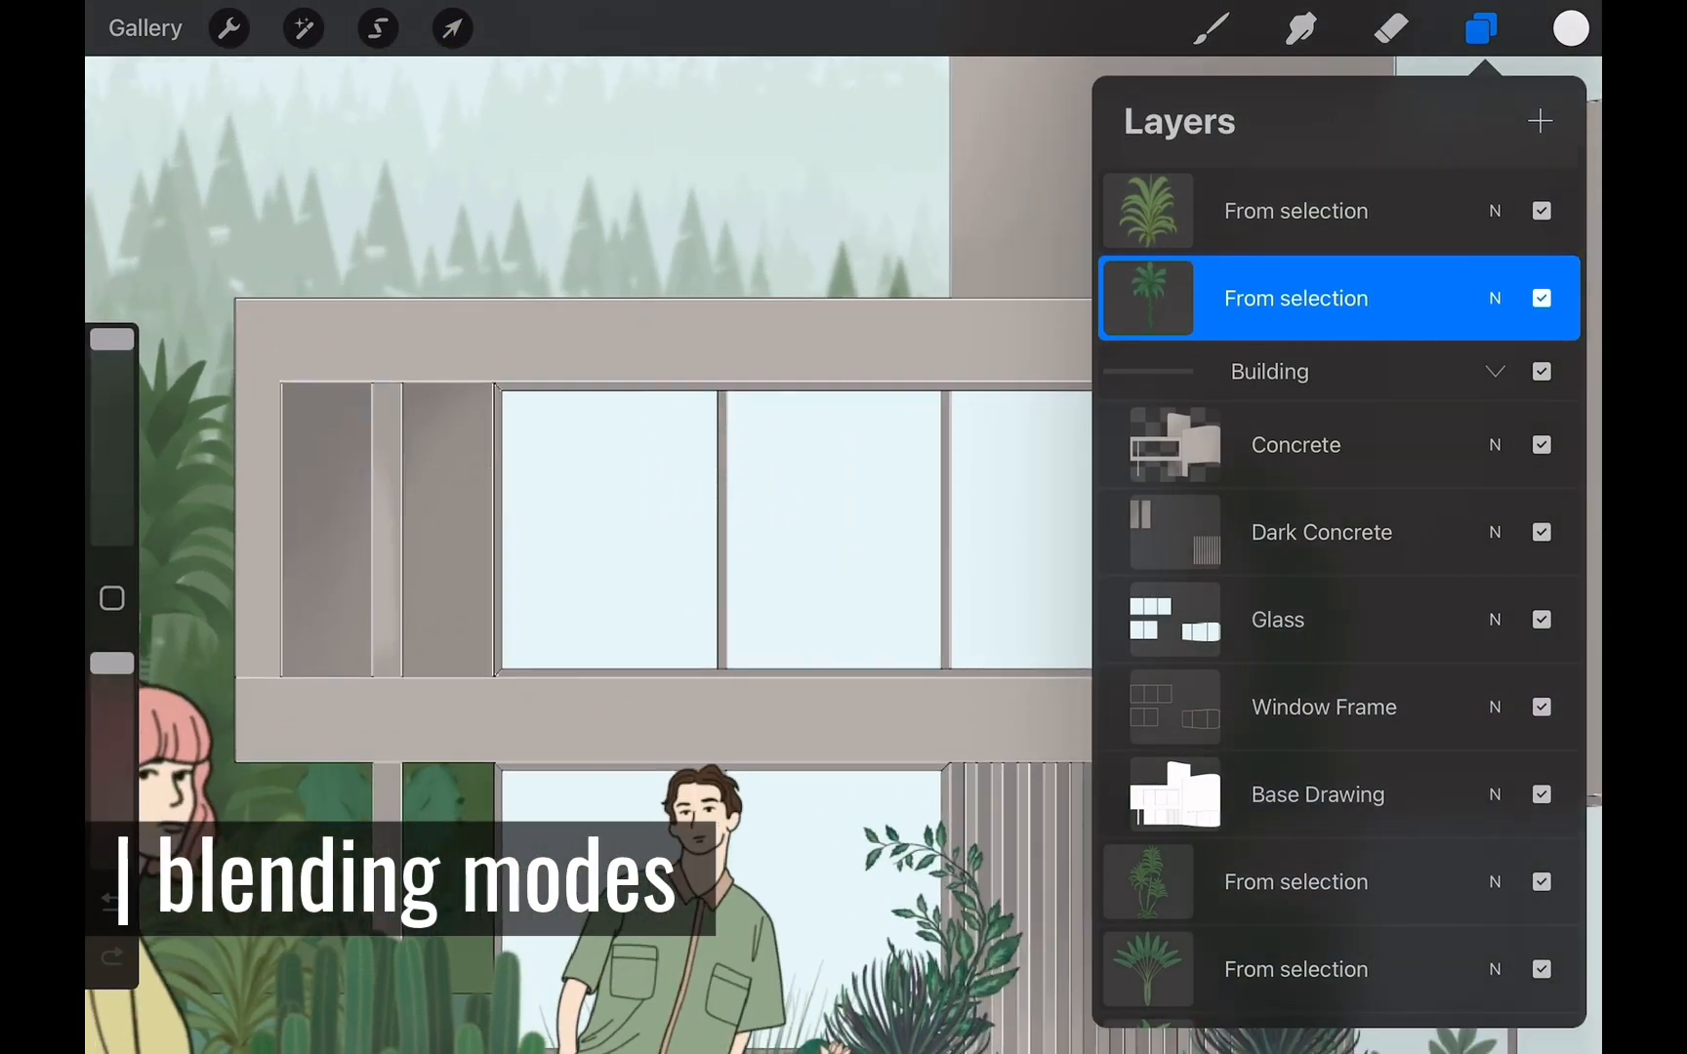
# Duplicate Base Drawing into Linear Burn copies so the house outlines darken over the fills
pyautogui.click(1316, 795)
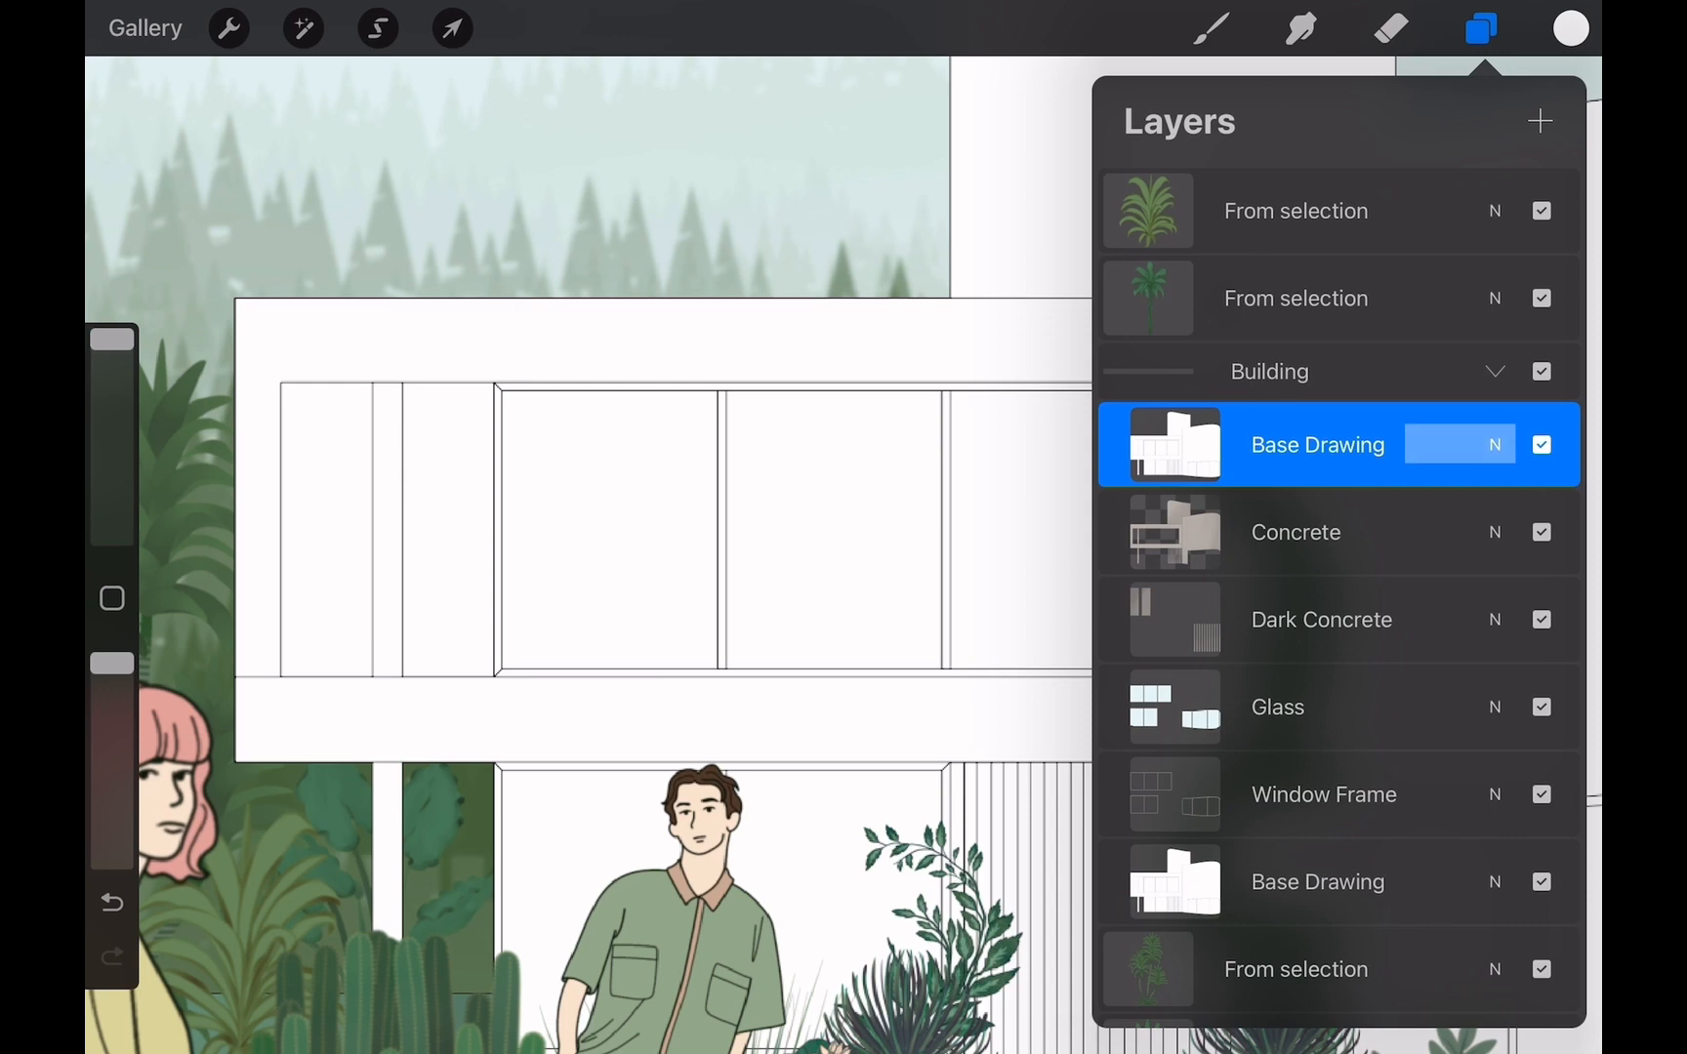
pyautogui.click(1494, 445)
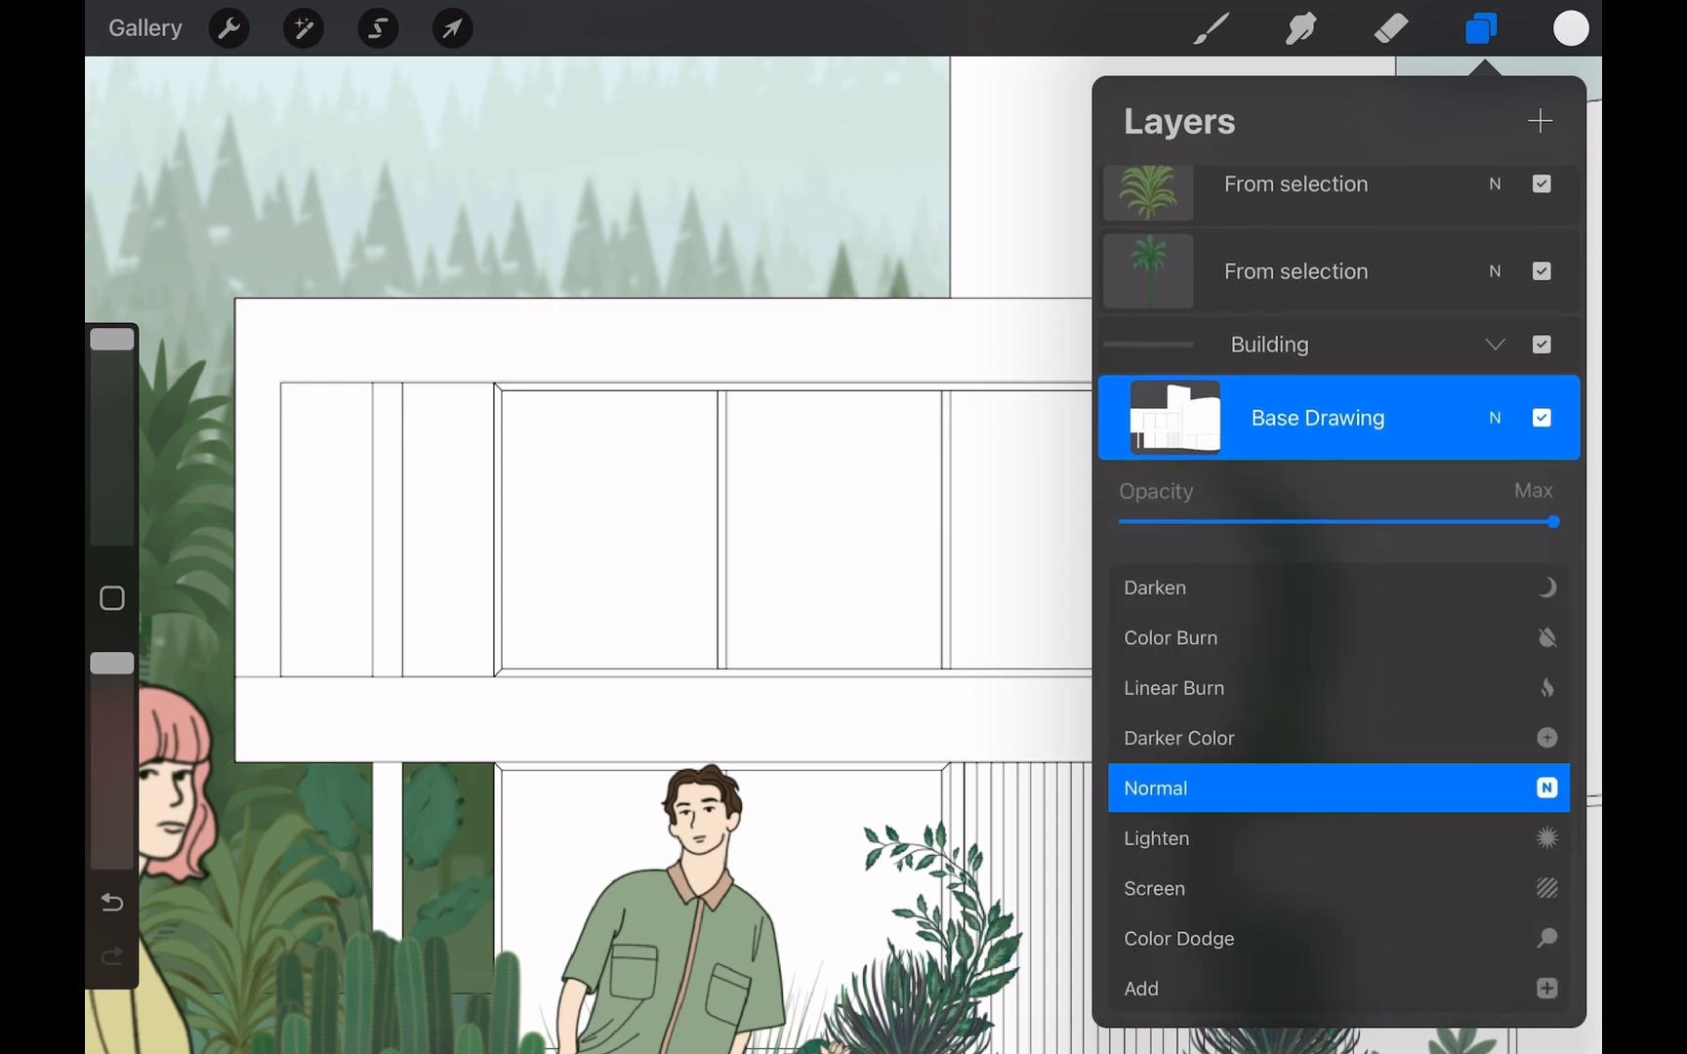
pyautogui.click(1173, 688)
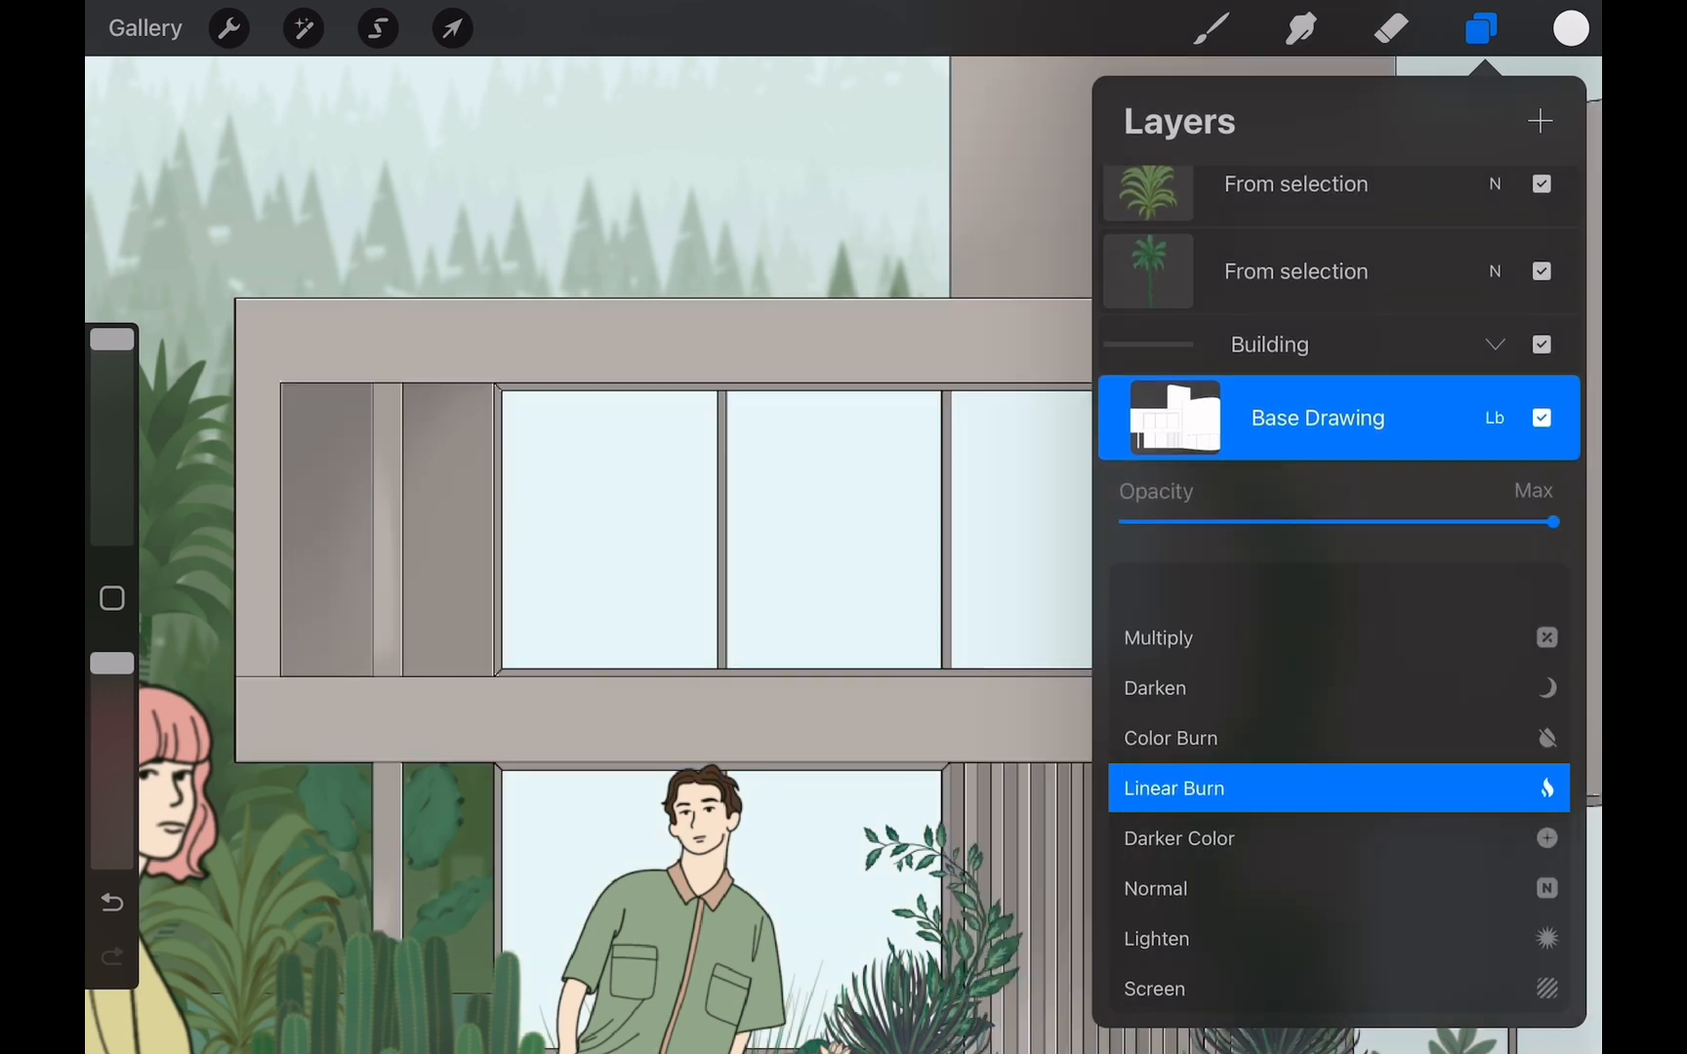
pyautogui.scroll(-3)
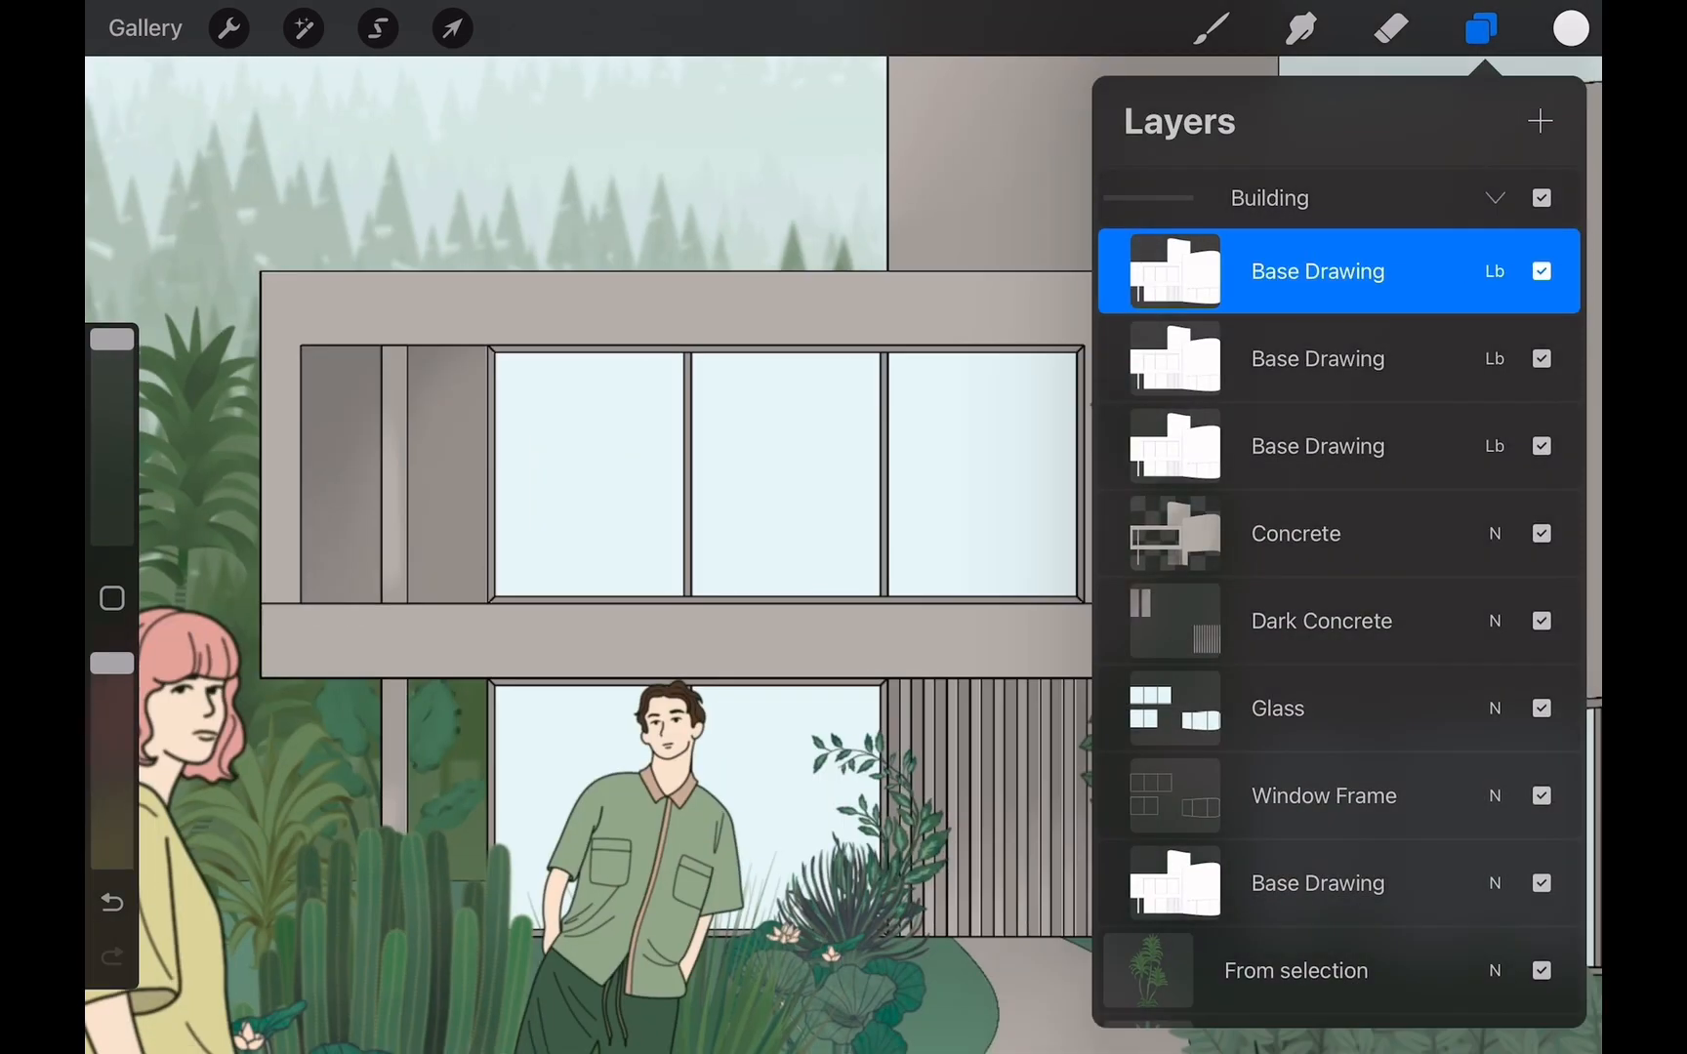
pyautogui.click(451, 27)
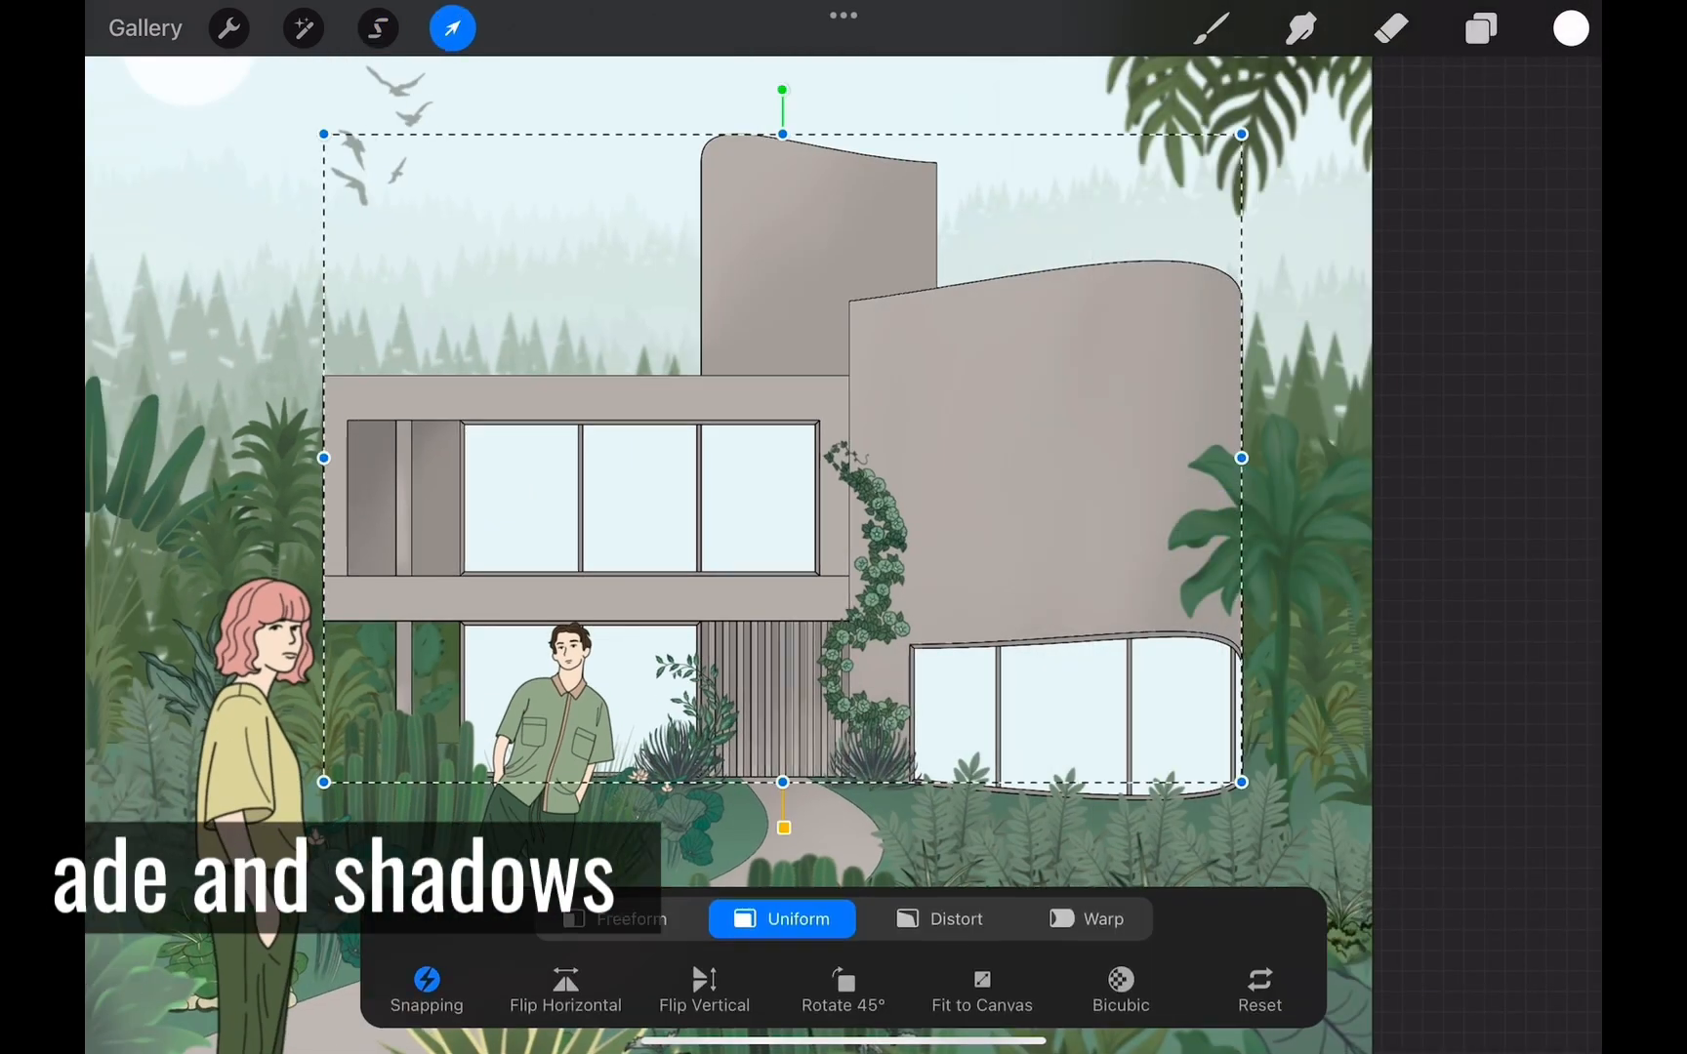
# Select the window areas and paint white reflection streaks on the Glass layer
pyautogui.click(377, 28)
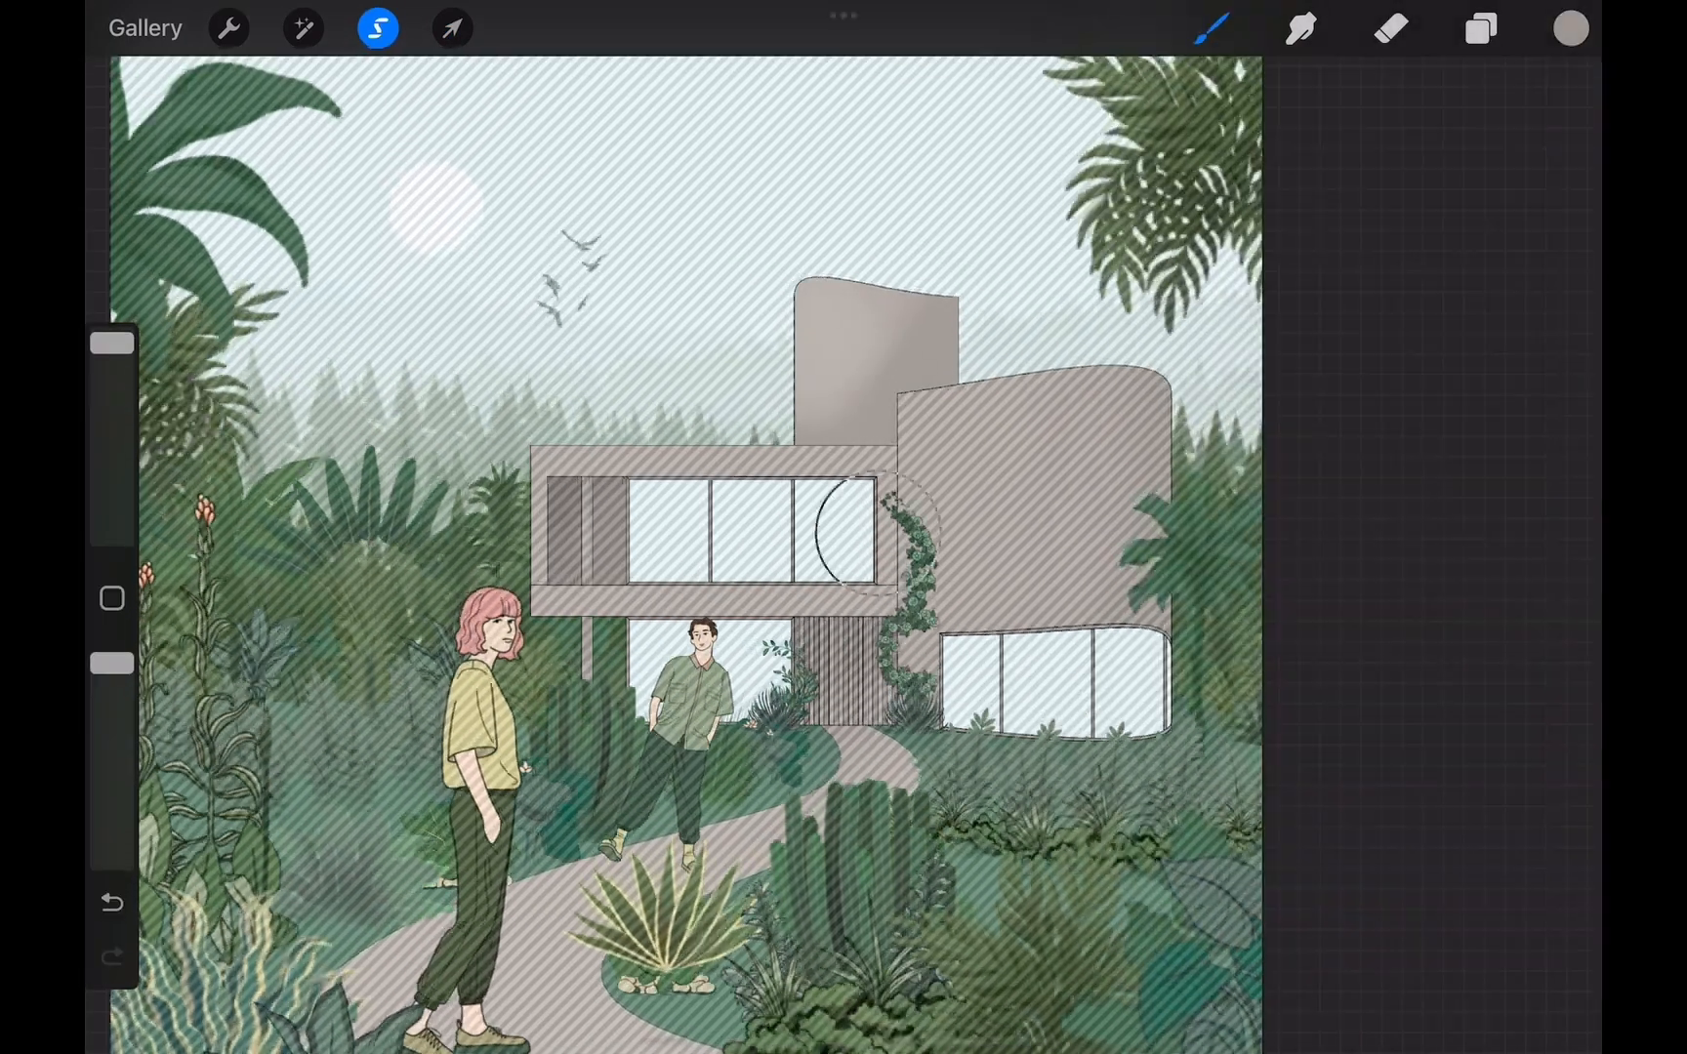
pyautogui.click(451, 27)
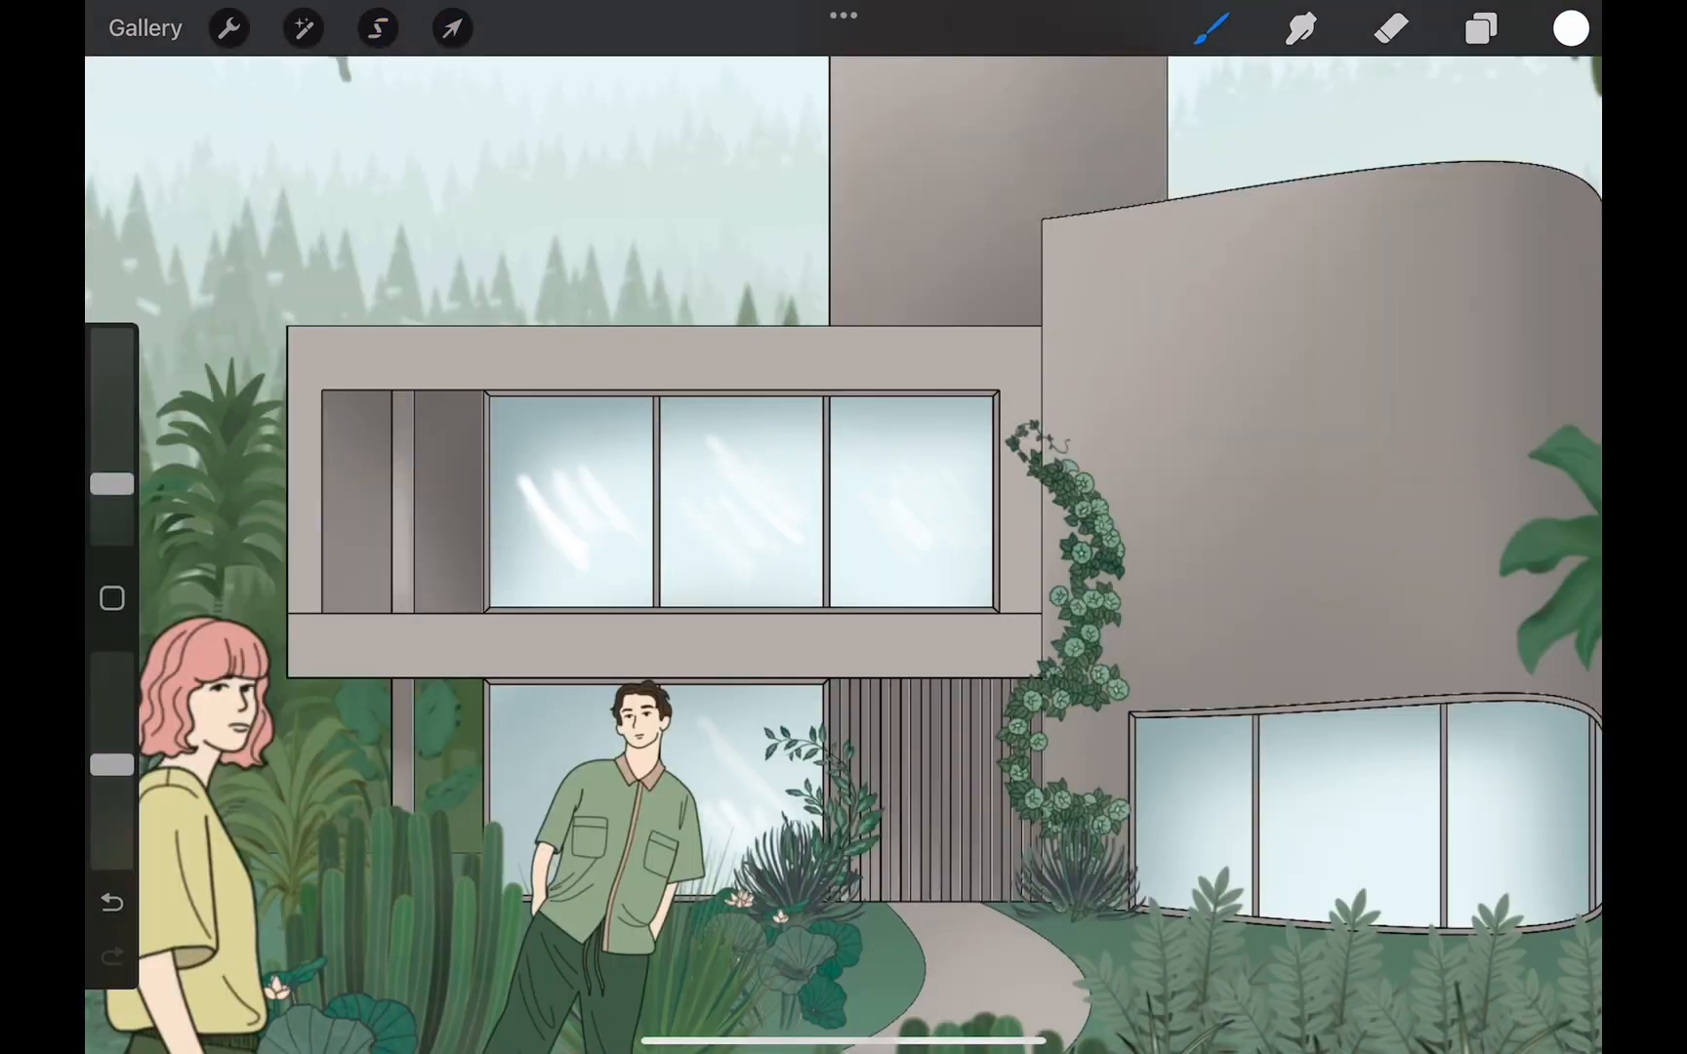
# Apply a Motion Blur to soften the glass reflection streaks into a subtle sheen
pyautogui.click(302, 27)
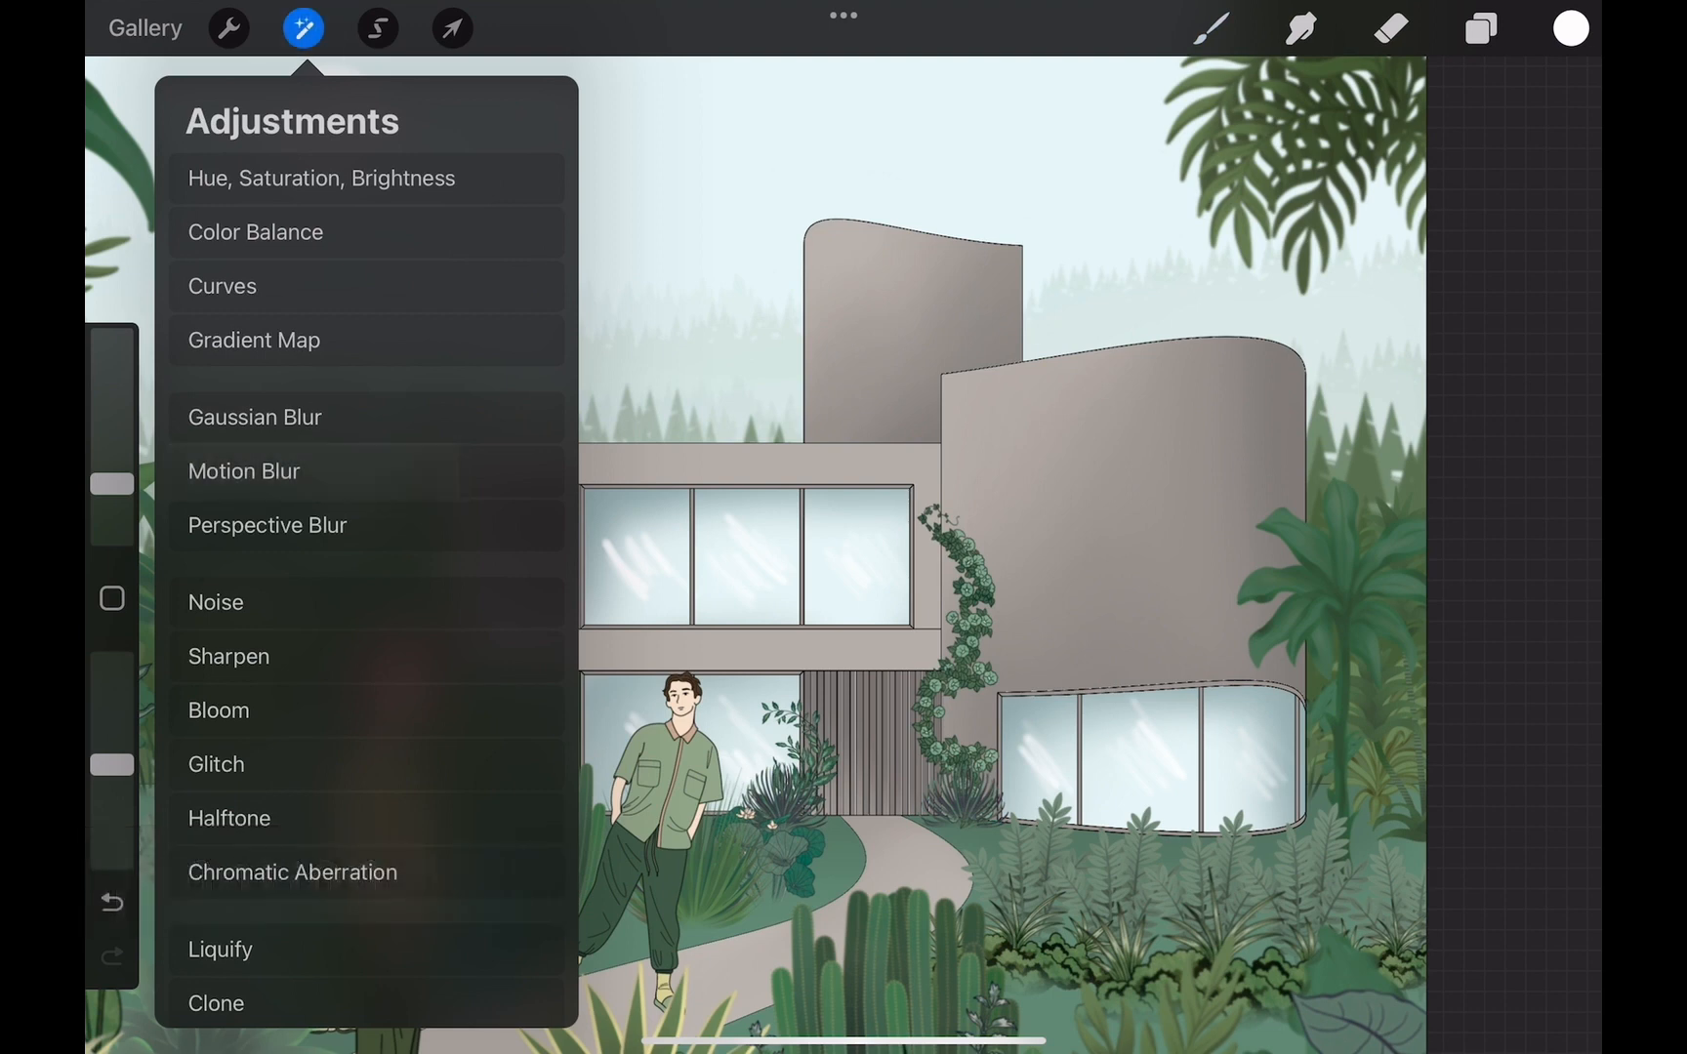
pyautogui.click(244, 471)
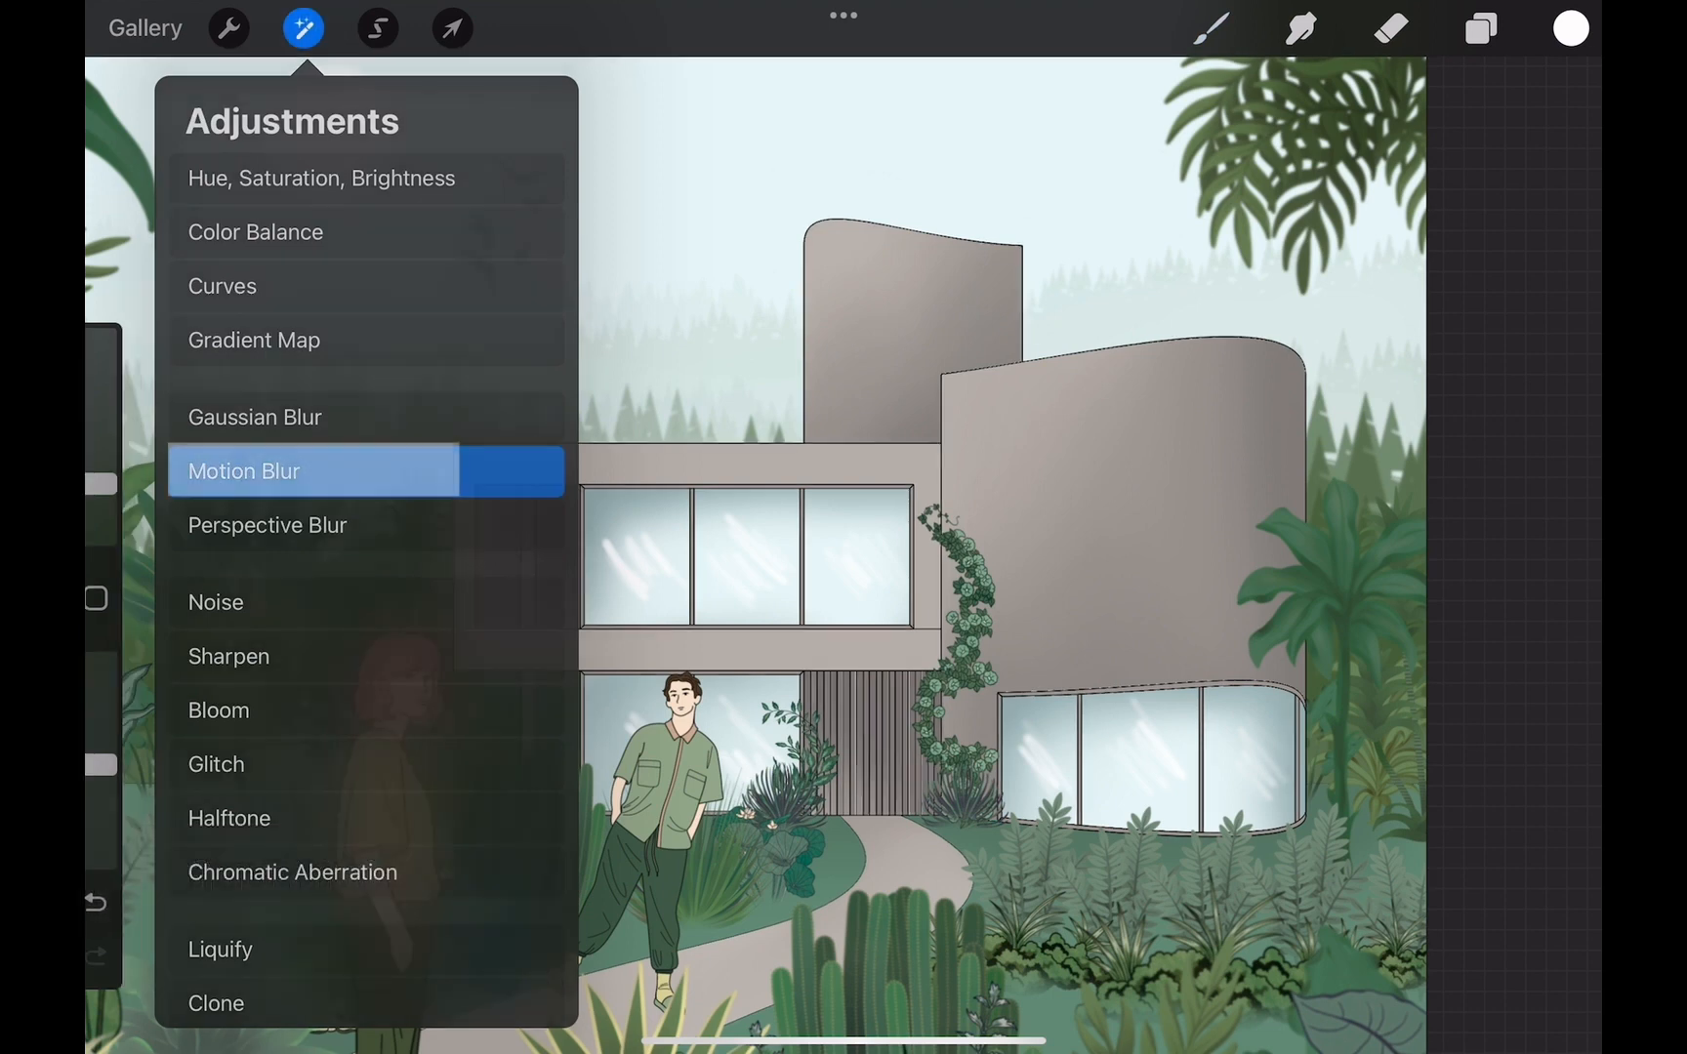
pyautogui.click(244, 470)
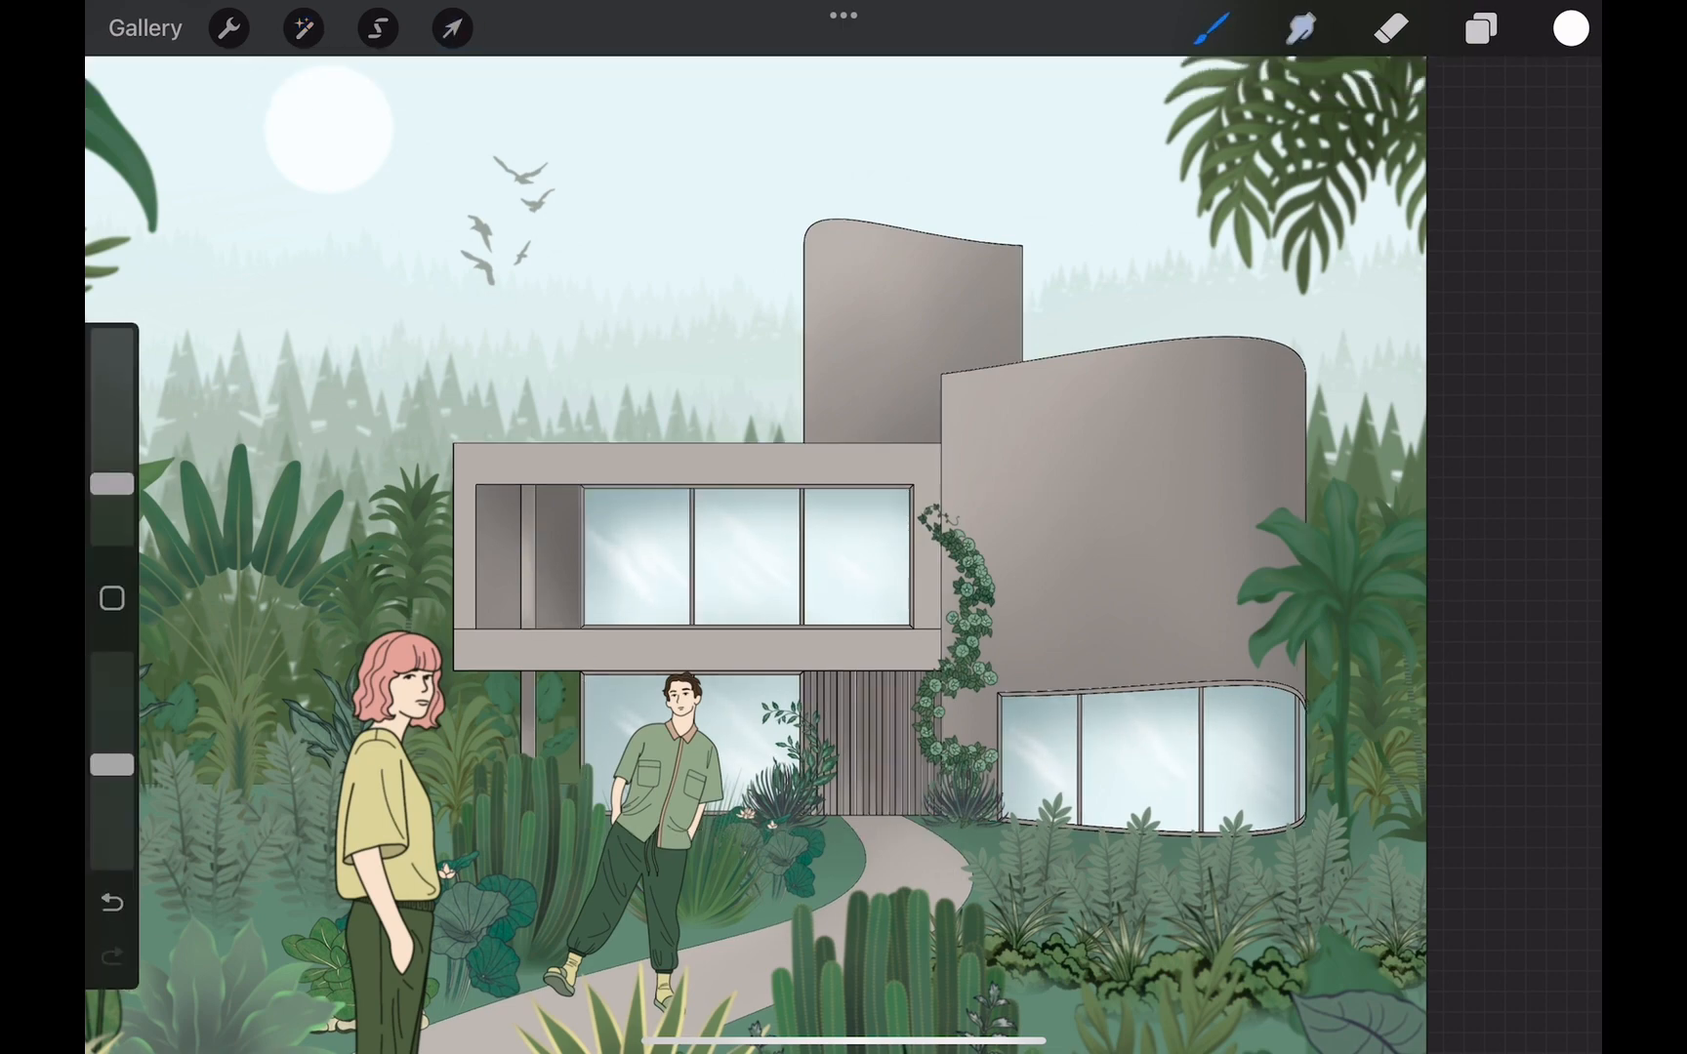
pyautogui.click(1301, 27)
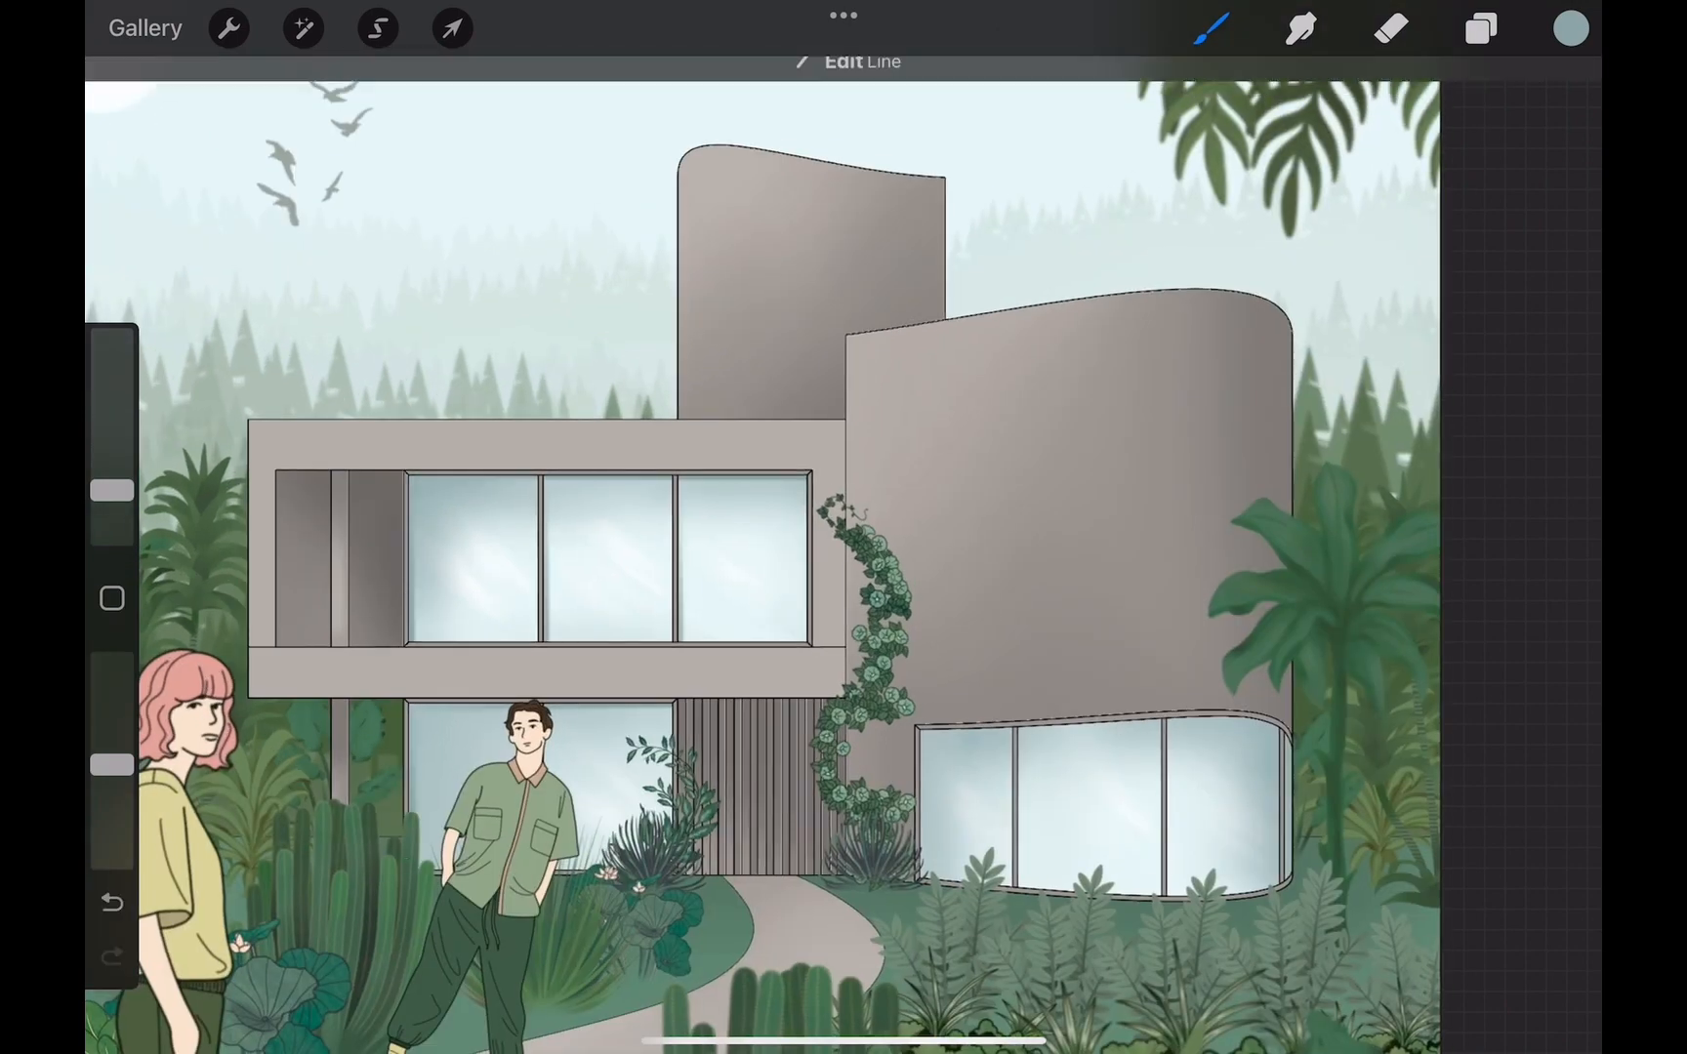
pyautogui.click(862, 61)
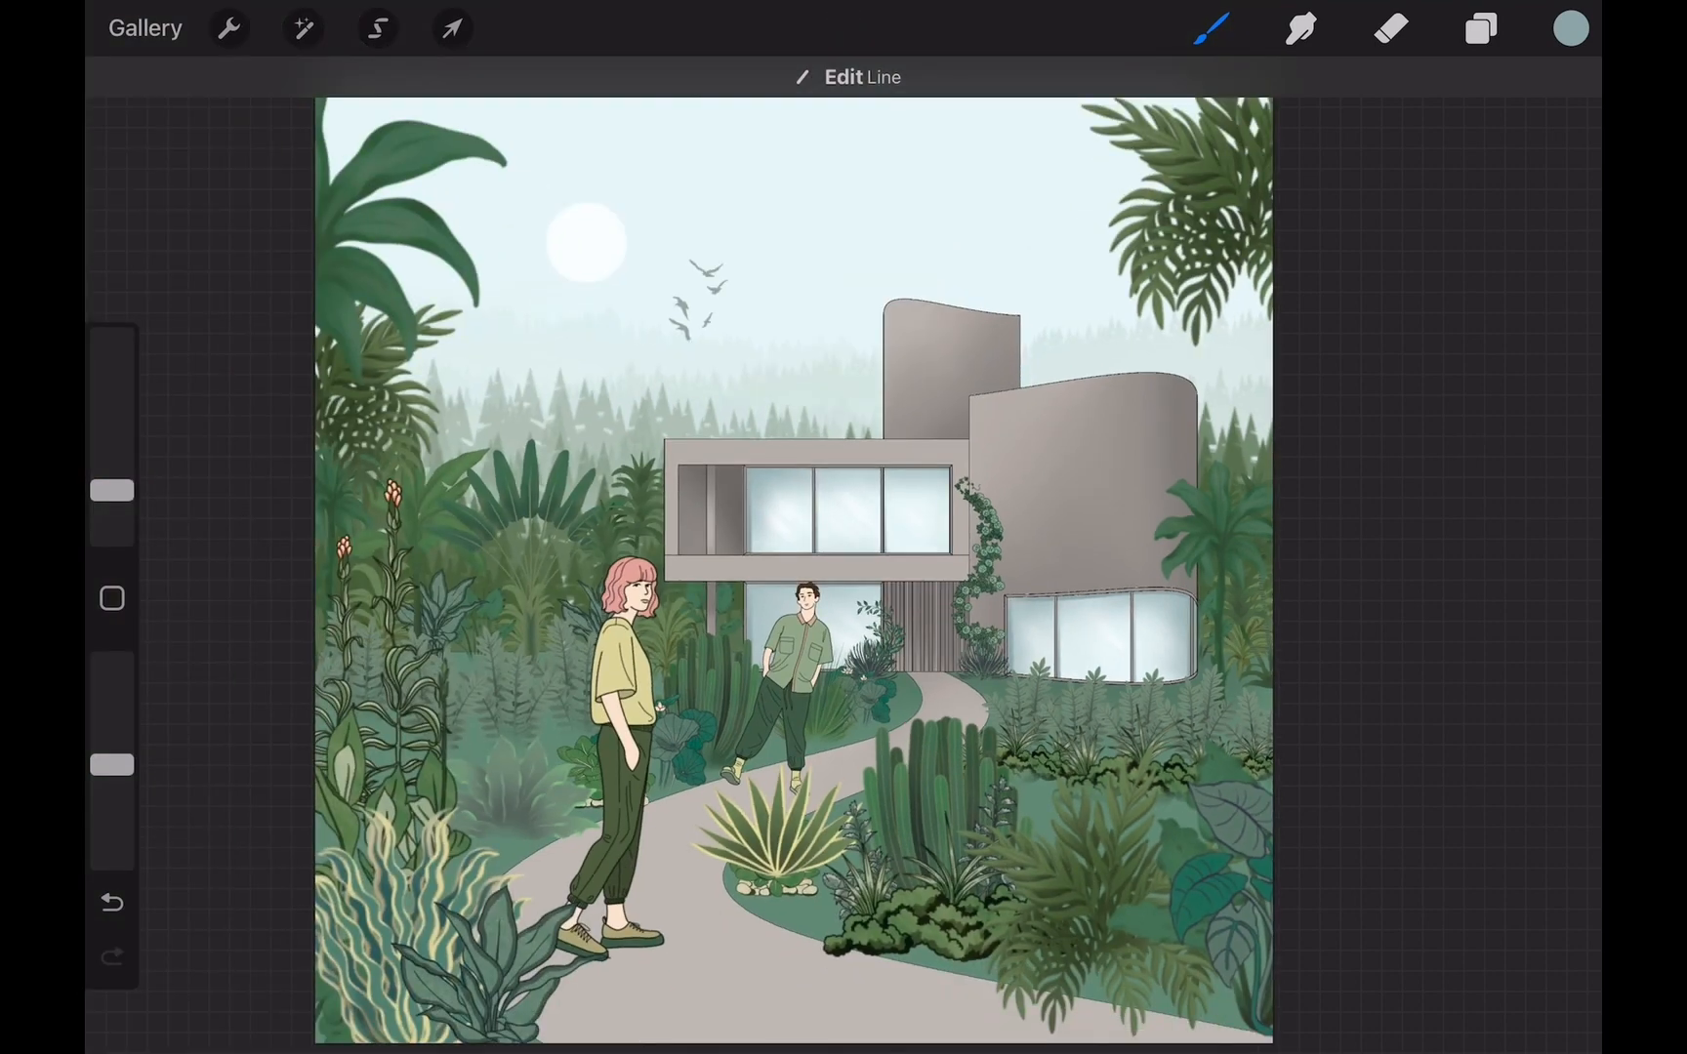
pyautogui.click(1480, 28)
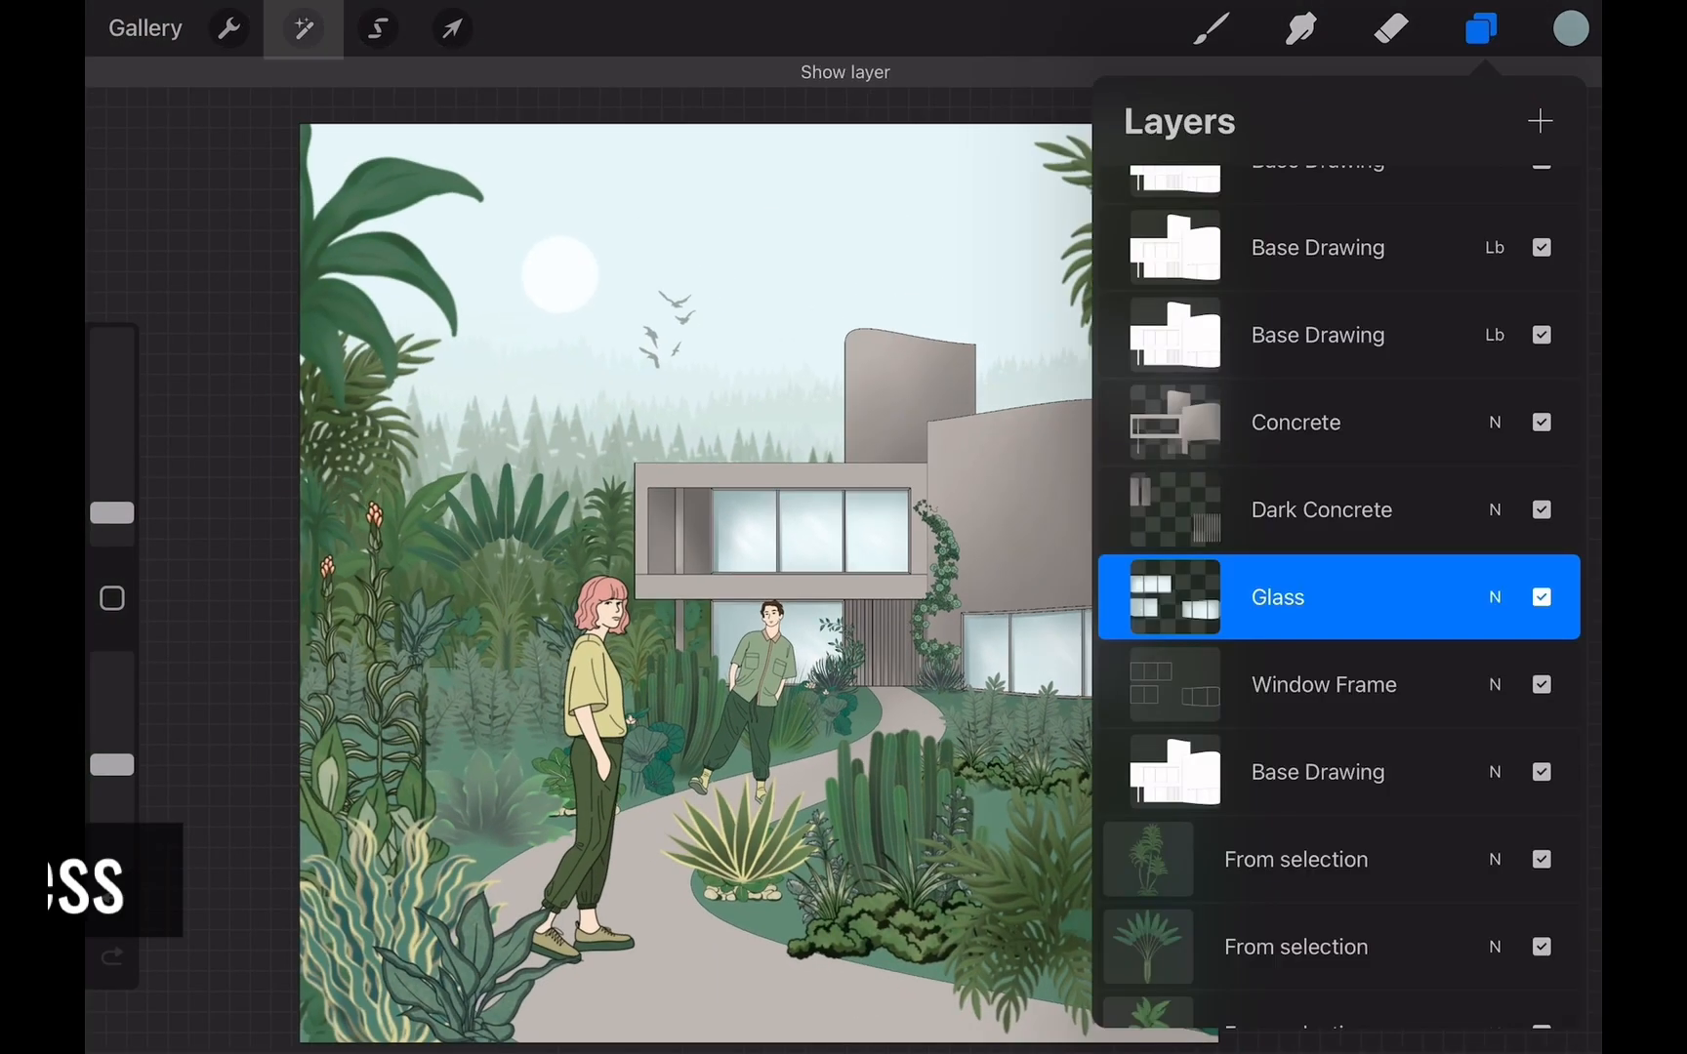
pyautogui.click(302, 27)
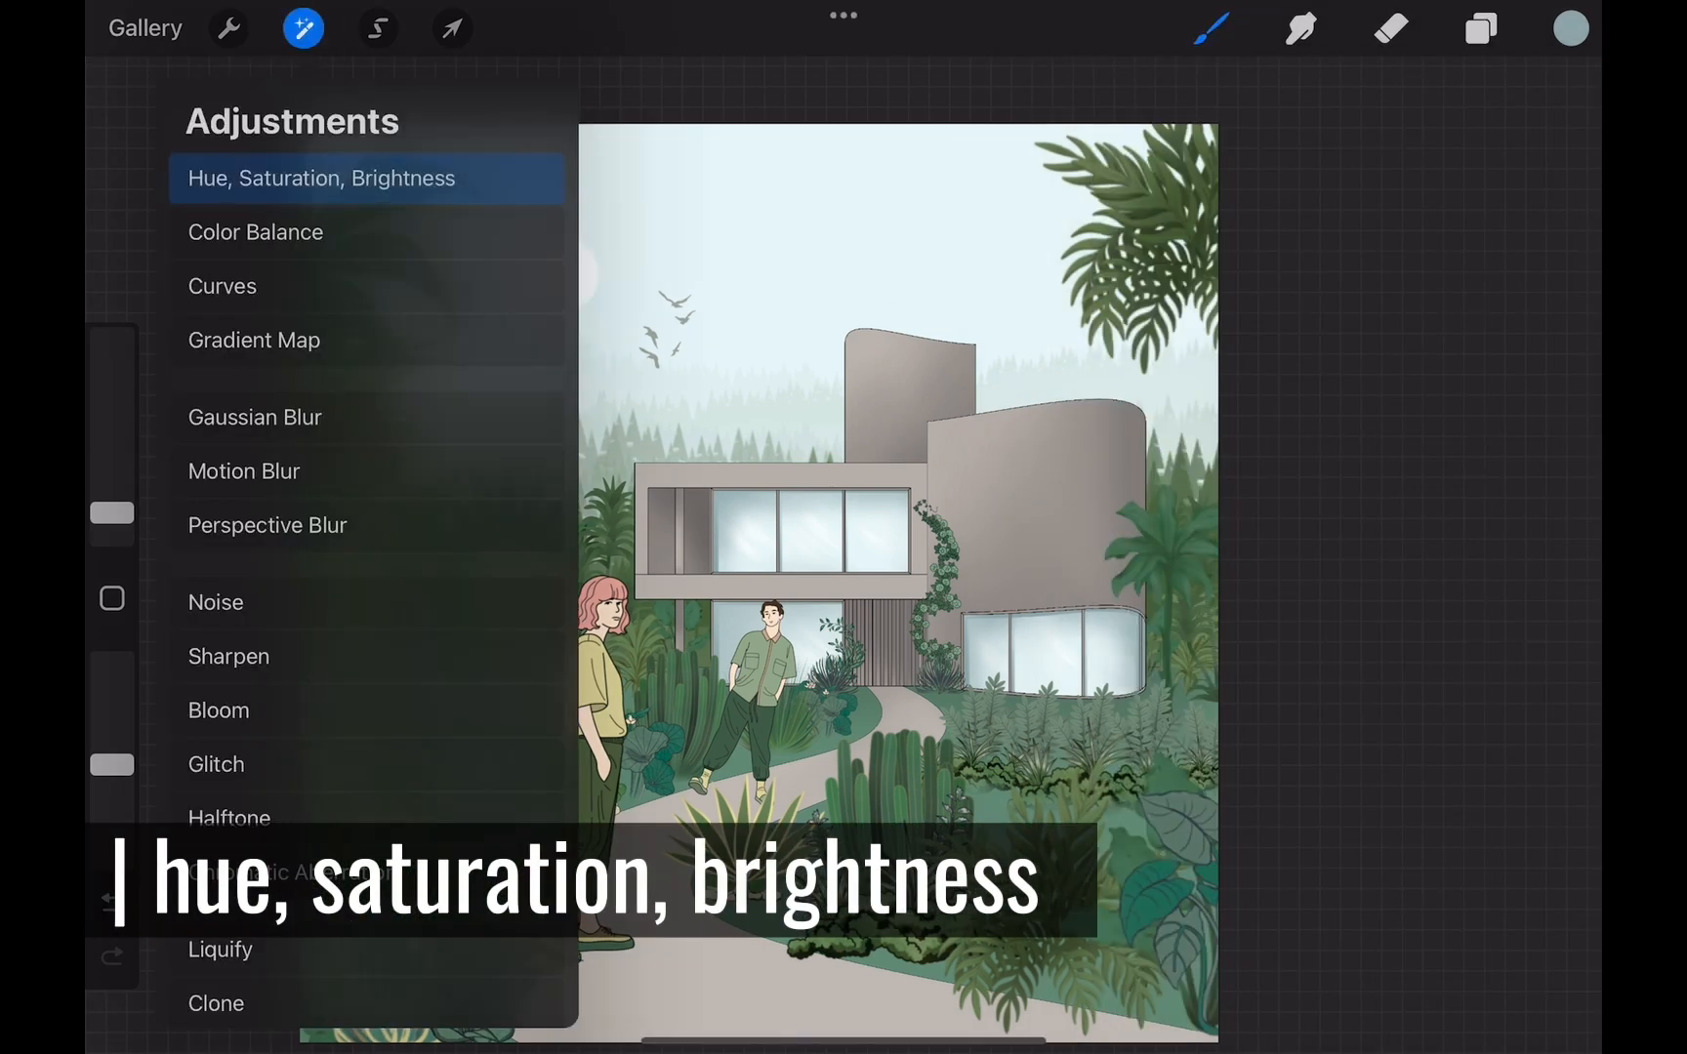
pyautogui.click(320, 178)
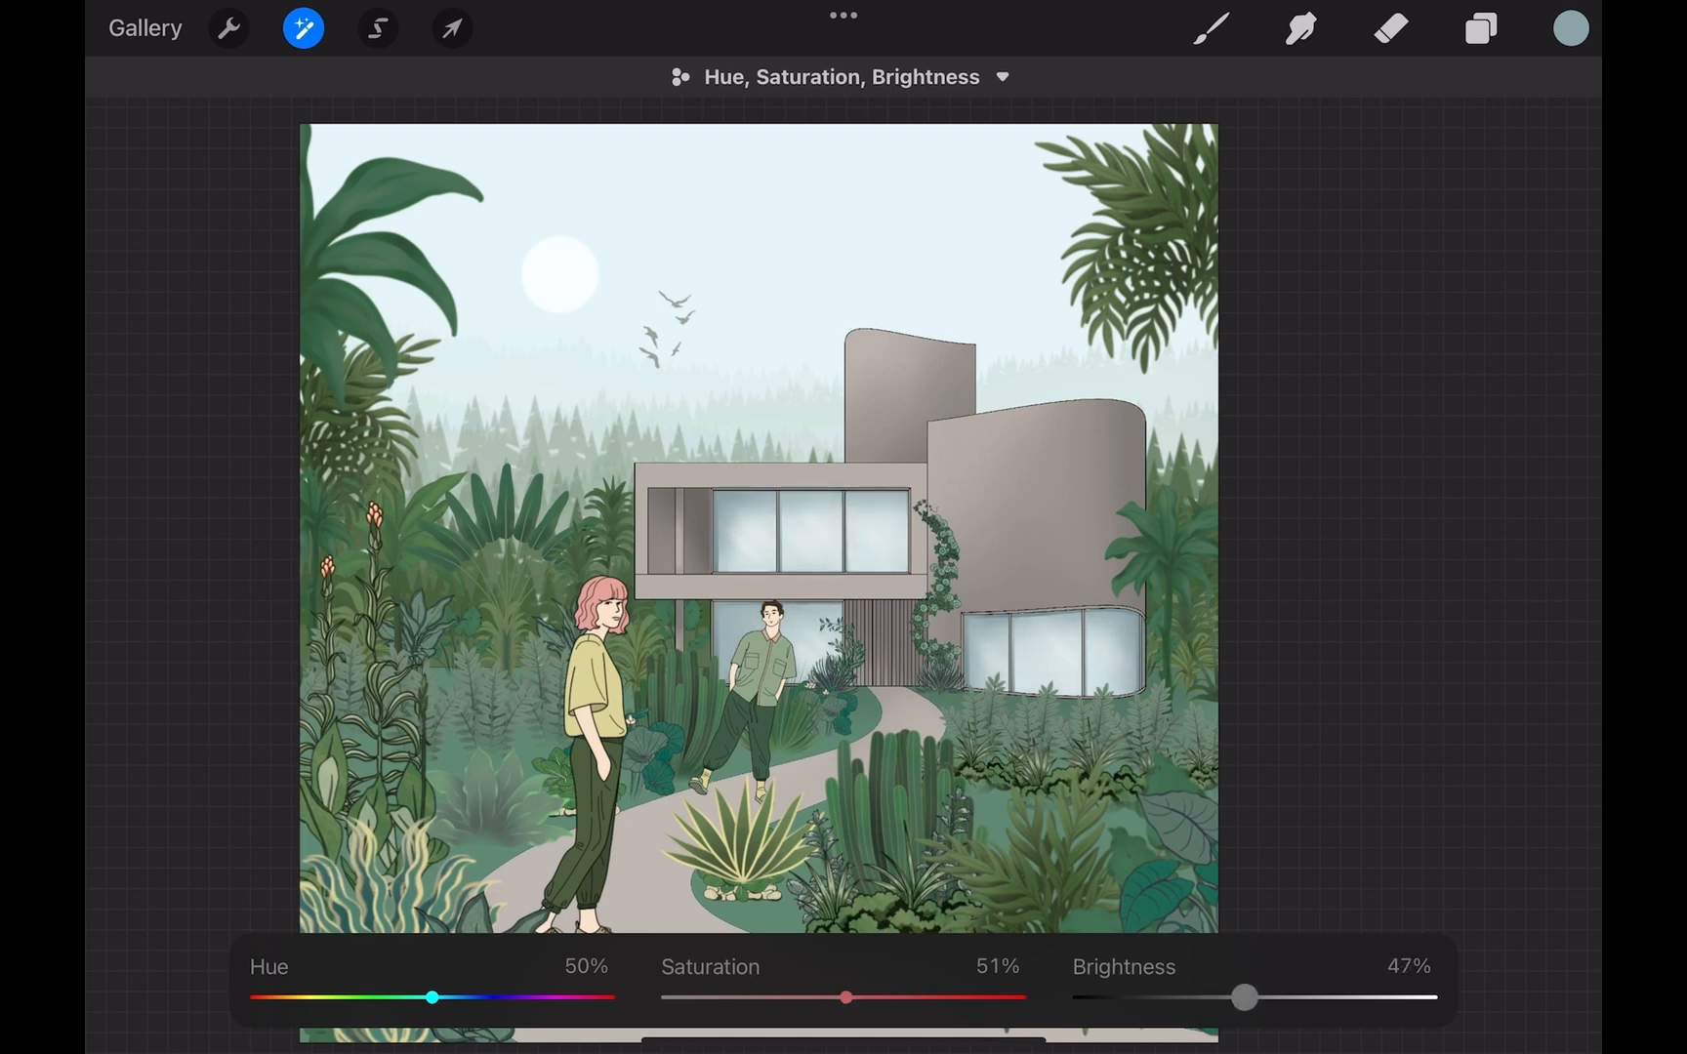
pyautogui.click(303, 27)
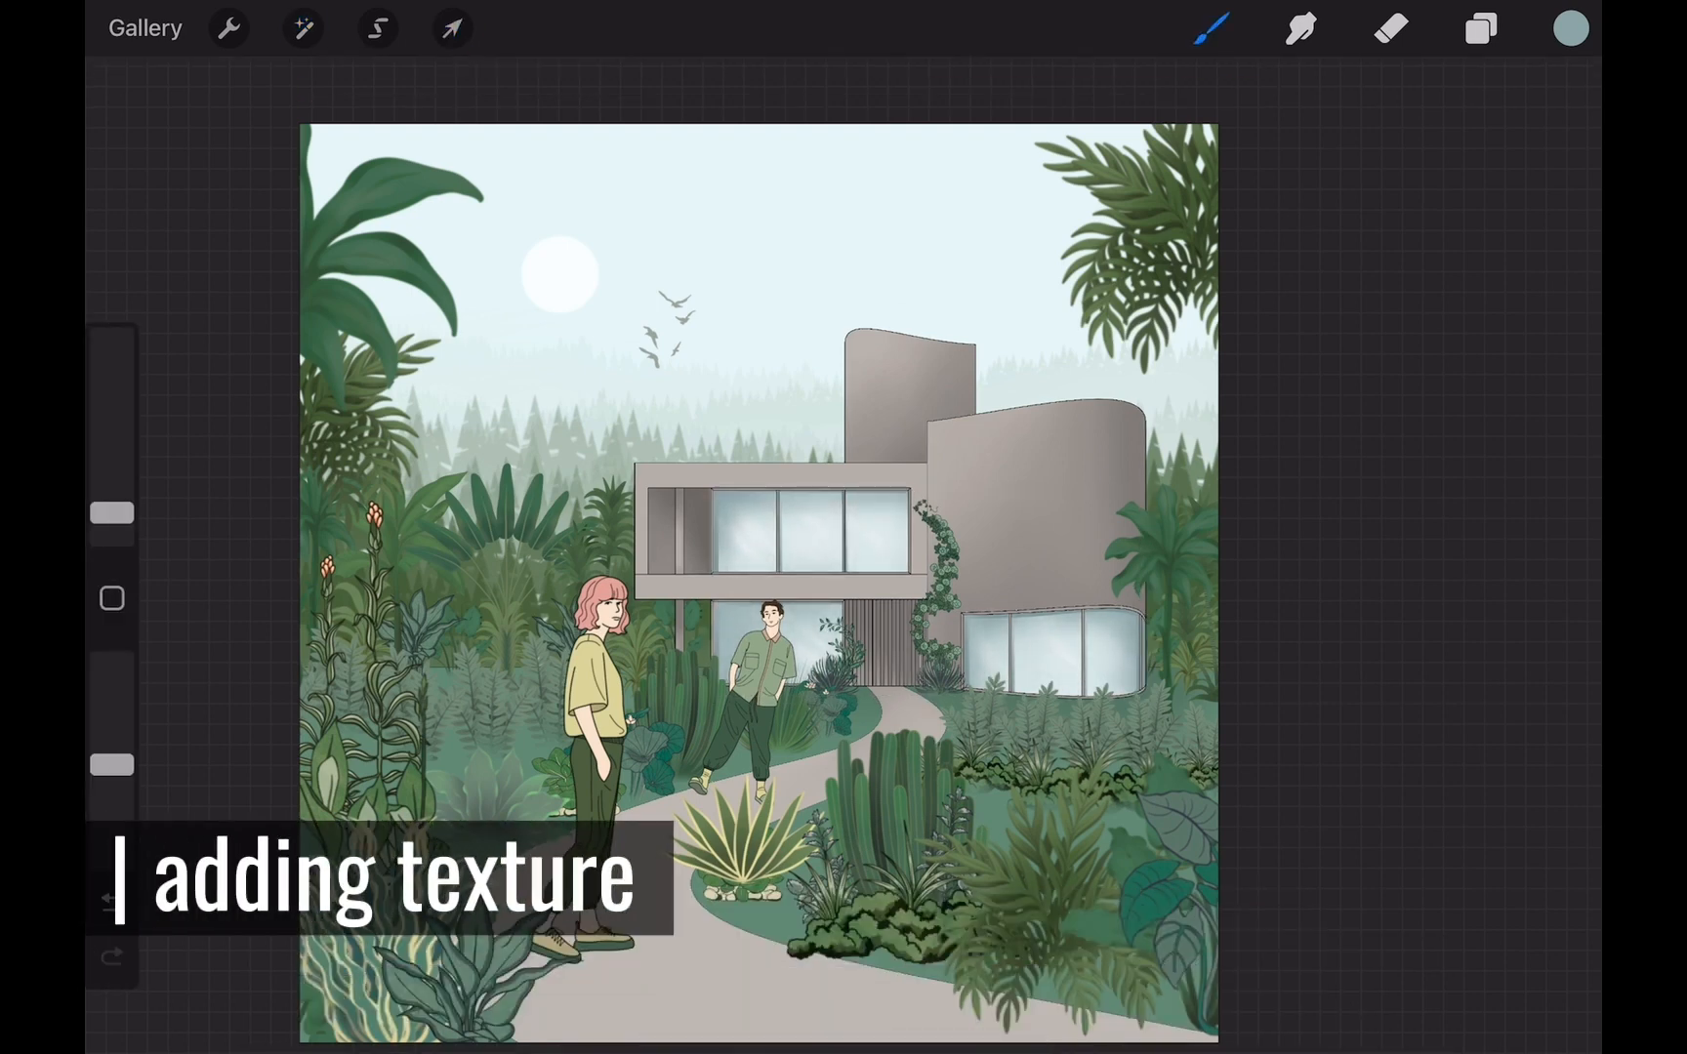
# Pick the Texture 4 brush from the Architectural Collage set for a grey grunge over sky and house
pyautogui.click(1211, 27)
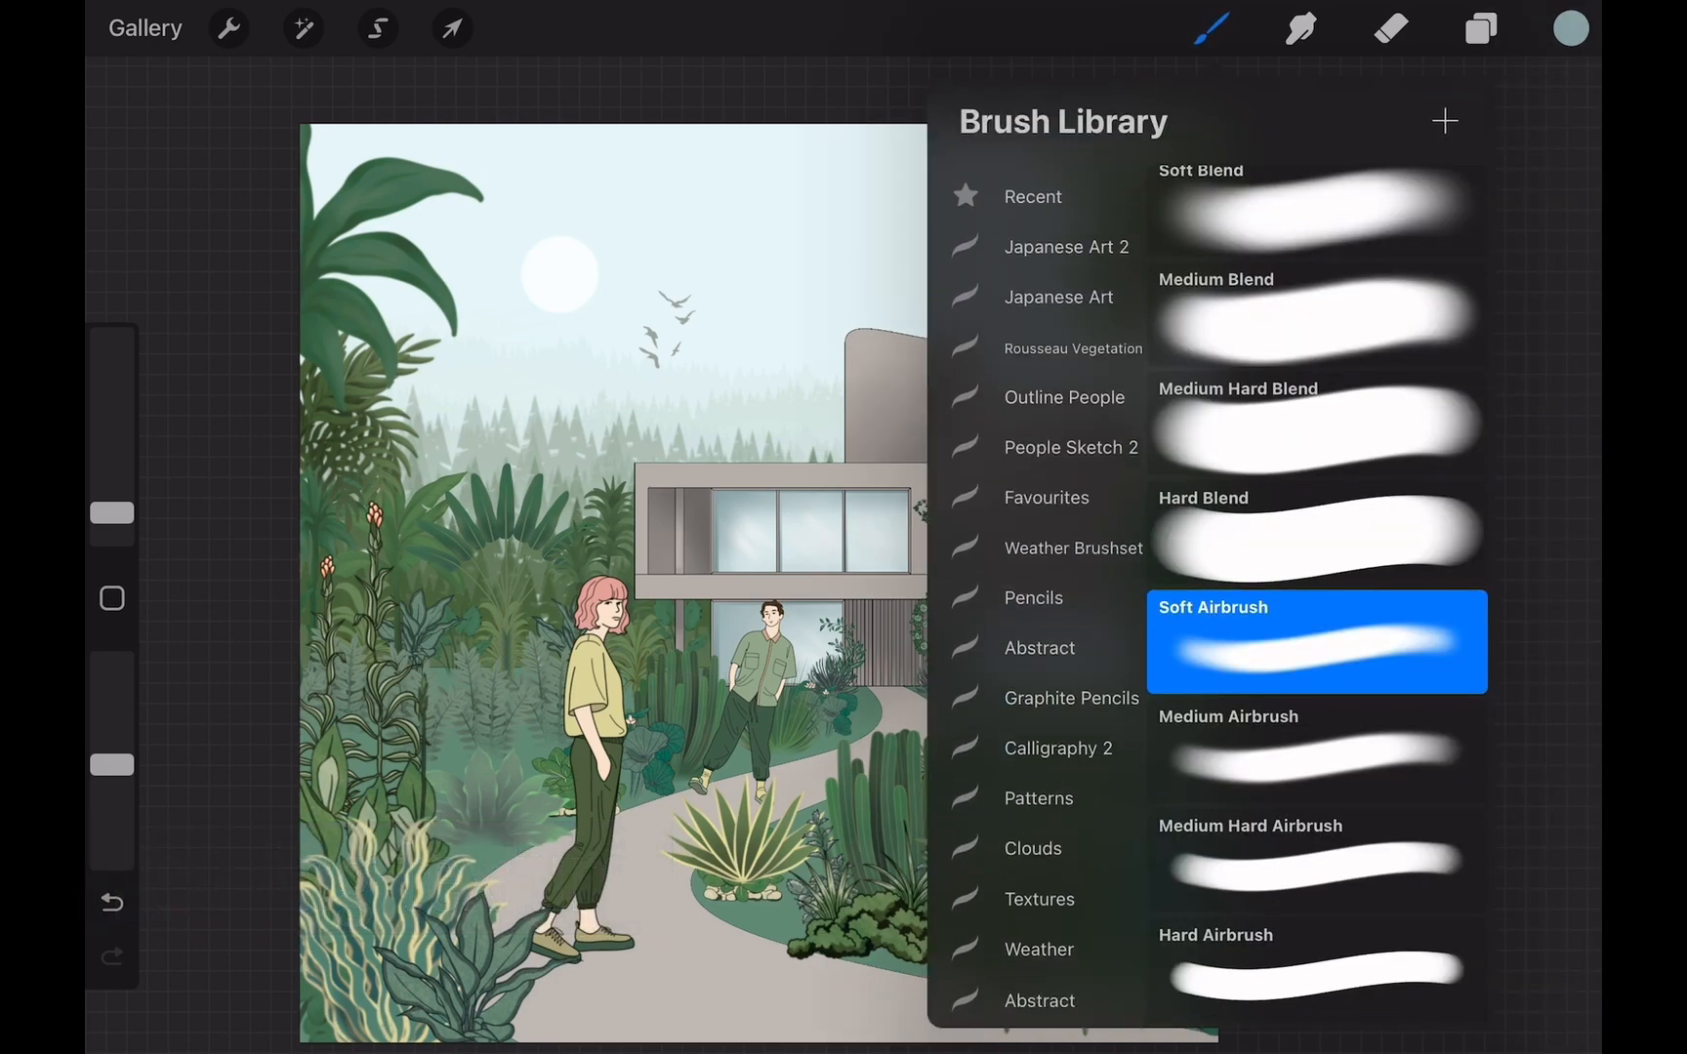
pyautogui.click(1447, 121)
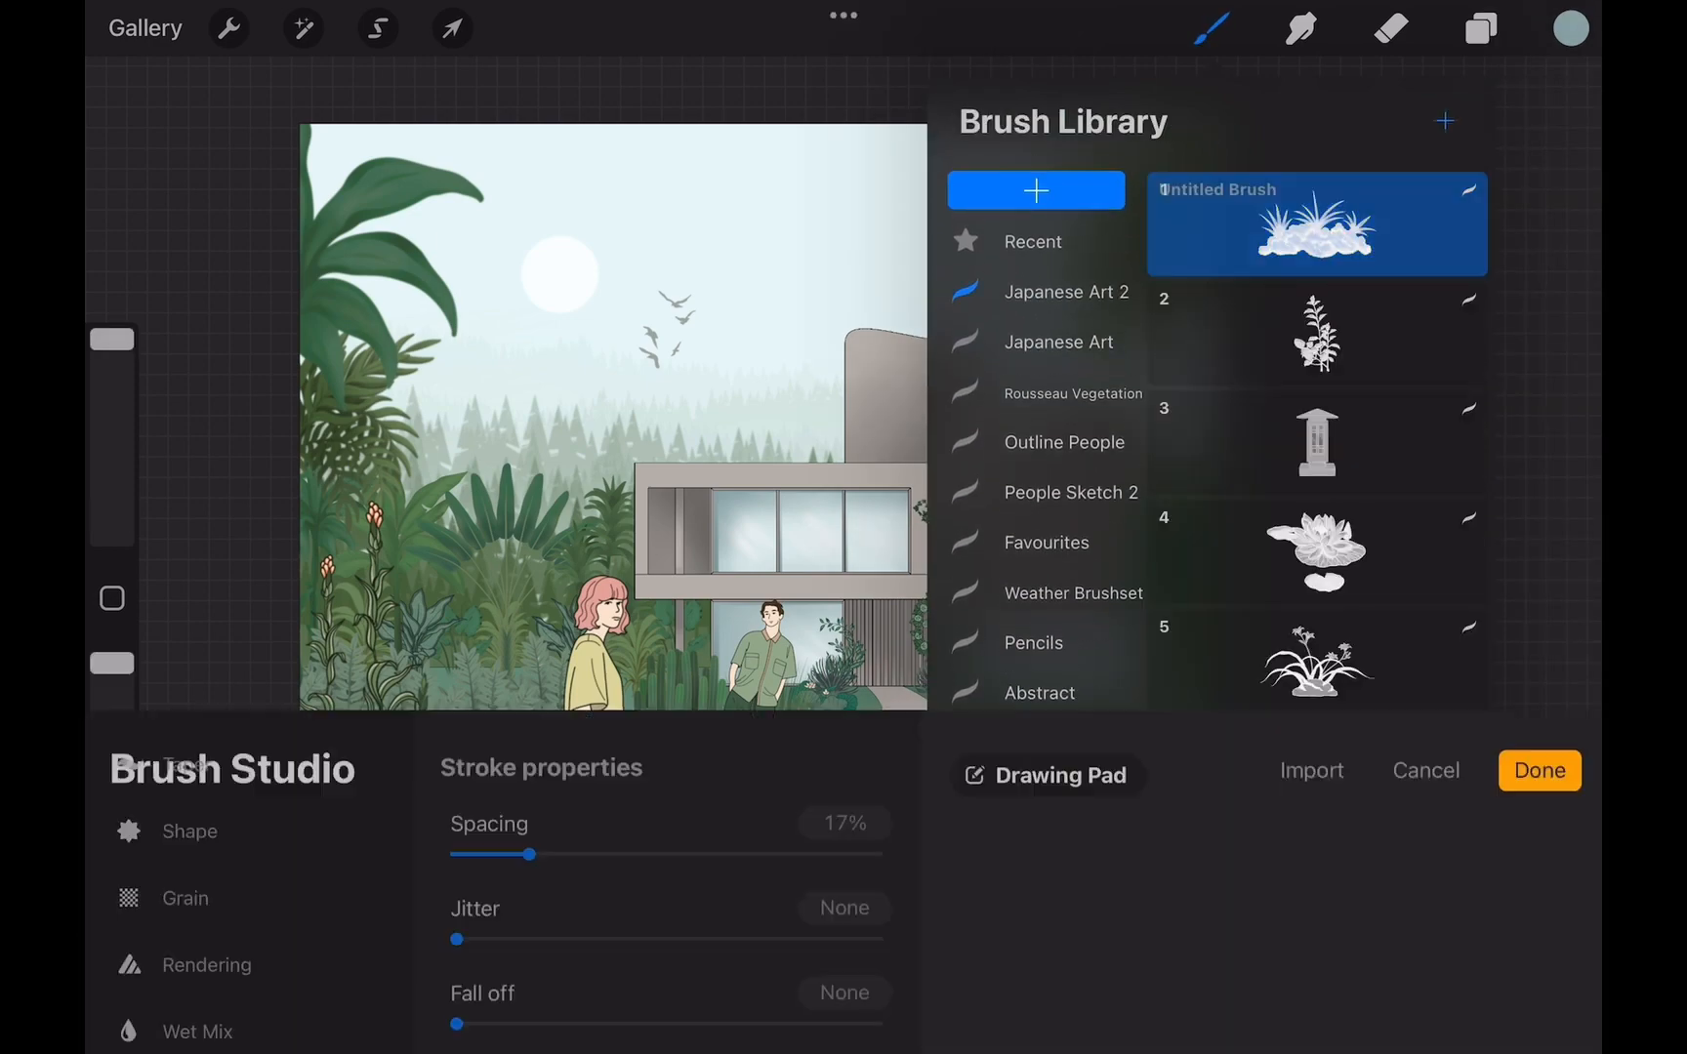
pyautogui.click(1310, 769)
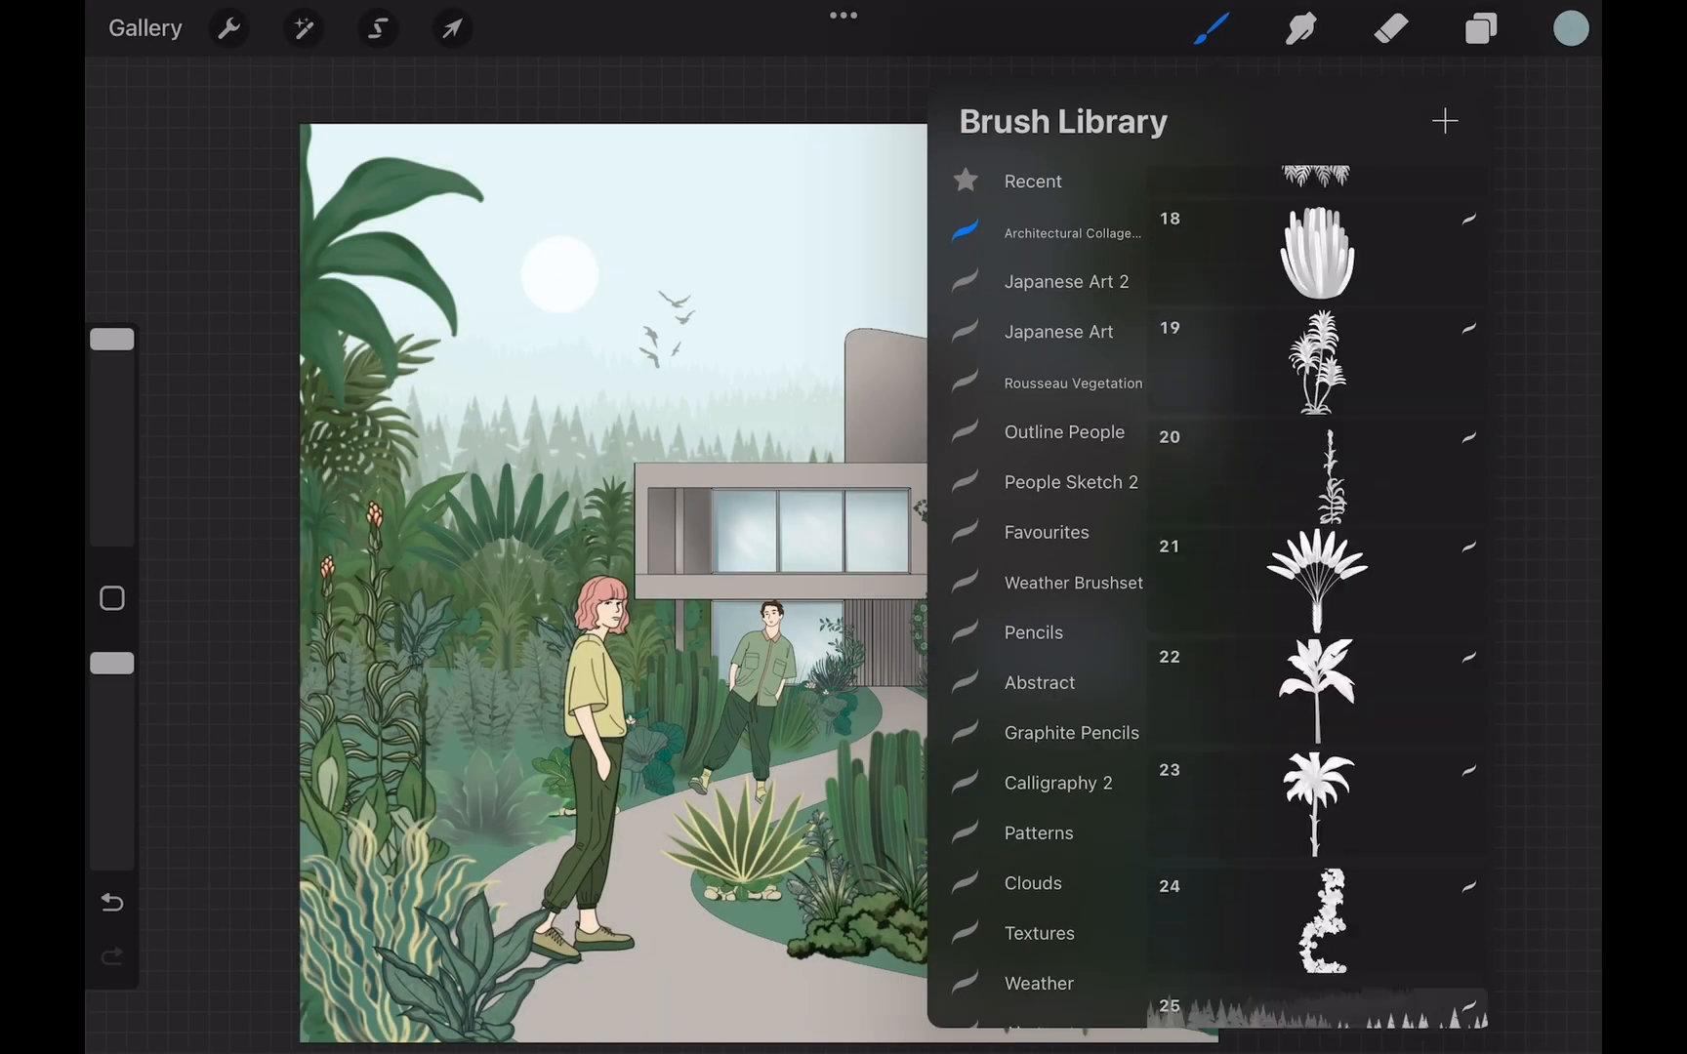
pyautogui.scroll(-3)
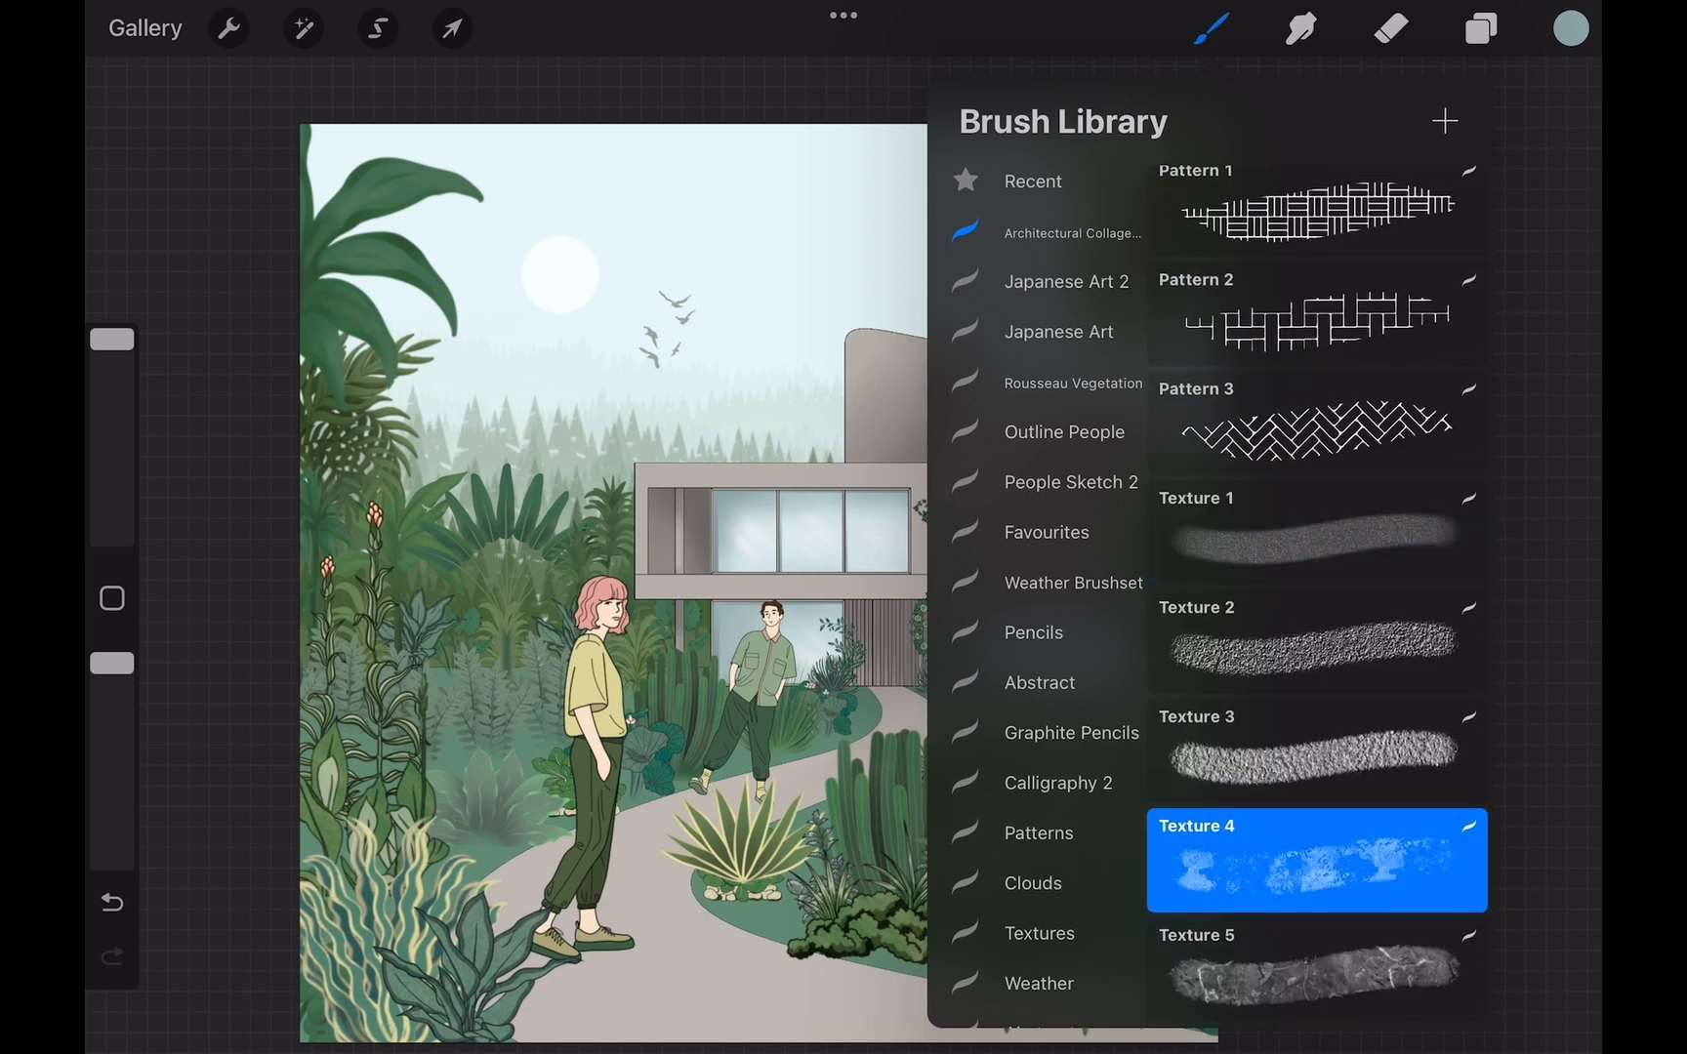
pyautogui.click(1480, 27)
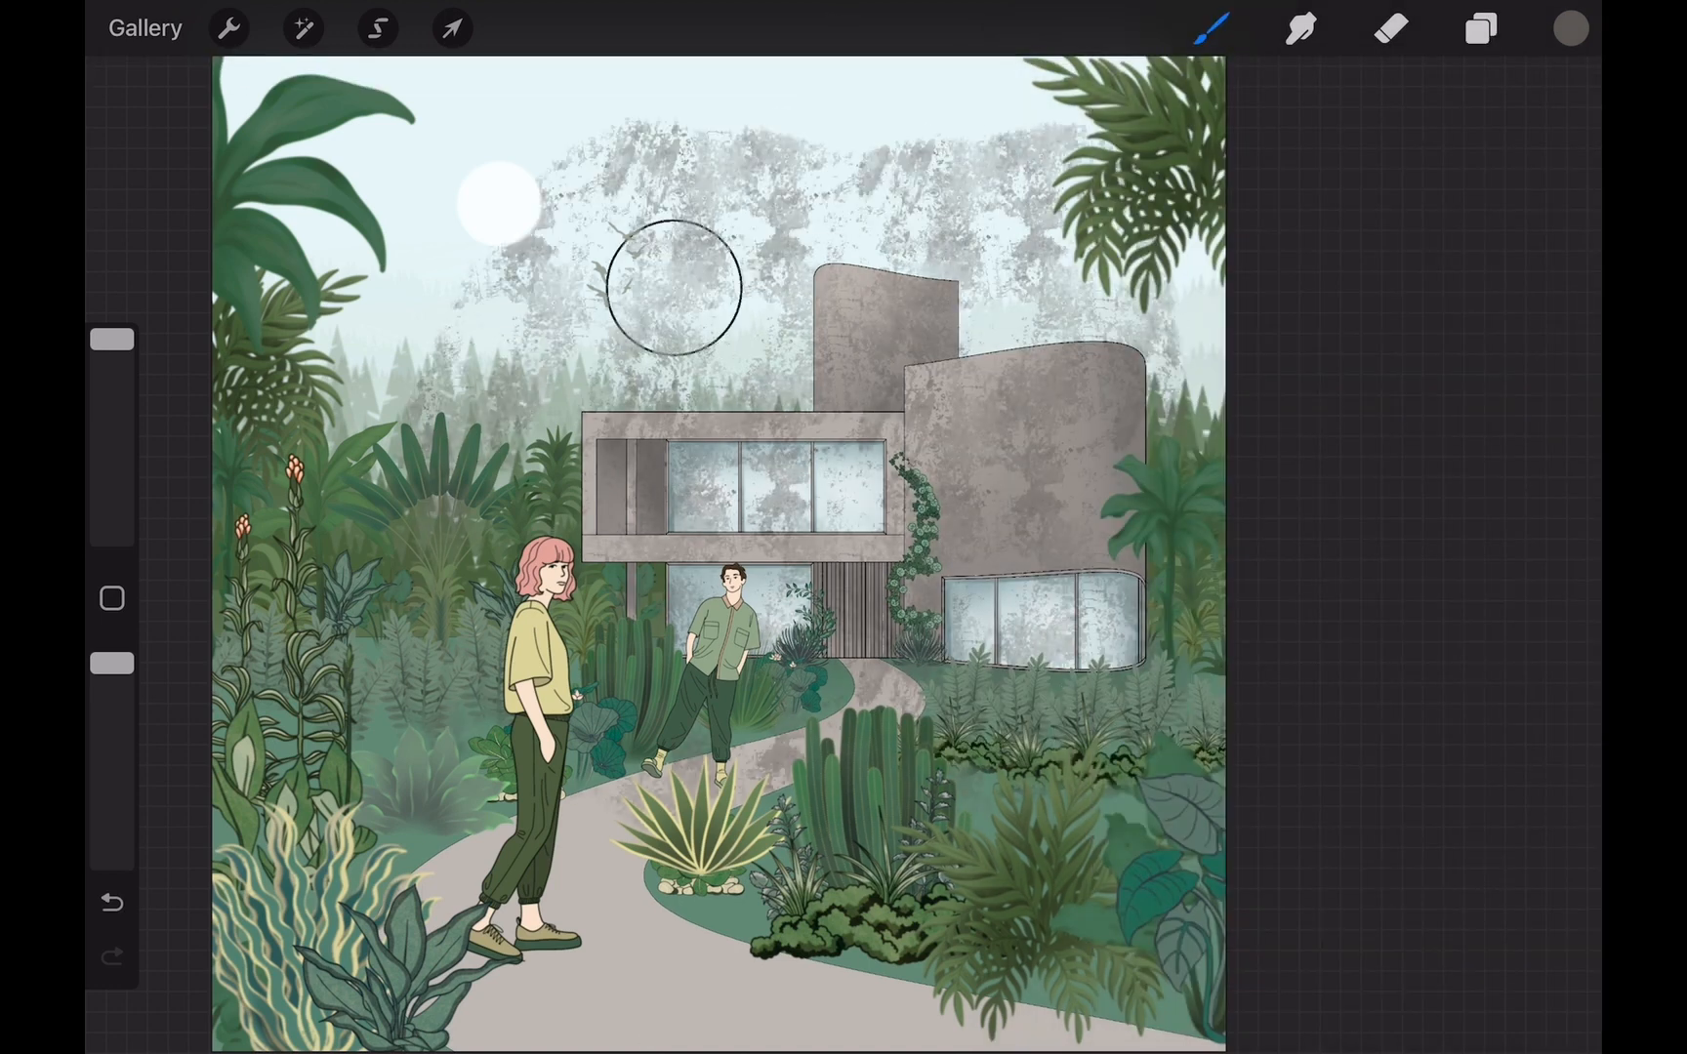
# Resize the texture, clip Layer 66 to Concrete and change its blend mode
pyautogui.click(451, 27)
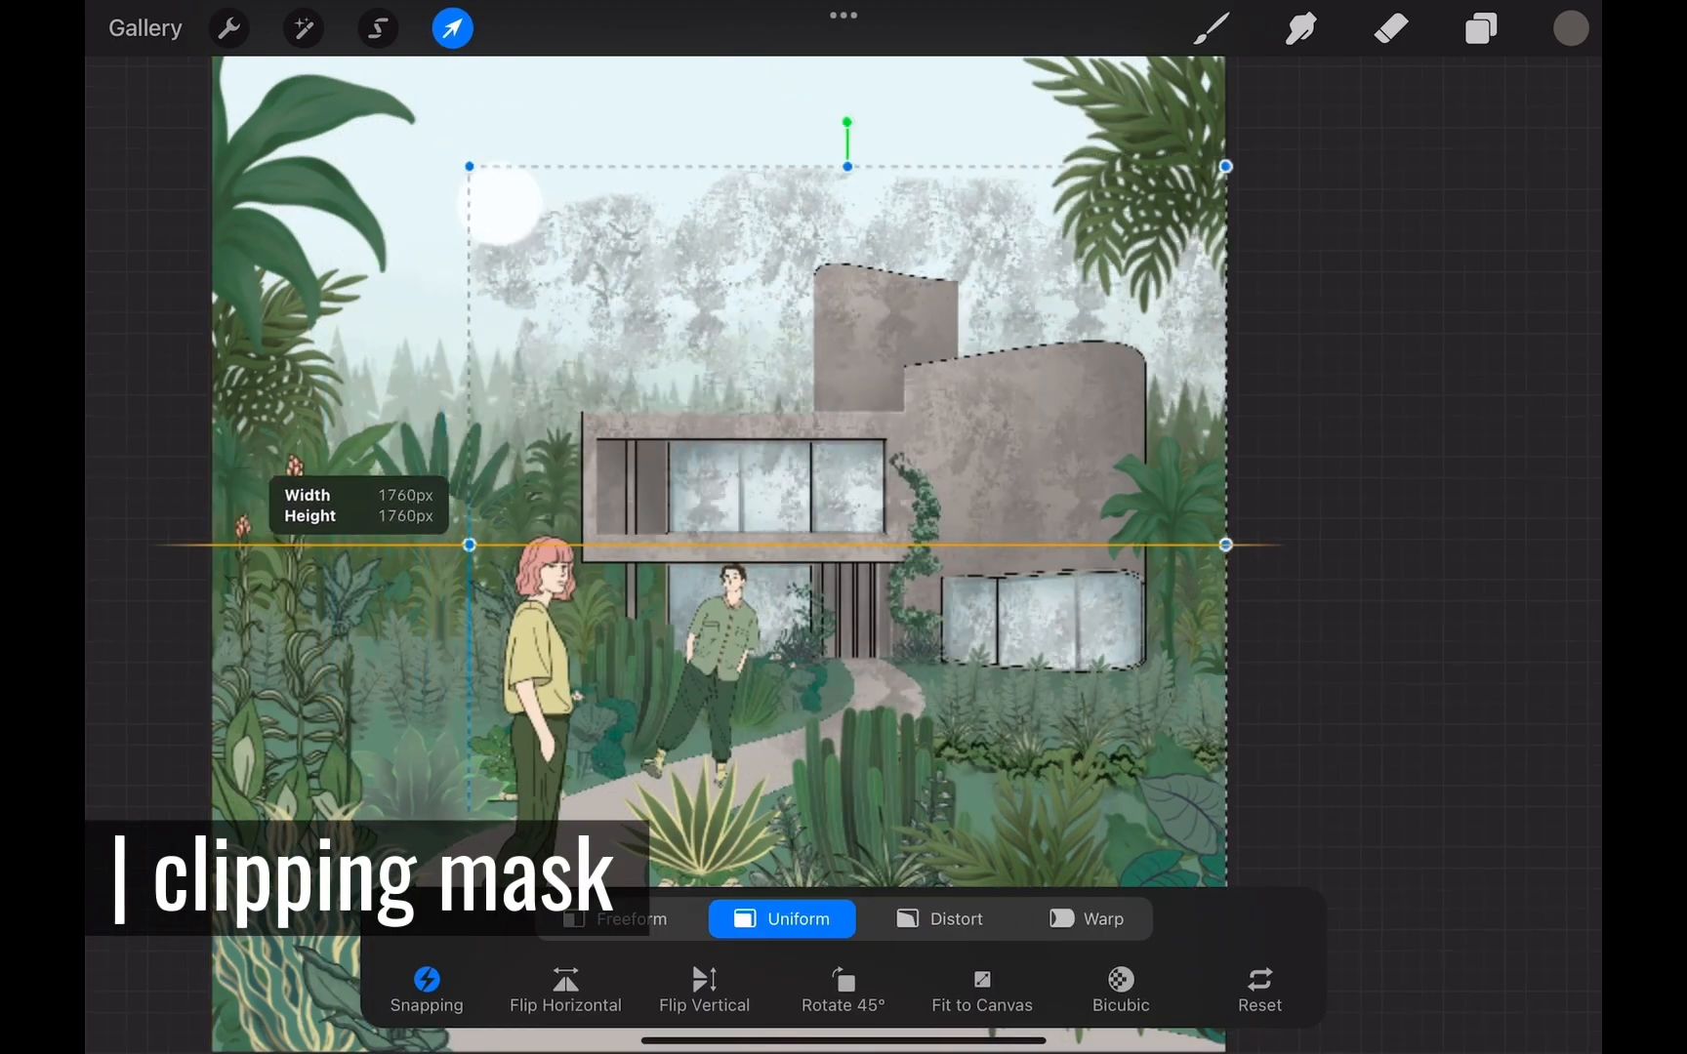
pyautogui.click(1480, 28)
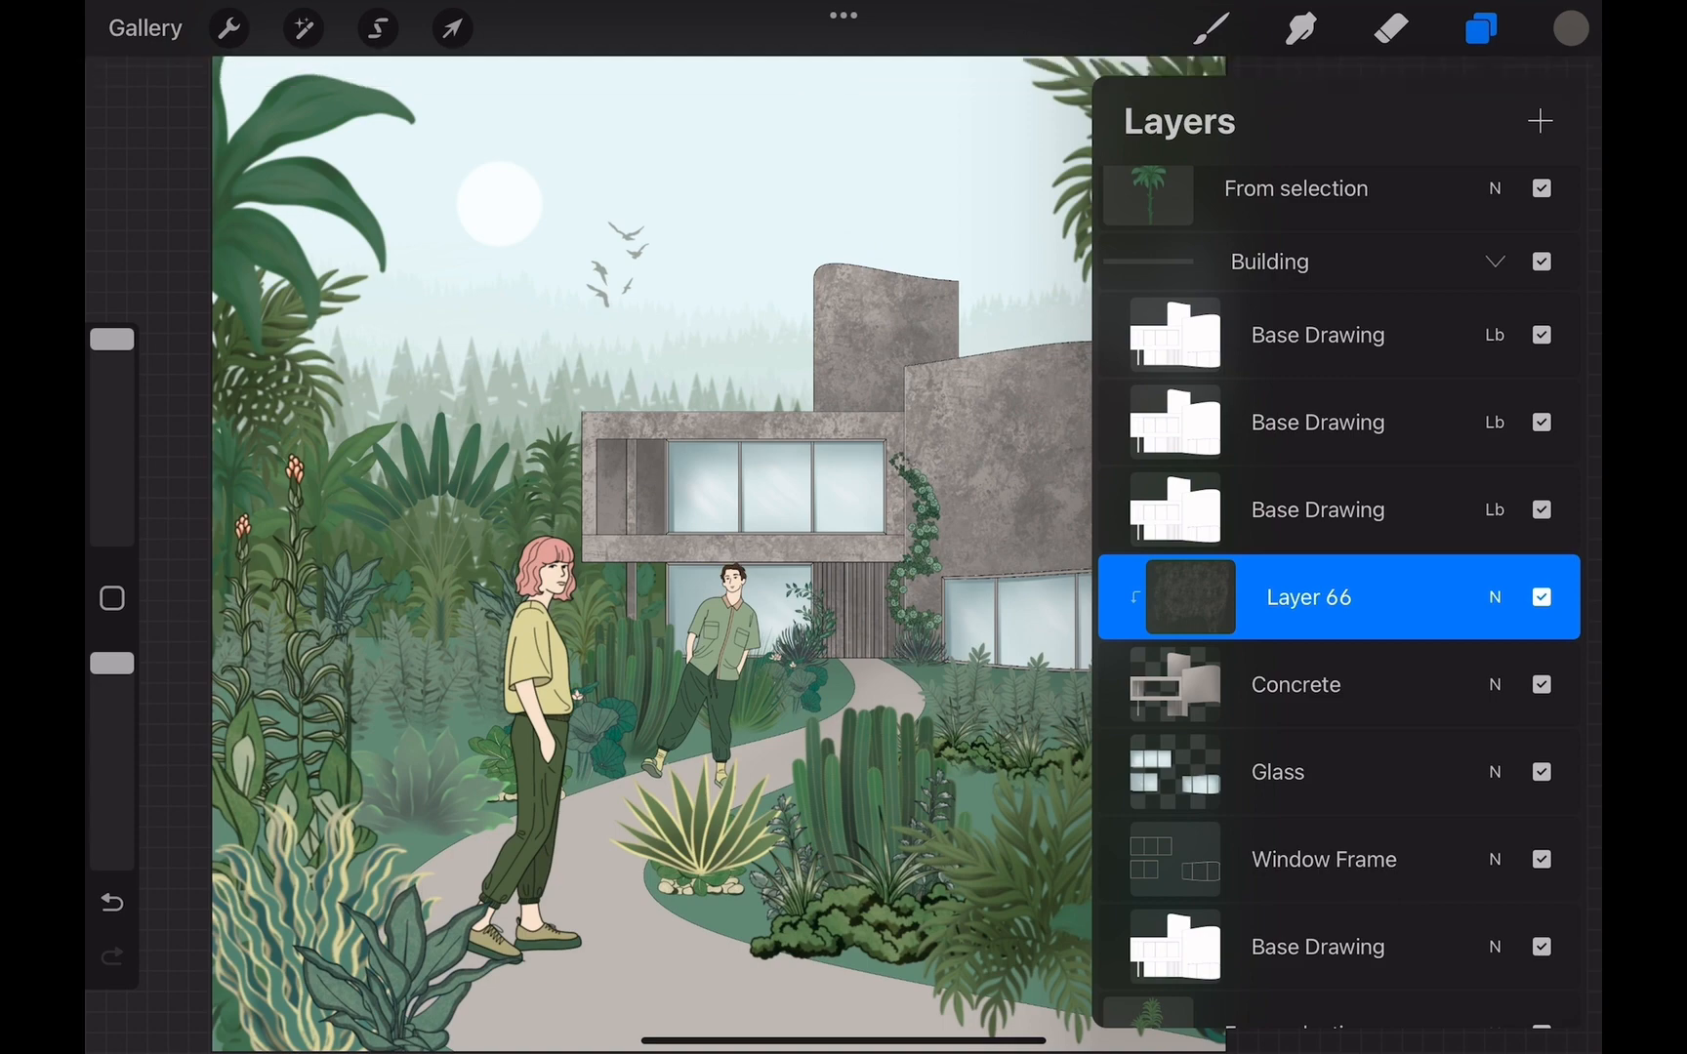
pyautogui.click(1541, 597)
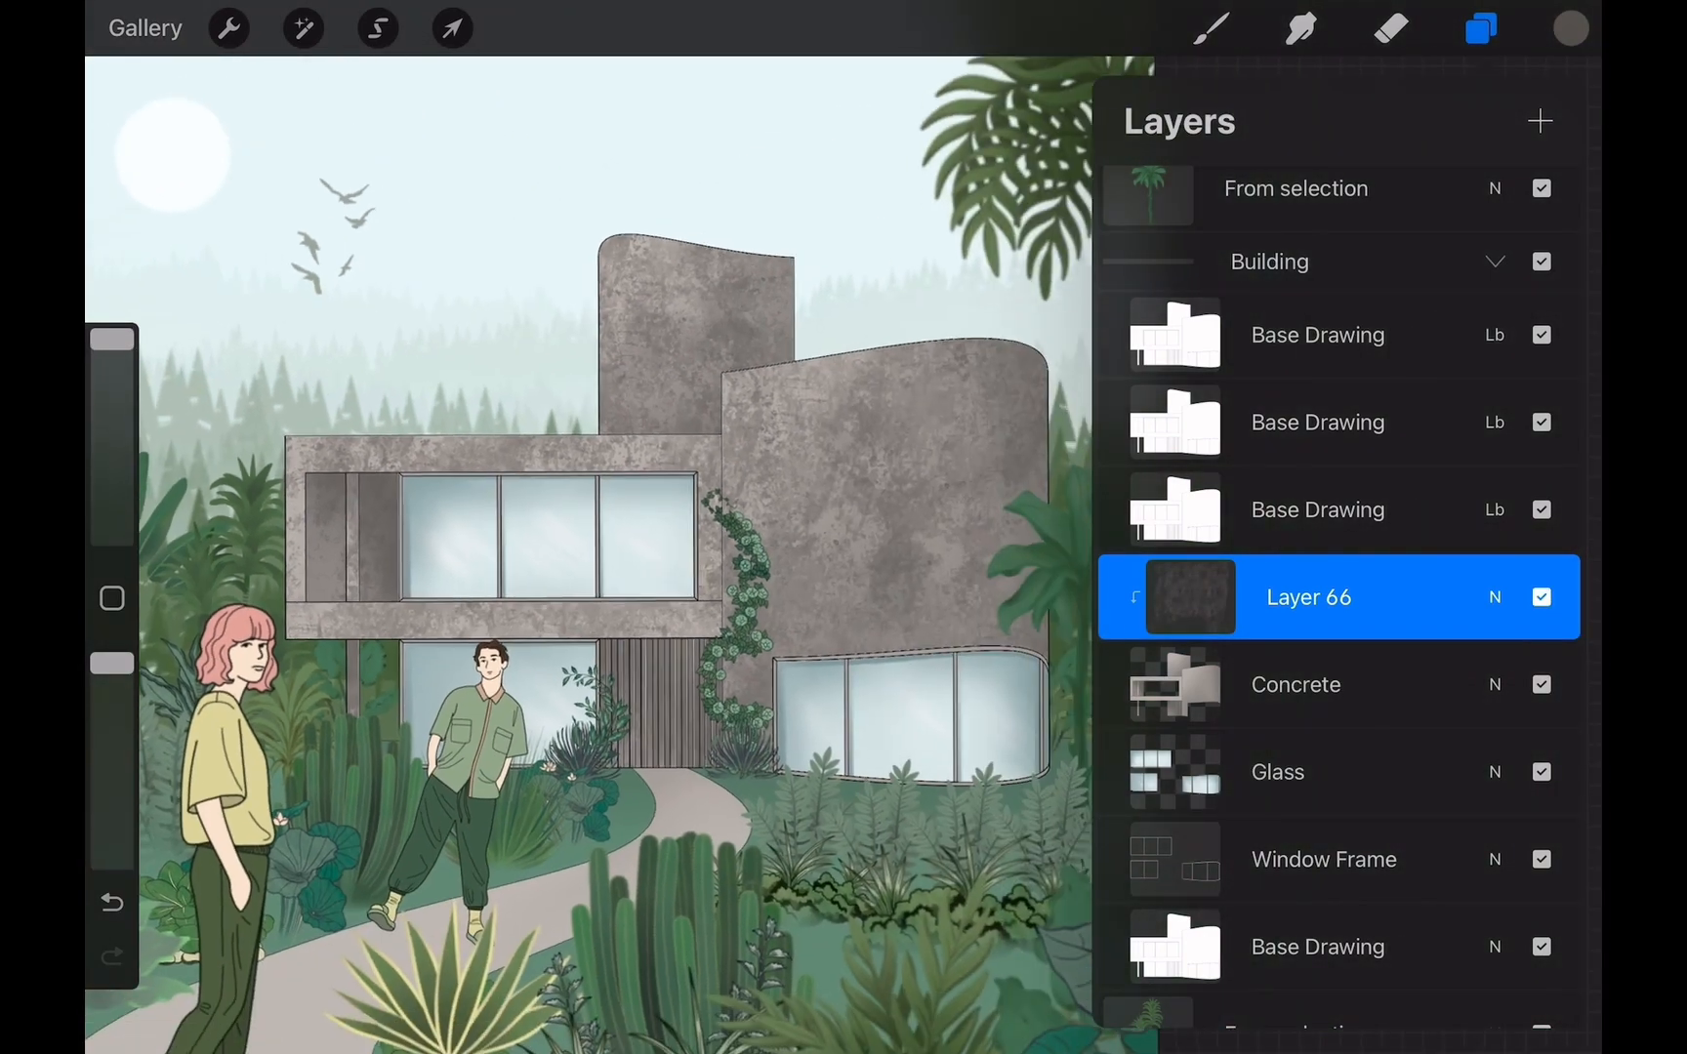
pyautogui.click(1493, 597)
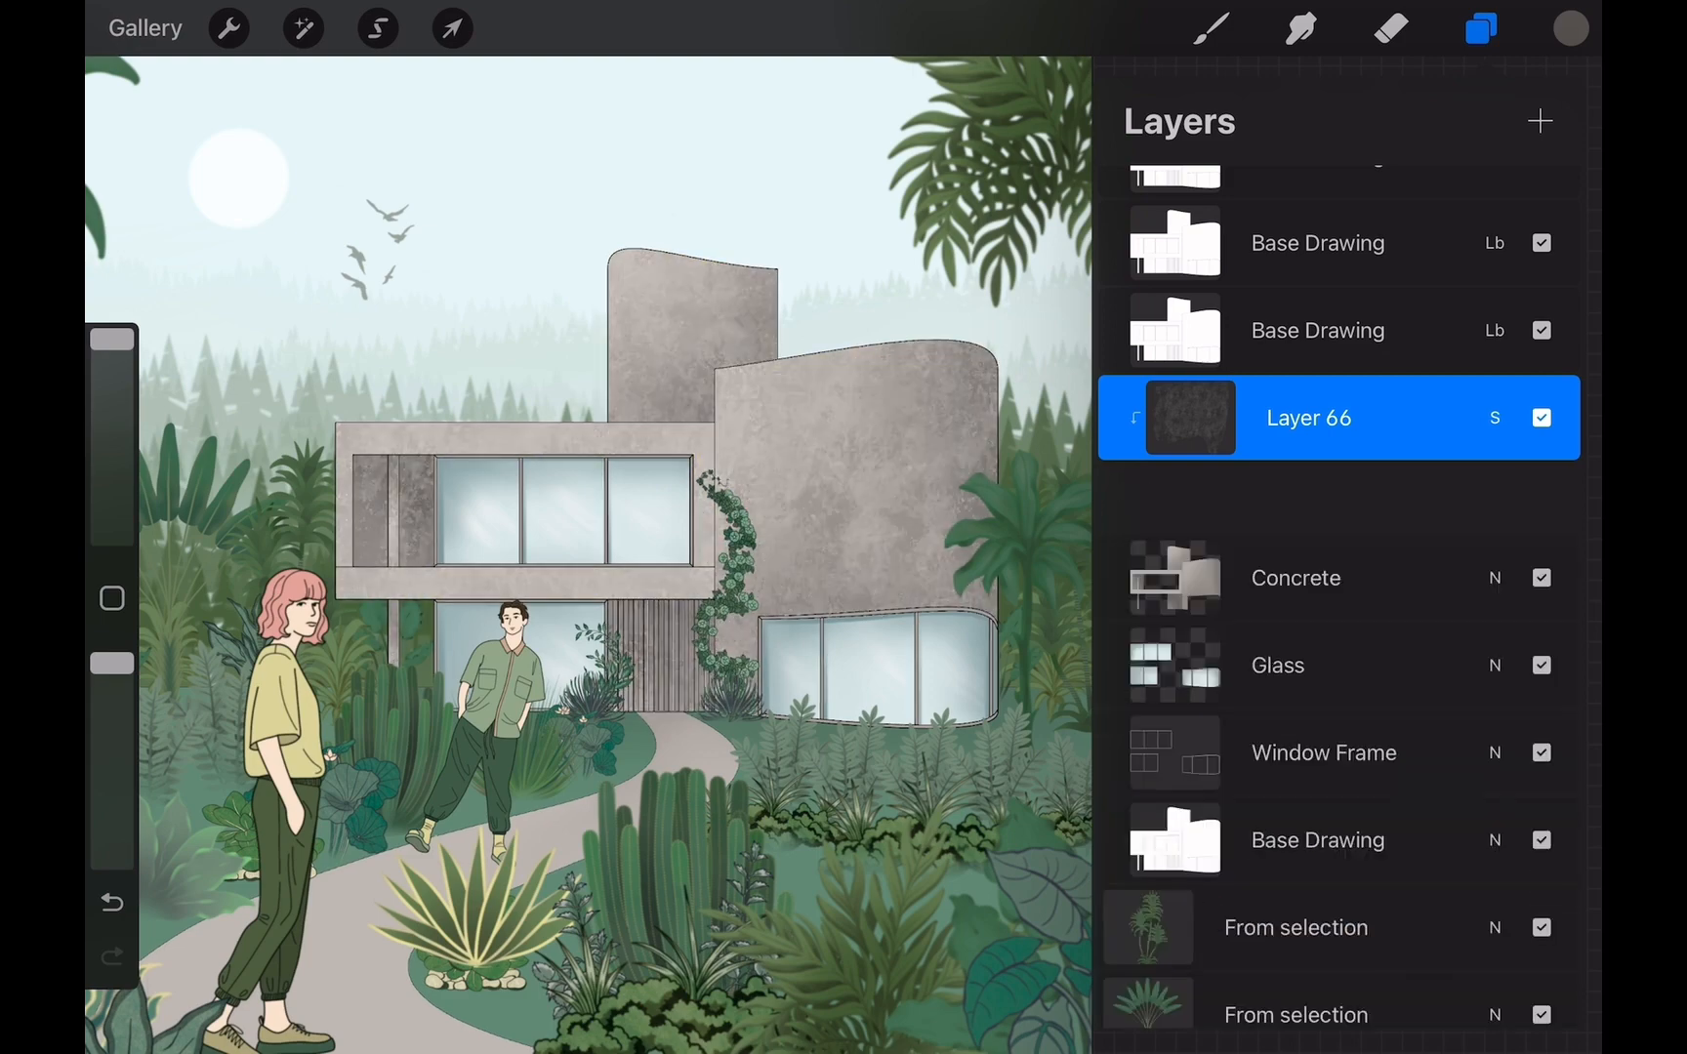
# Erase and smudge the texture on the concrete walls, then duplicate the layer
pyautogui.click(1390, 28)
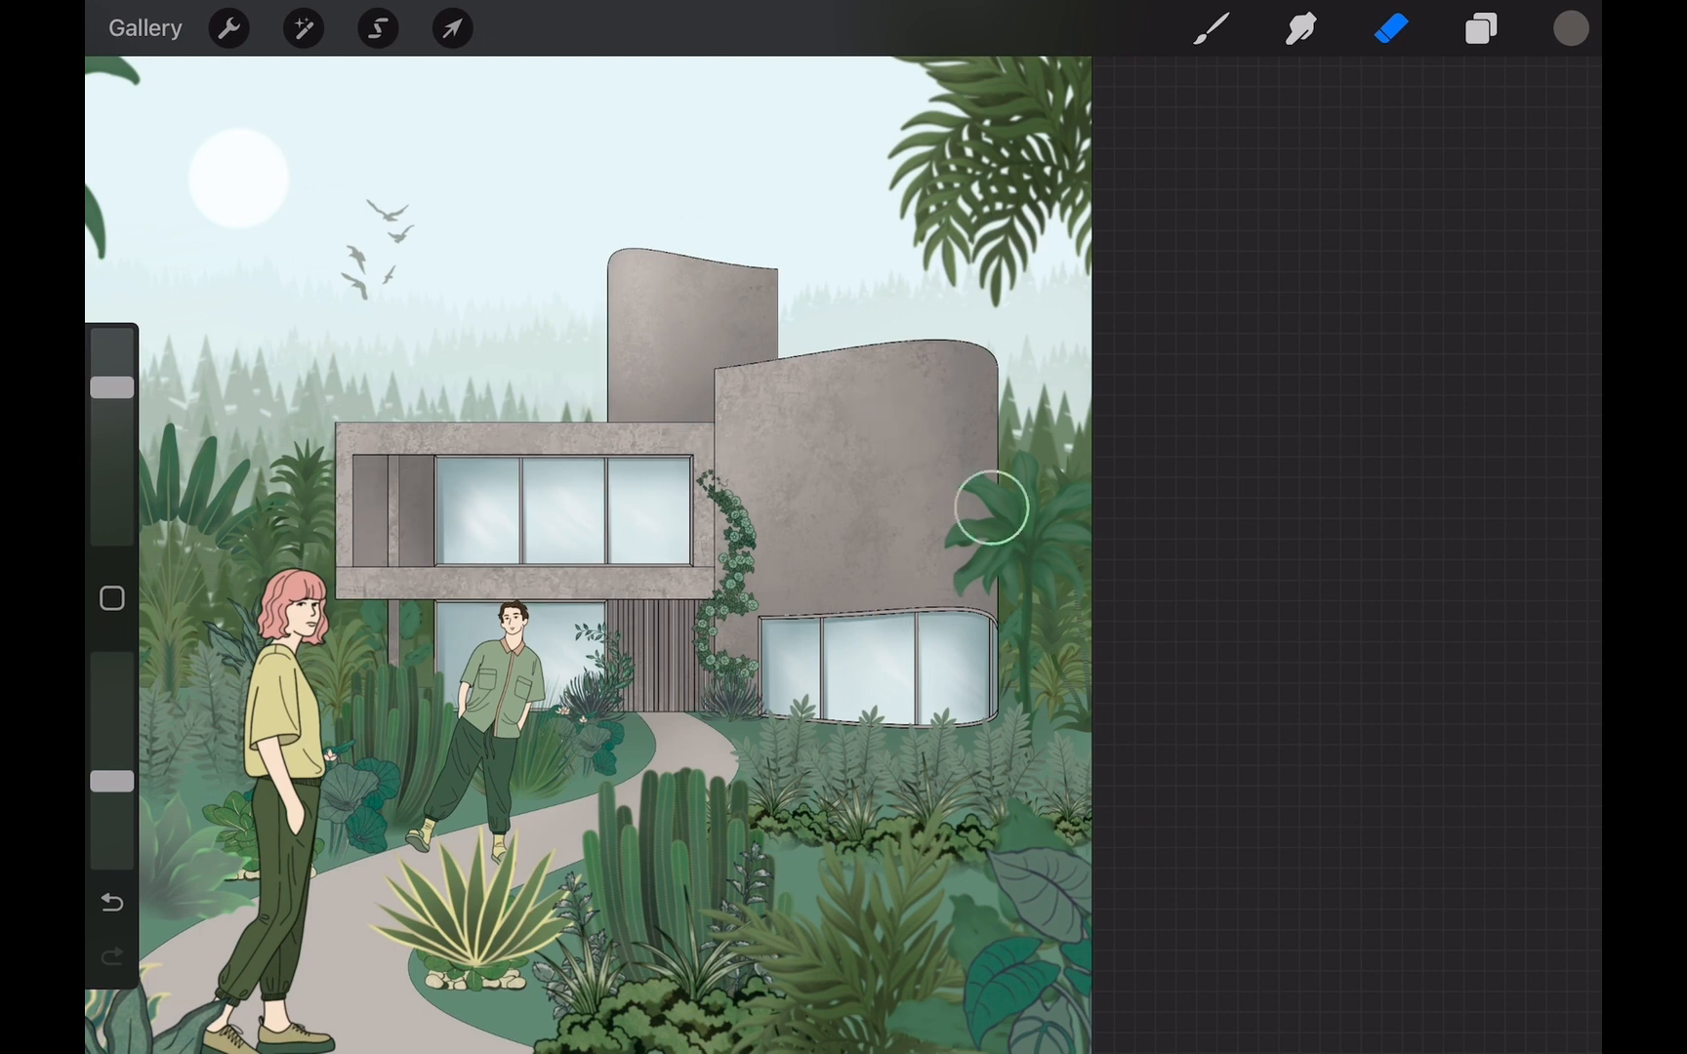
pyautogui.click(1481, 27)
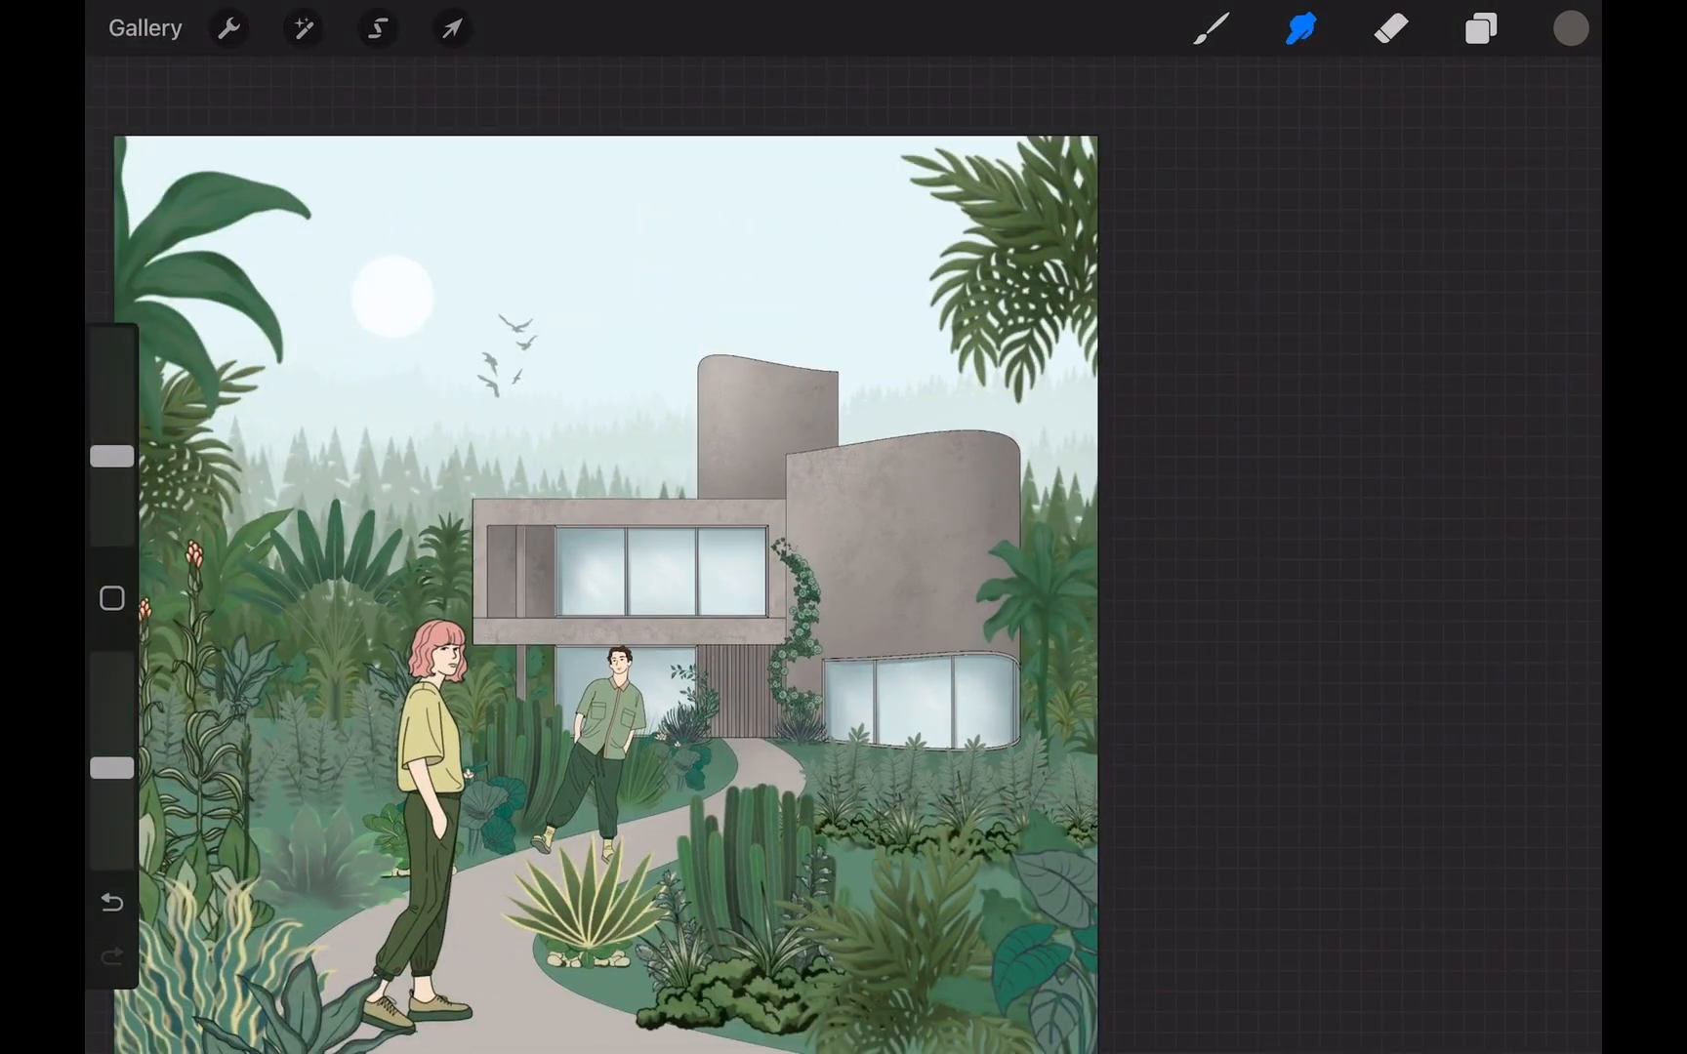
pyautogui.click(1478, 27)
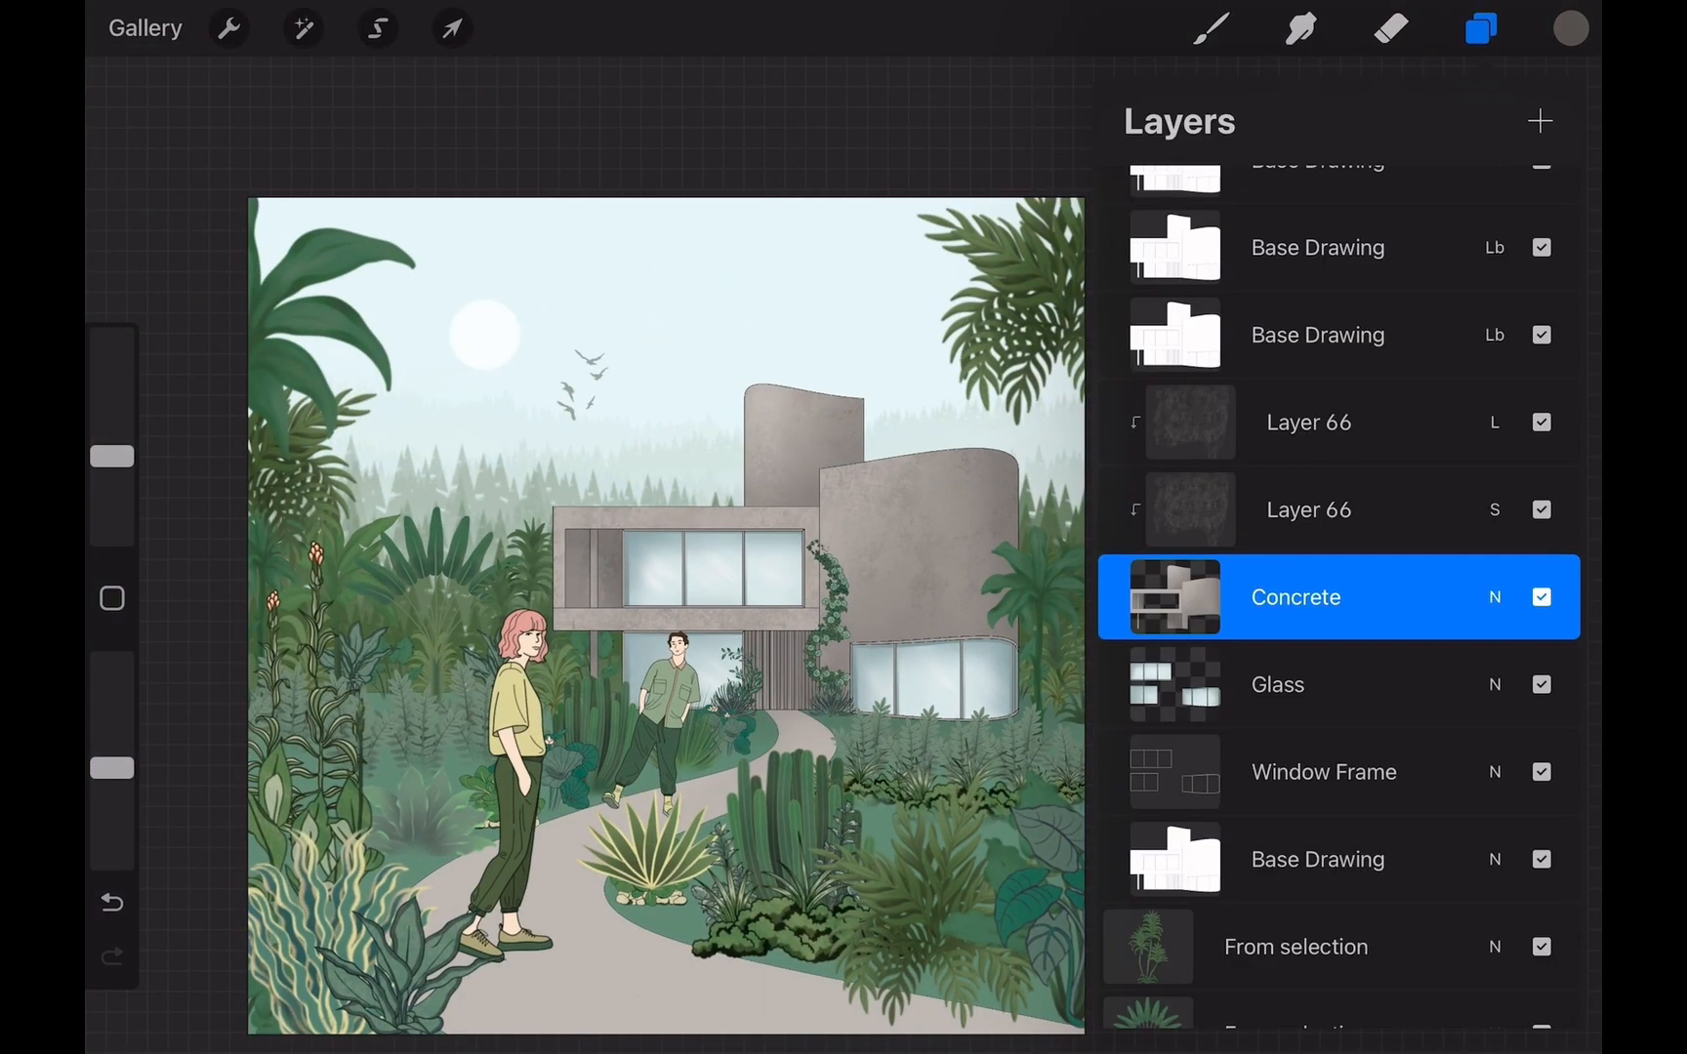
# Paint a white woven brick pattern over the sky and path on a new layer
pyautogui.scroll(-3)
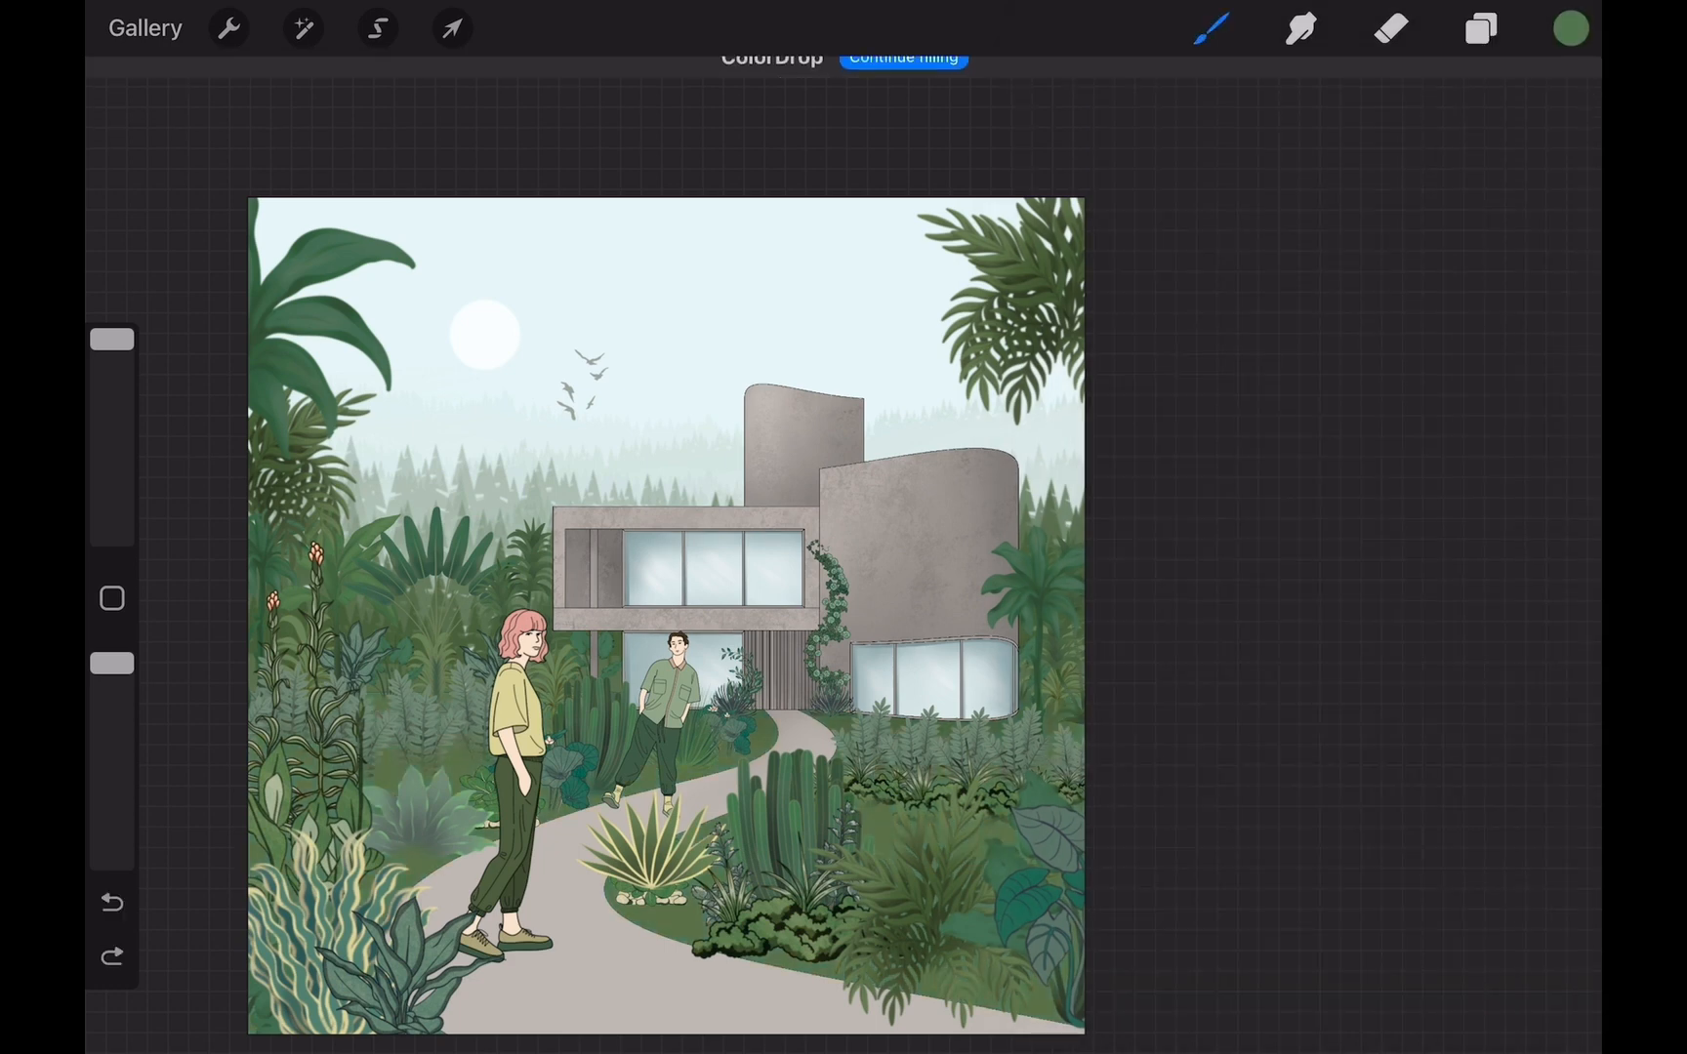
pyautogui.click(1570, 27)
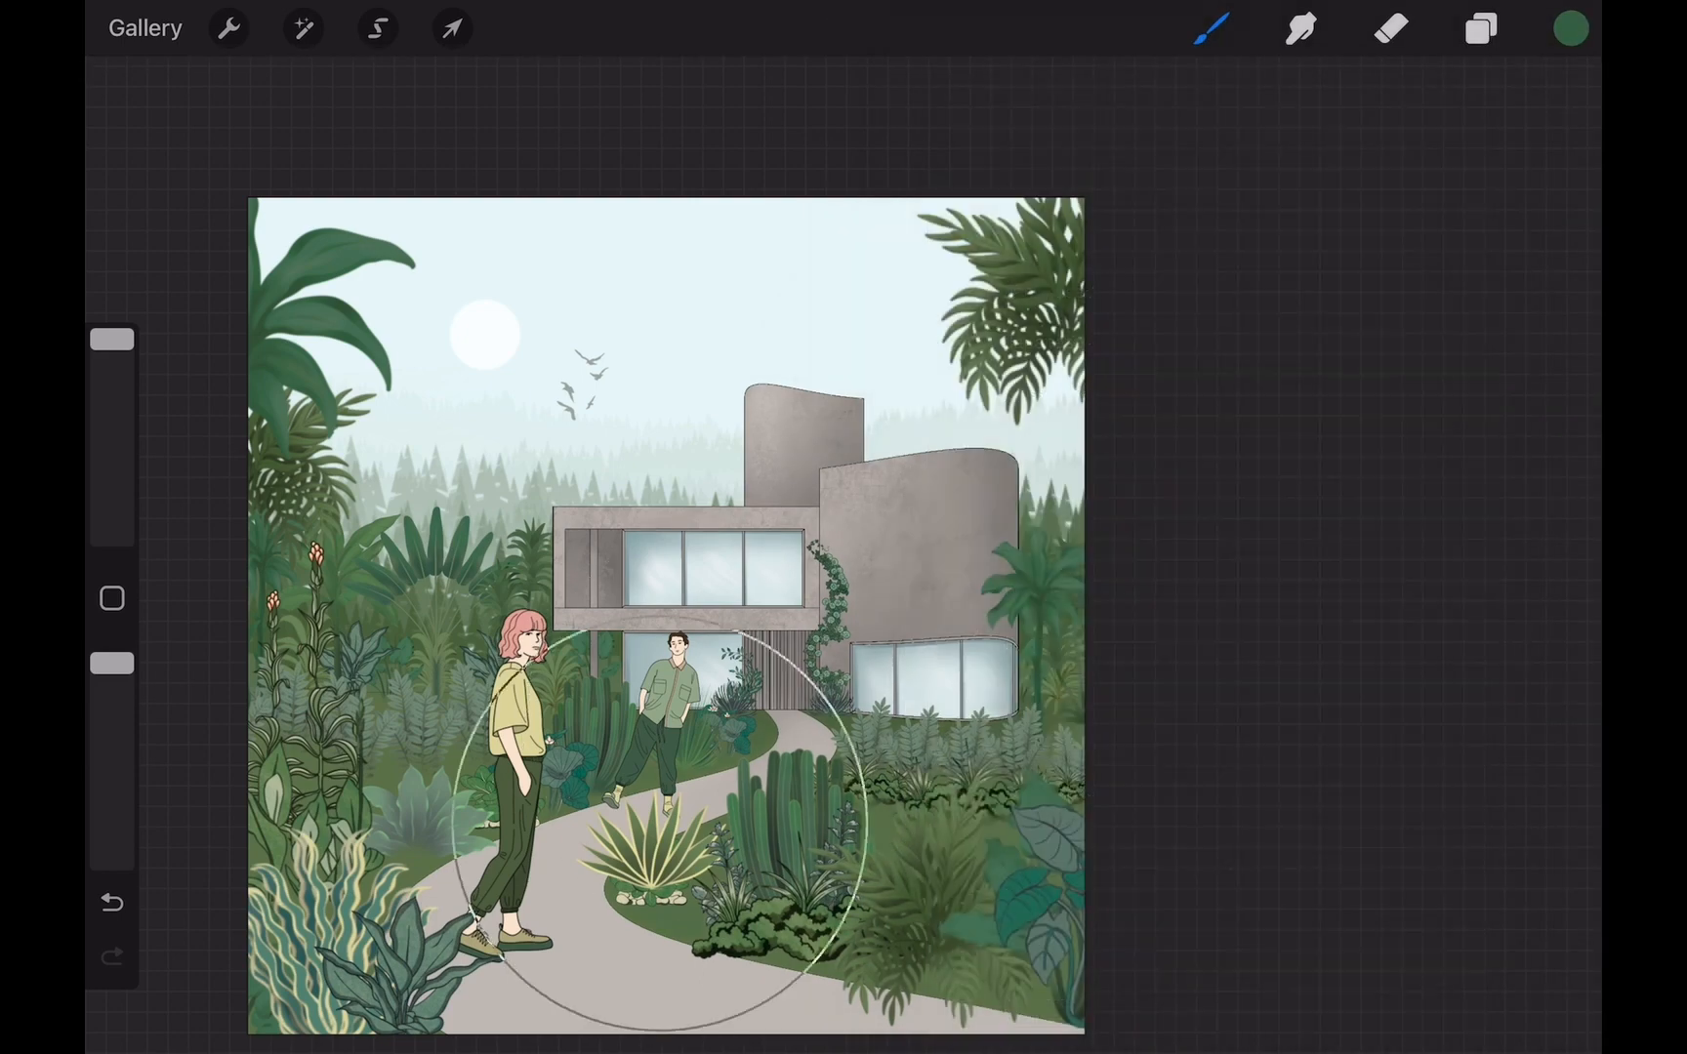
pyautogui.click(1480, 27)
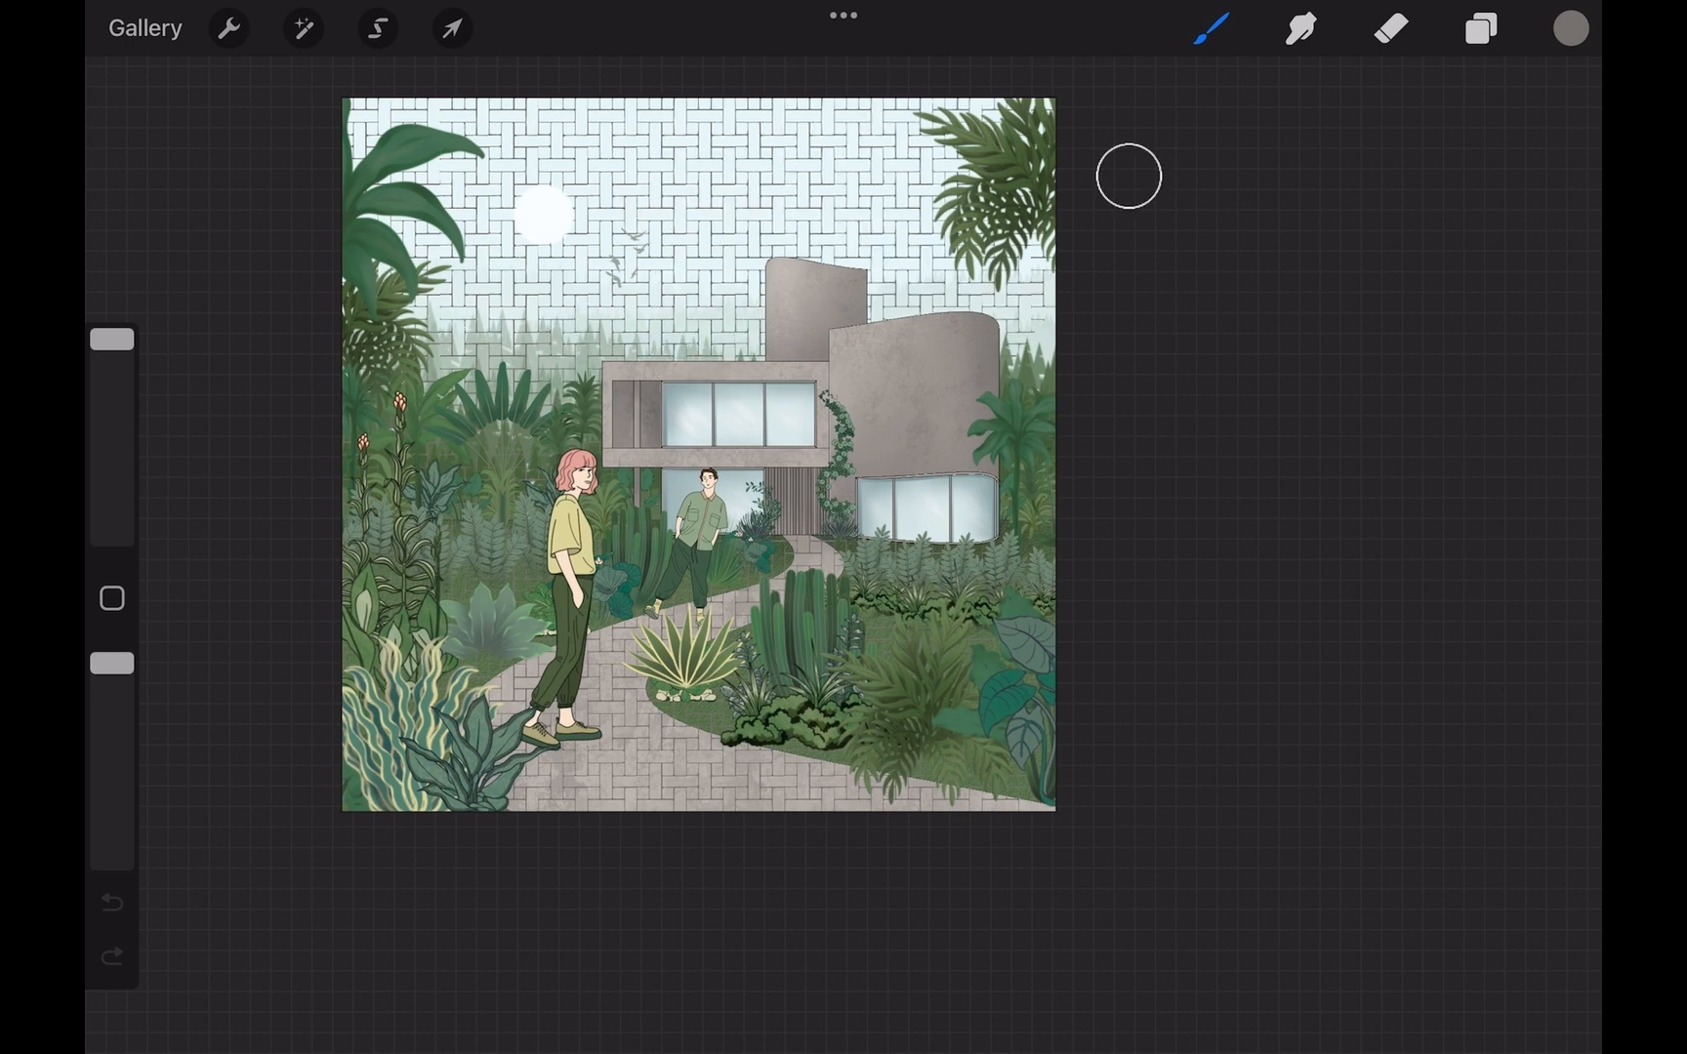
# Distort the brick pattern into perspective and clip it to the Path group
pyautogui.click(451, 27)
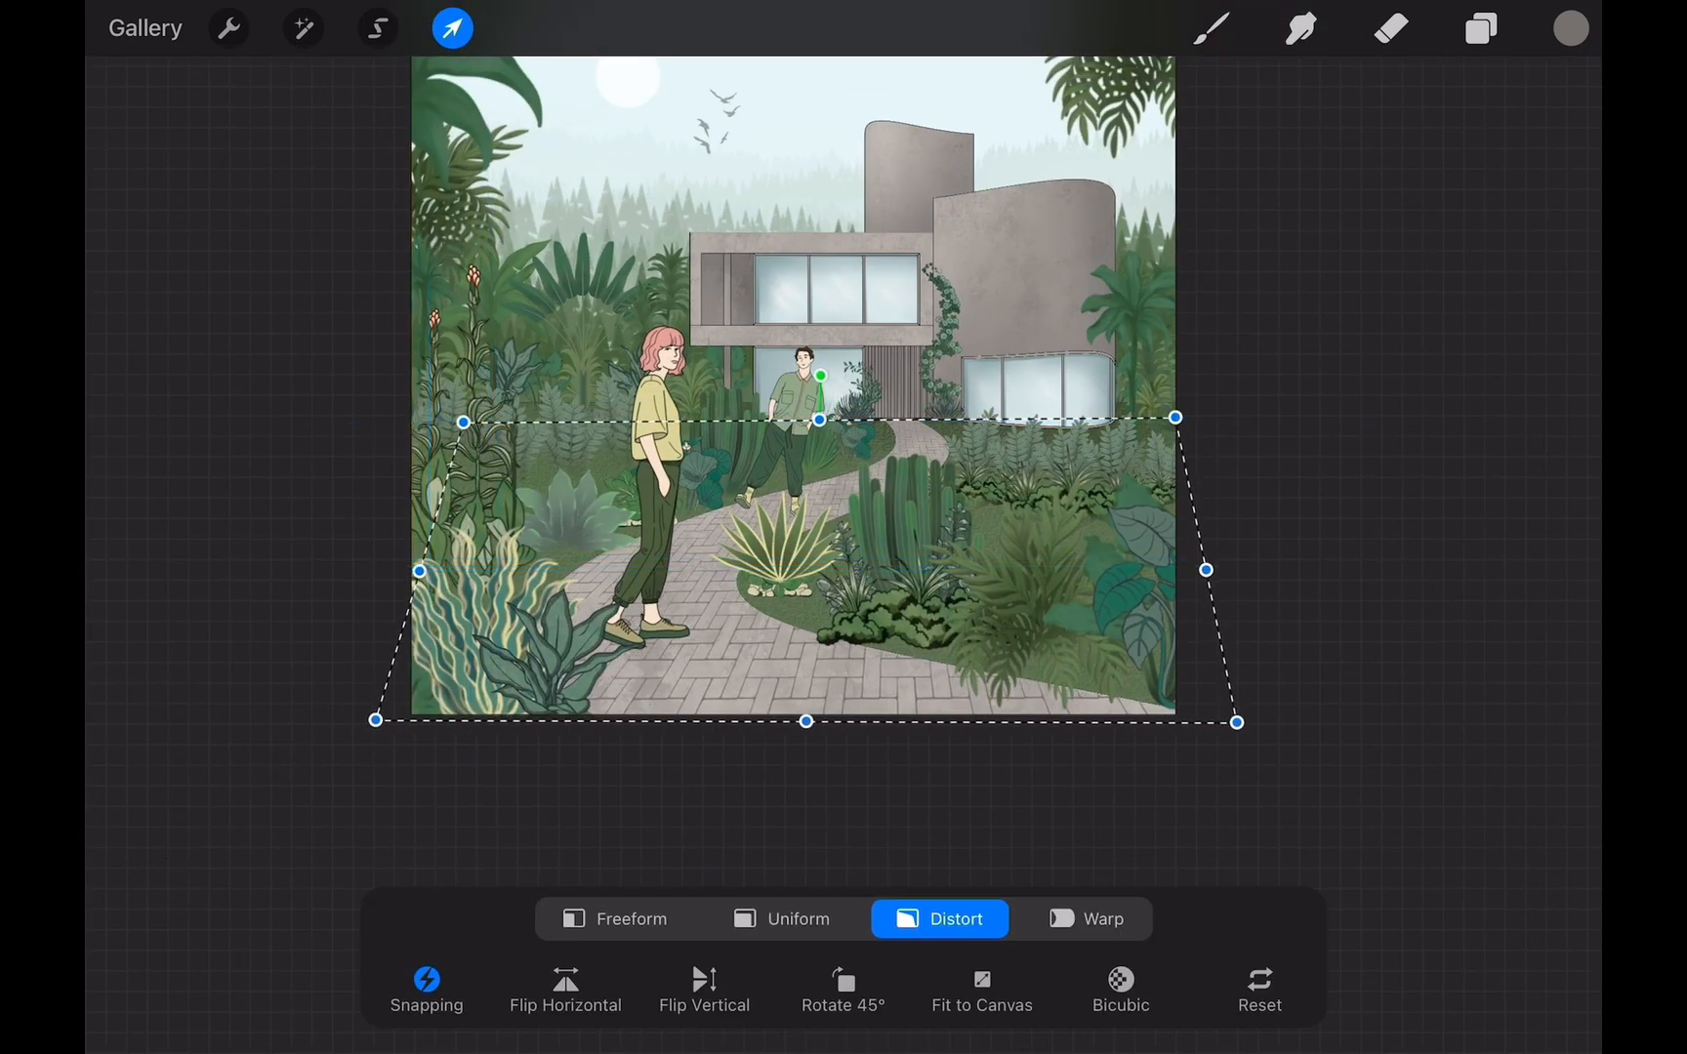
pyautogui.click(1480, 27)
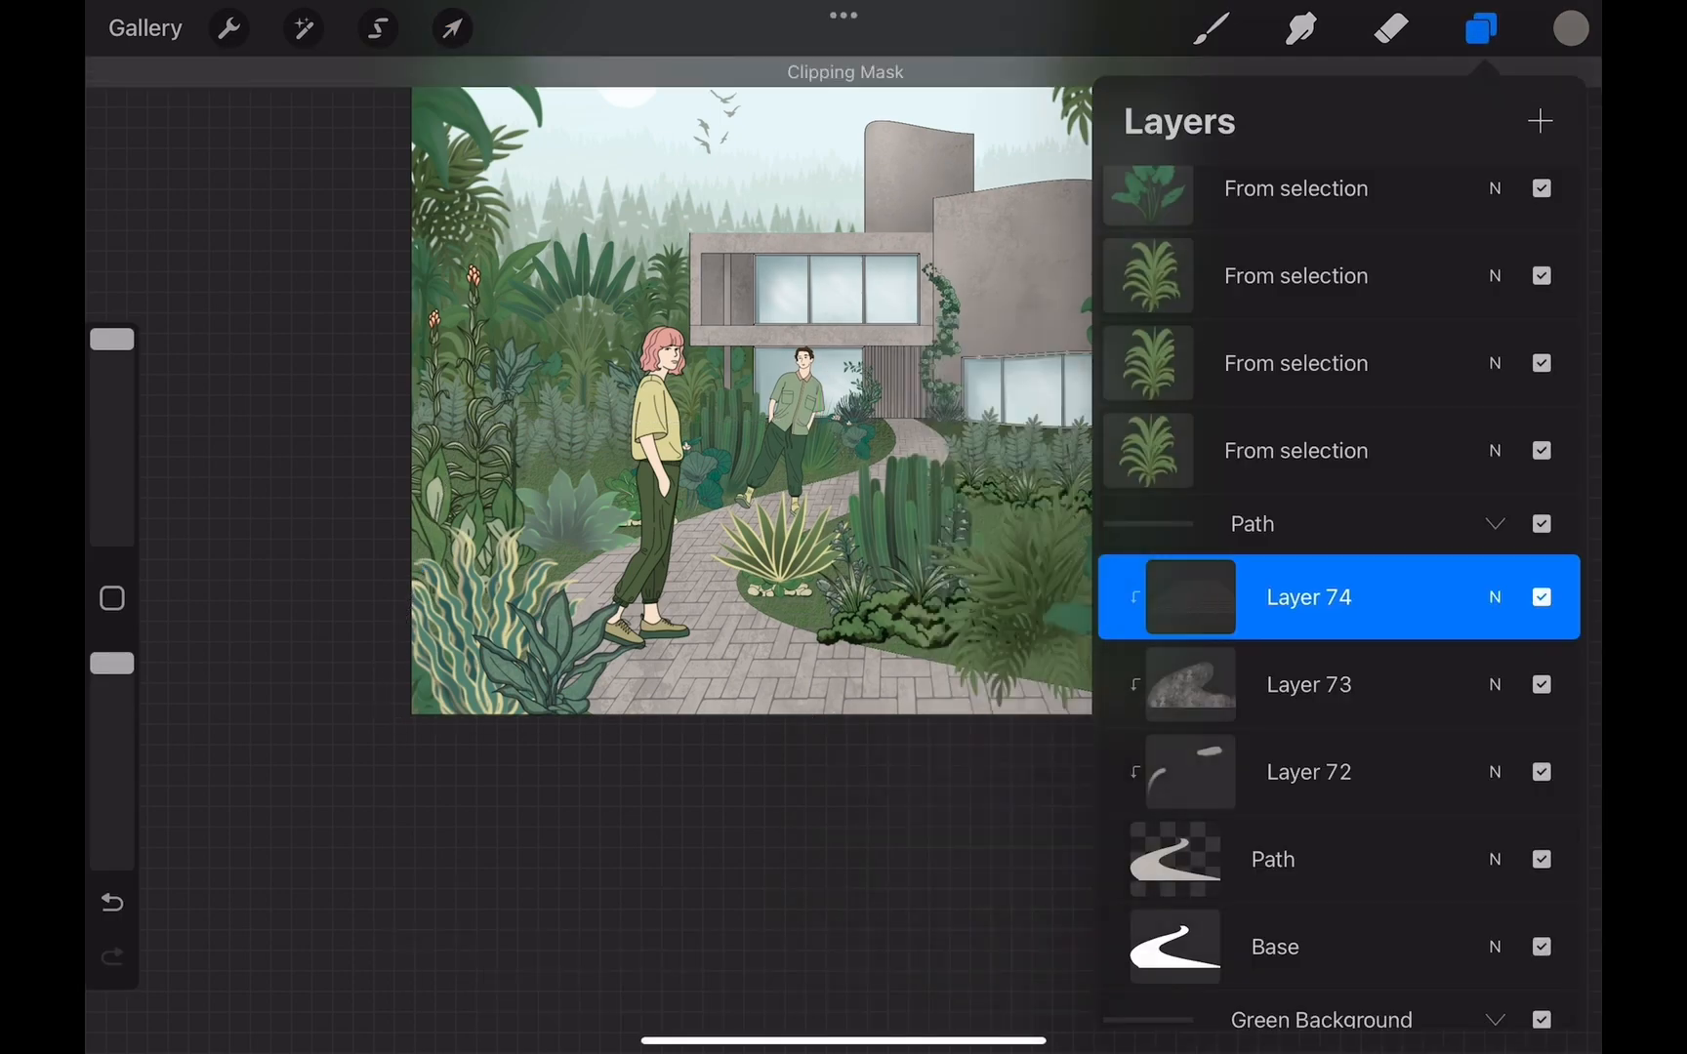
pyautogui.click(1480, 27)
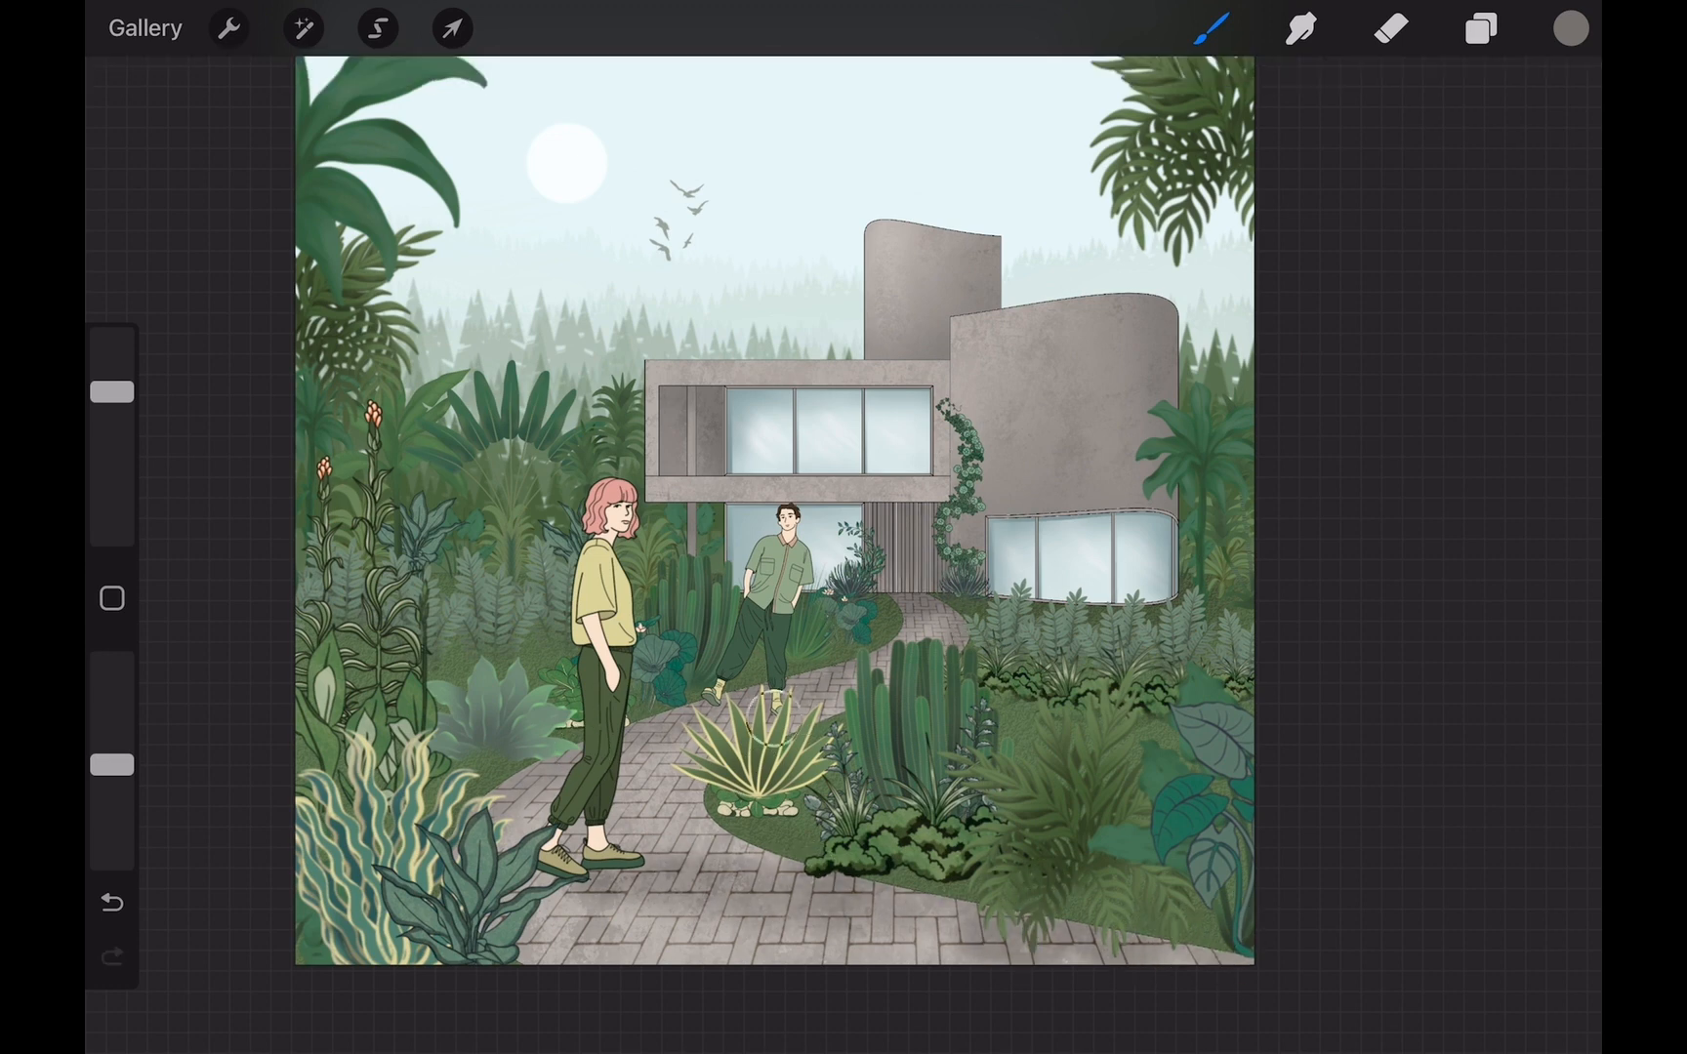
# Set Layer 72 to Subtract at 27% and resize the foreground agave proportionally
pyautogui.click(1480, 27)
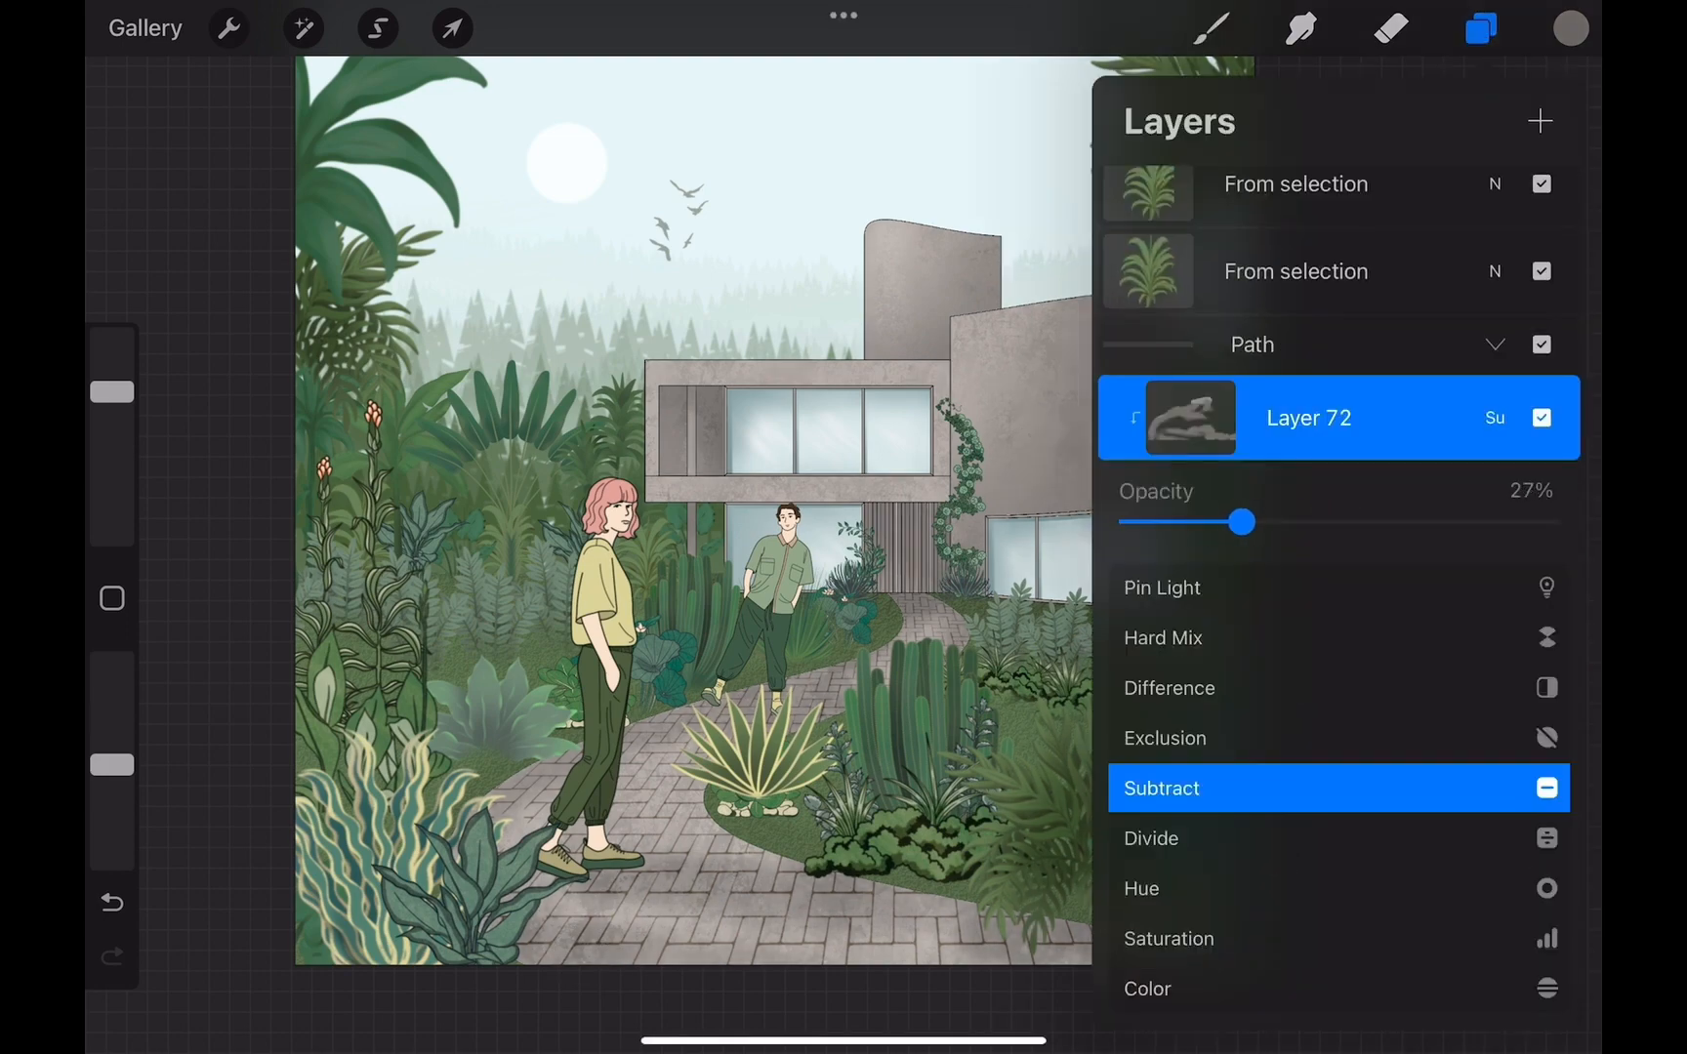
pyautogui.click(451, 28)
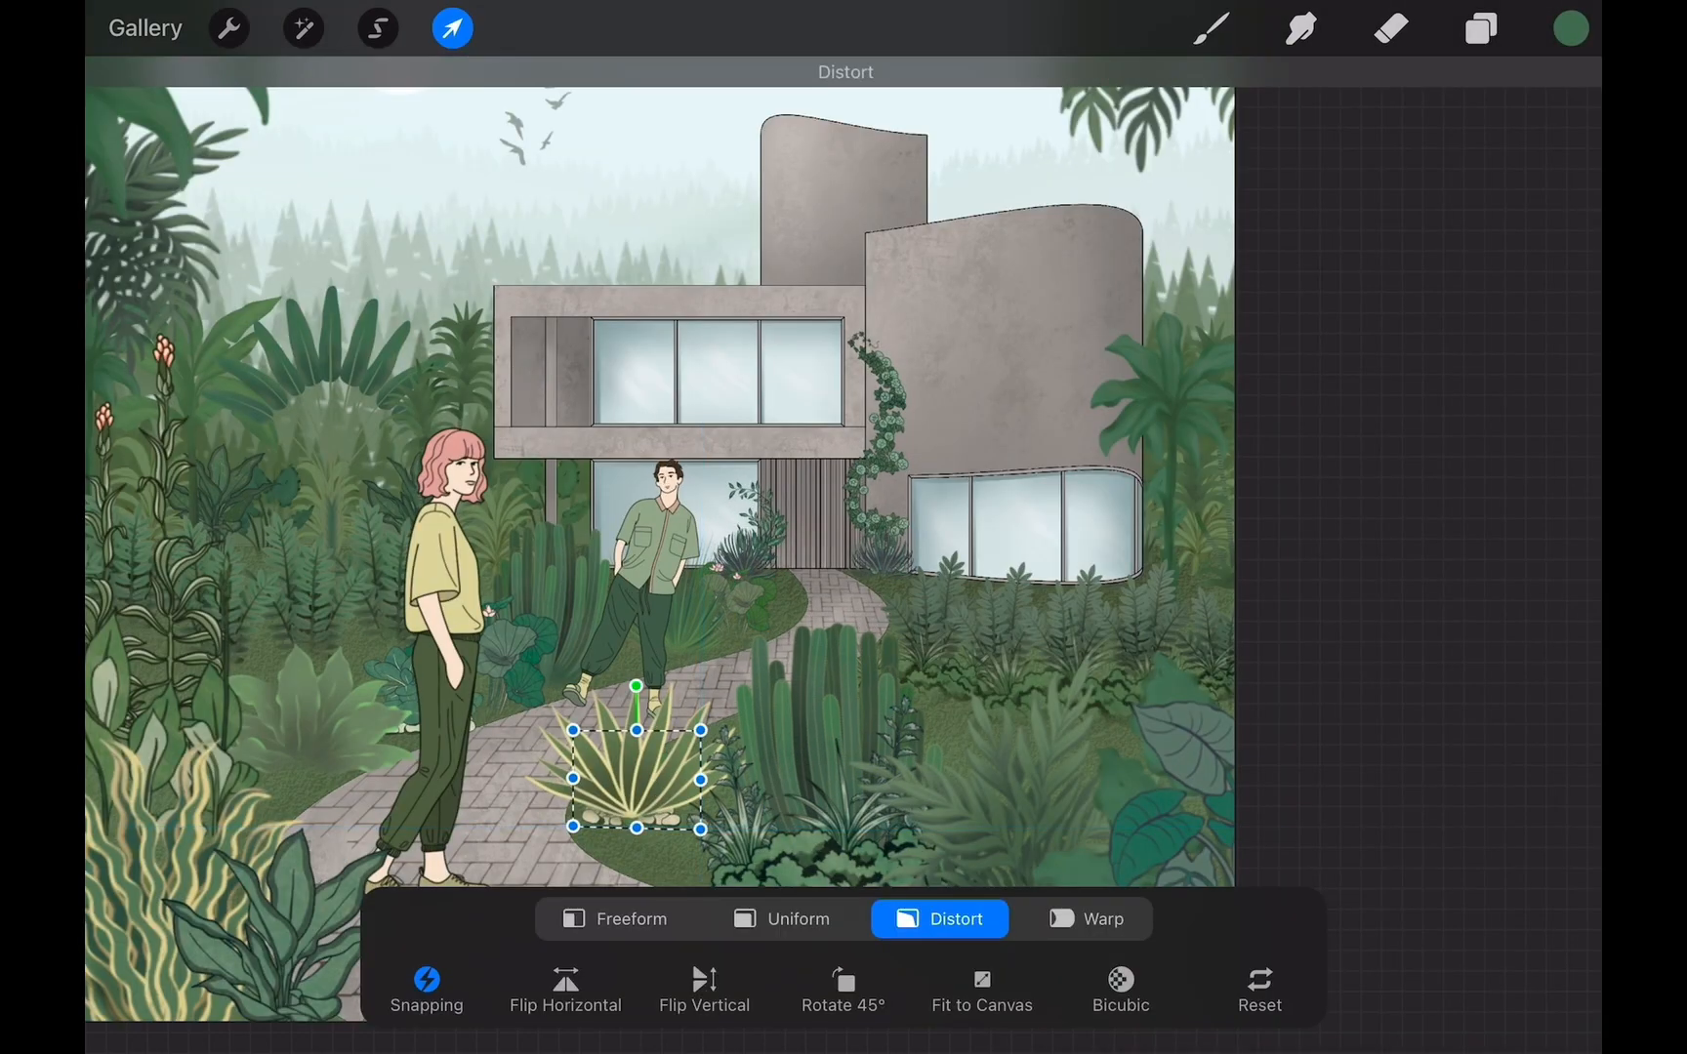
pyautogui.click(781, 920)
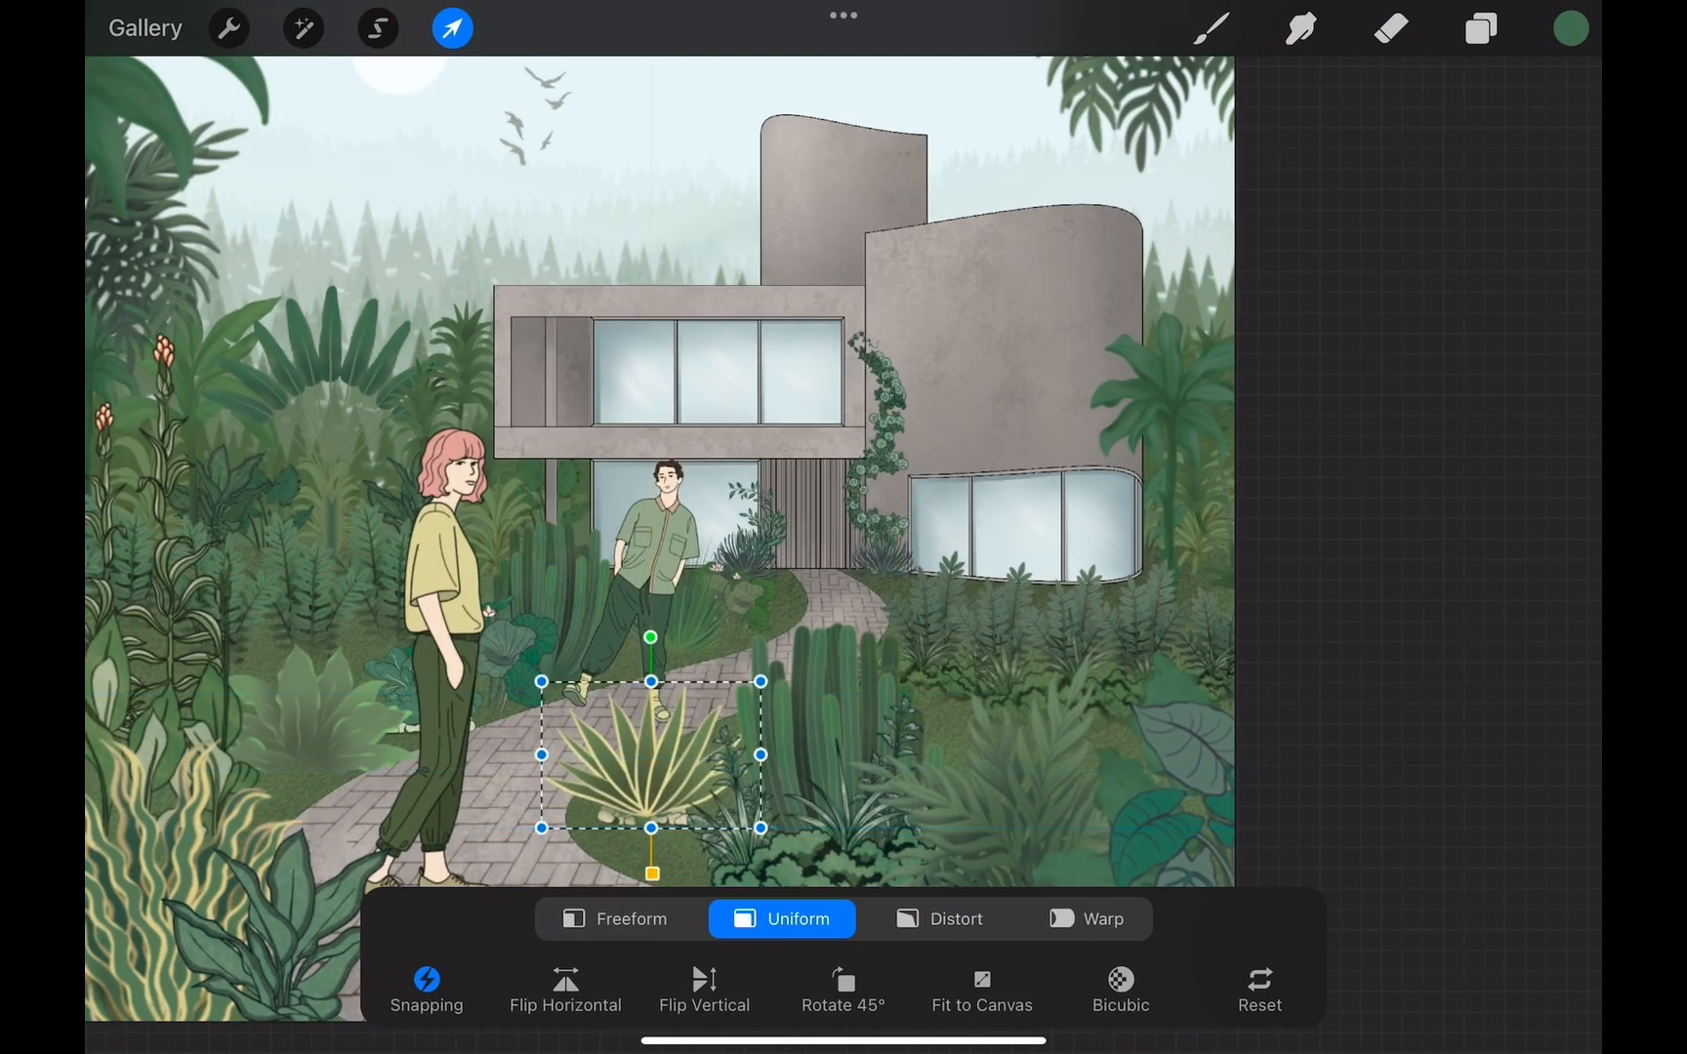
# Add Layer 75 filled with grain texture and blend it in Soft Light
pyautogui.click(1481, 28)
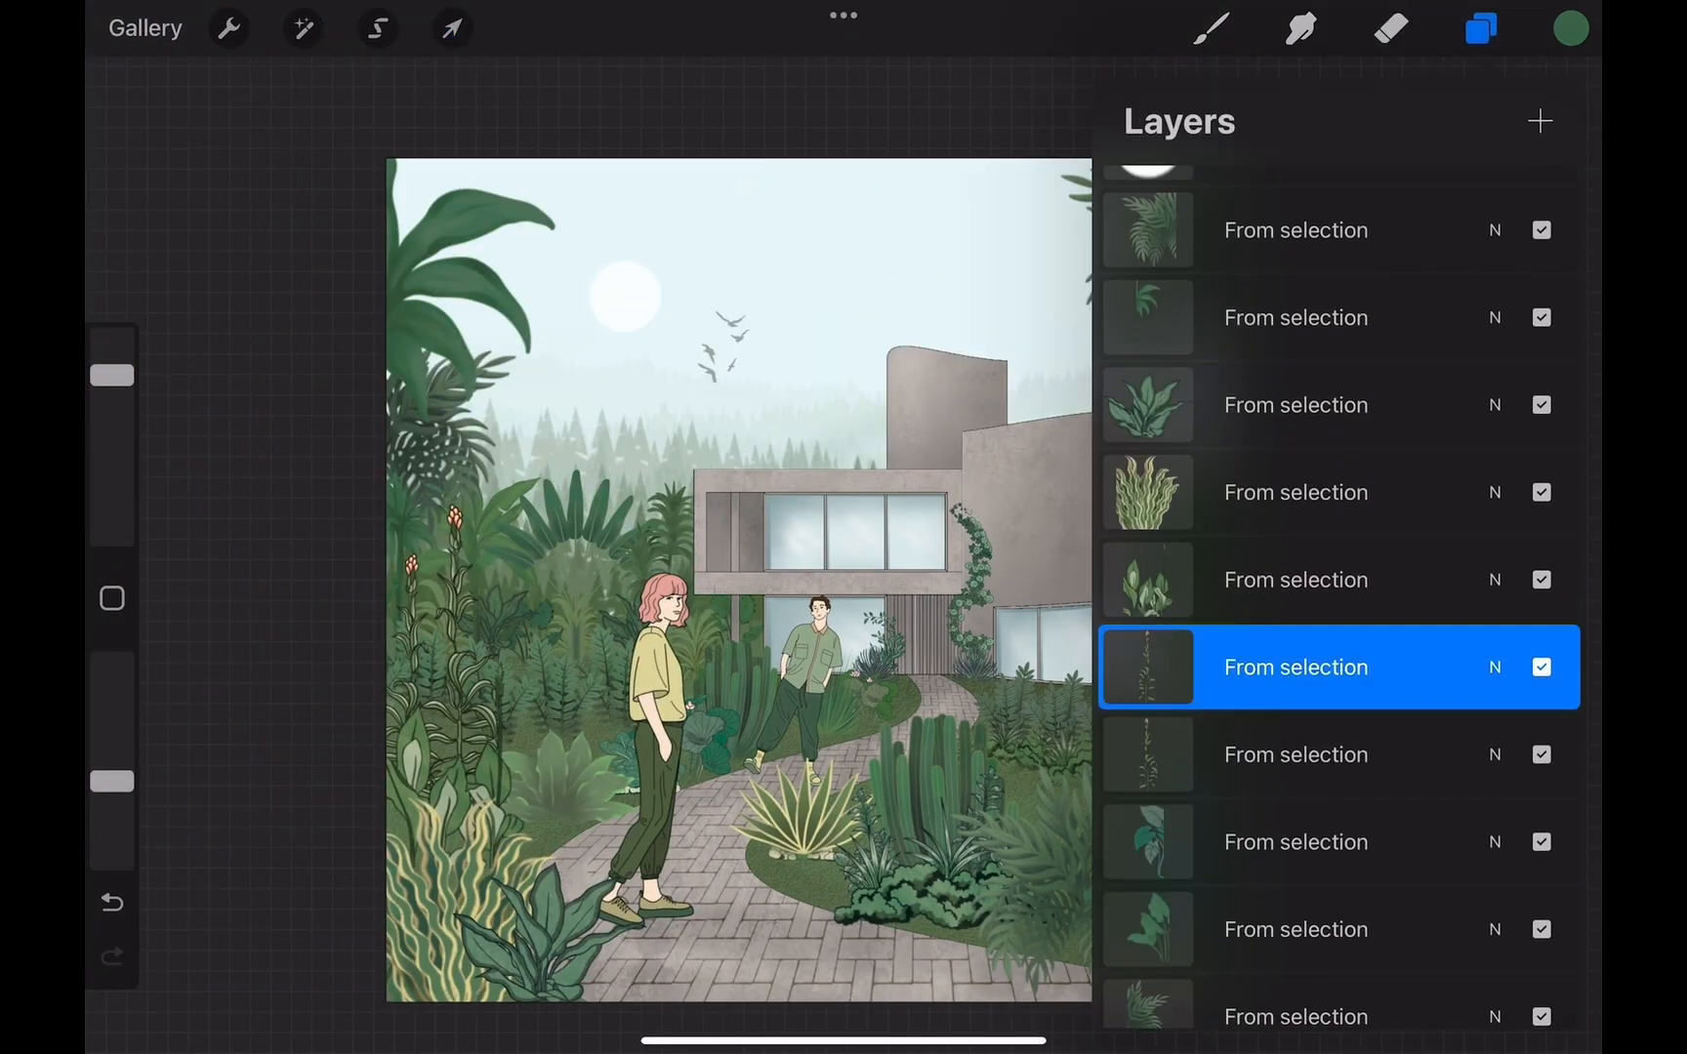
pyautogui.click(1480, 29)
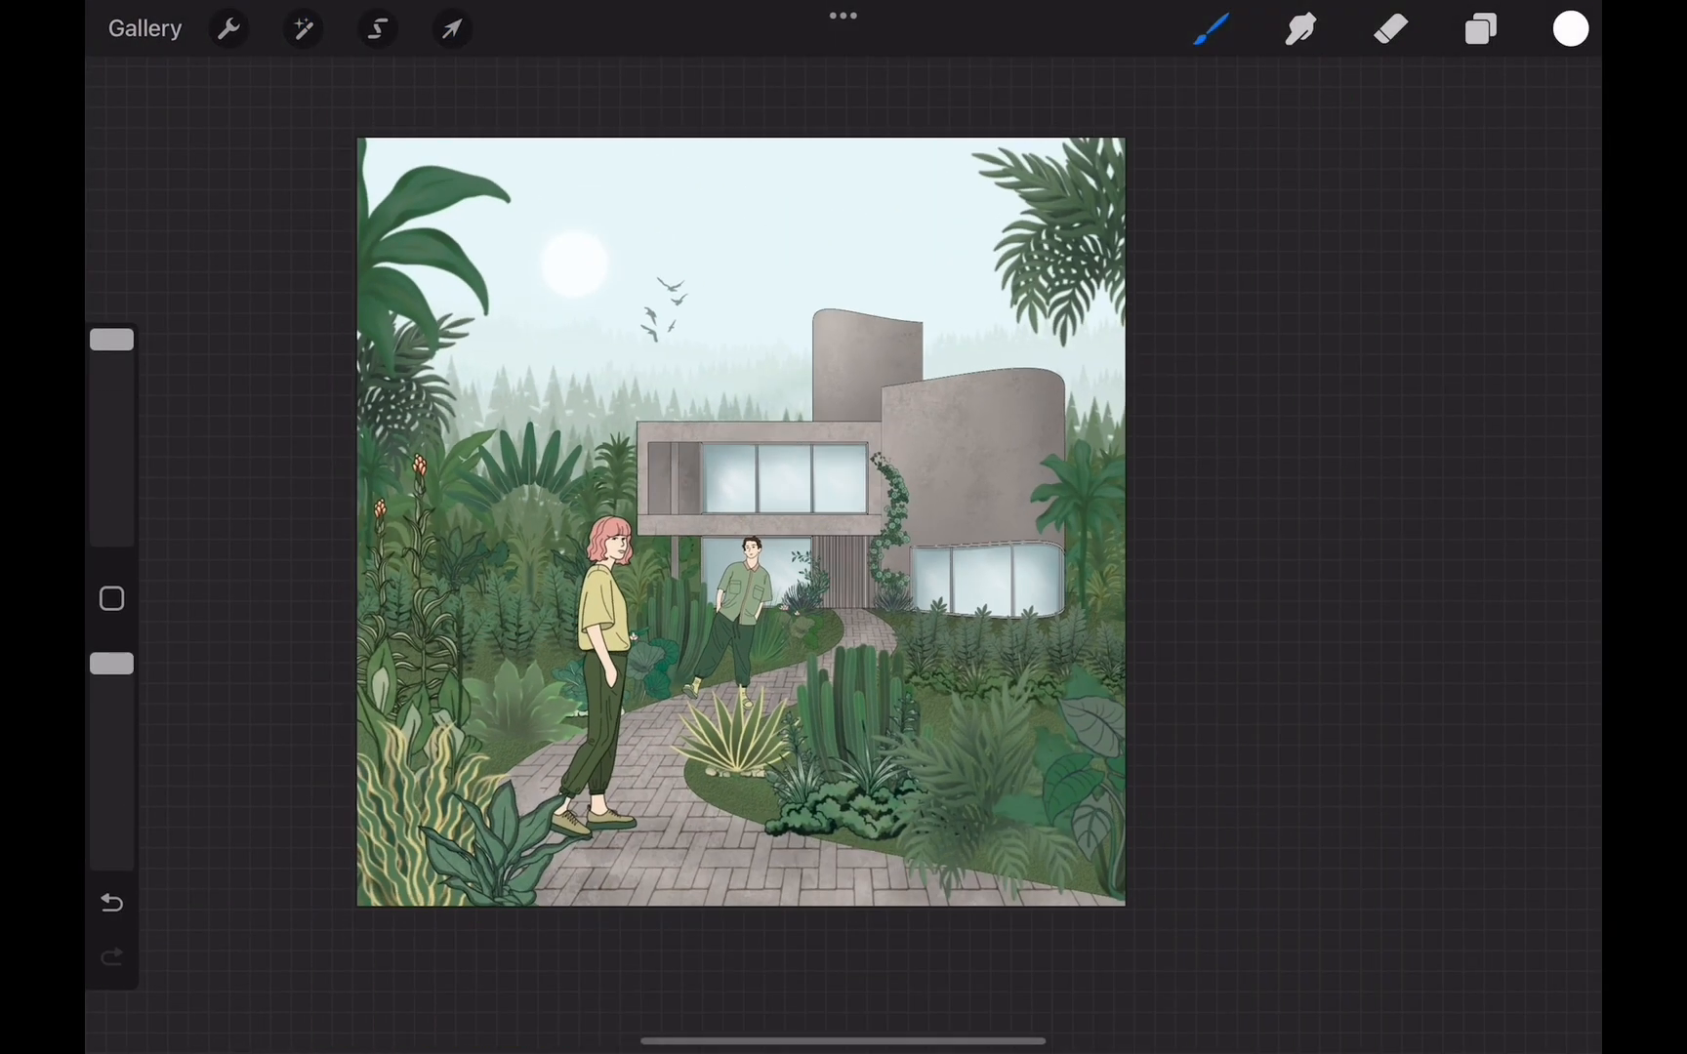
pyautogui.click(1480, 28)
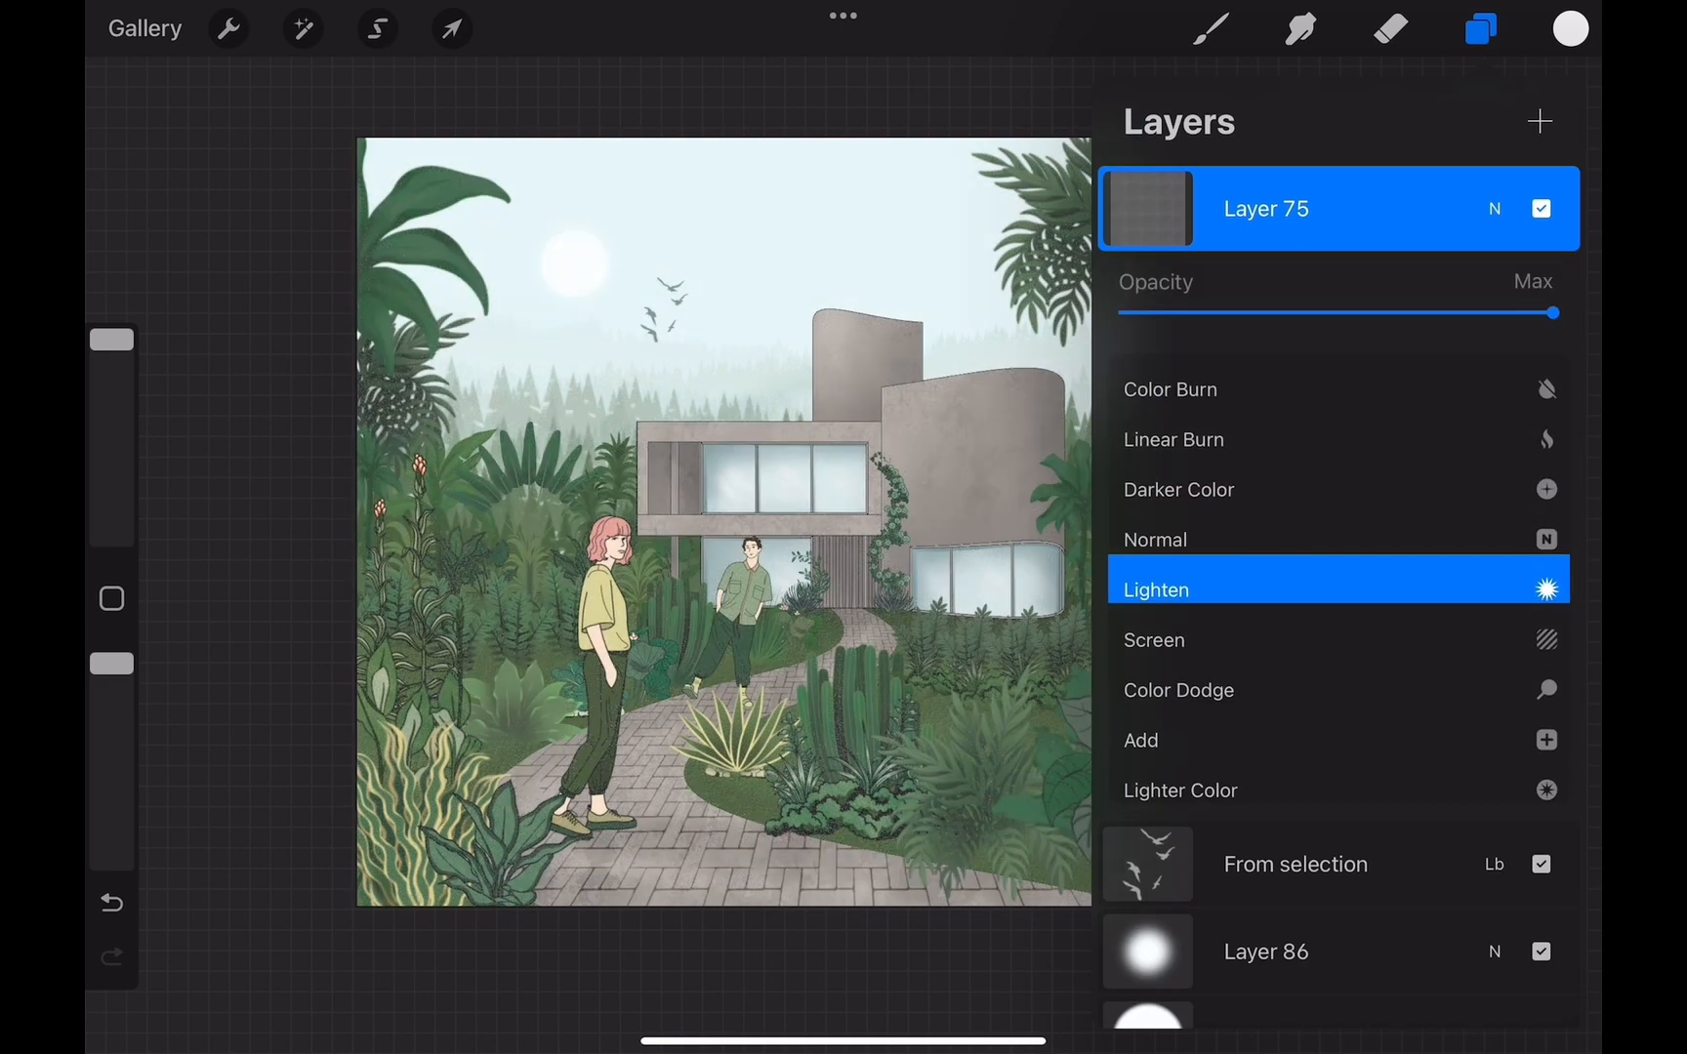
pyautogui.scroll(-3)
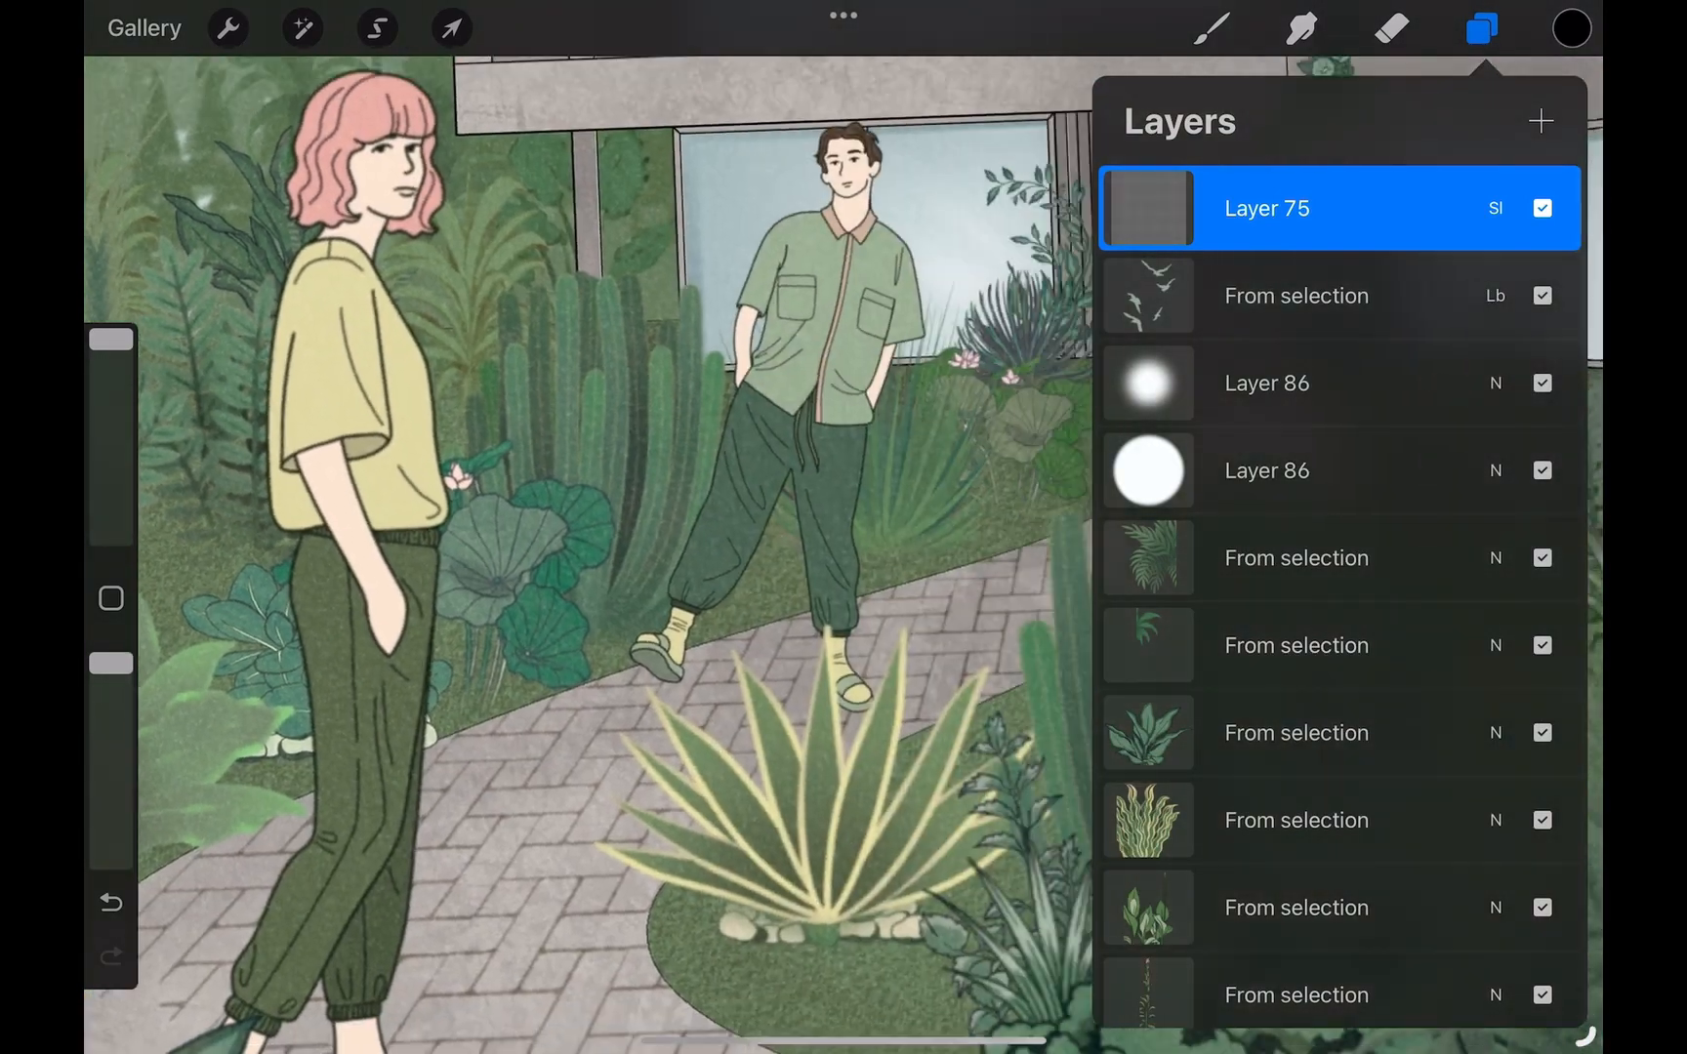
pyautogui.click(226, 28)
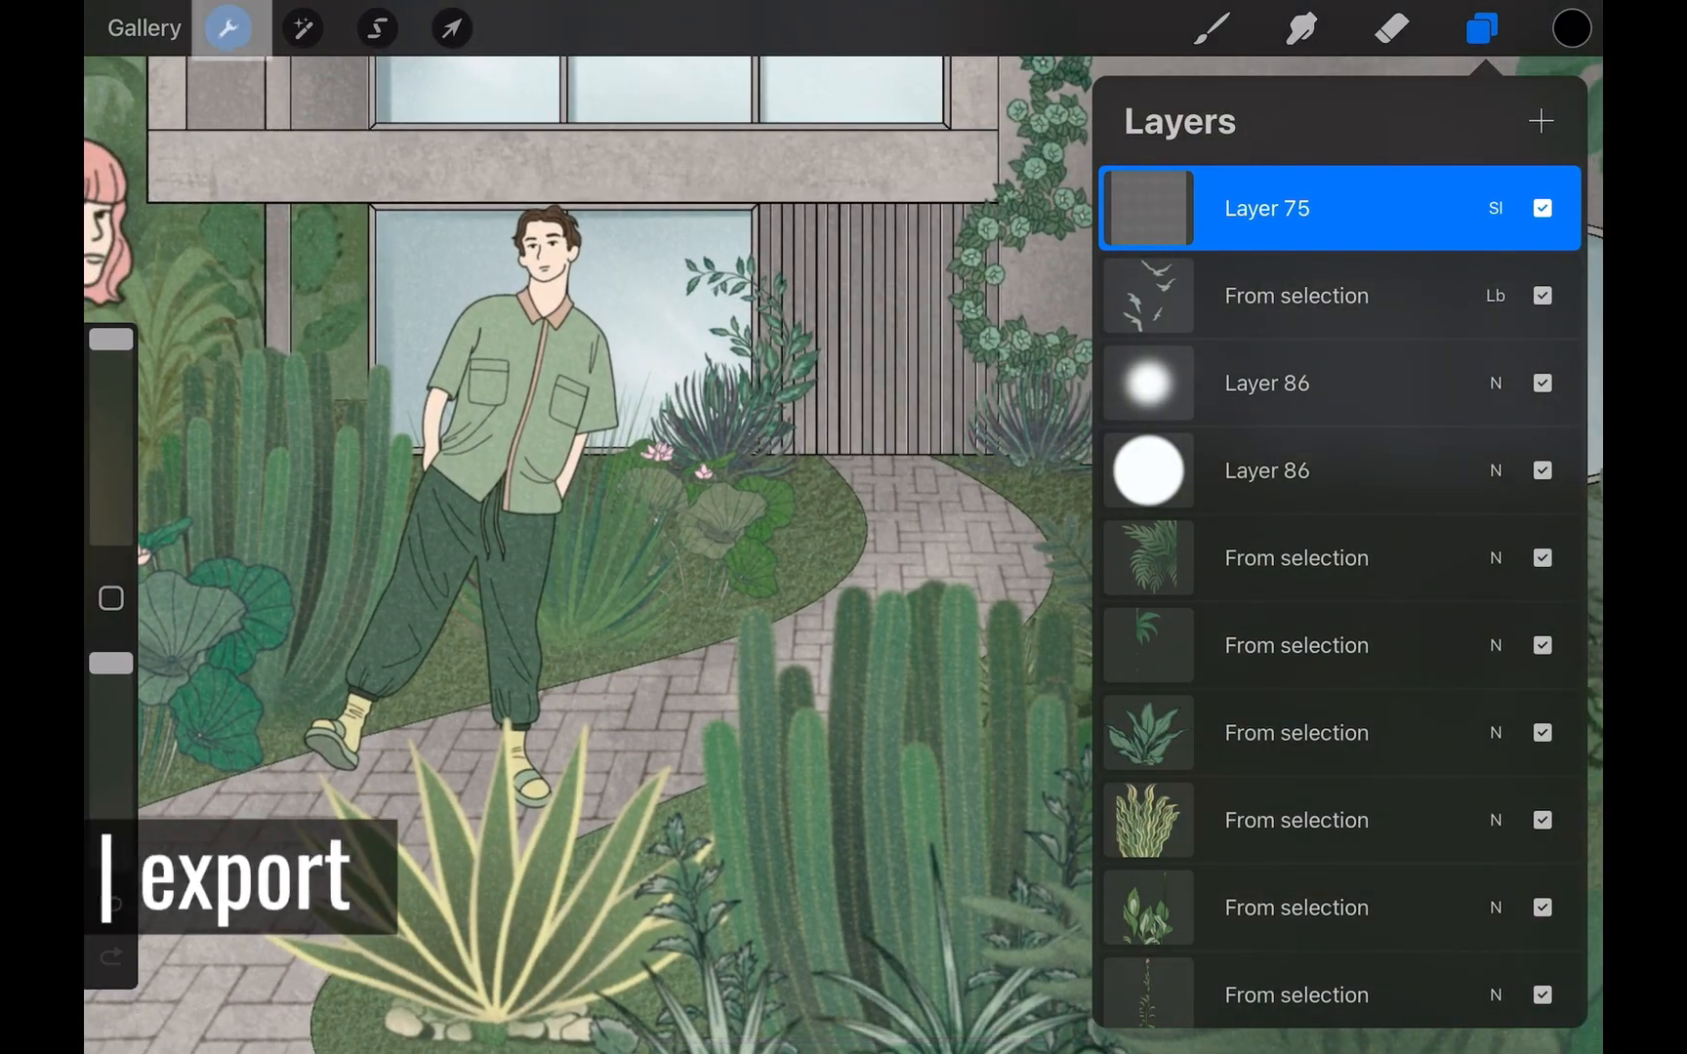
# Export the illustration as JPEG and re-insert it as two image layers on top
pyautogui.click(227, 27)
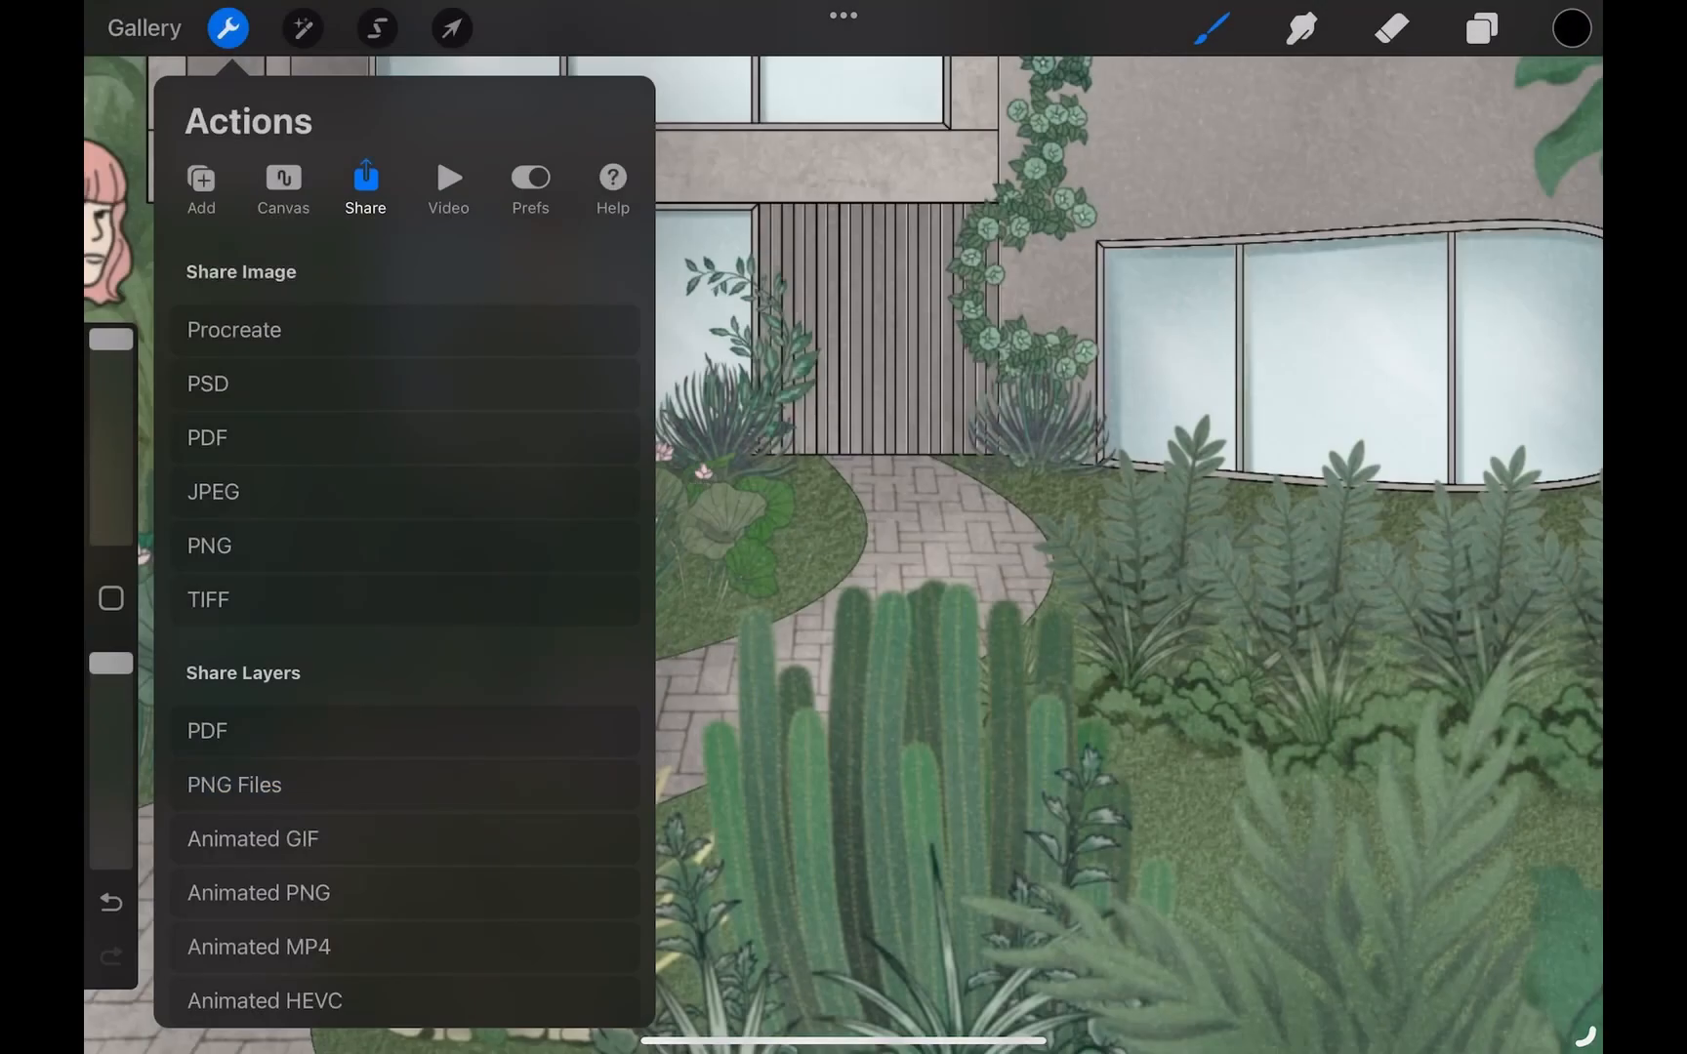
pyautogui.click(199, 183)
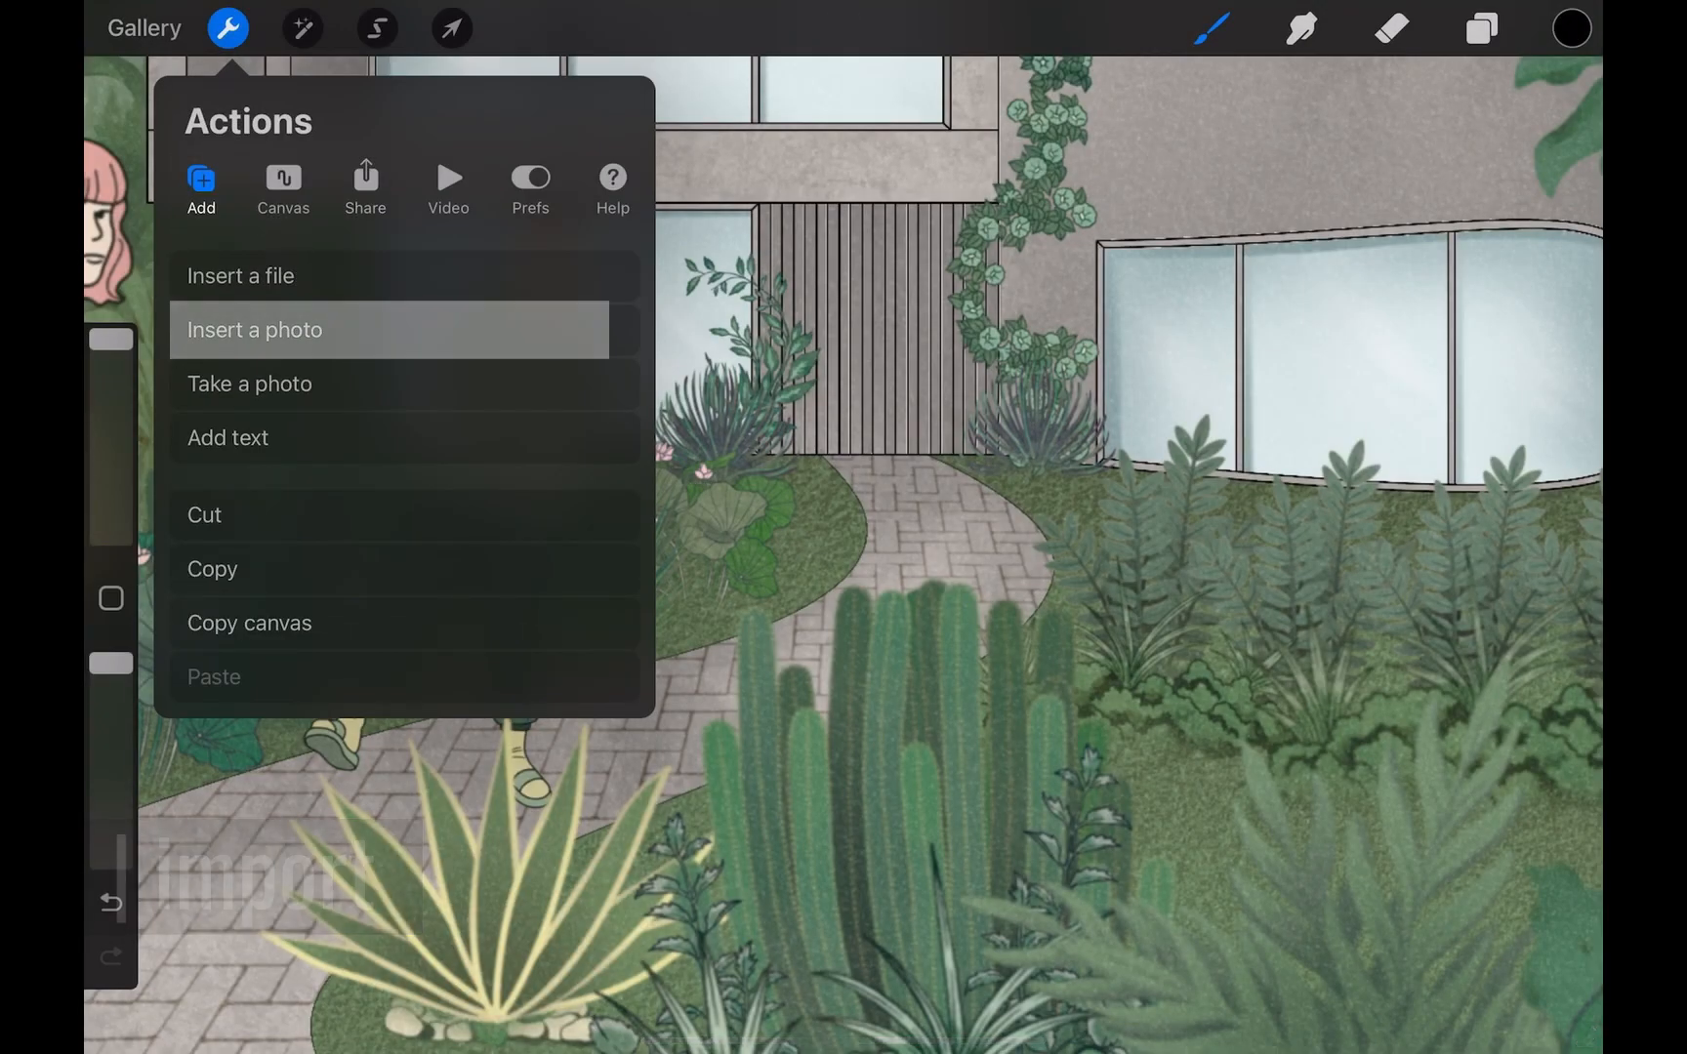
pyautogui.click(254, 330)
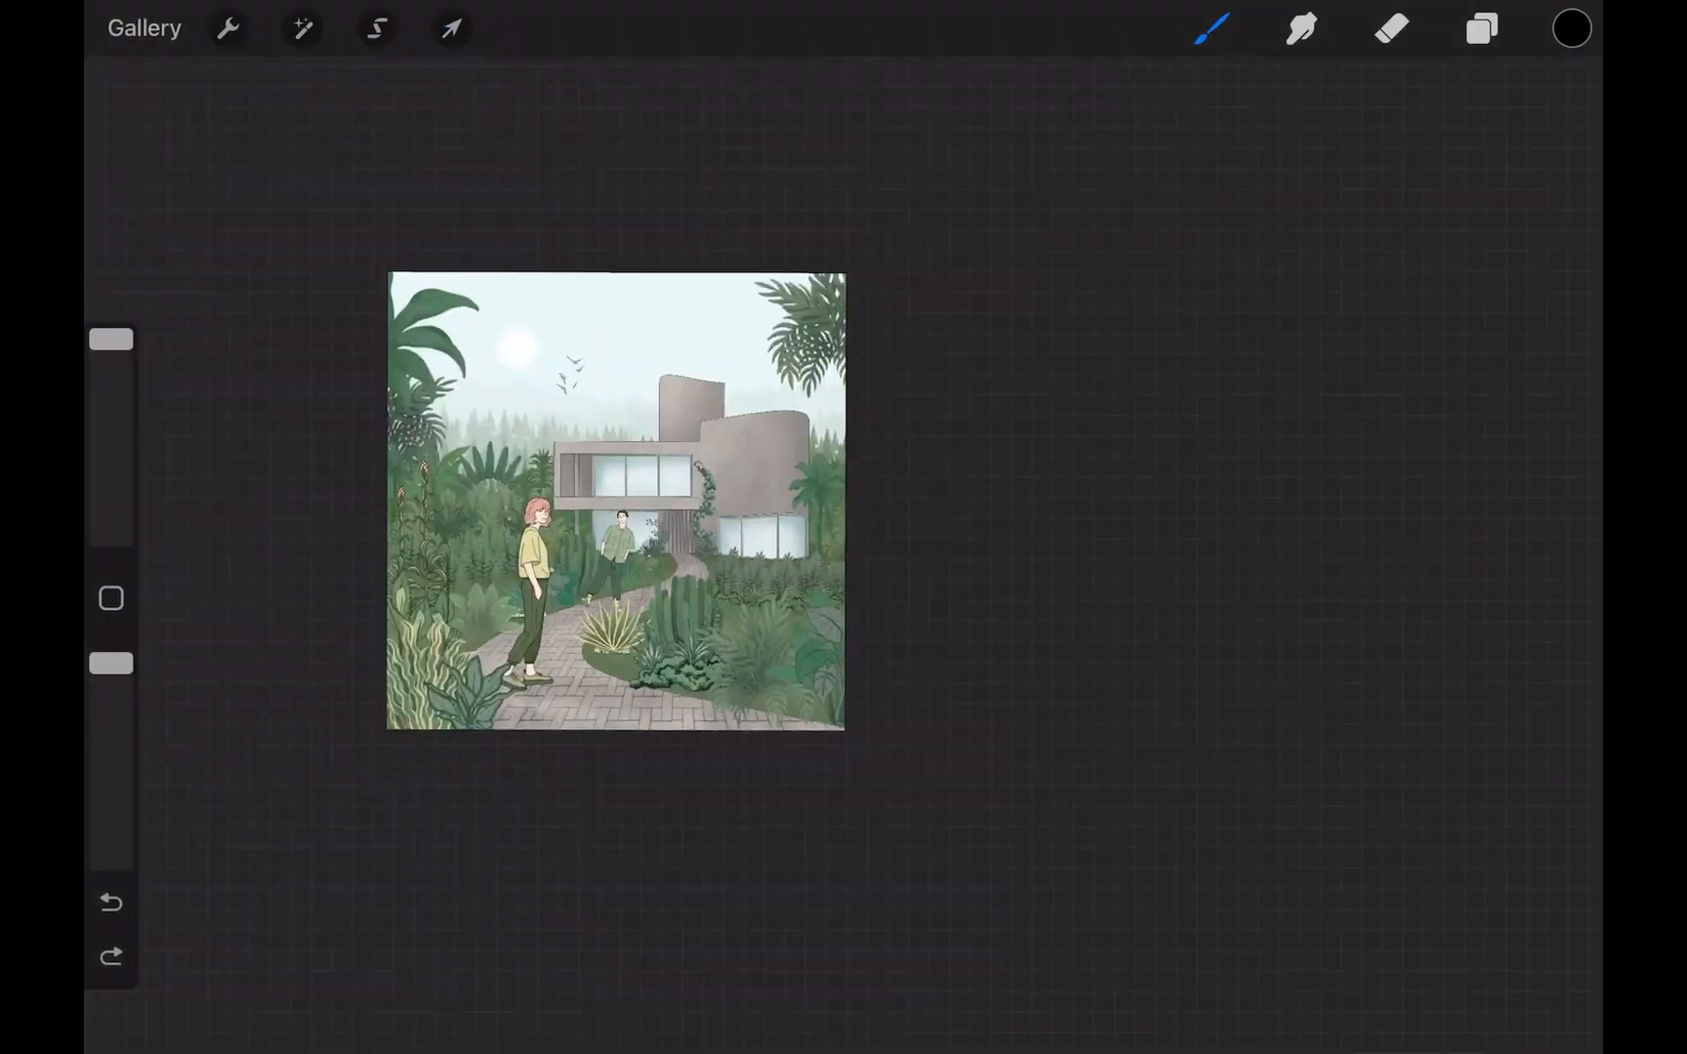
pyautogui.click(1480, 28)
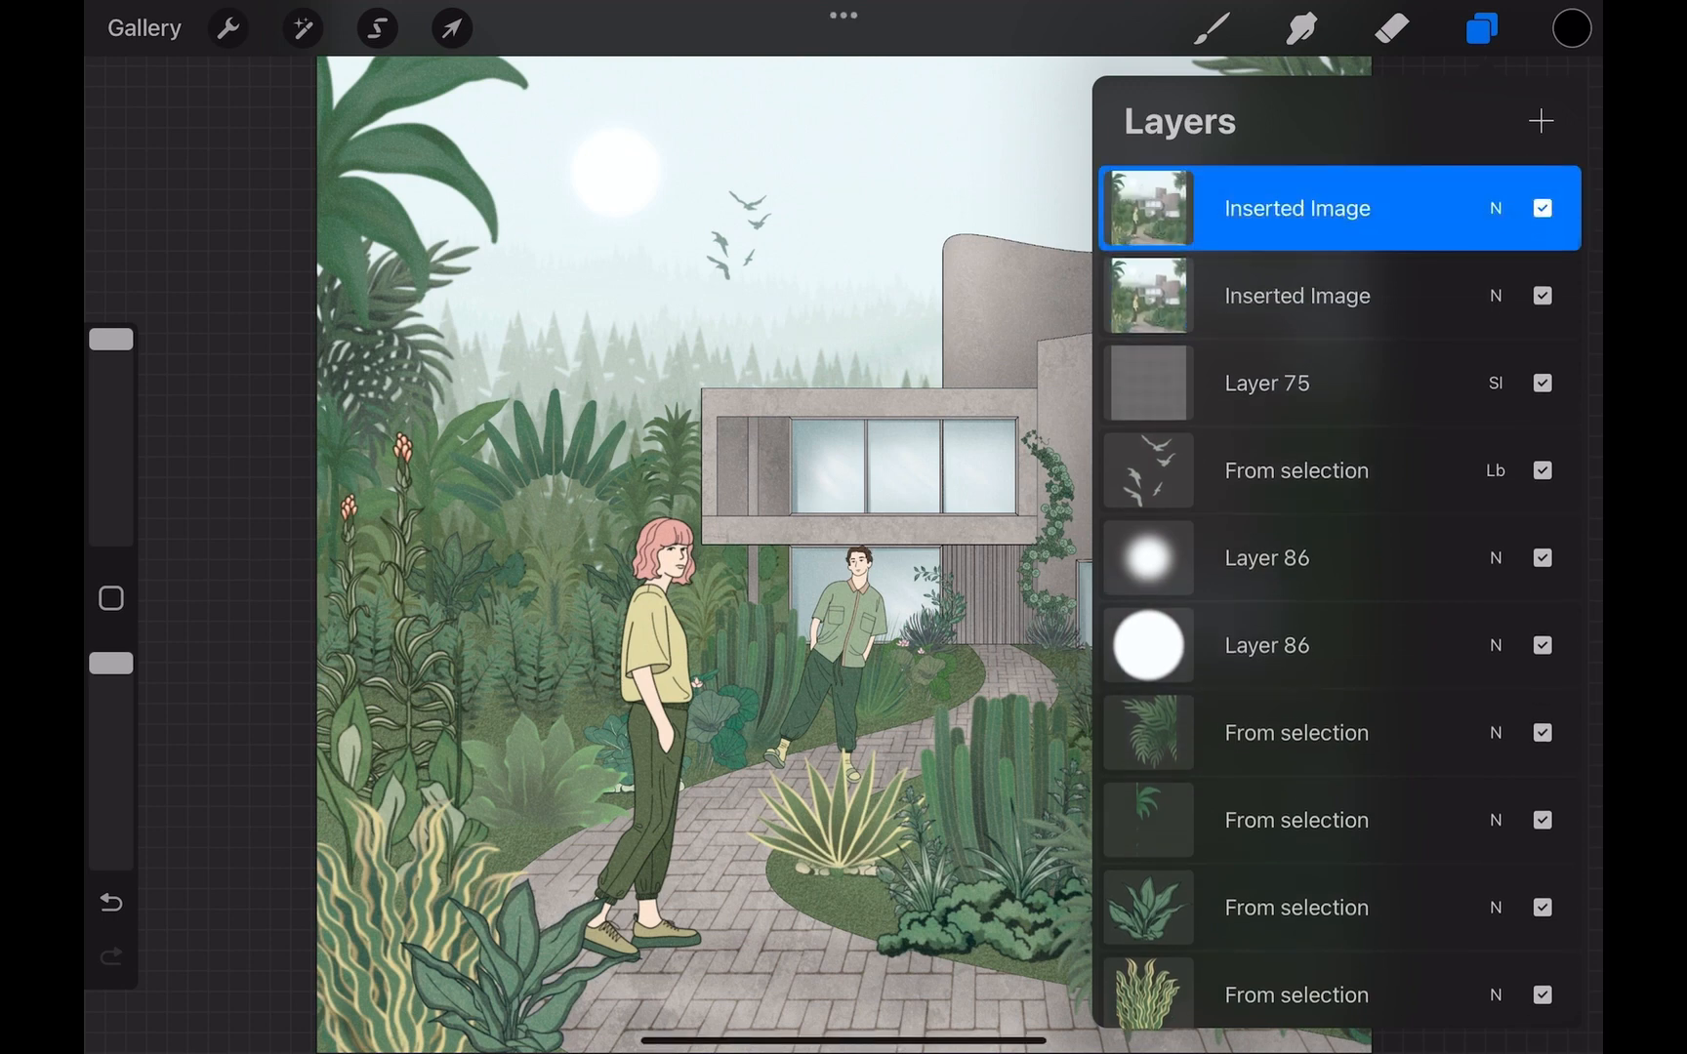
# Hide the top Inserted Image and apply a Screen Print halftone to the lower copy
pyautogui.click(1541, 207)
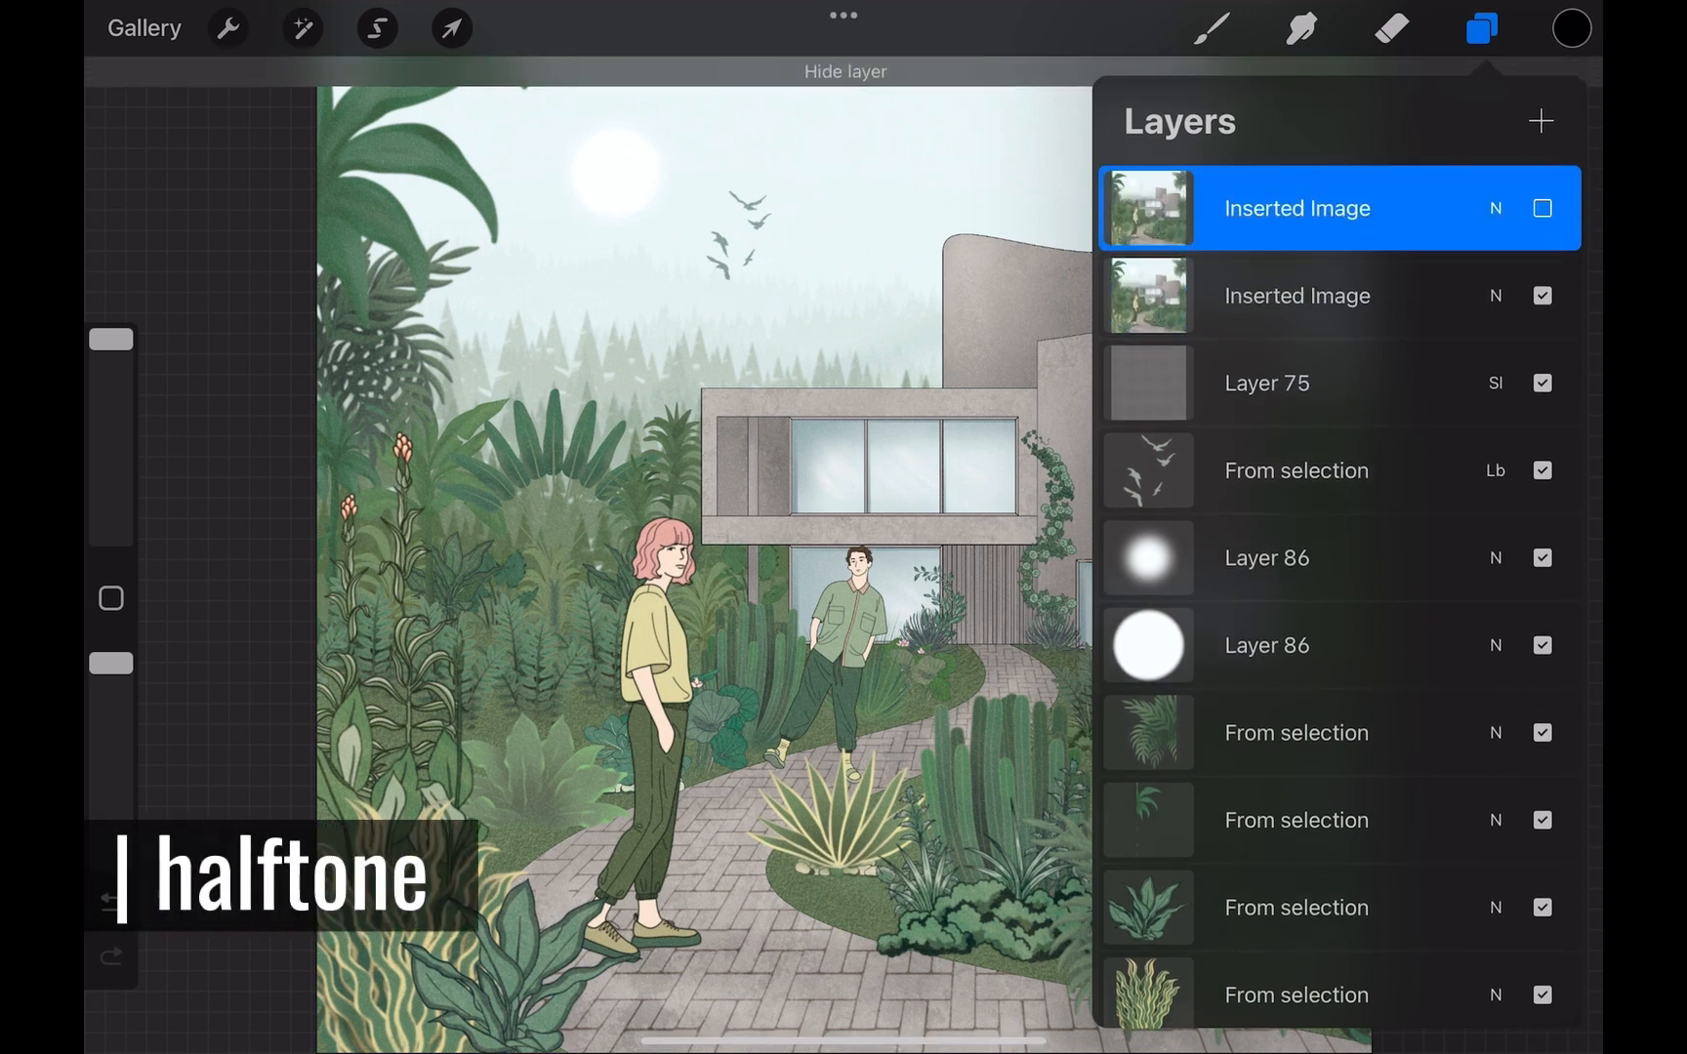
pyautogui.click(1297, 295)
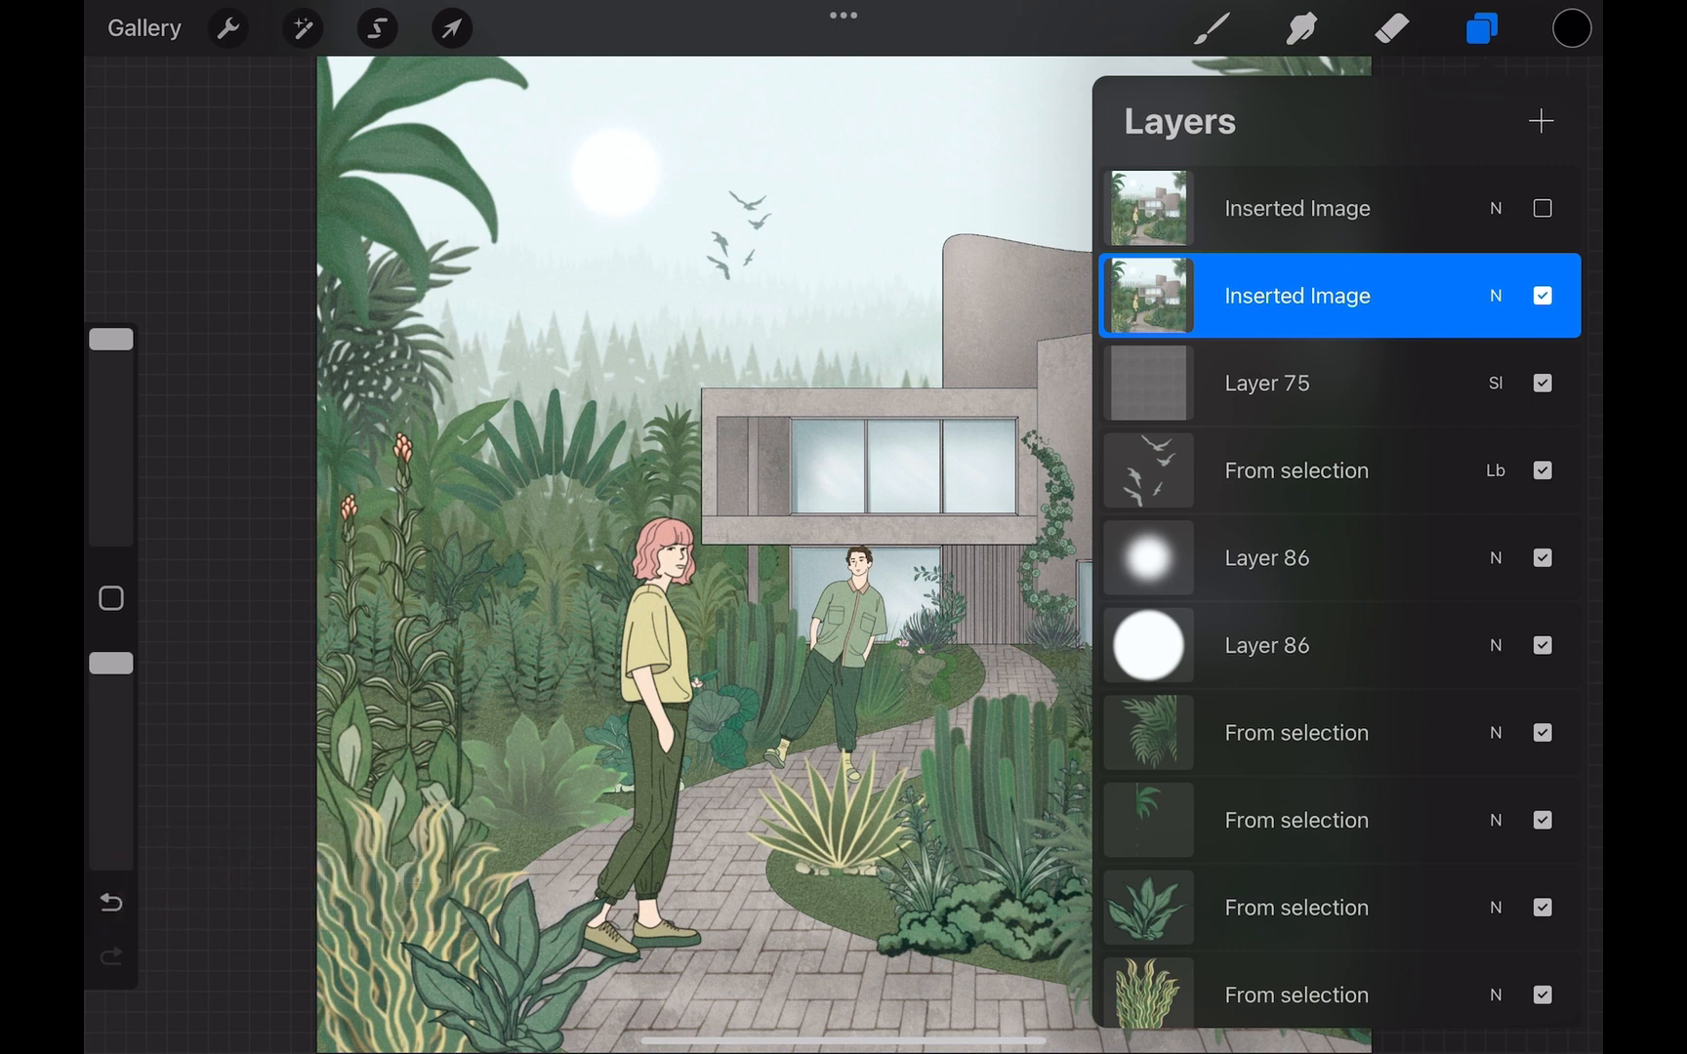
pyautogui.click(303, 27)
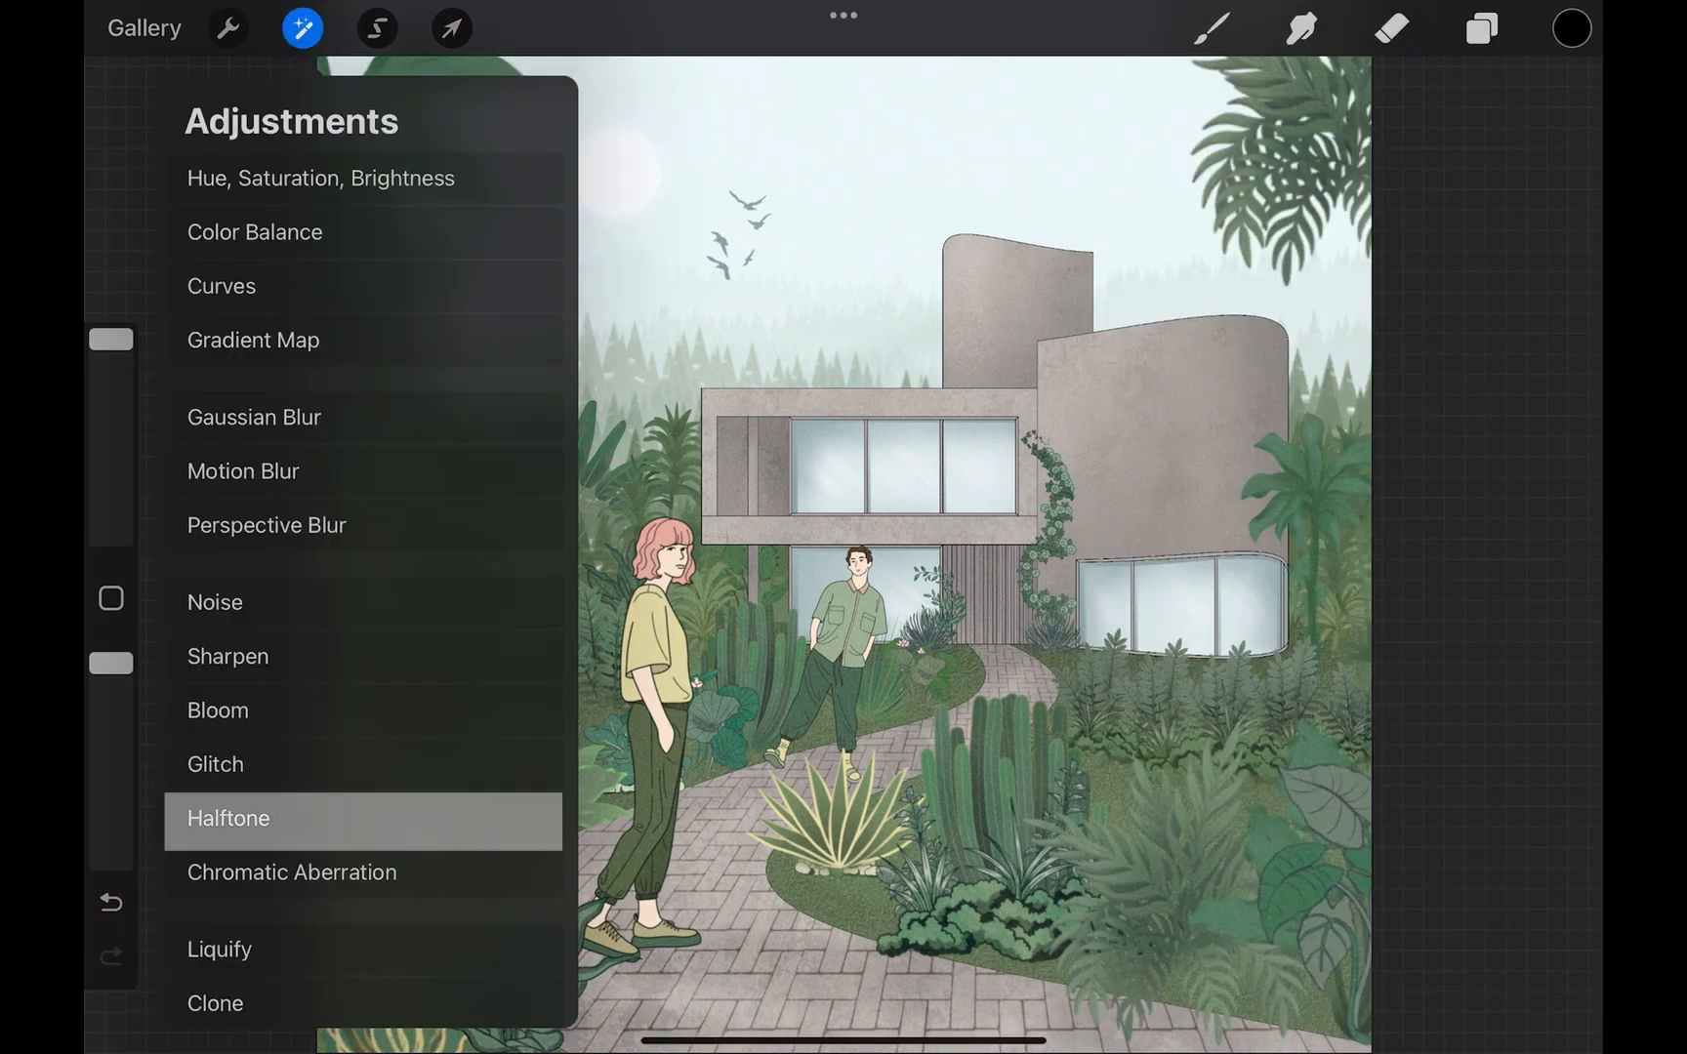
pyautogui.click(227, 819)
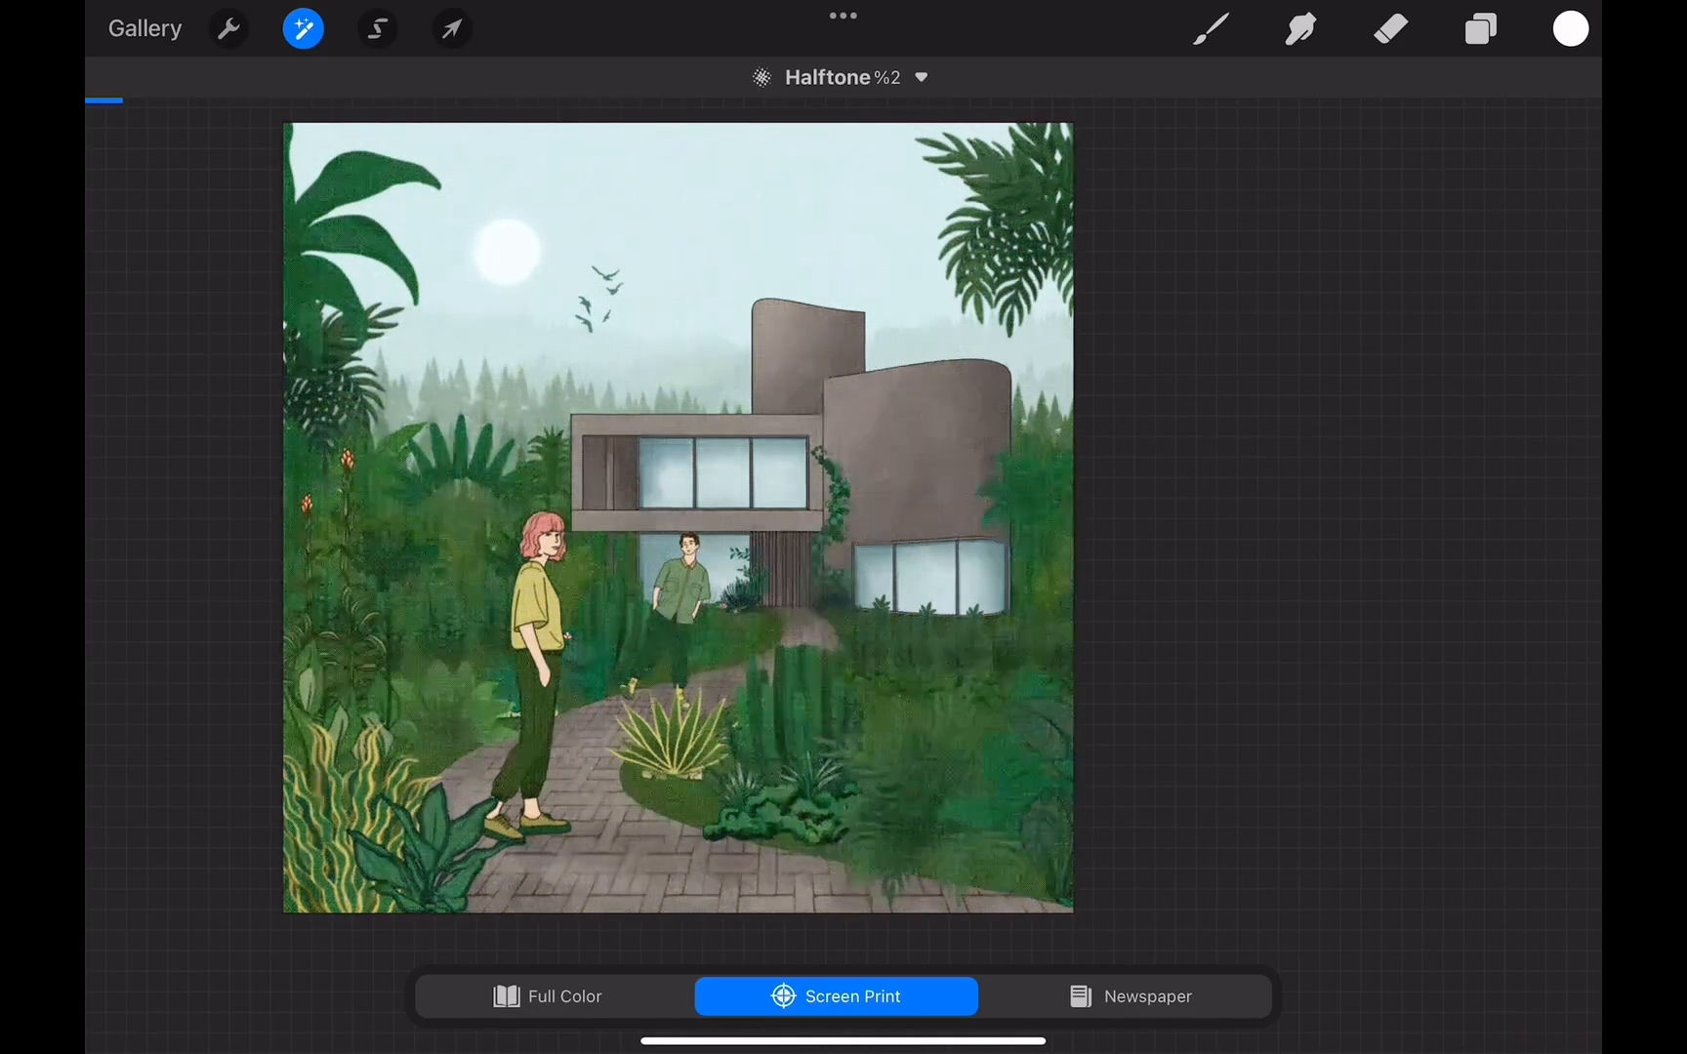
pyautogui.click(1478, 30)
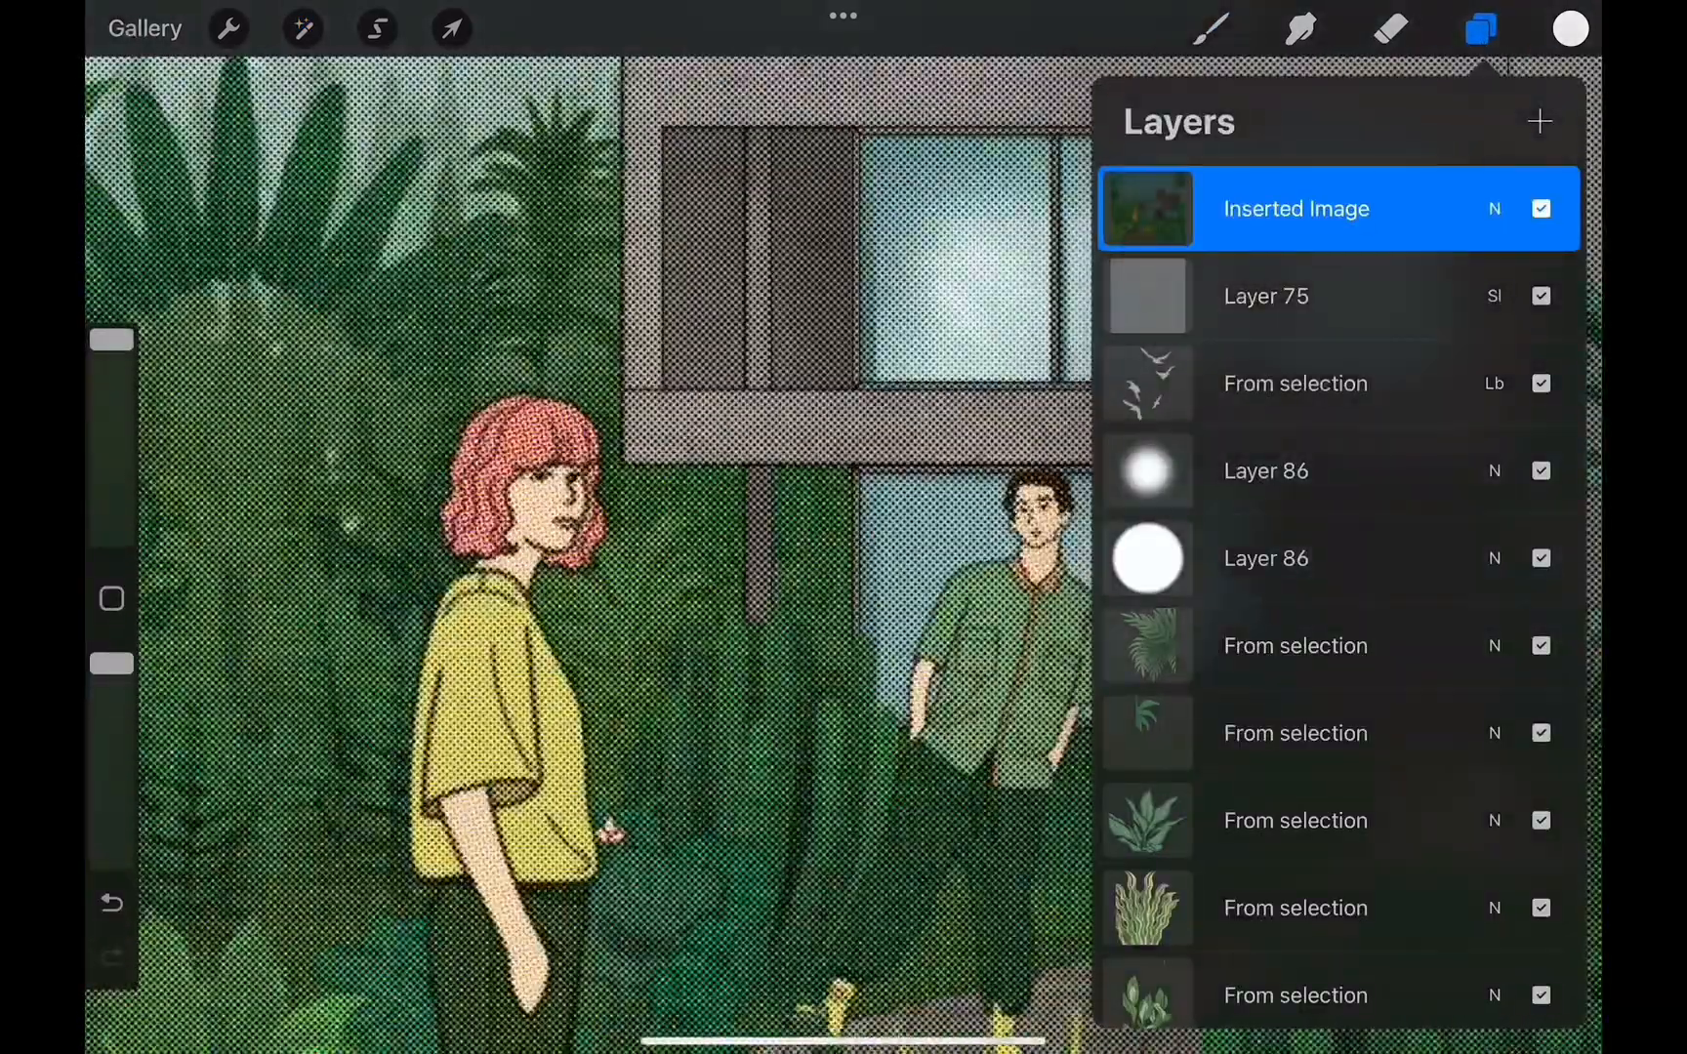
pyautogui.click(1481, 27)
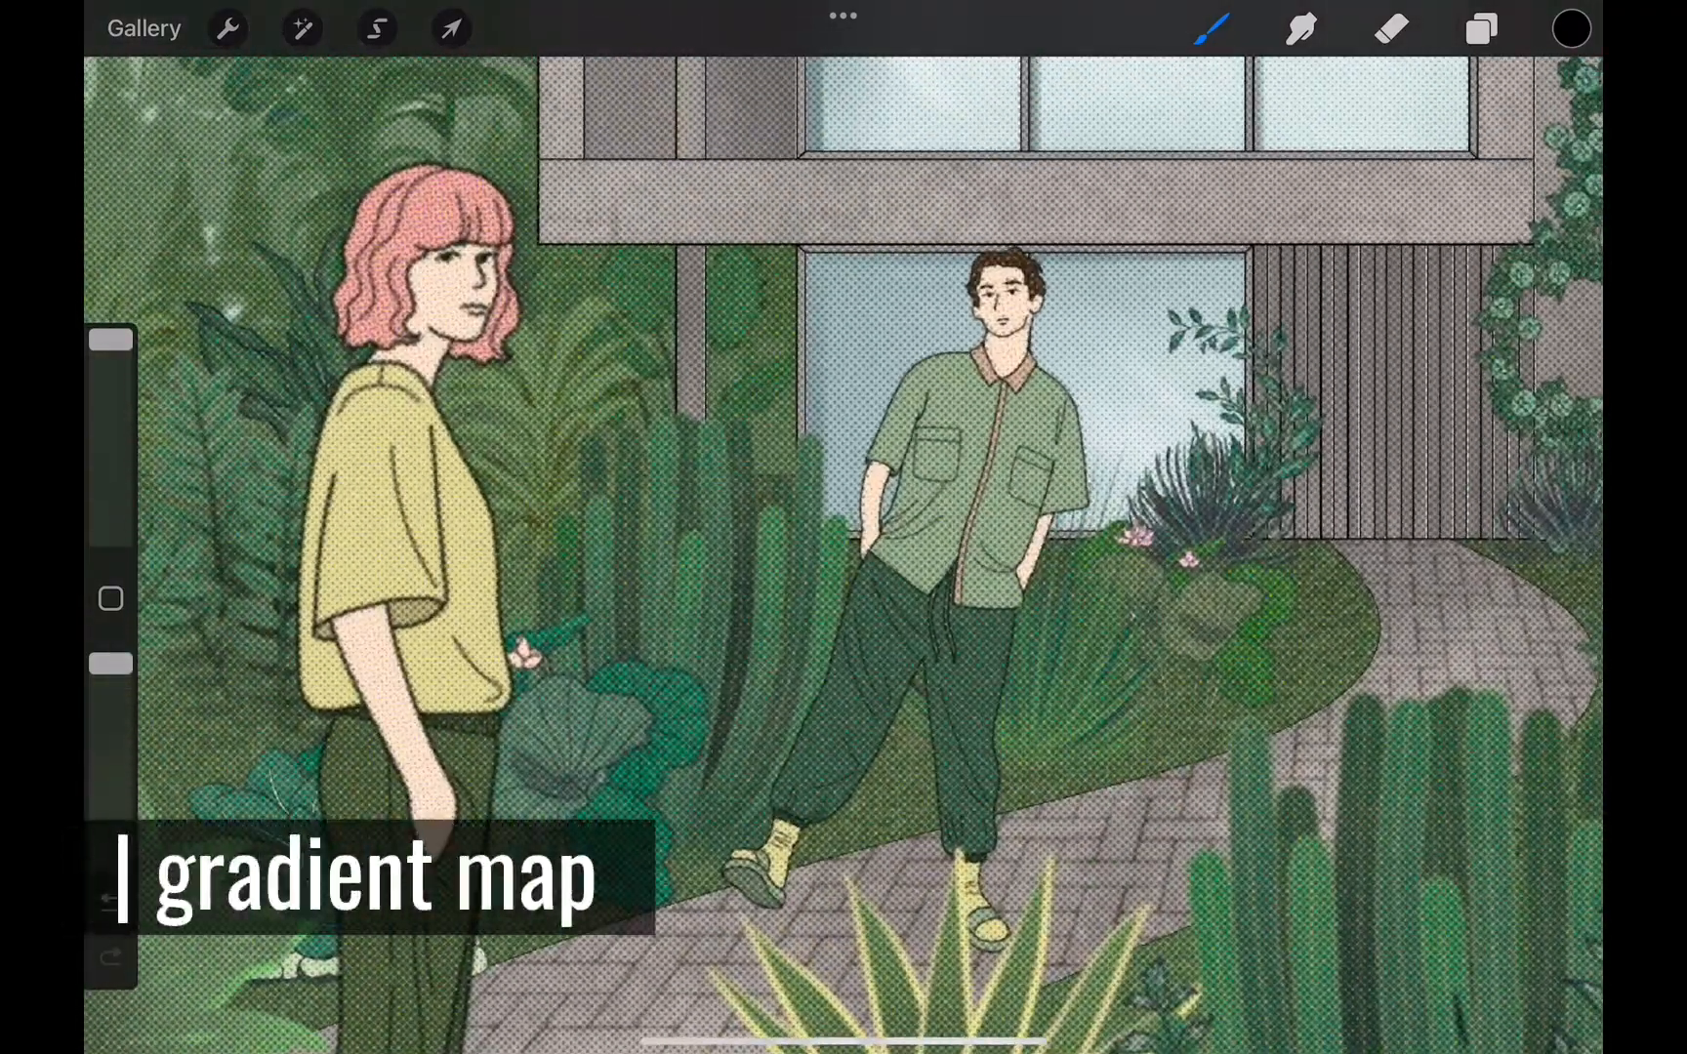
# Apply a Neon gradient map to the top Inserted Image copy
pyautogui.click(1480, 28)
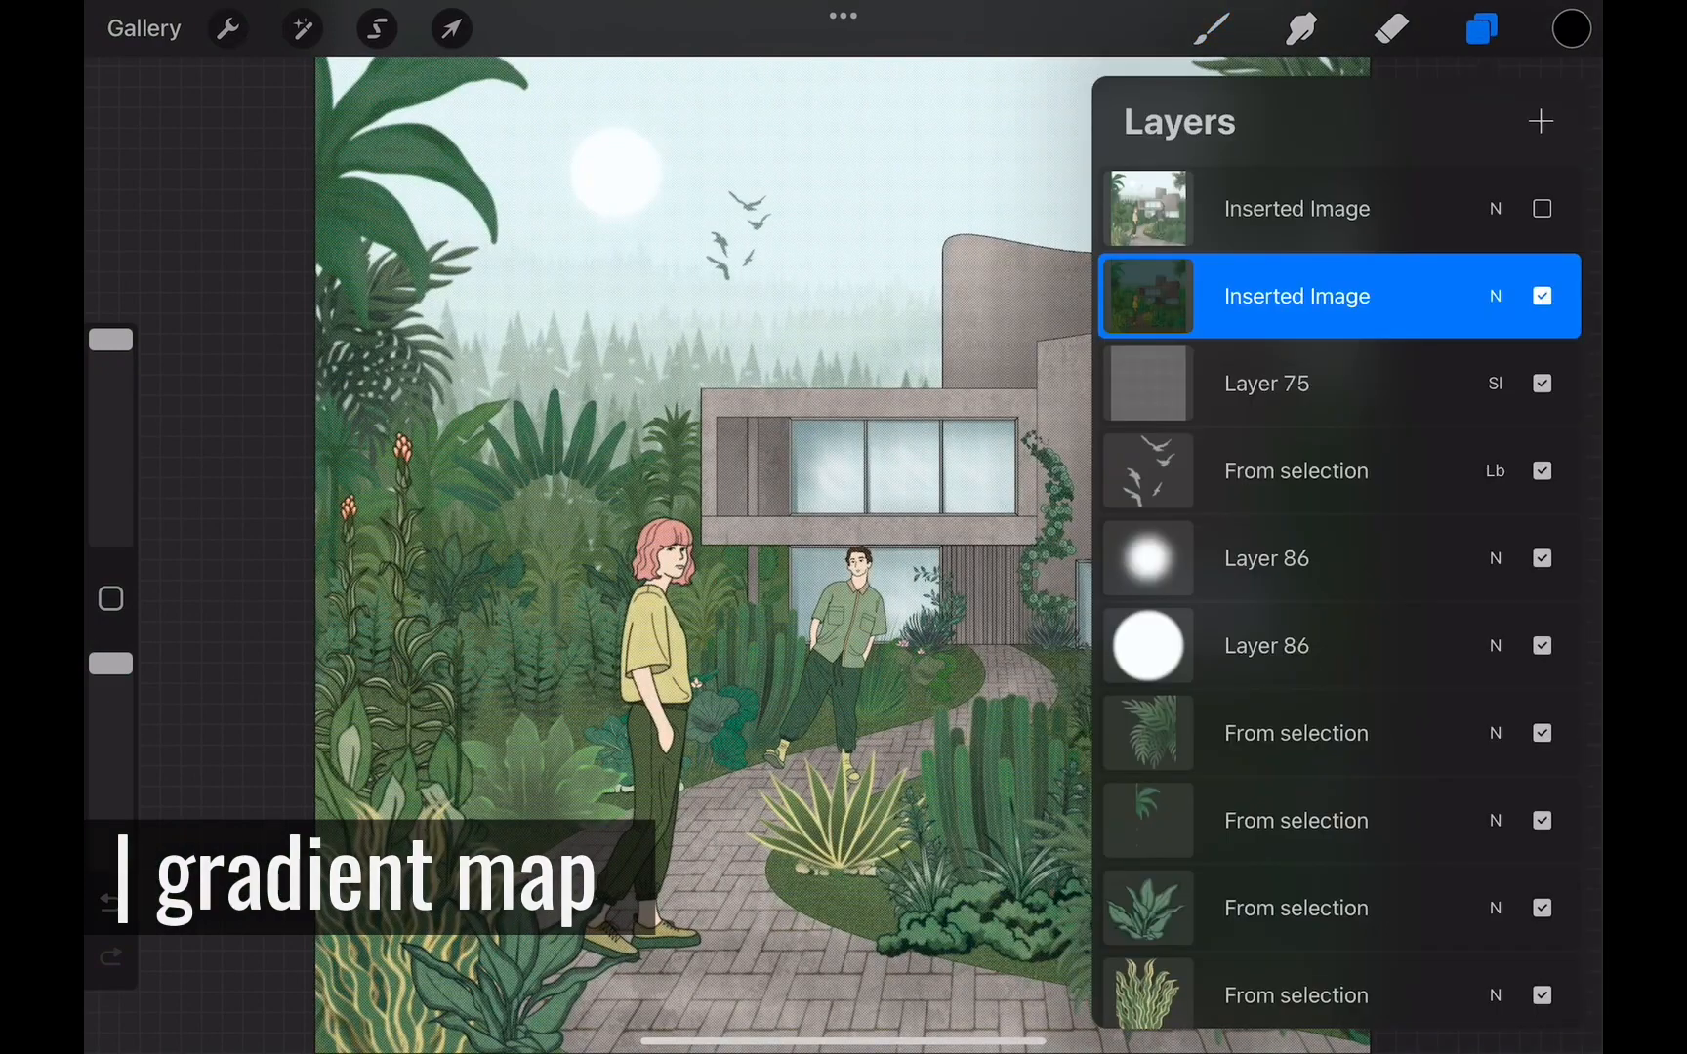
pyautogui.click(303, 27)
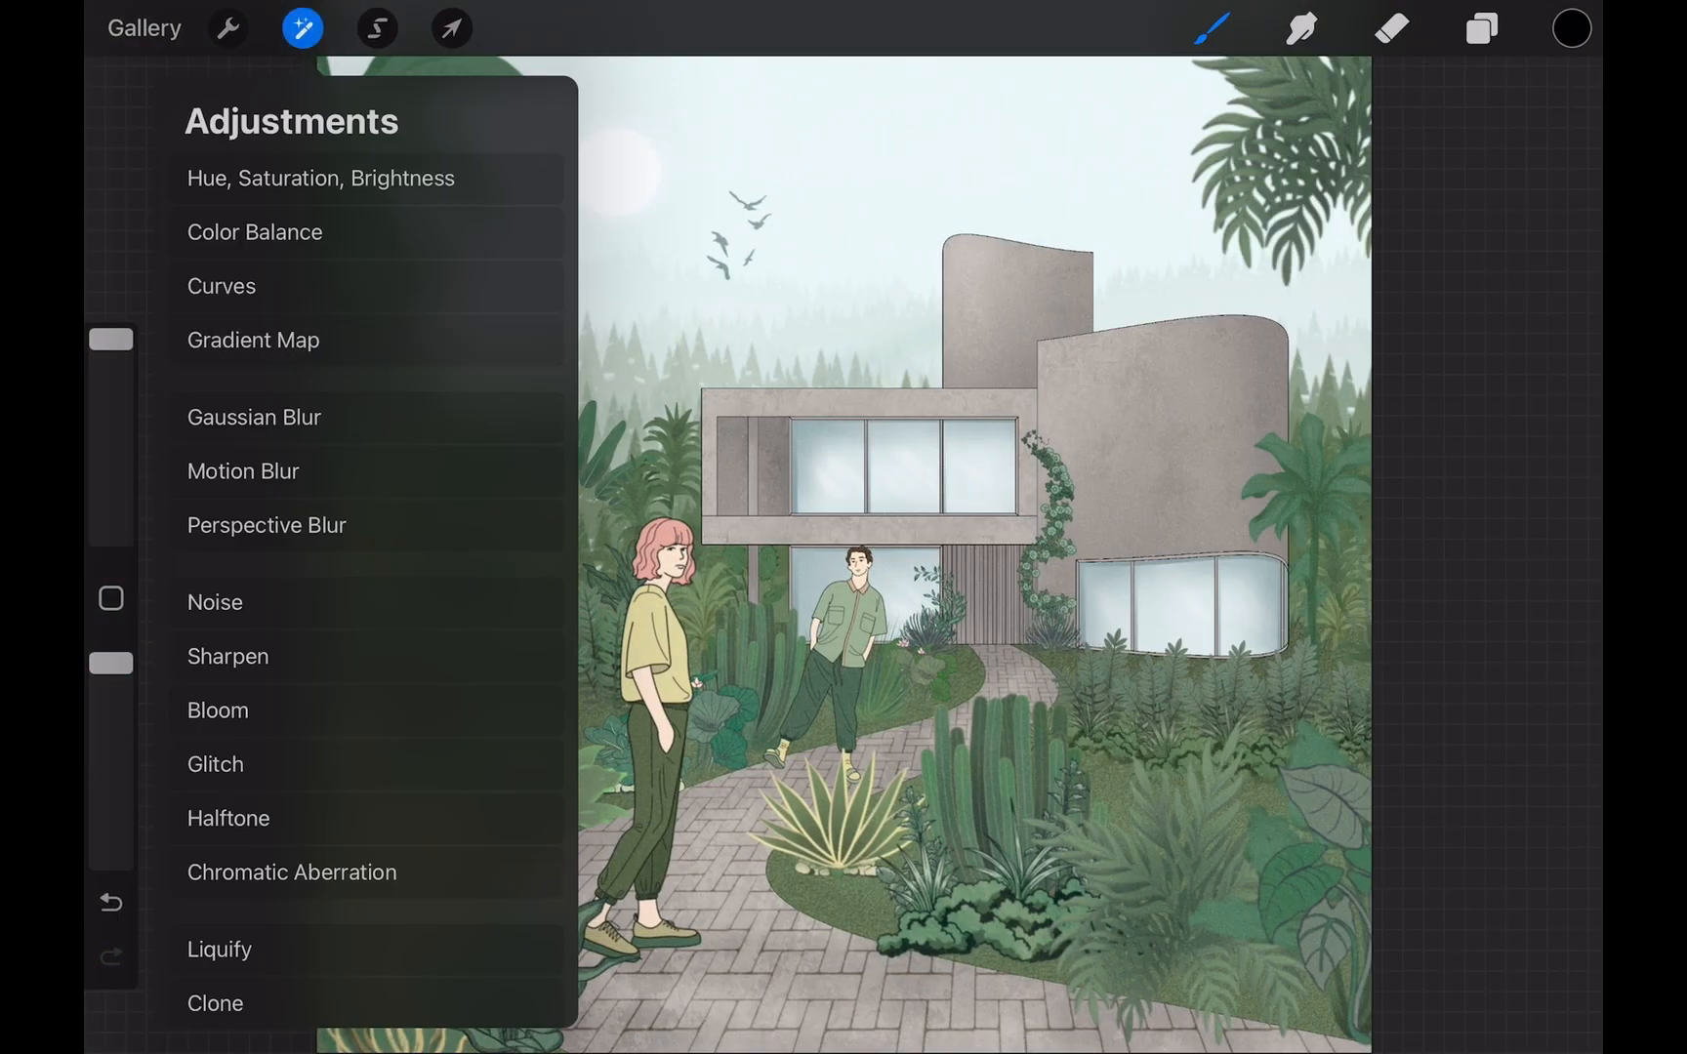
pyautogui.click(252, 340)
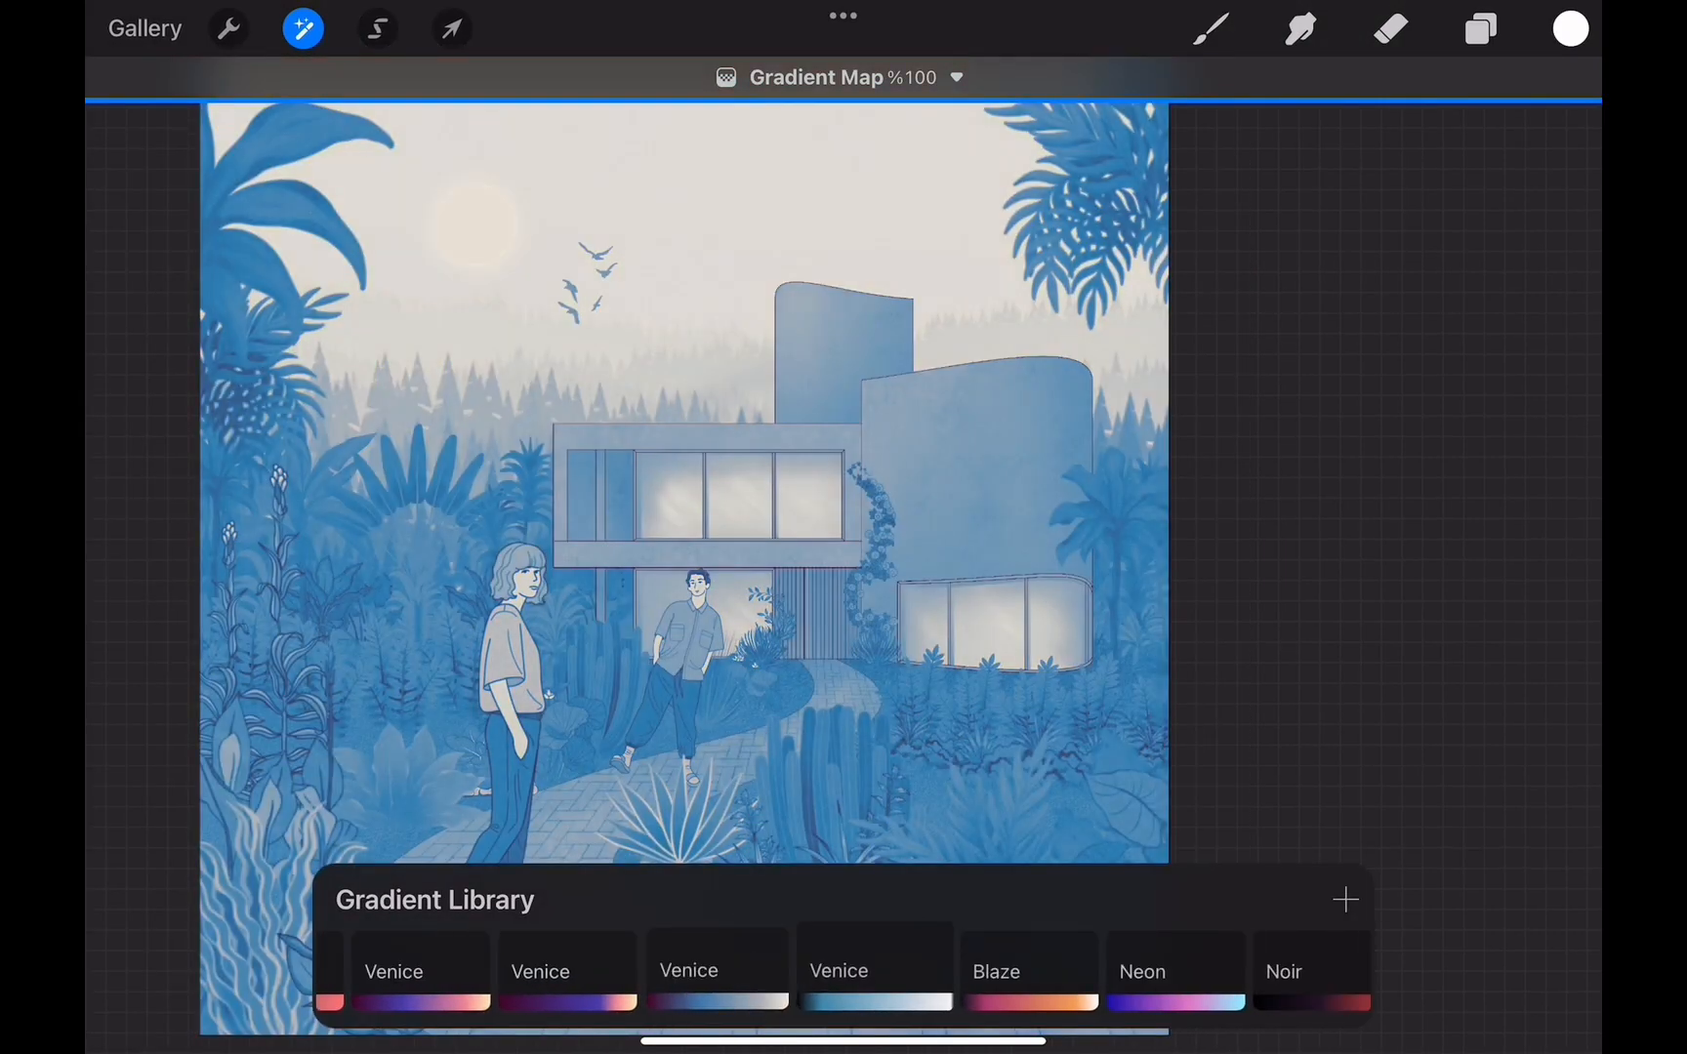
pyautogui.click(843, 972)
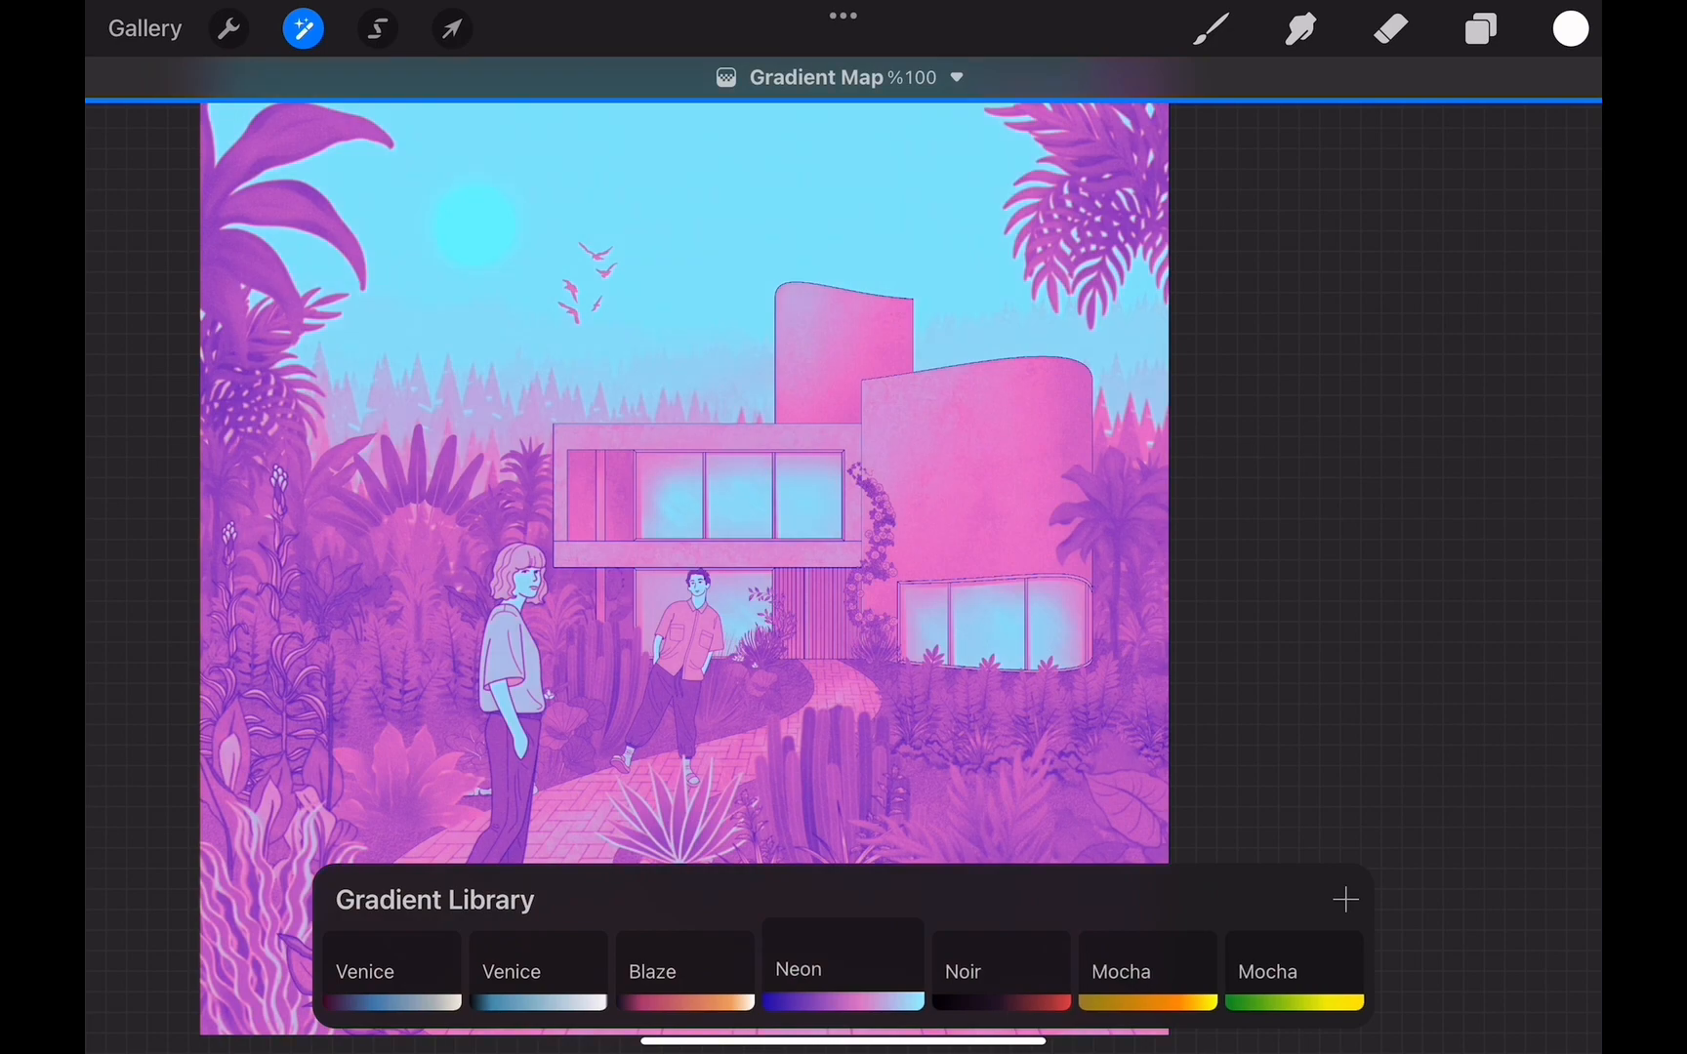
# Set the top copy's blend mode to Lighten over the halftone copy
pyautogui.click(1480, 27)
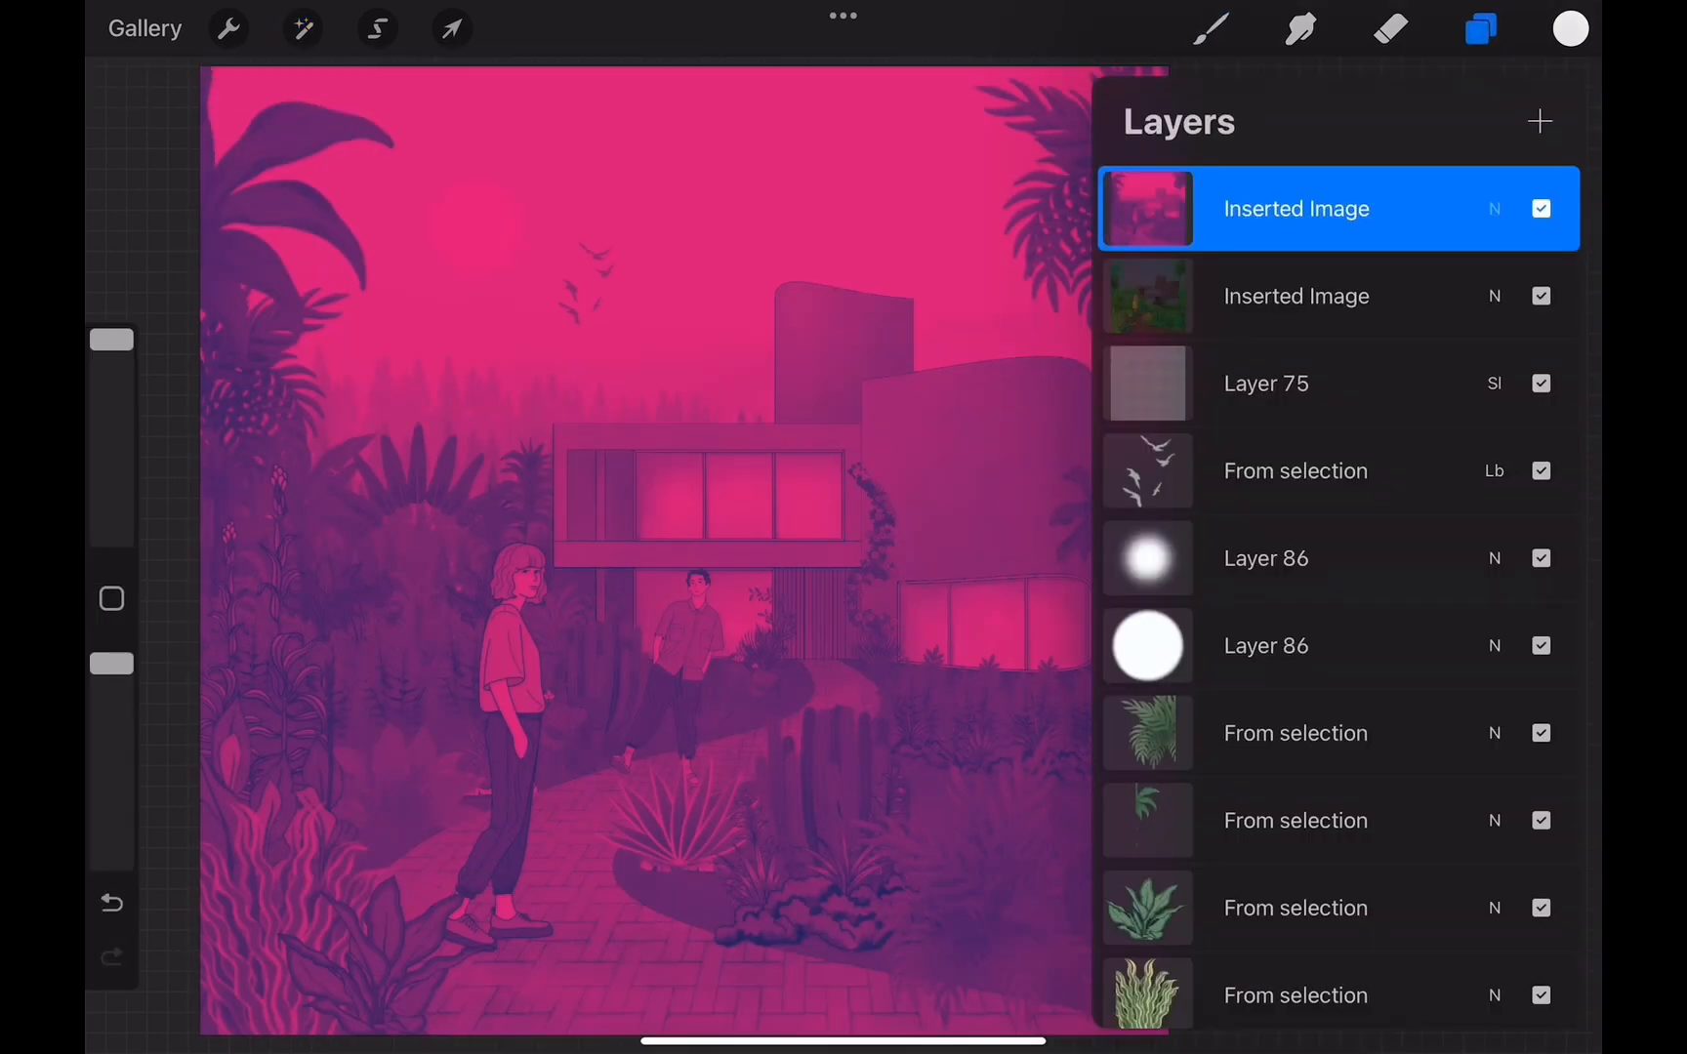
pyautogui.click(1494, 209)
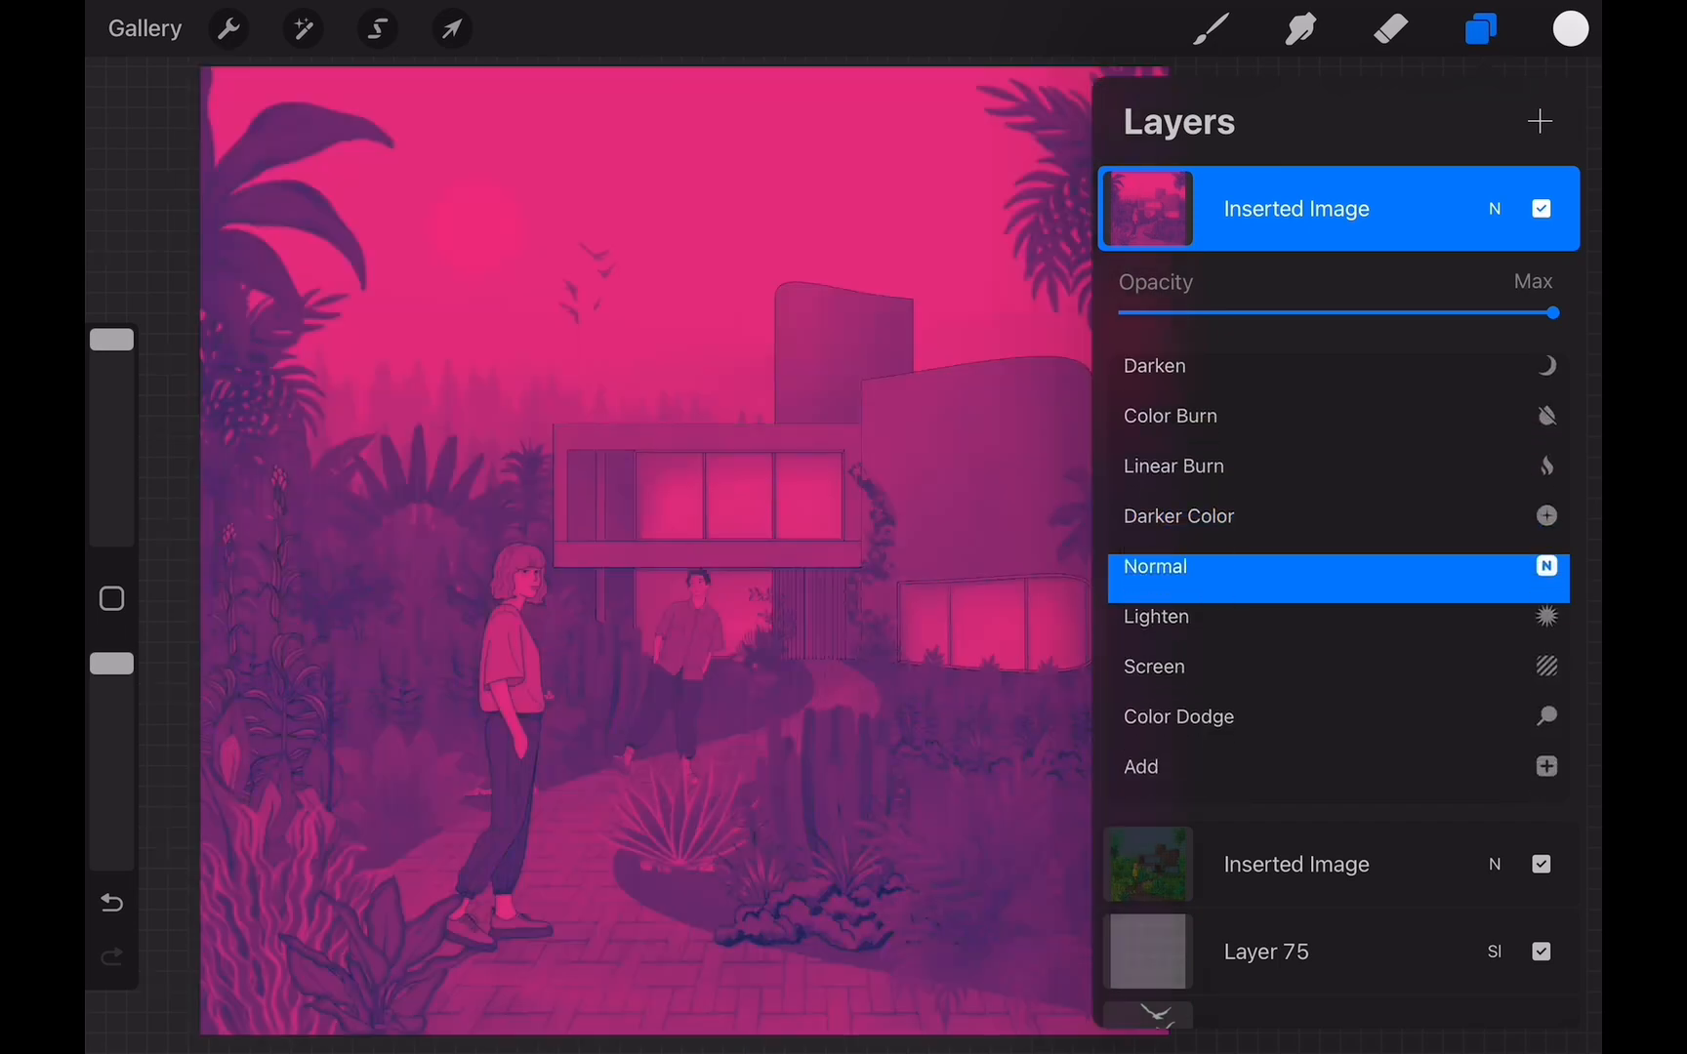
pyautogui.click(1156, 617)
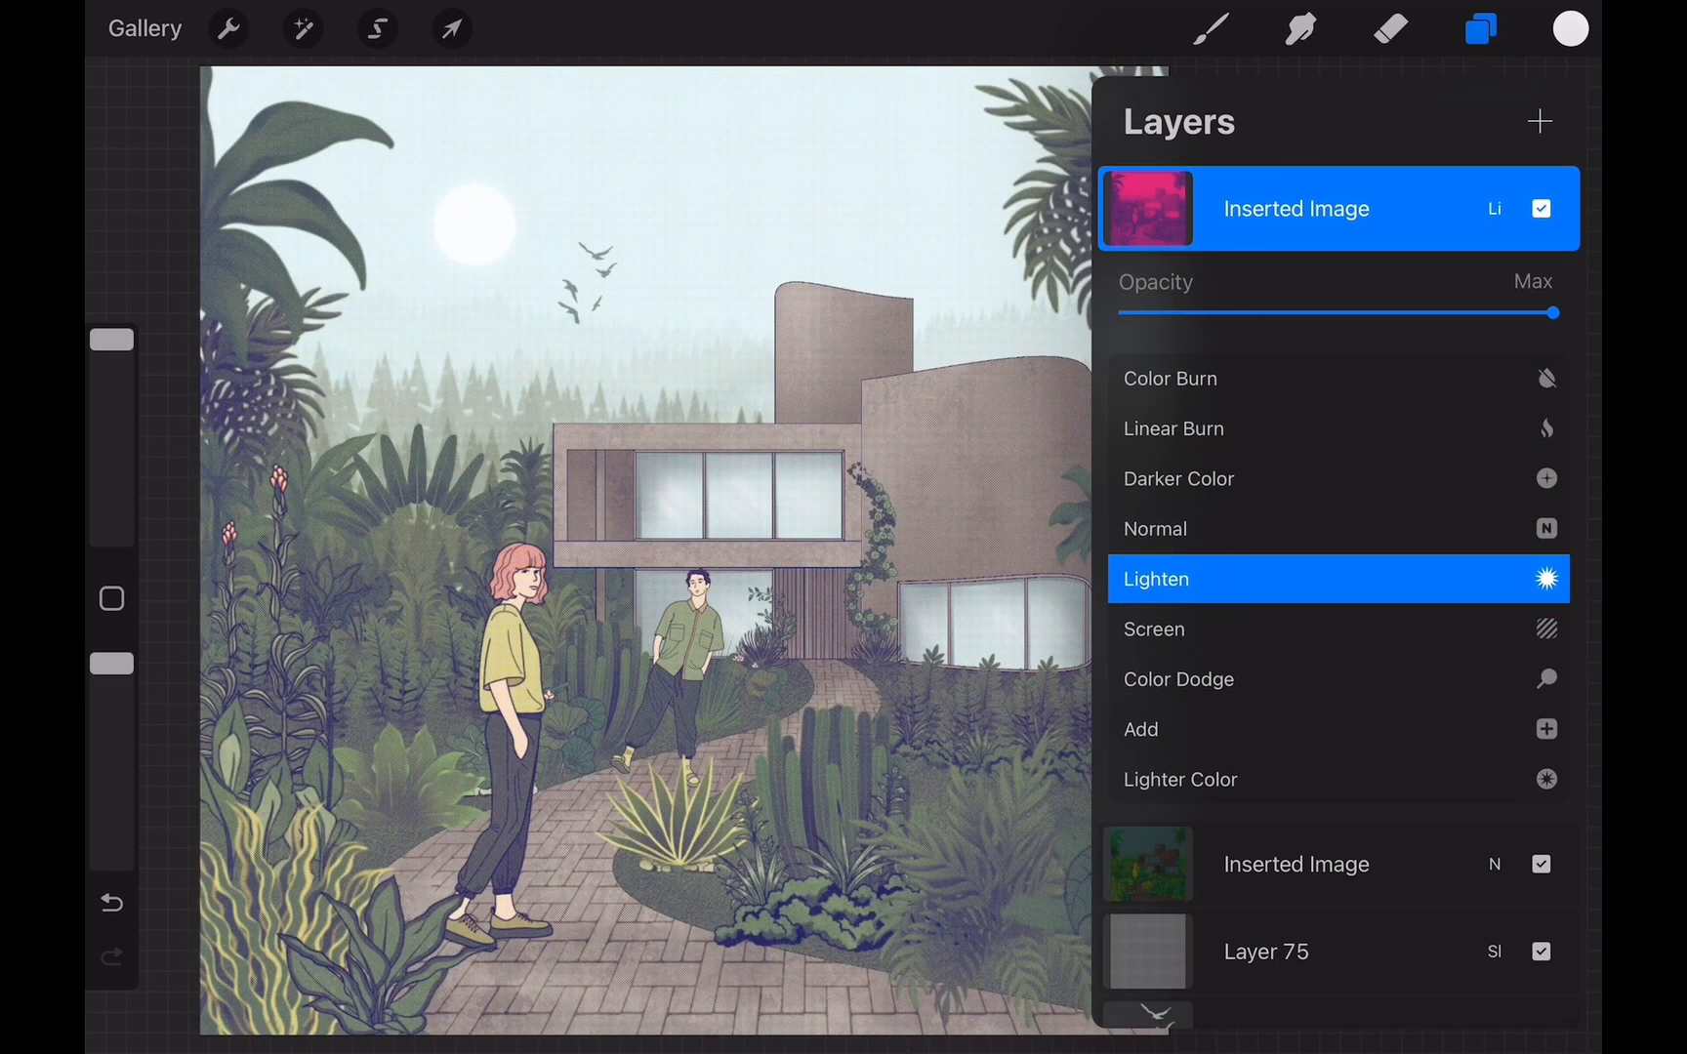
pyautogui.click(1156, 578)
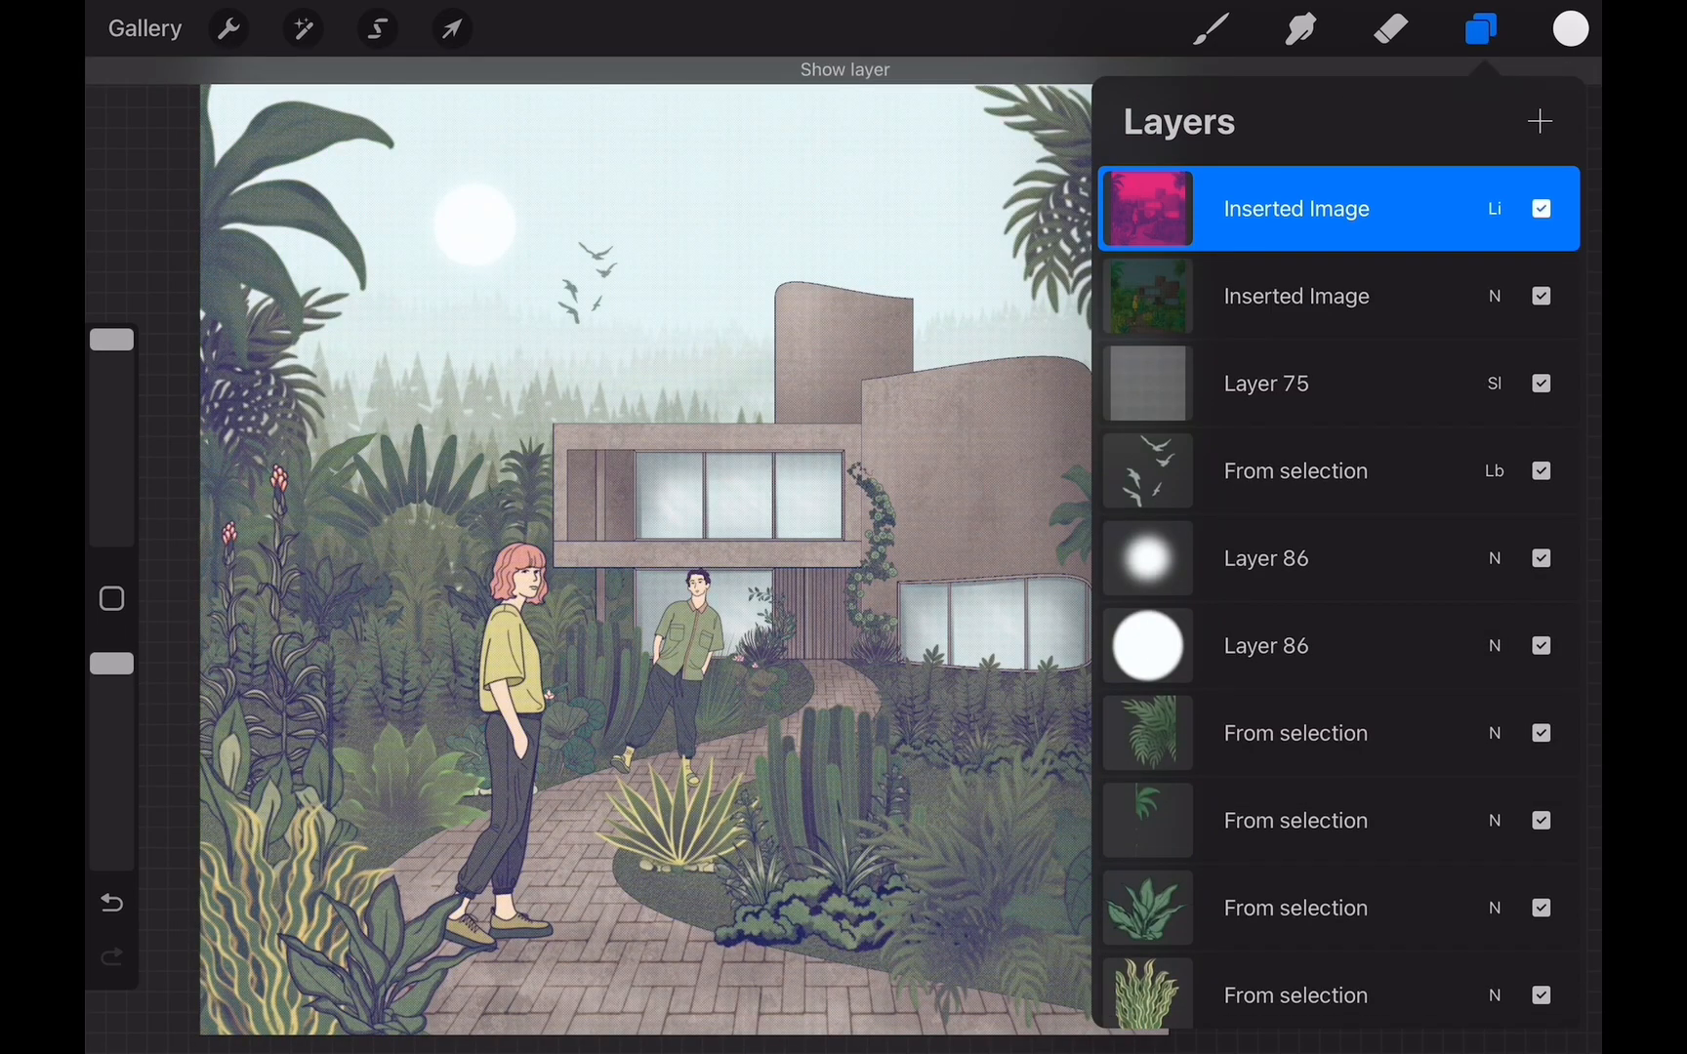
pyautogui.click(1494, 209)
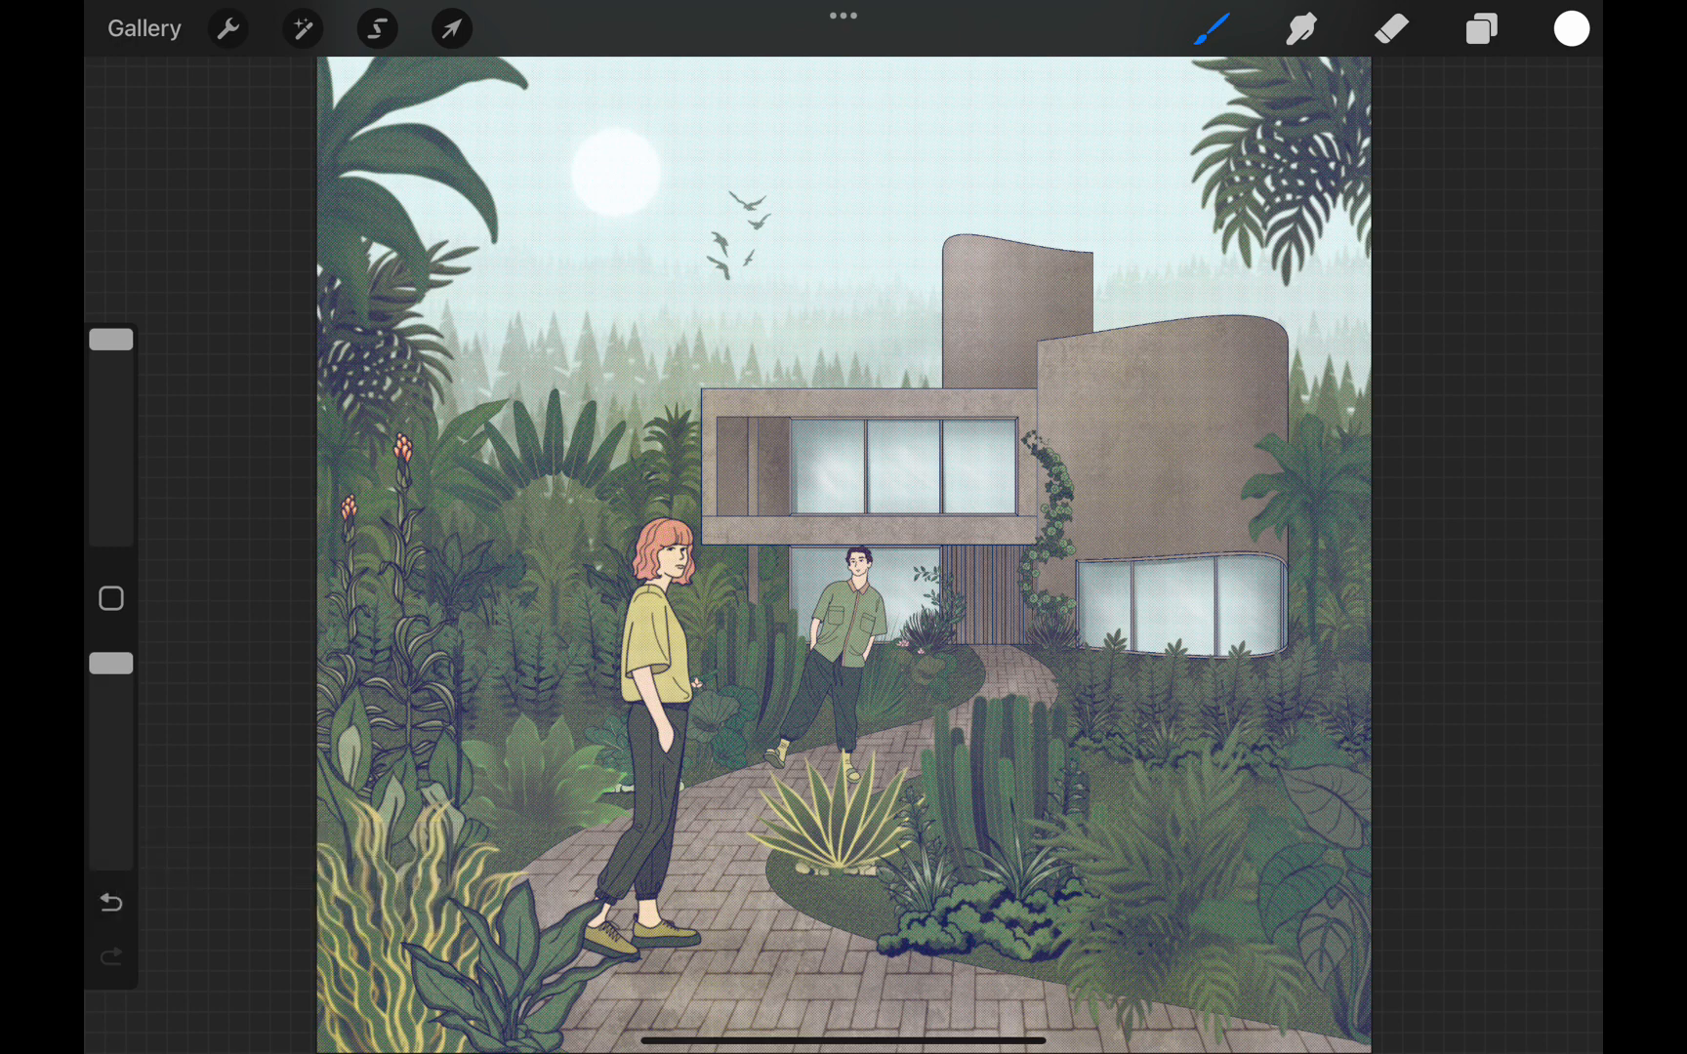
# Erase the sun into a crescent moon, set the background to #bdc8c7 and hide the birds
pyautogui.click(1480, 27)
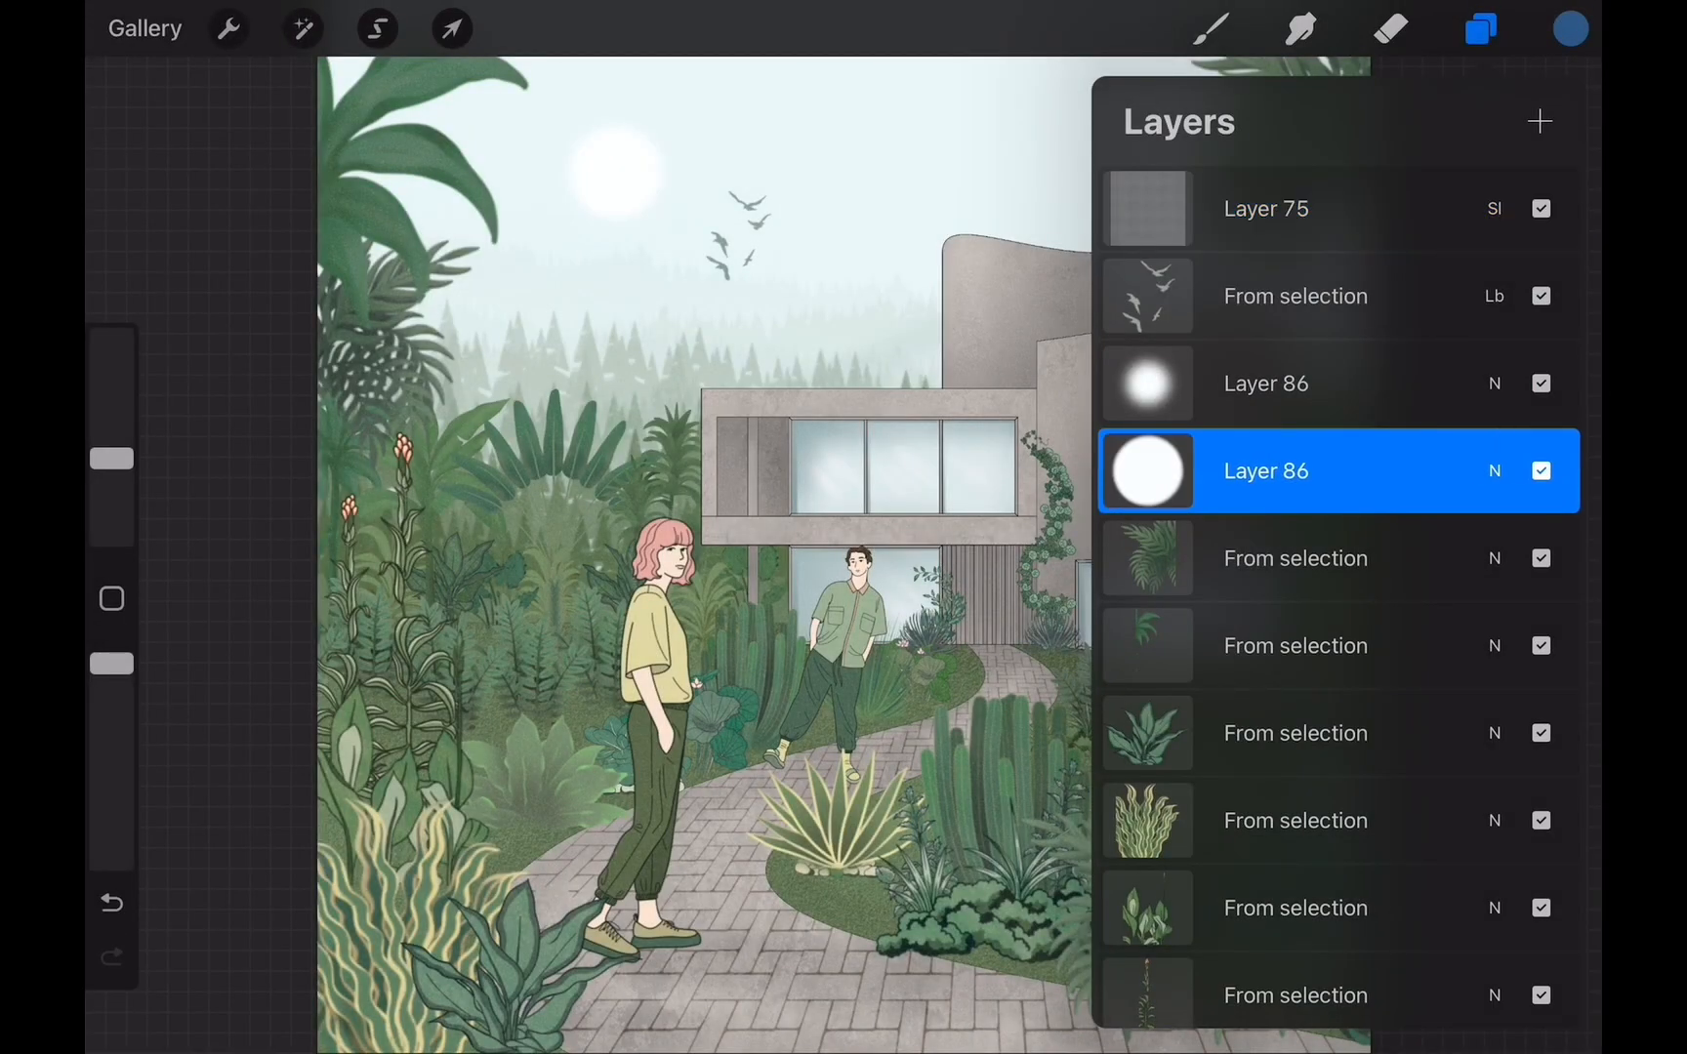
pyautogui.click(1480, 29)
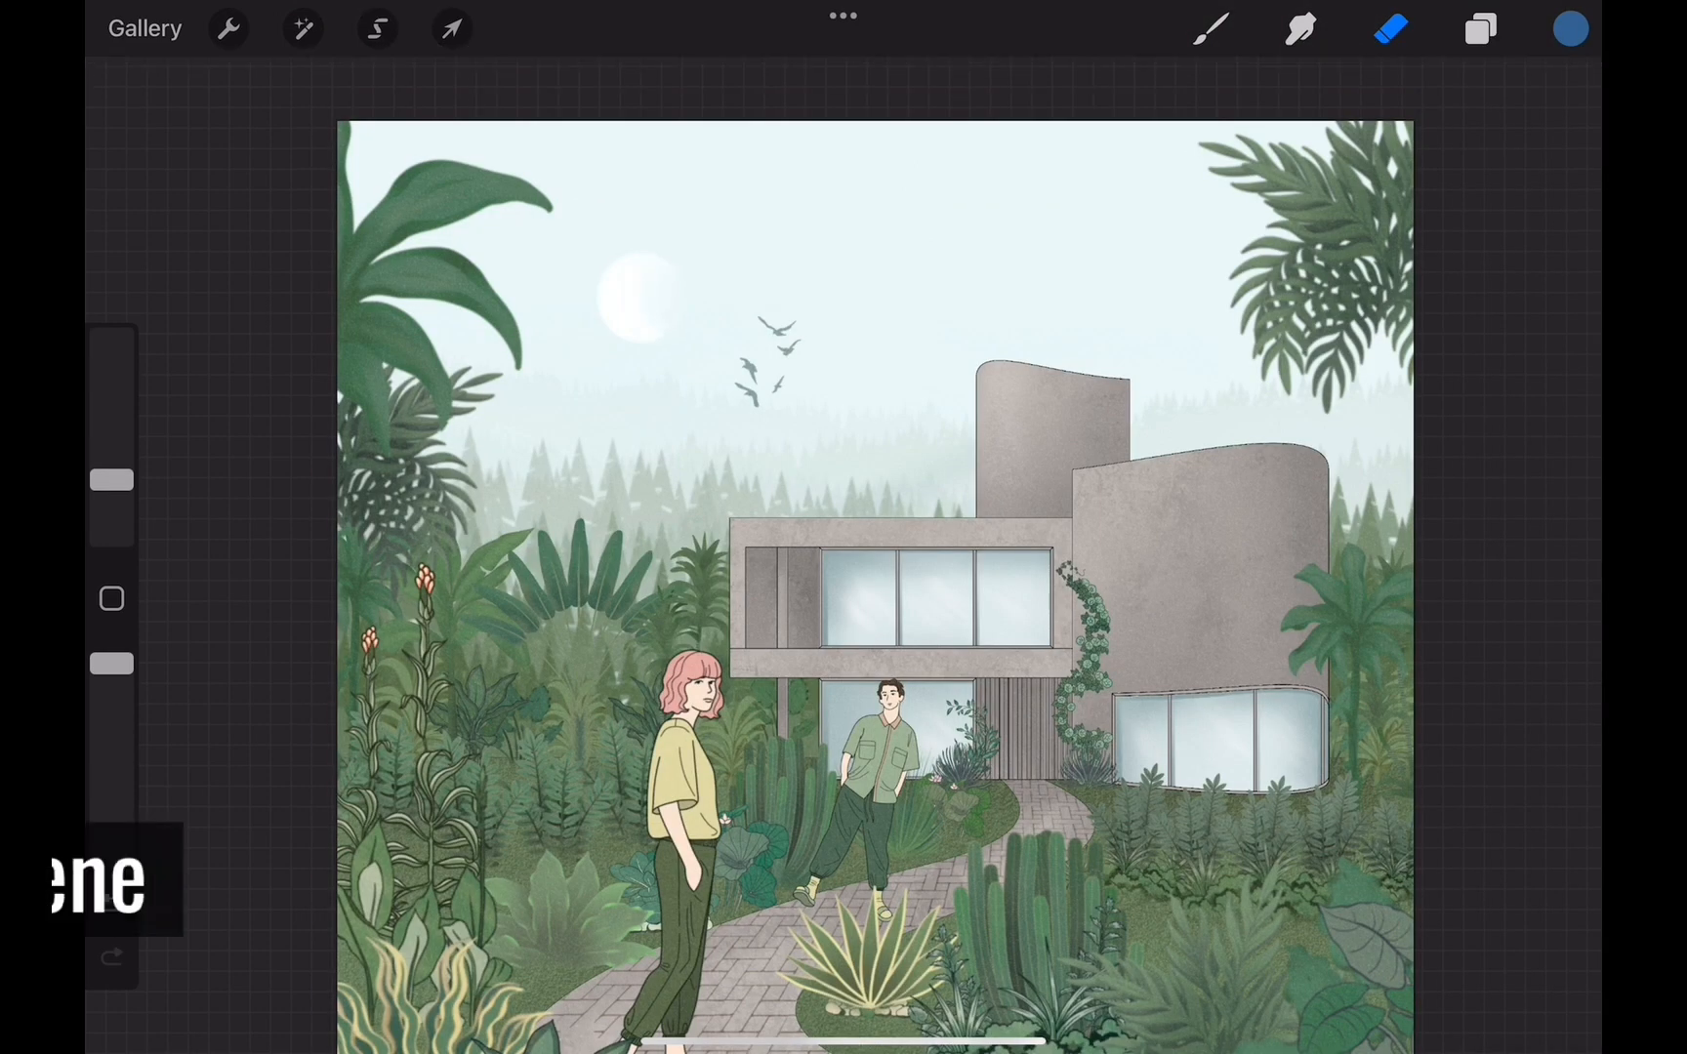
pyautogui.click(1480, 30)
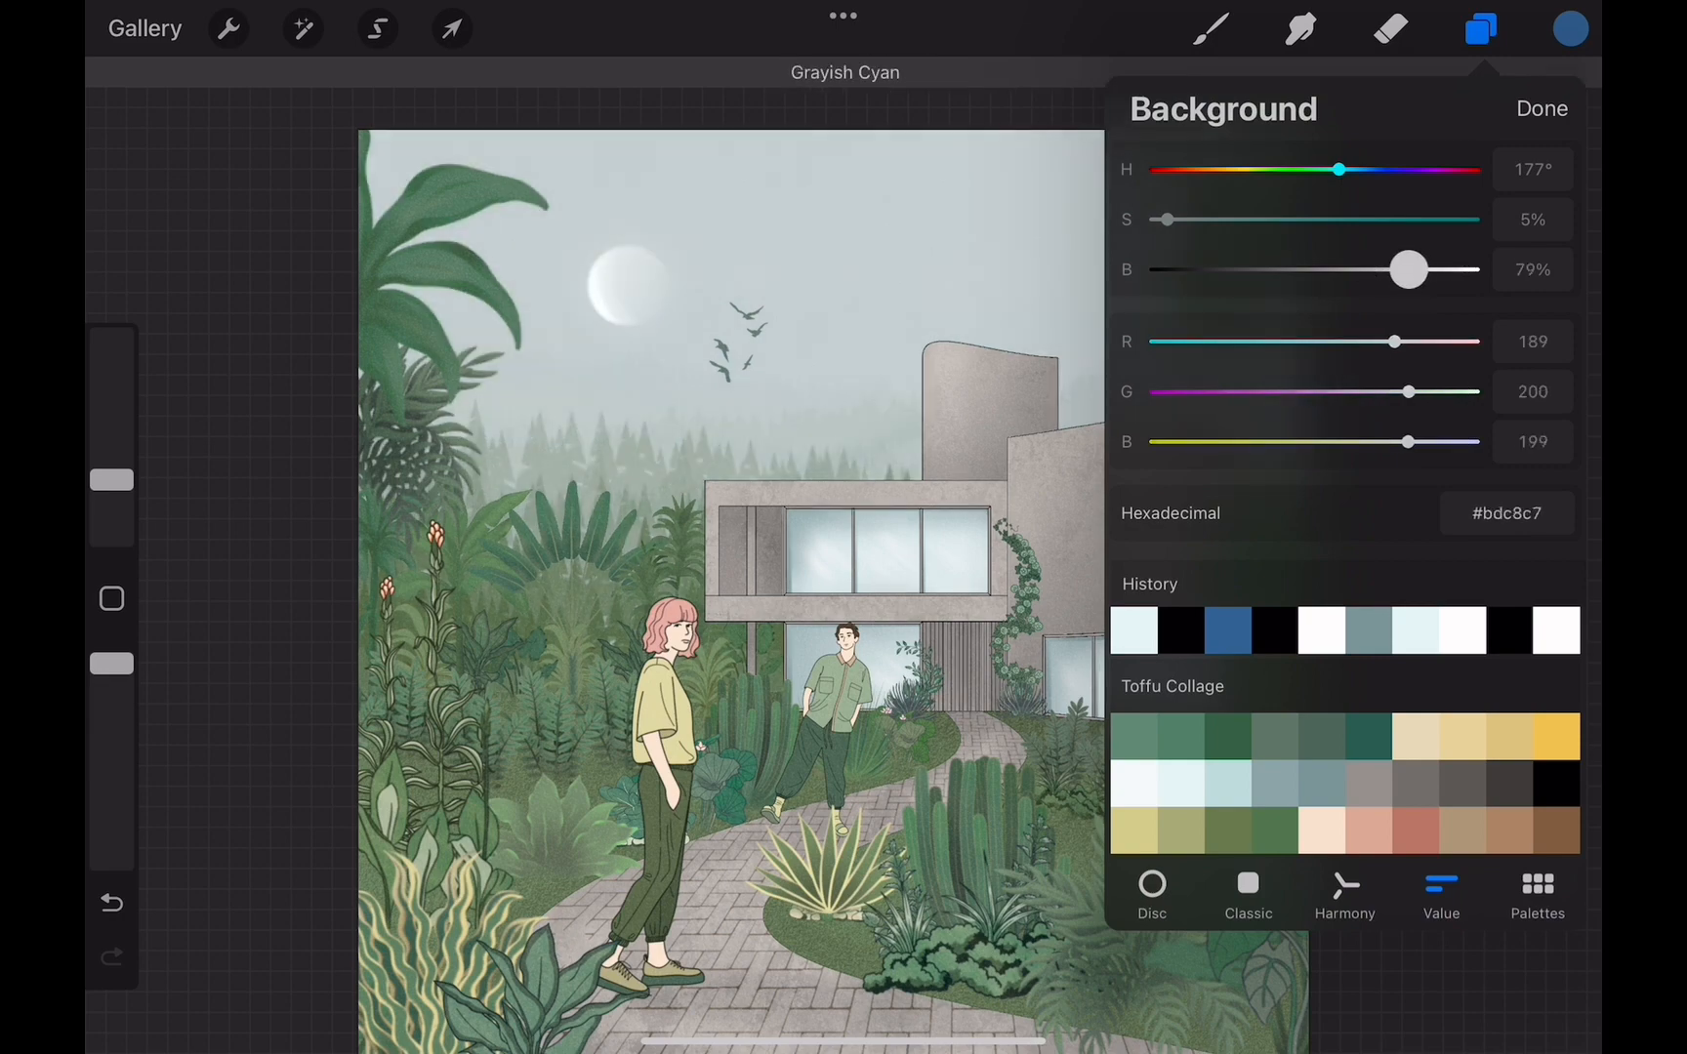
pyautogui.click(1480, 30)
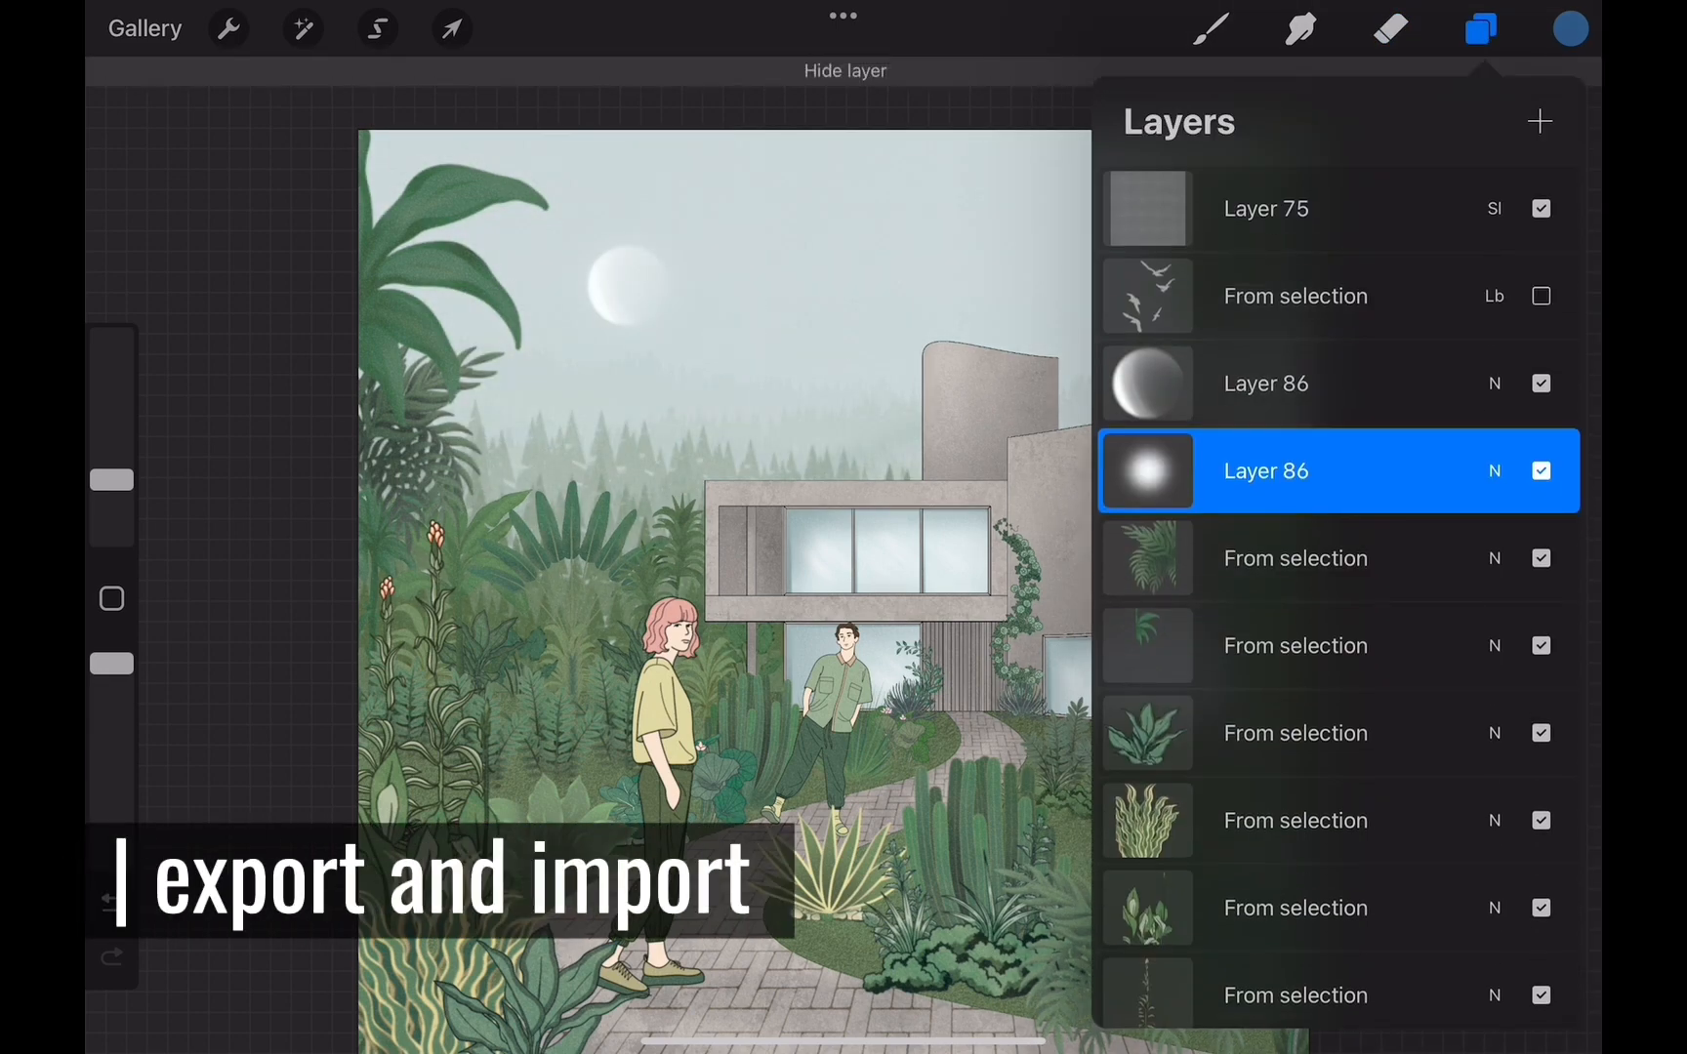
# Export the moonlit JPEG, re-insert it twice, halftone the lower copy with Screen Print and hide the top
pyautogui.click(226, 27)
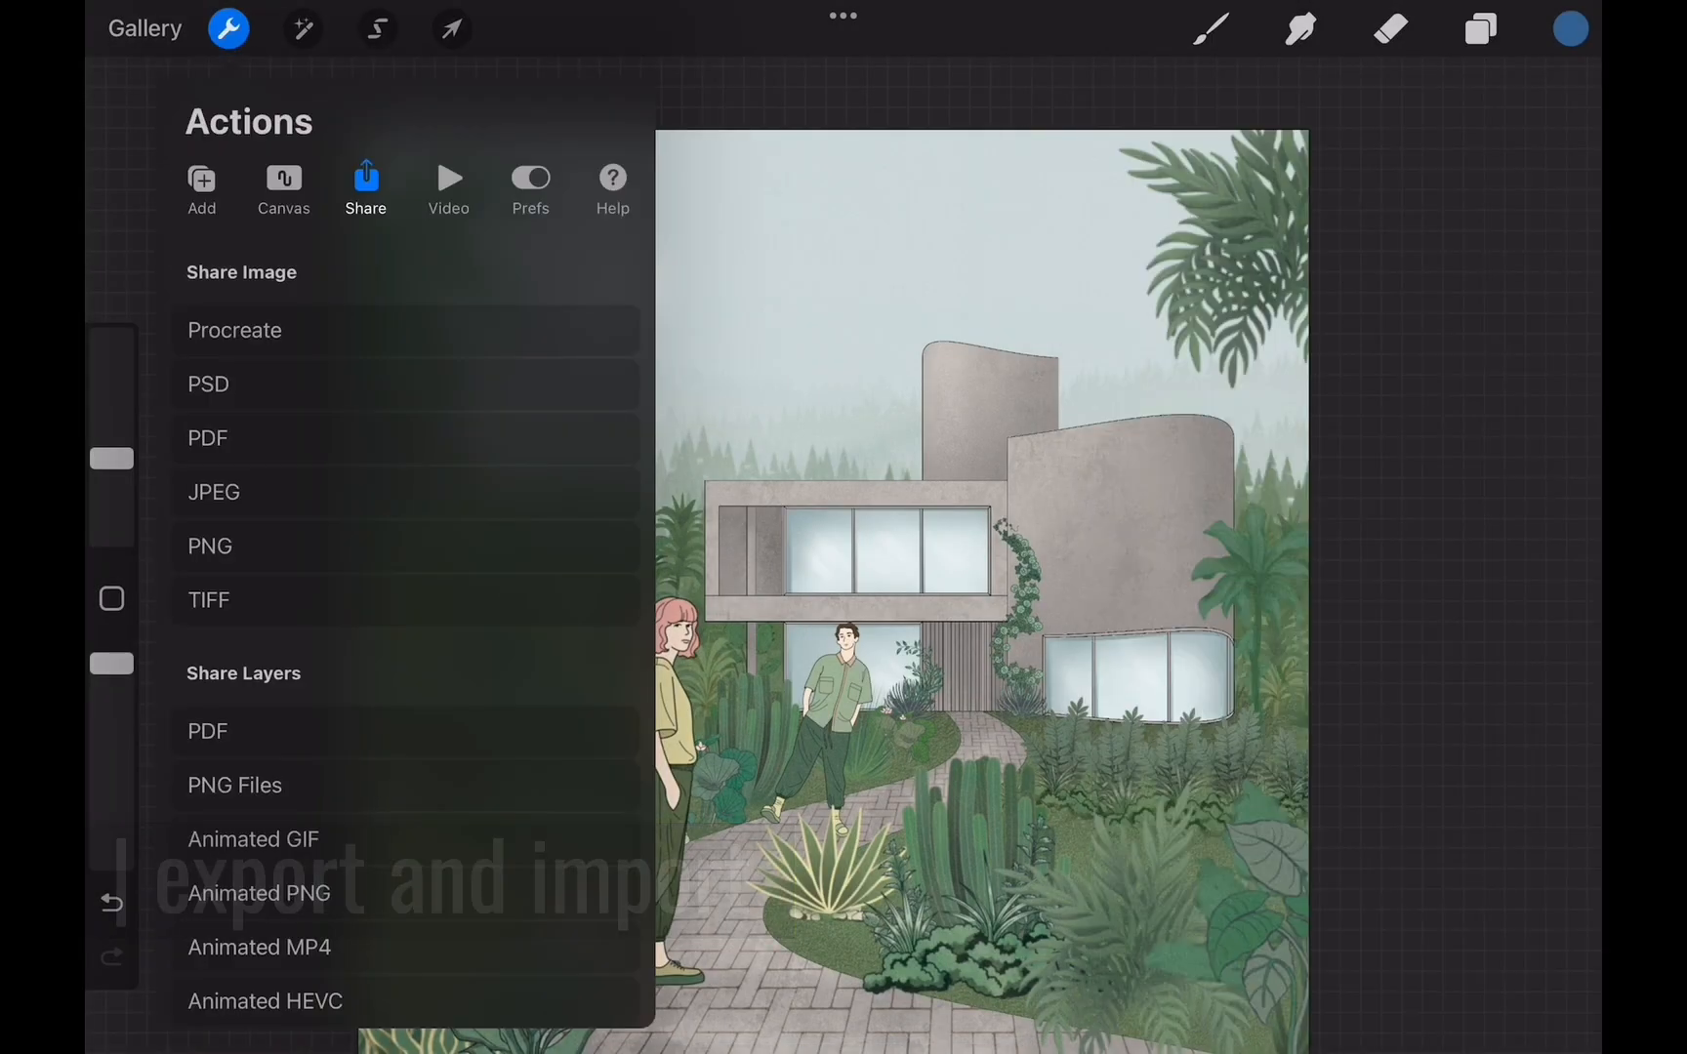
pyautogui.click(451, 28)
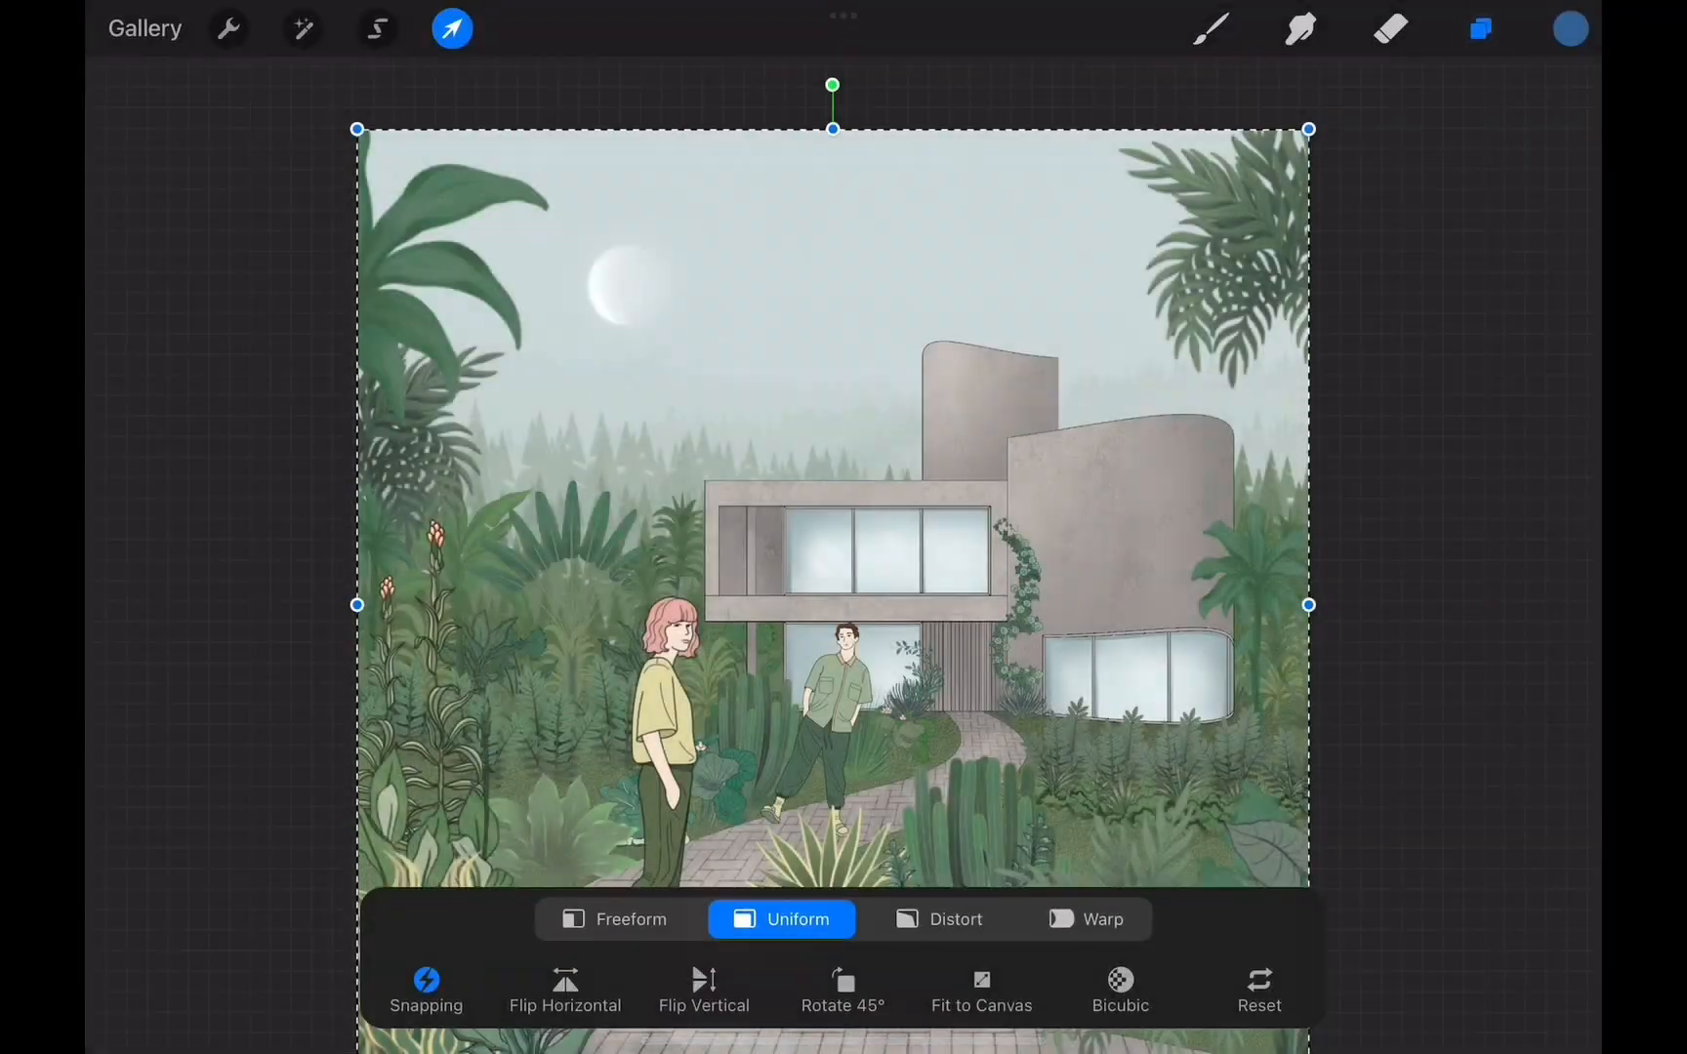
pyautogui.click(302, 28)
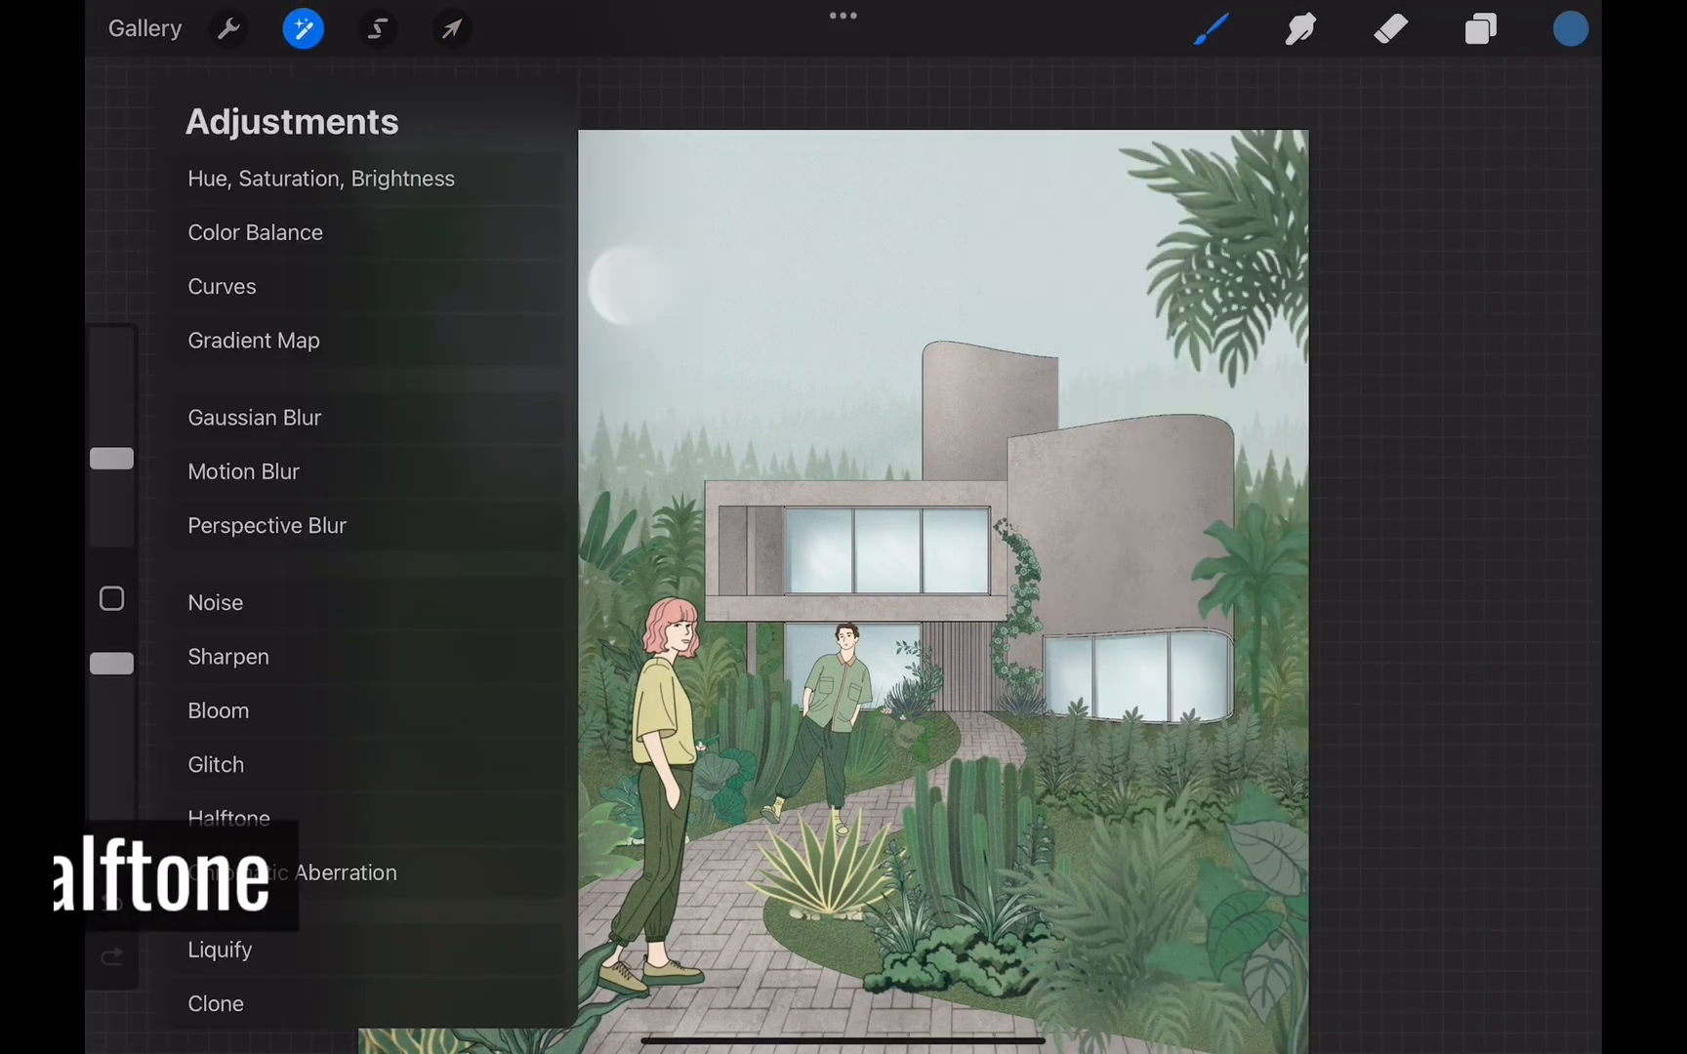
pyautogui.click(228, 818)
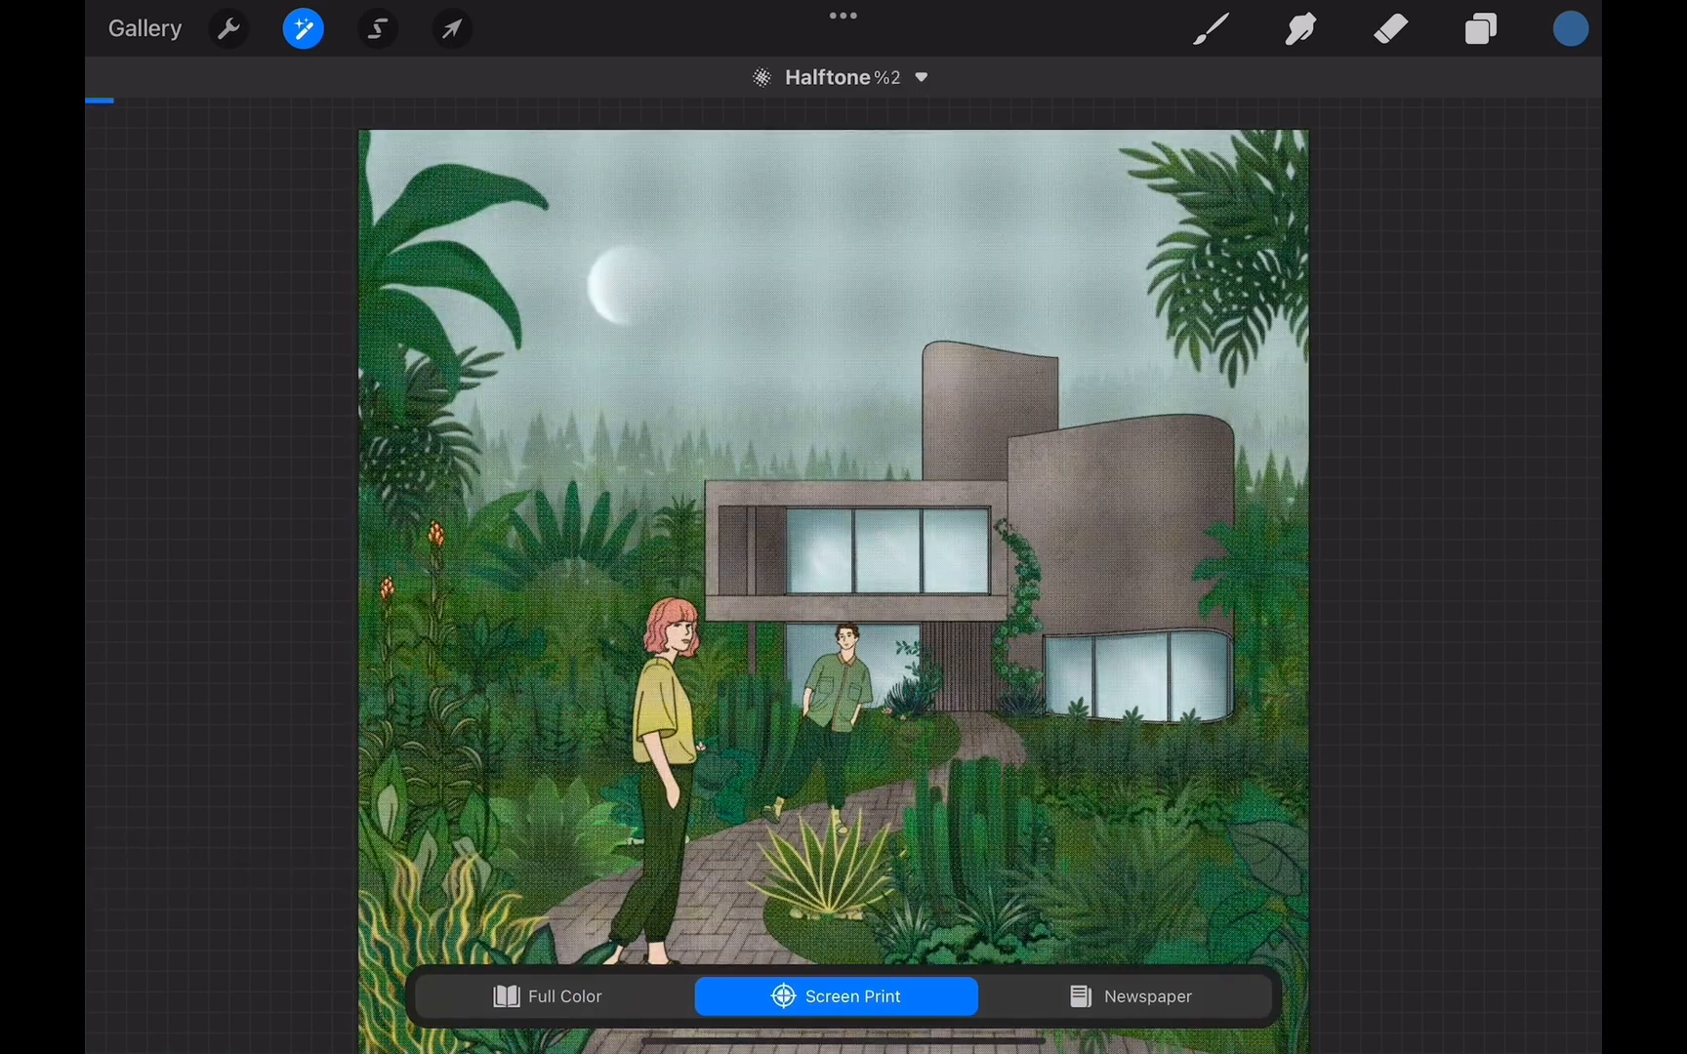
pyautogui.click(1480, 28)
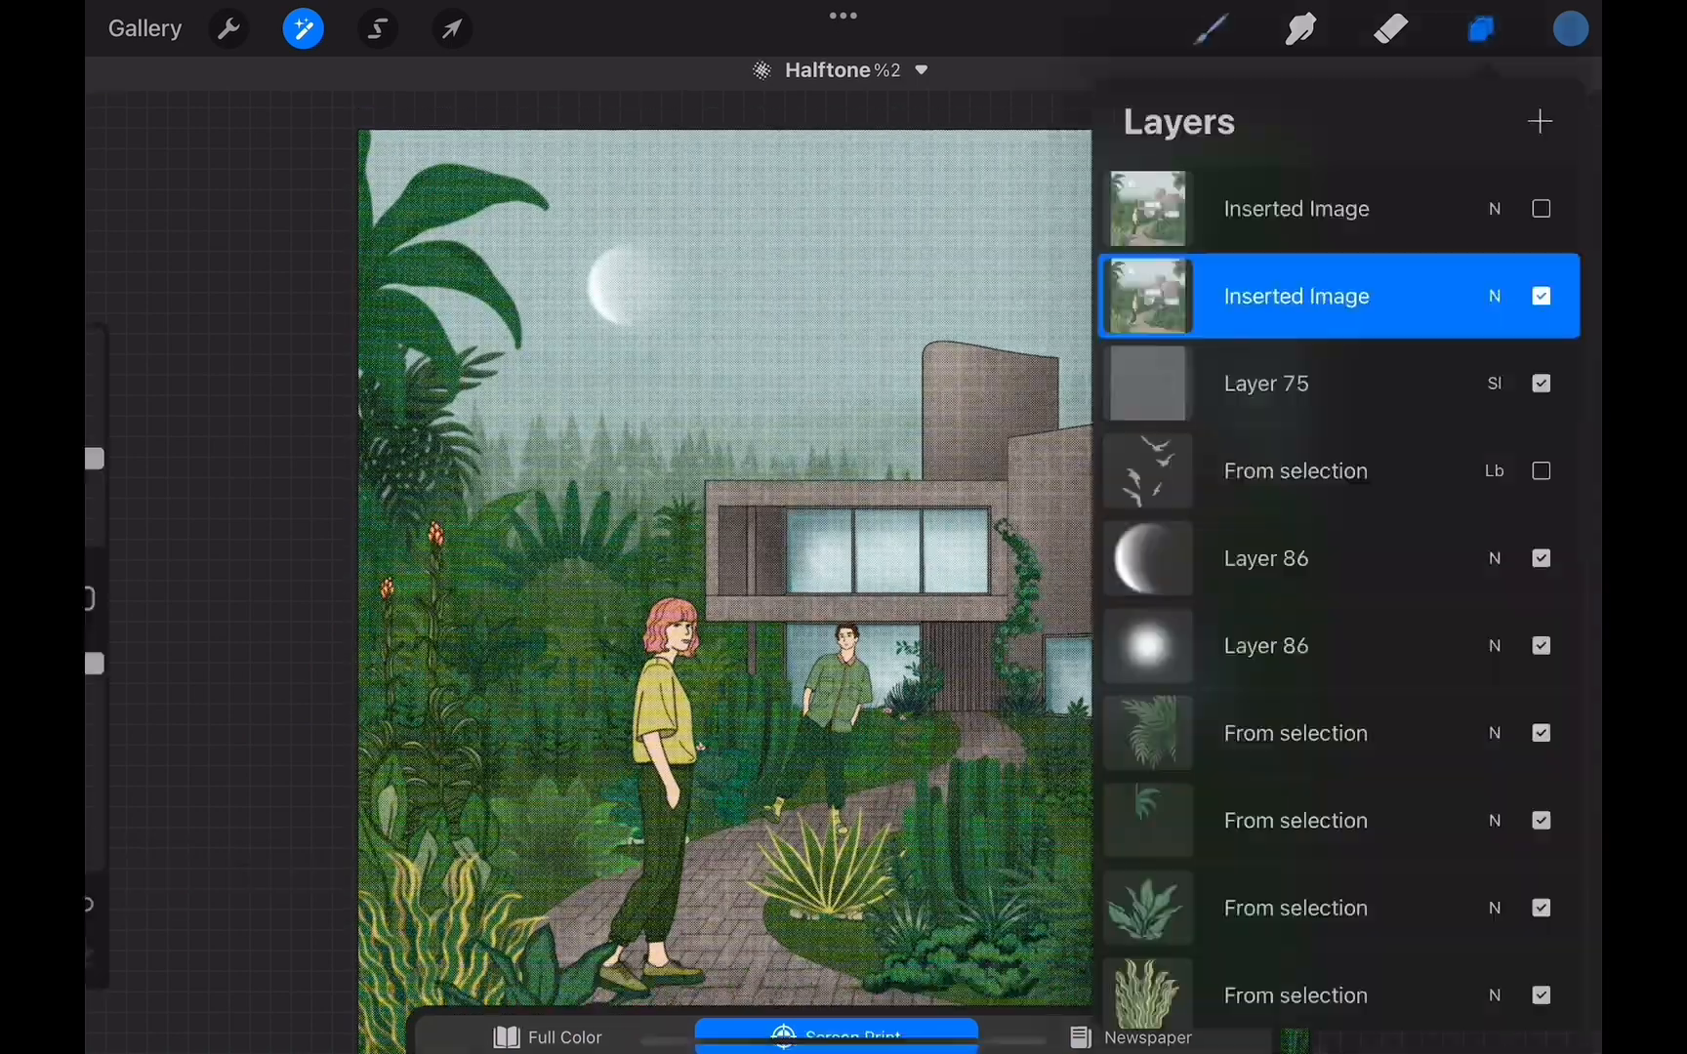
pyautogui.click(303, 27)
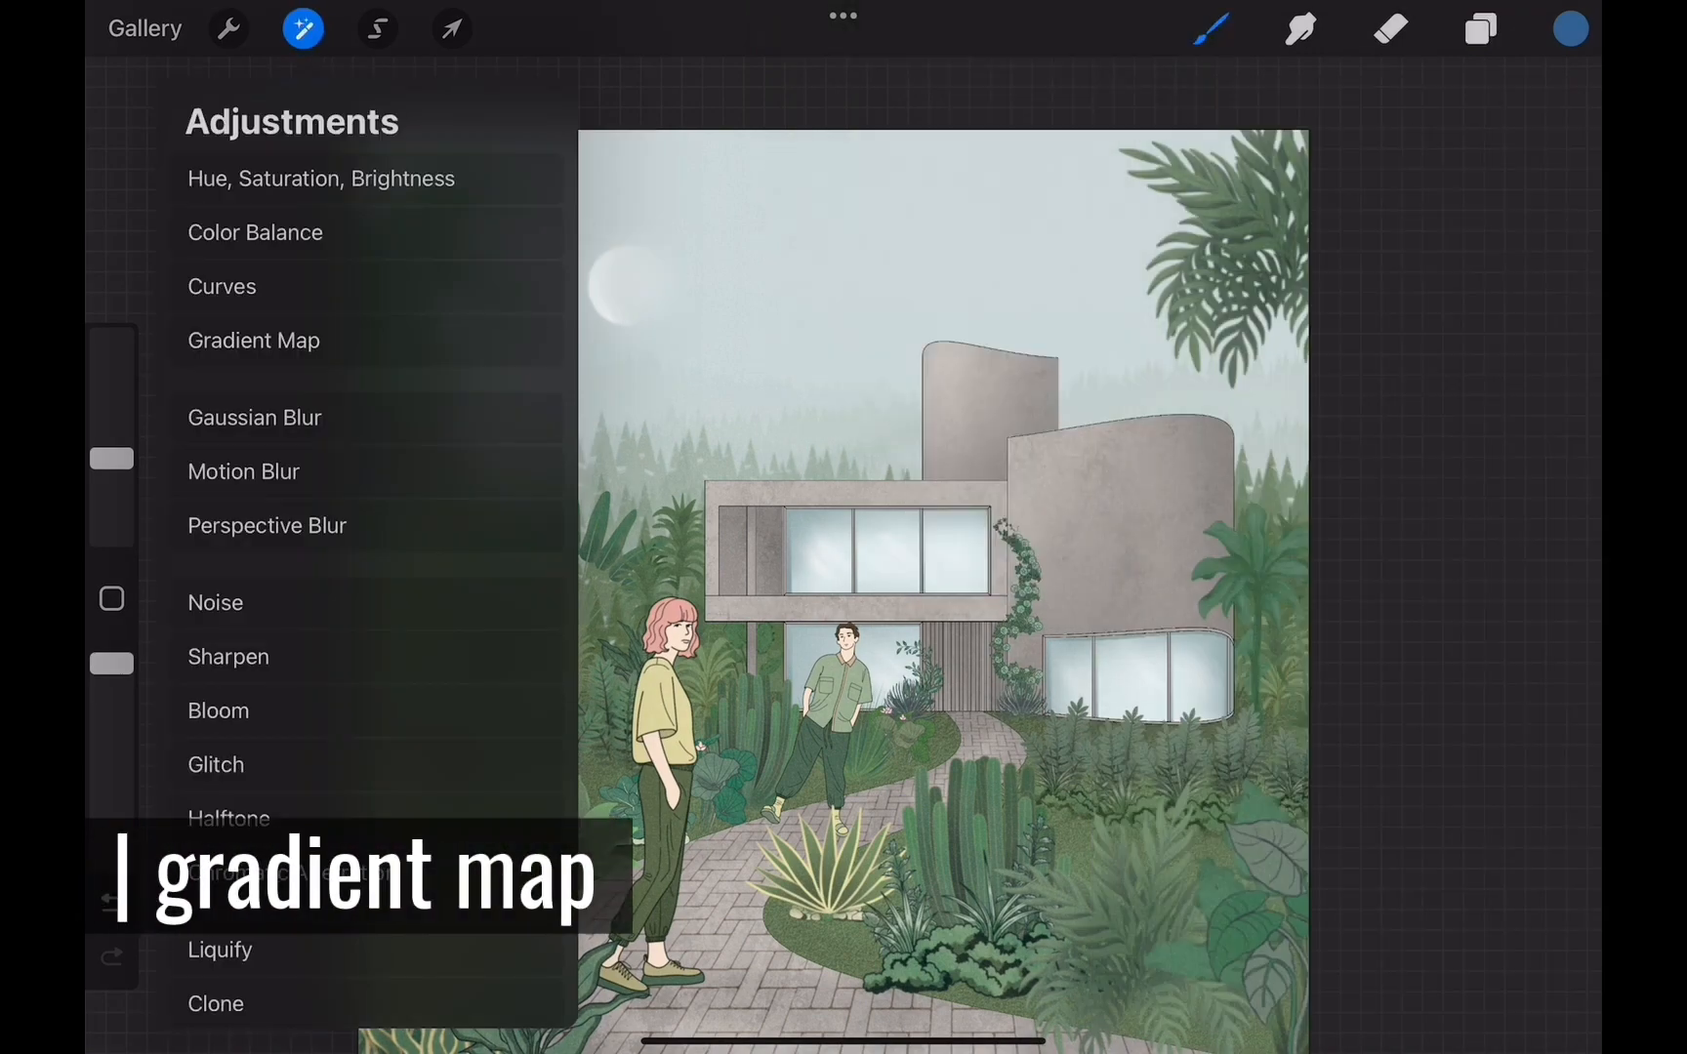
# Apply a Venice gradient map to the top copy and blend it as Darker Color
pyautogui.click(252, 340)
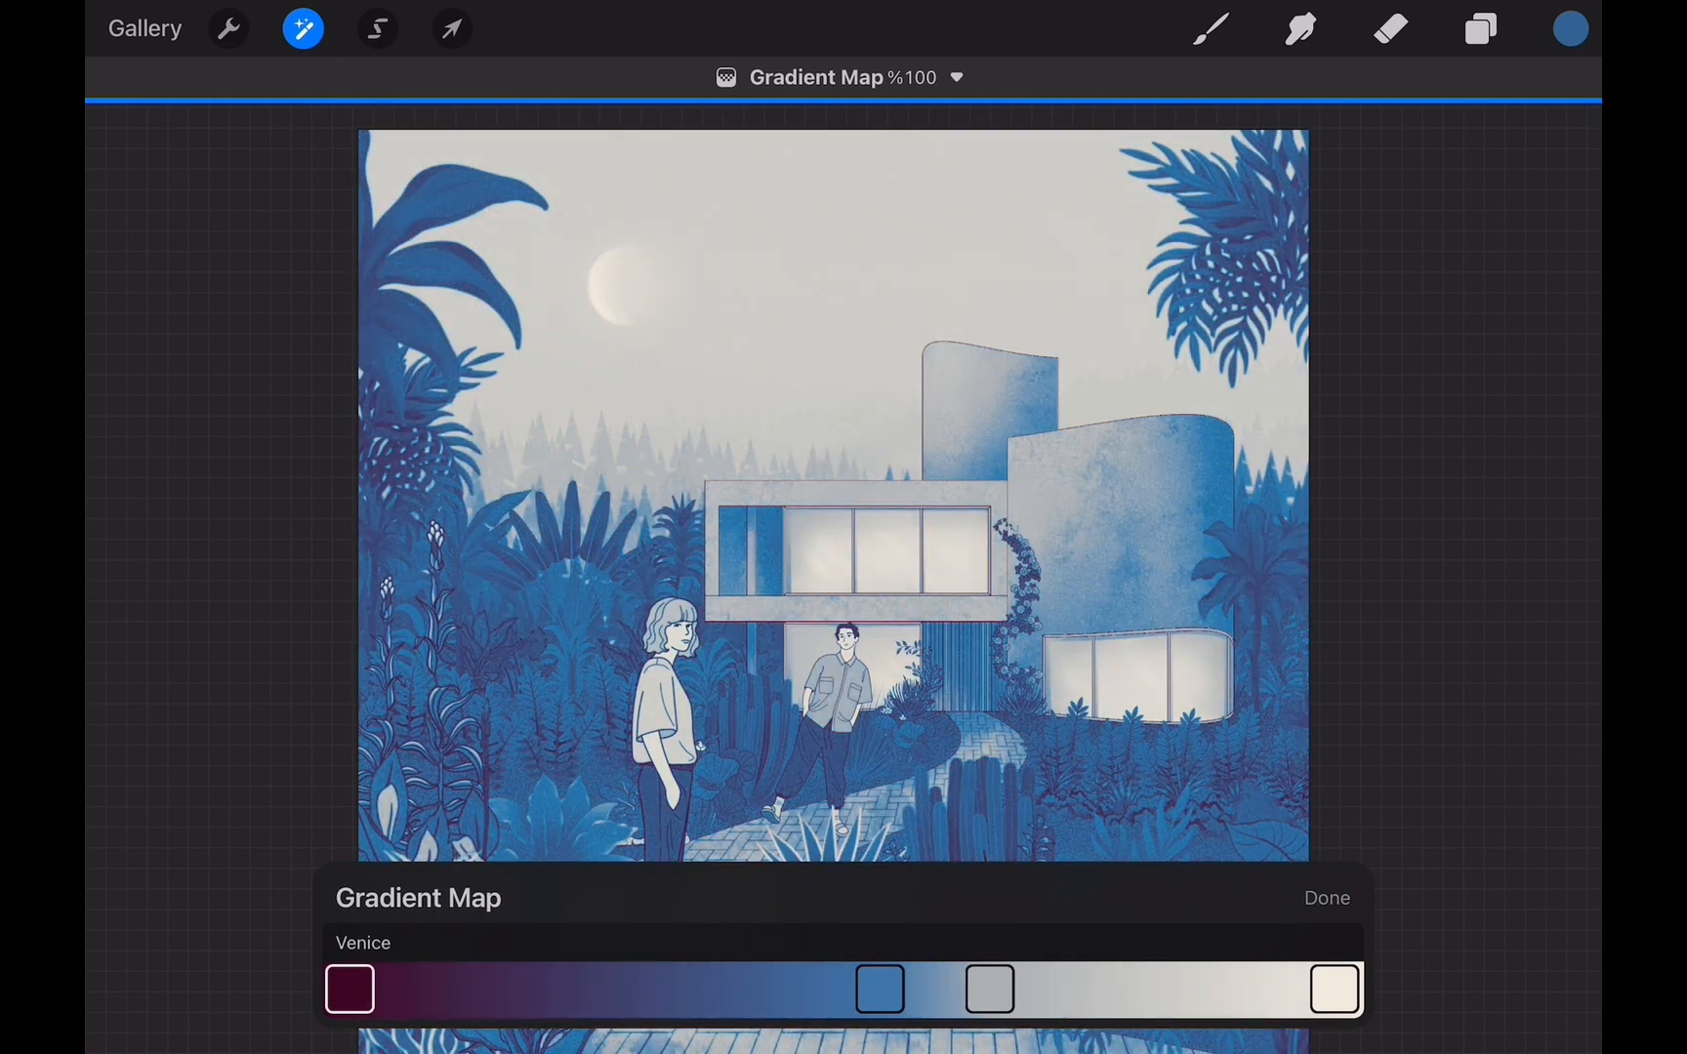
pyautogui.click(1480, 29)
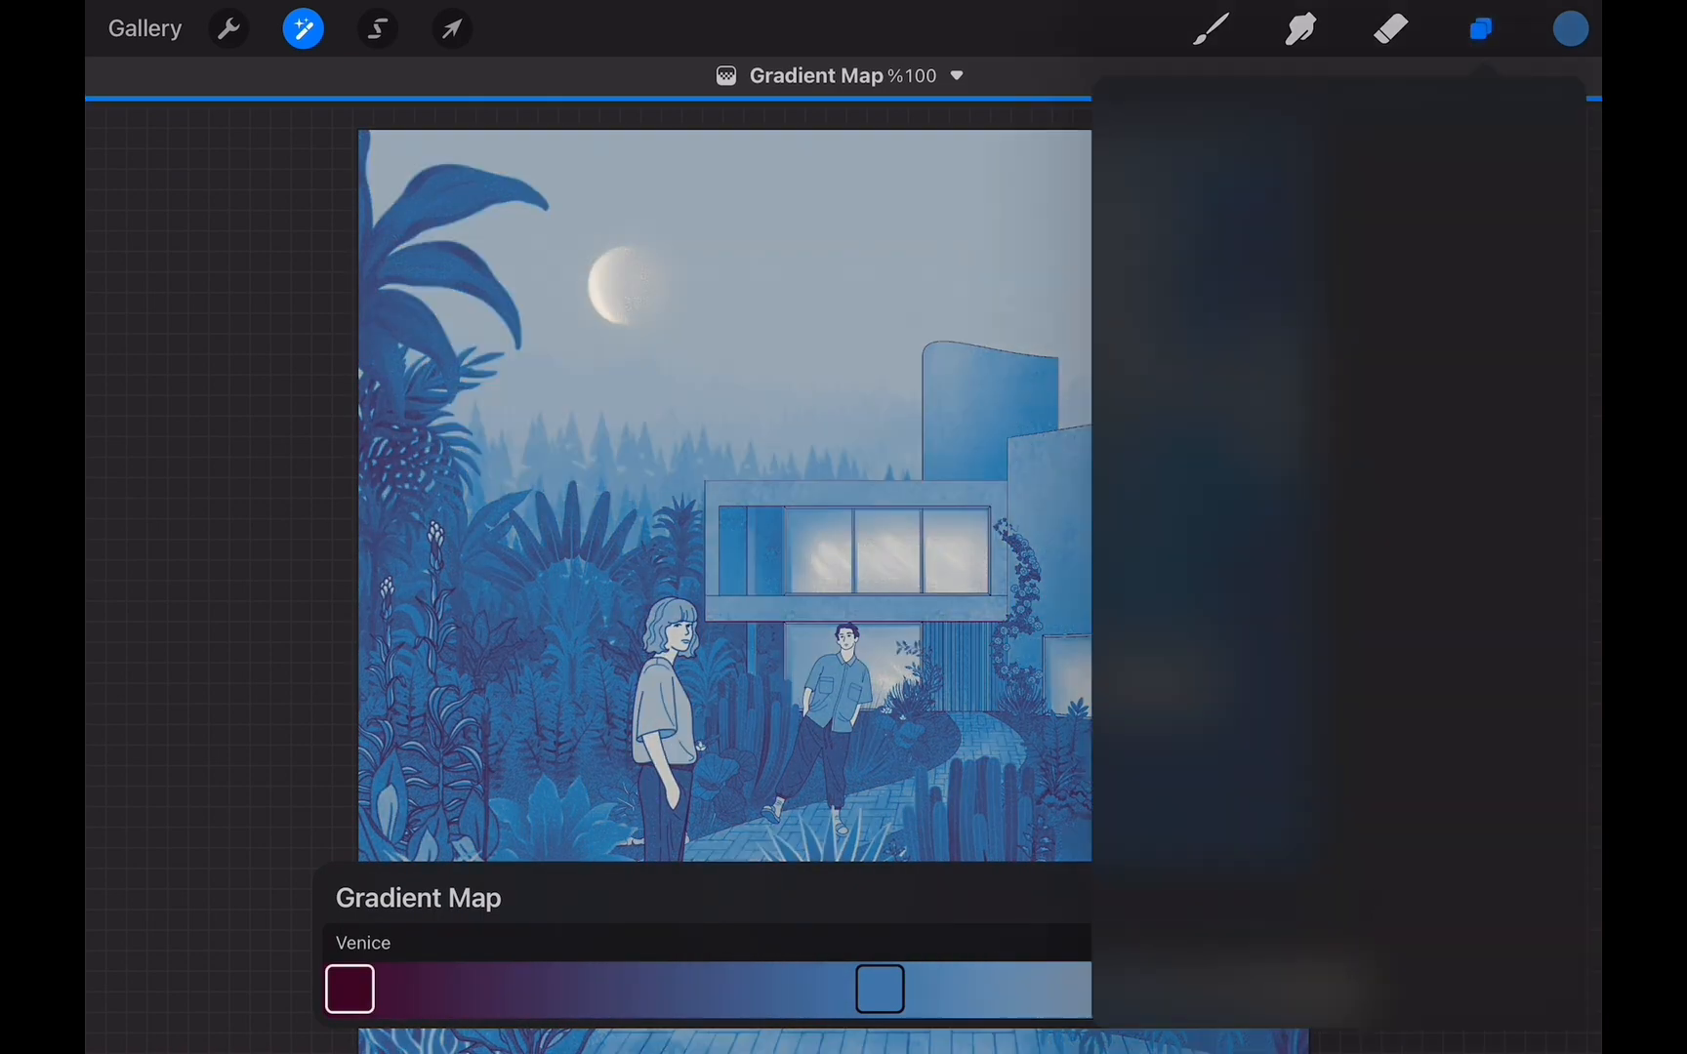
pyautogui.click(1480, 27)
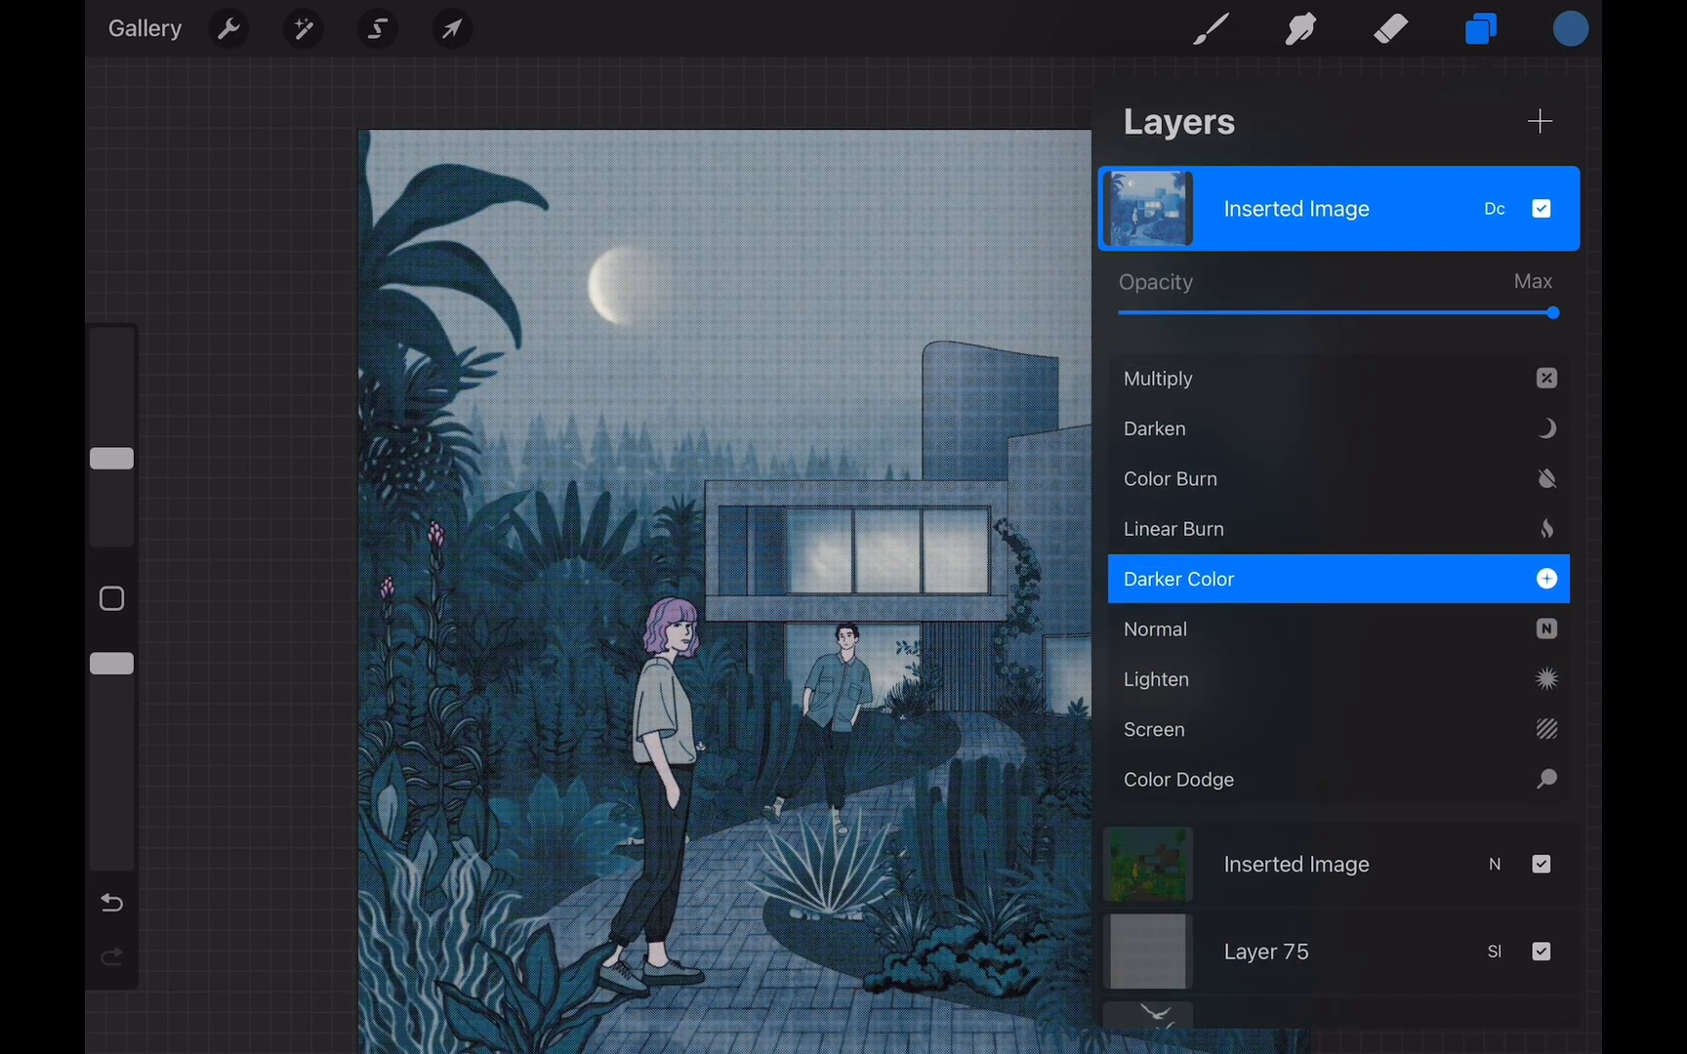
pyautogui.click(1180, 578)
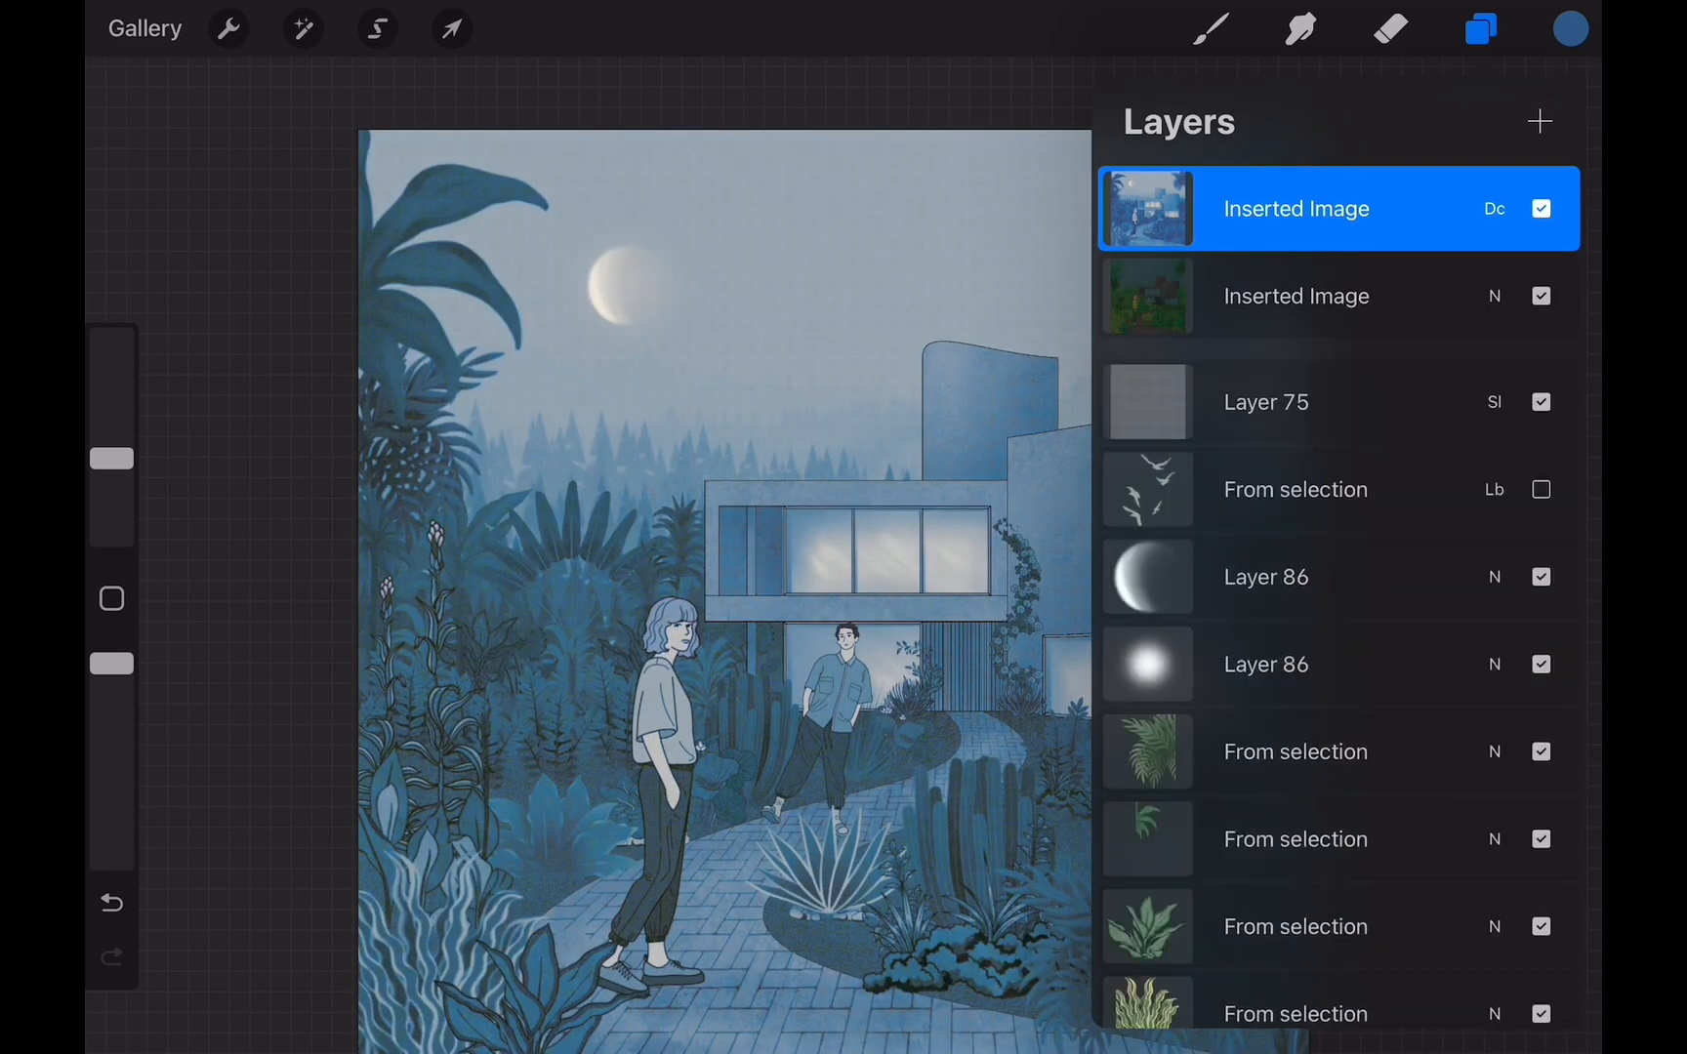
pyautogui.click(1480, 29)
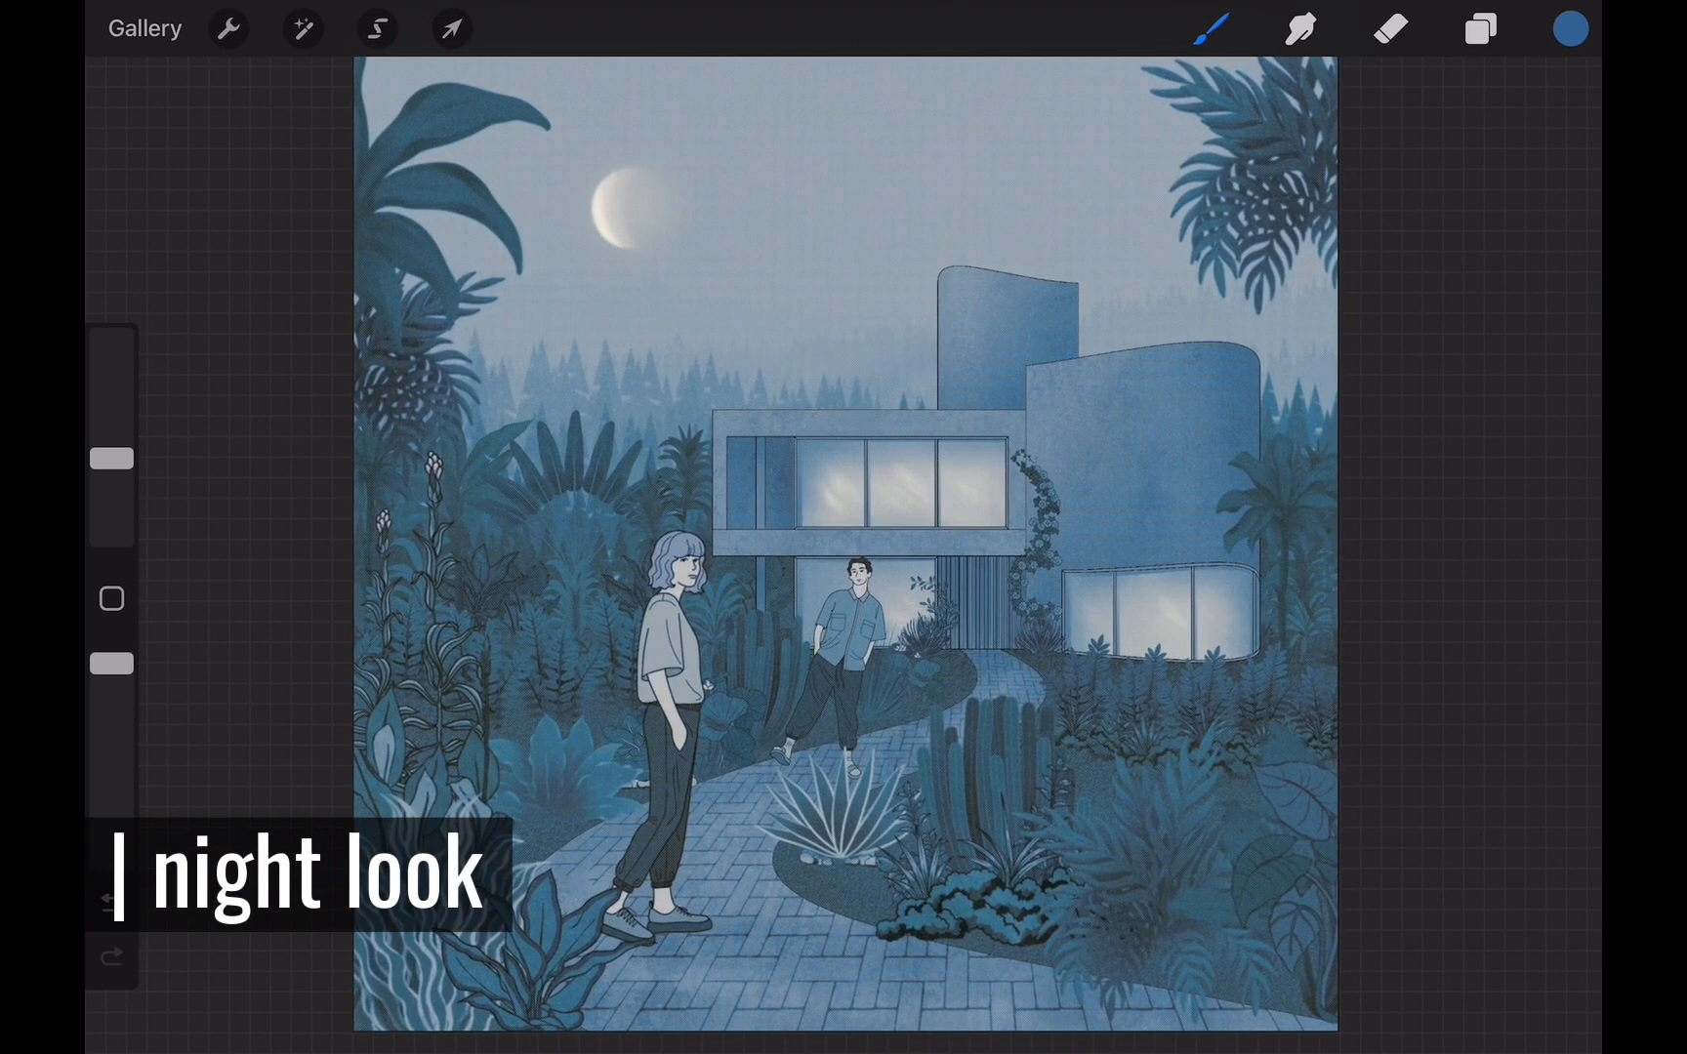